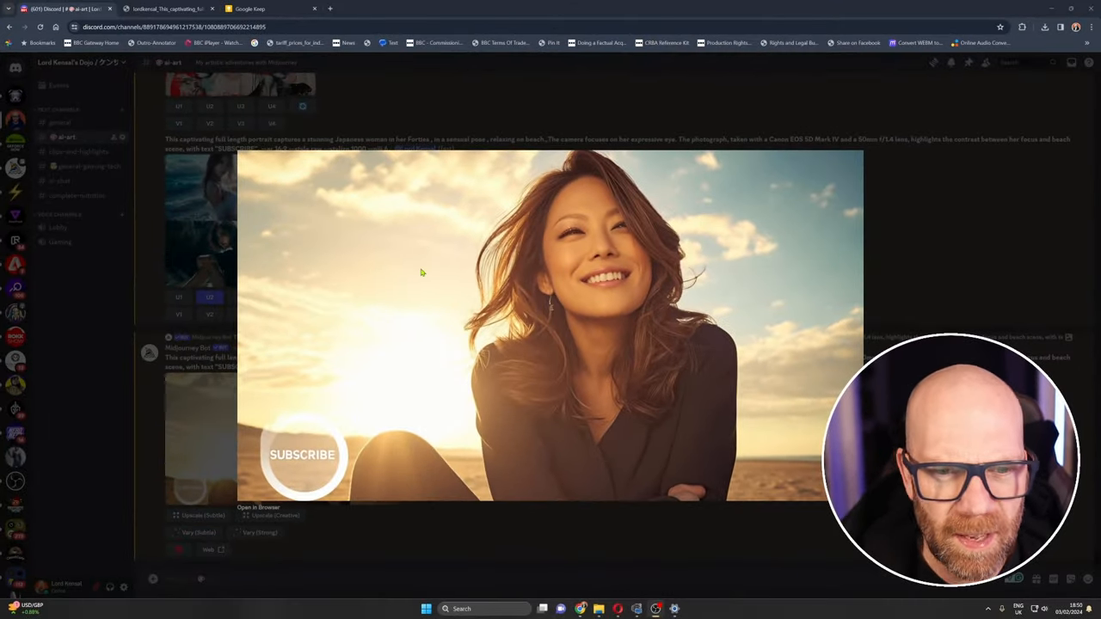
pyautogui.moveTo(809, 274)
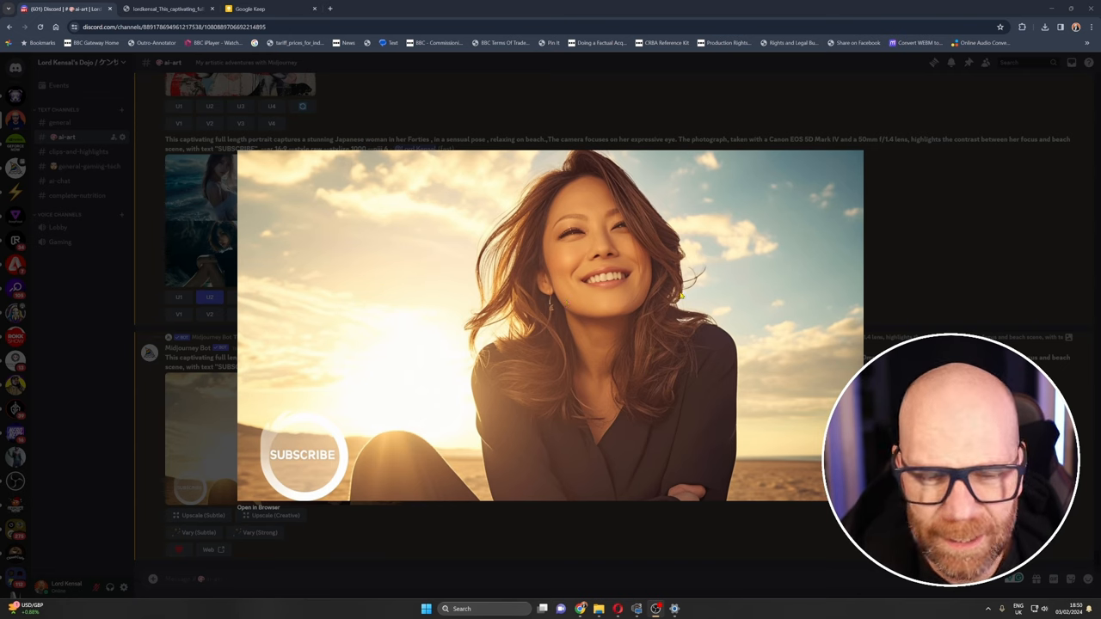
pyautogui.moveTo(885, 268)
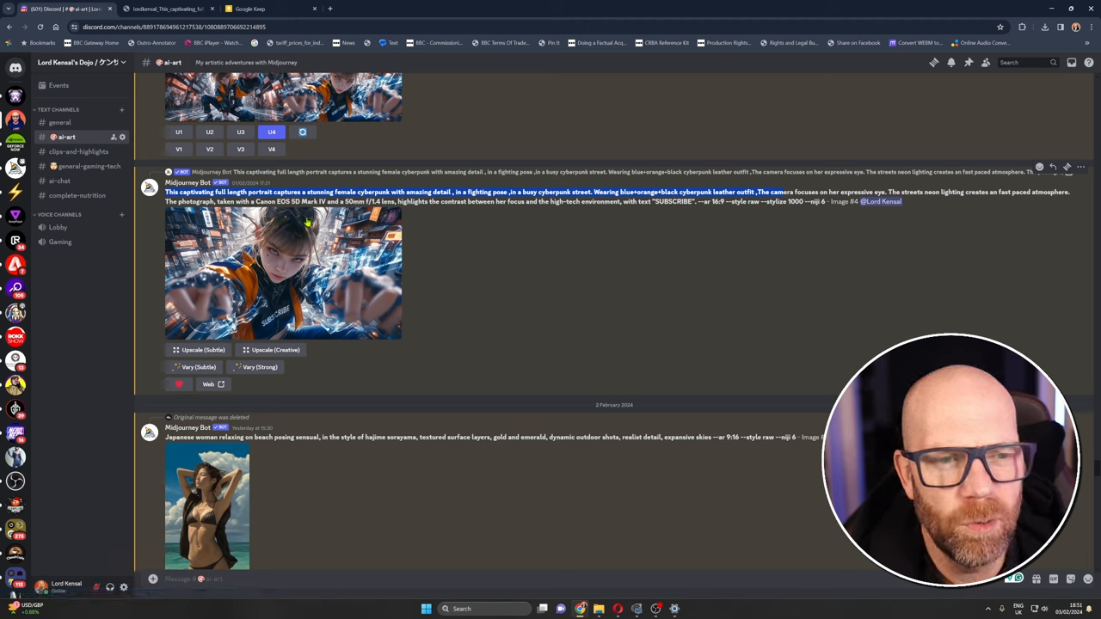
pyautogui.moveTo(303, 231)
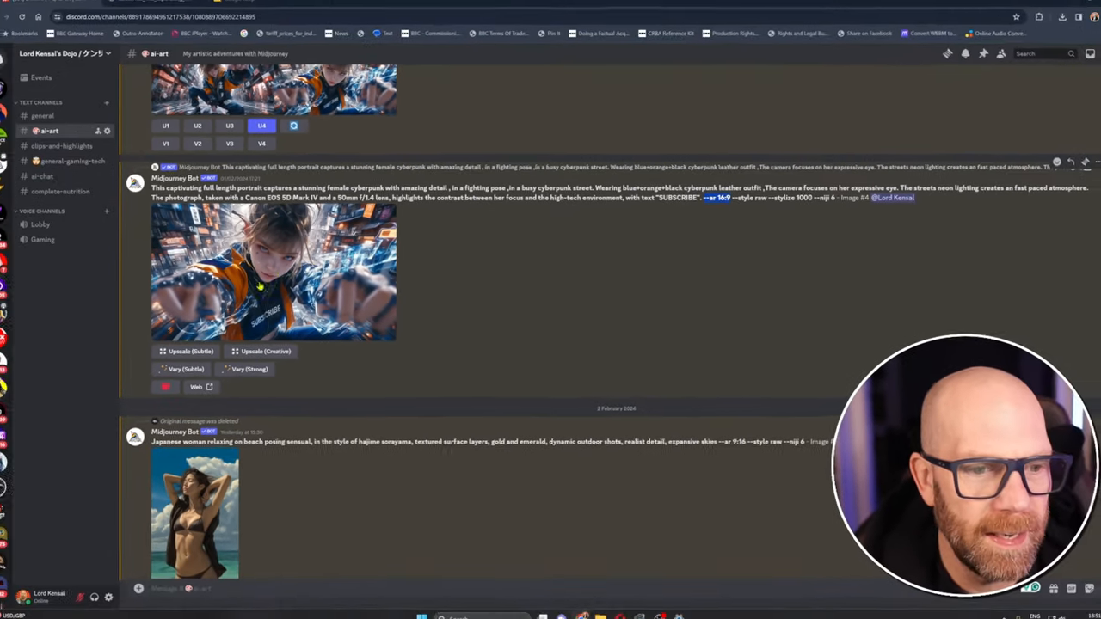
# - Enlarge the cyberpunk fighter image with 'SUBSCRIBE' lettered across her outfit
pyautogui.click(274, 271)
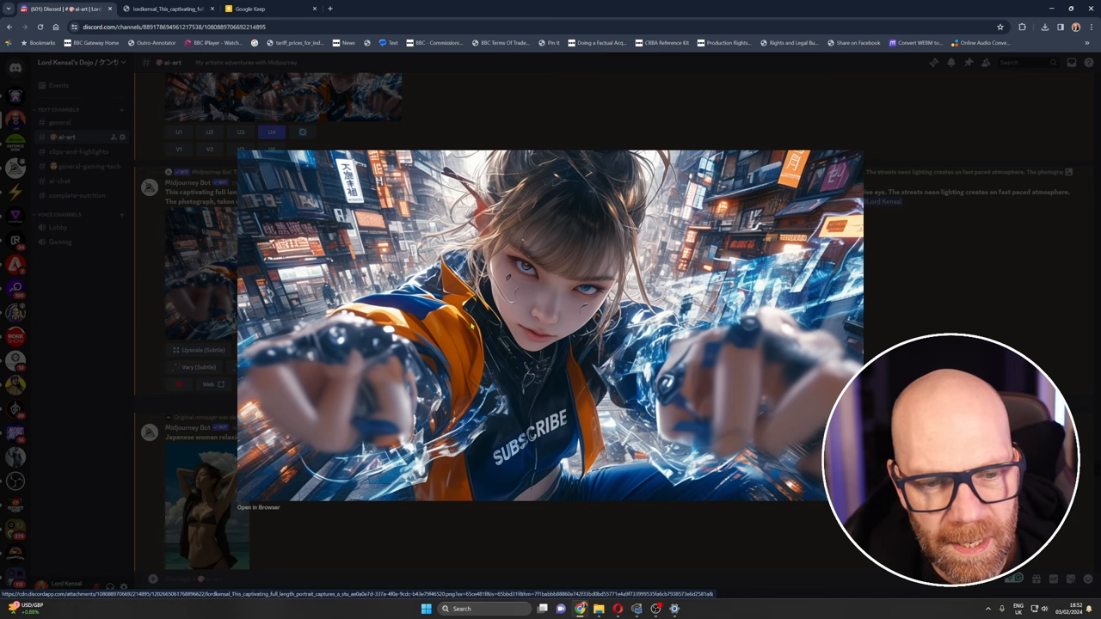
pyautogui.moveTo(868, 301)
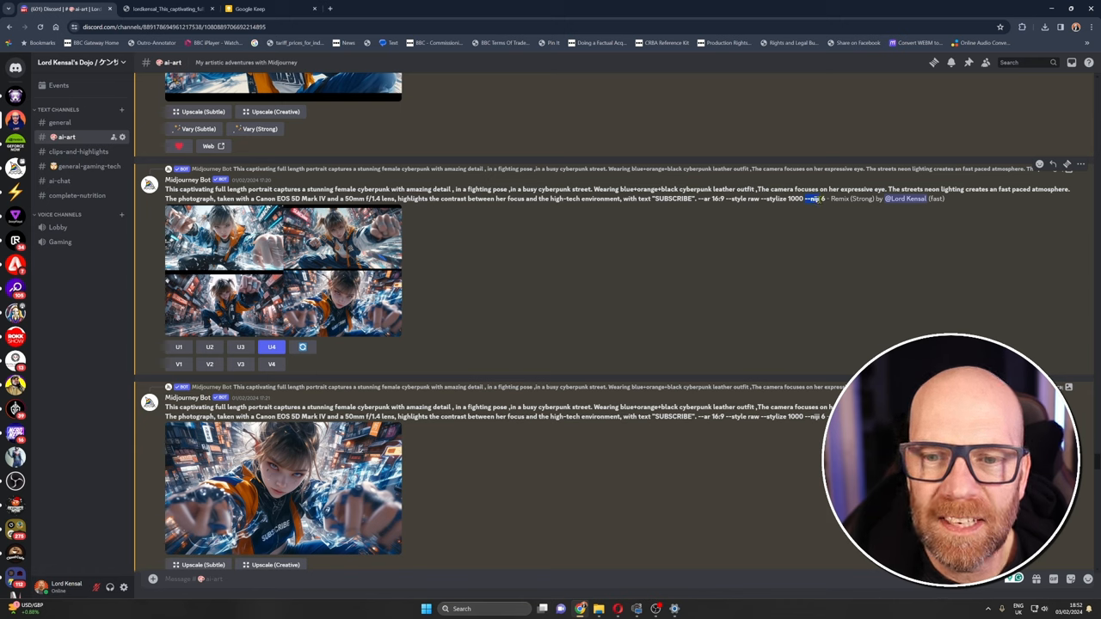
pyautogui.moveTo(681, 241)
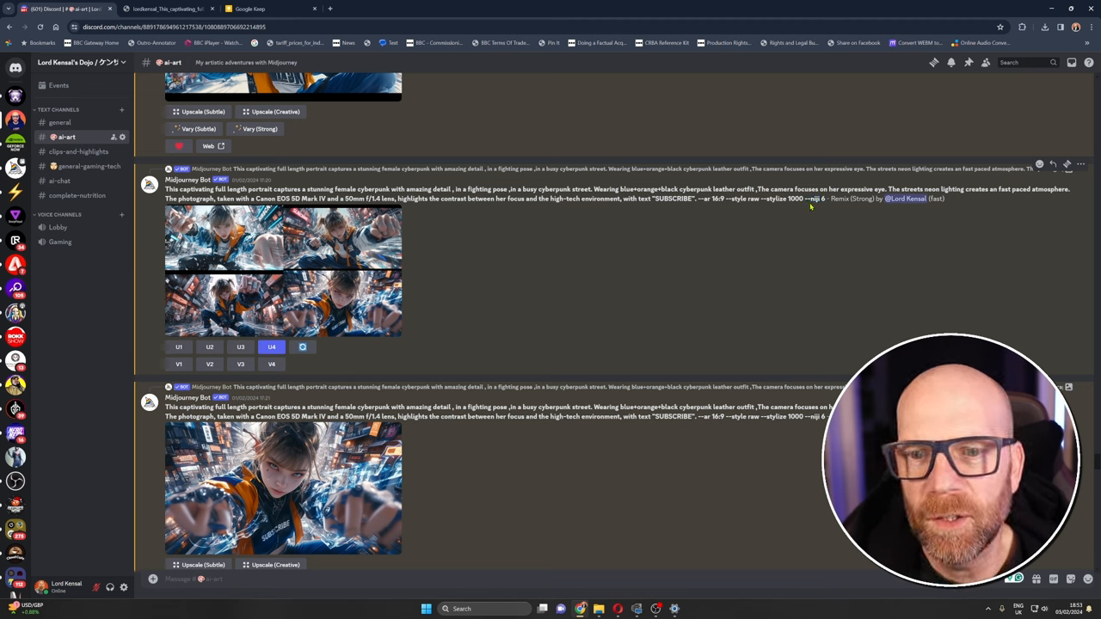
pyautogui.moveTo(612, 256)
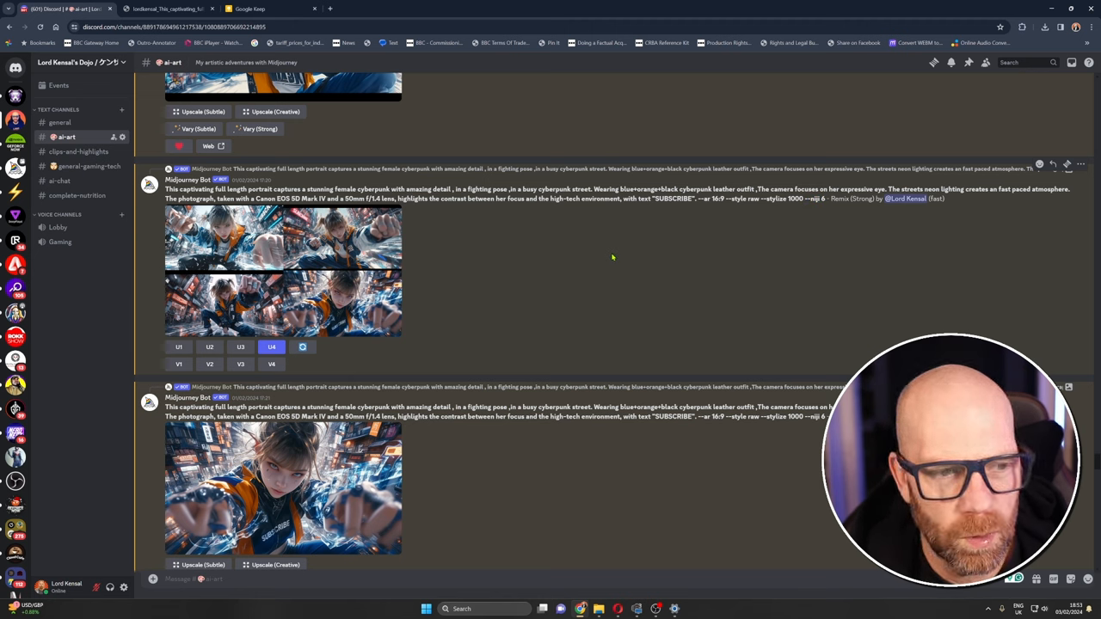
# - Highlight the beach prompt's subject words, preview the four portraits, then enlarge the upscaled one
pyautogui.scroll(3)
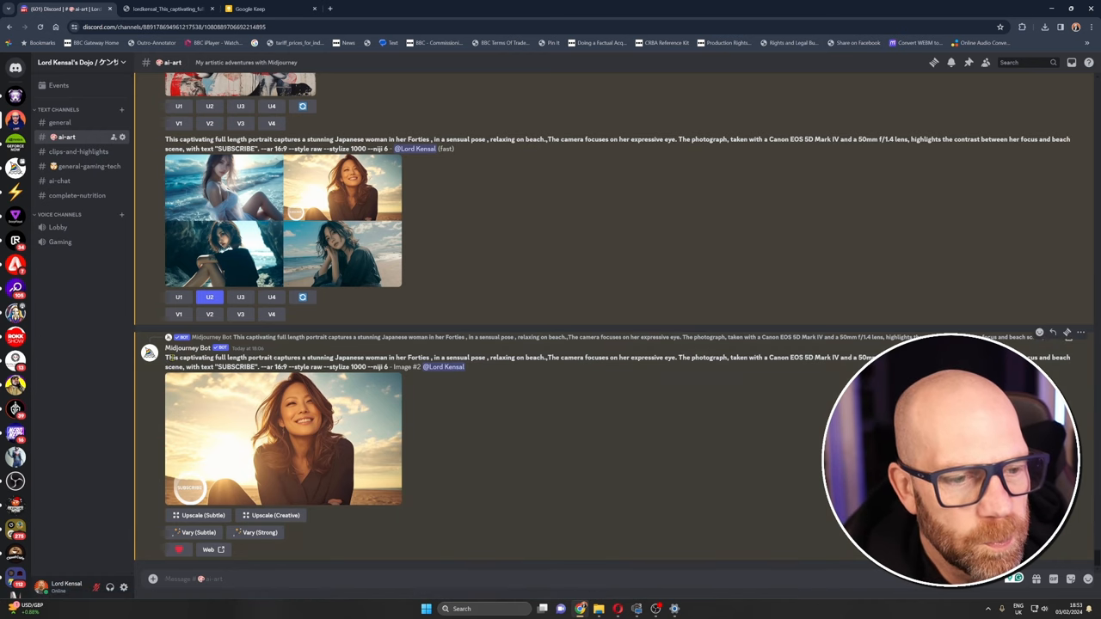
pyautogui.doubleClick(215, 357)
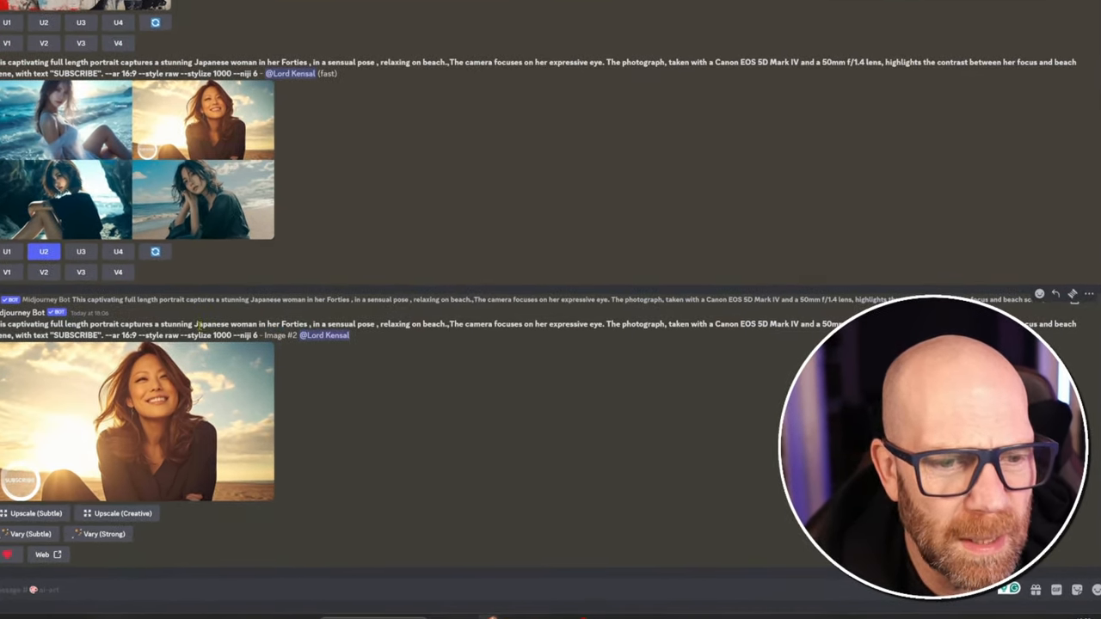
pyautogui.doubleClick(232, 323)
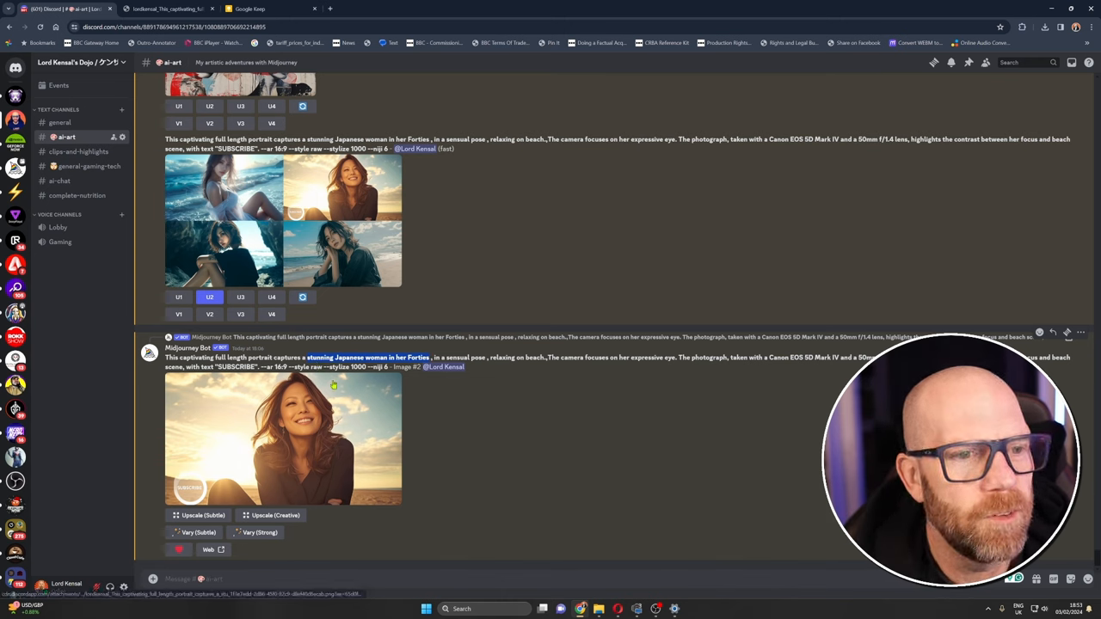
pyautogui.moveTo(318, 417)
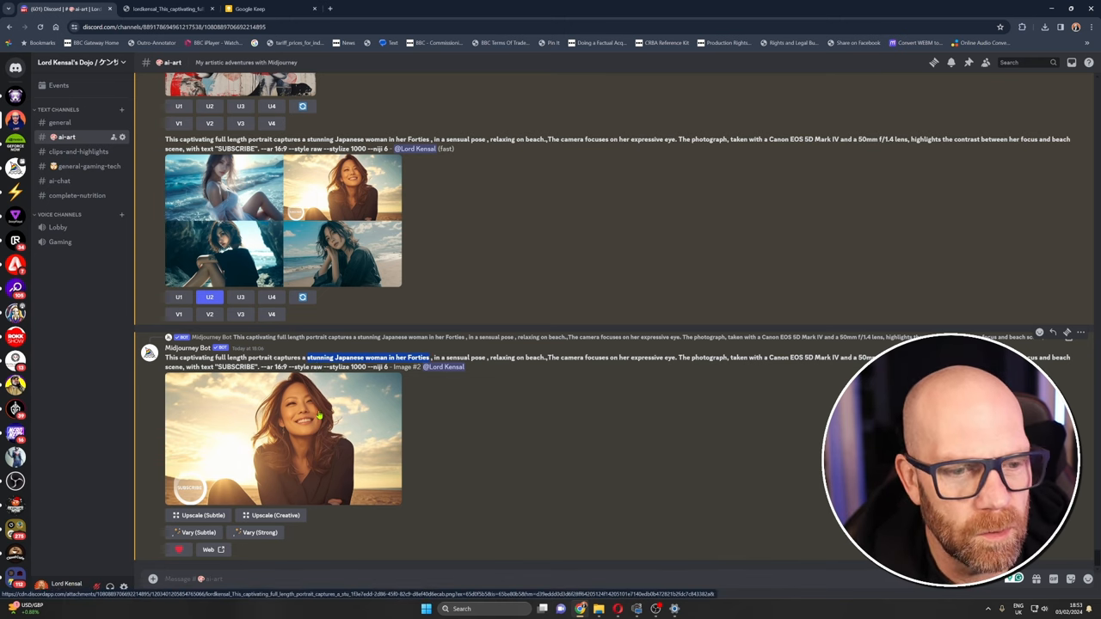
pyautogui.click(282, 439)
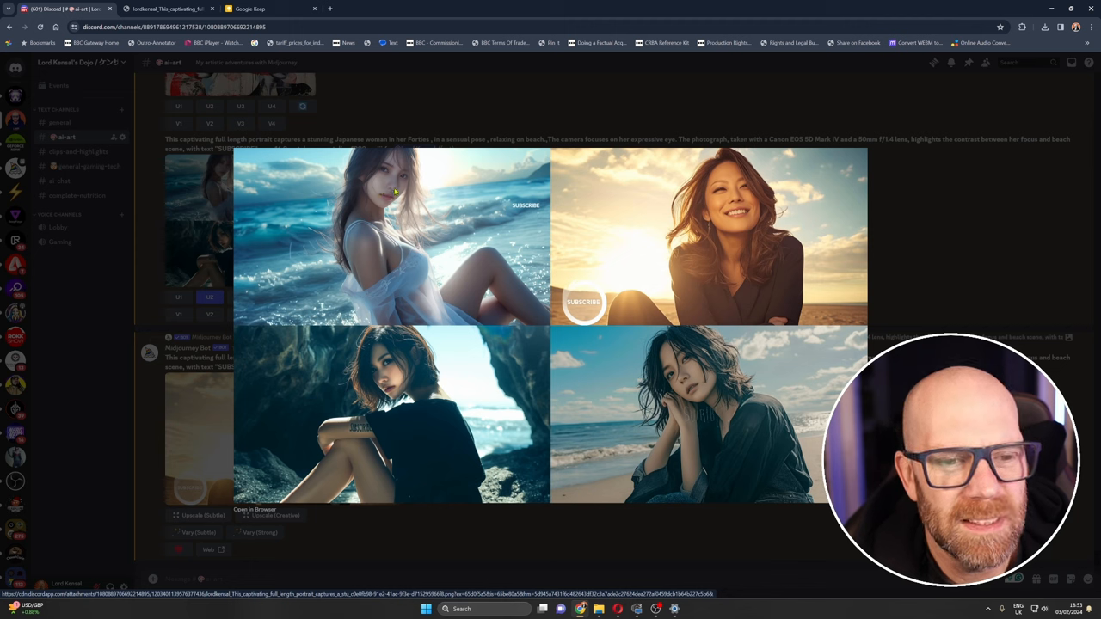
pyautogui.moveTo(398, 142)
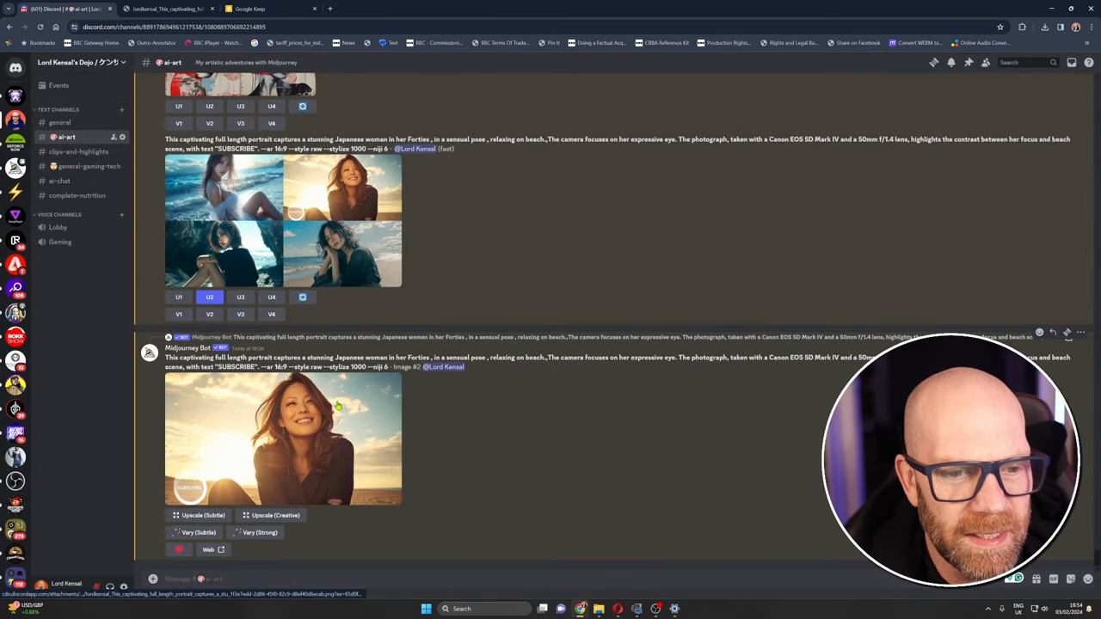
pyautogui.click(283, 438)
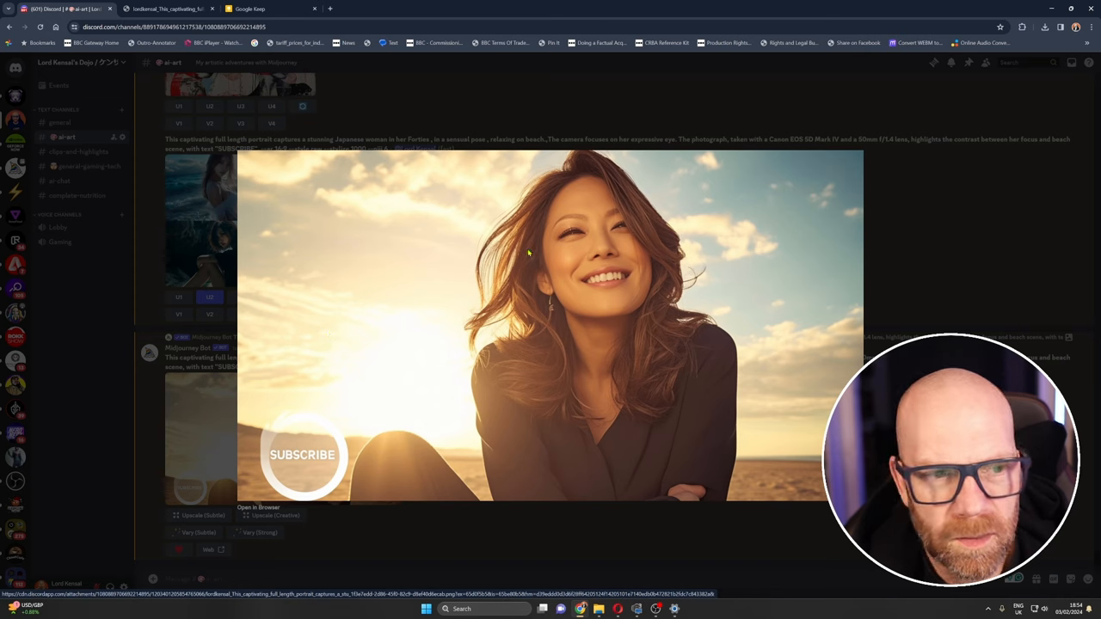
pyautogui.moveTo(421, 275)
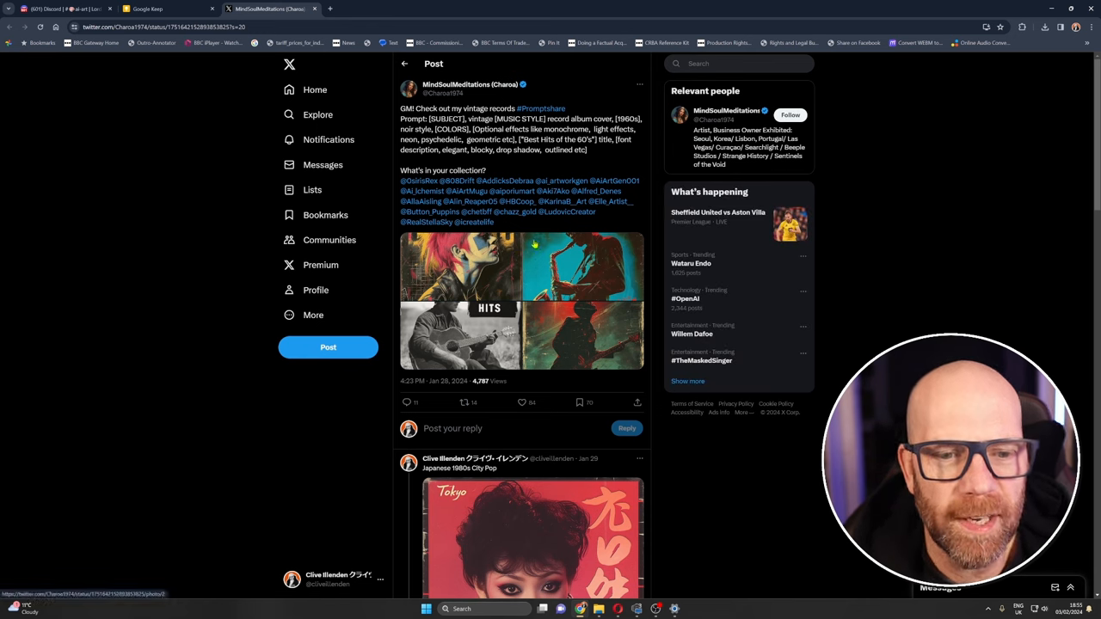
# - Browse the vintage records post's album cover images toward the Tokyo City Pop cover
pyautogui.doubleClick(482, 108)
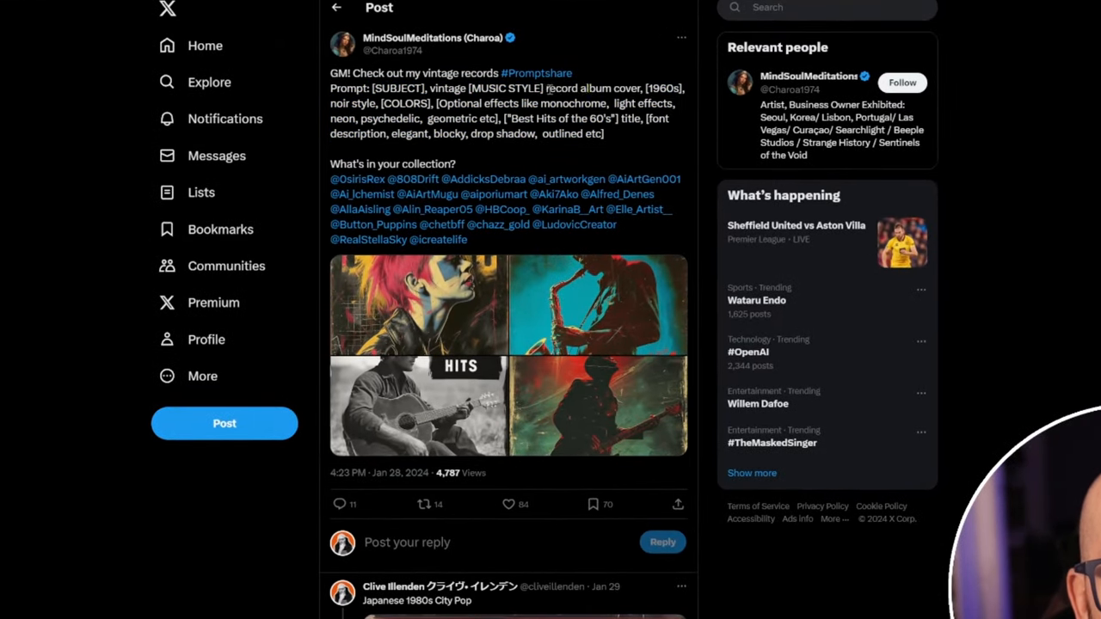
pyautogui.doubleClick(659, 88)
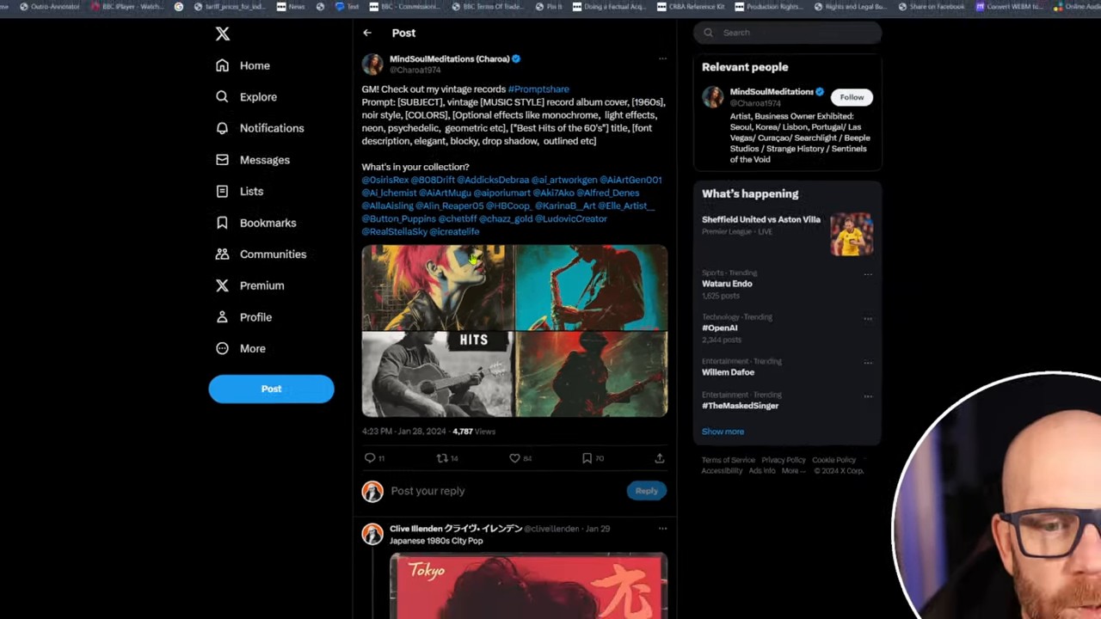
pyautogui.click(439, 288)
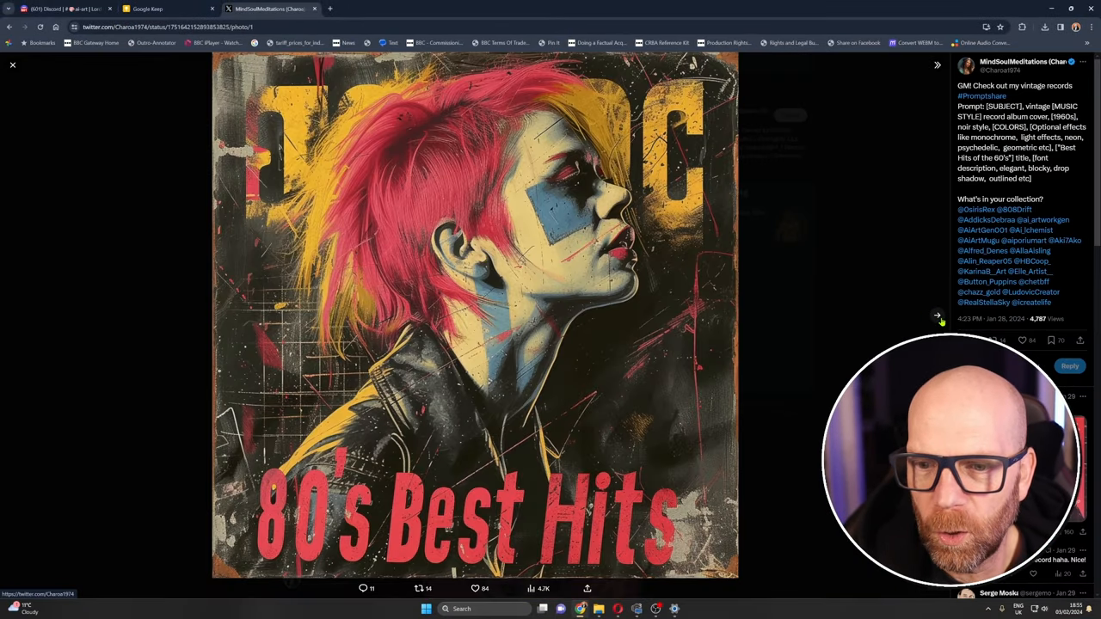
pyautogui.click(937, 316)
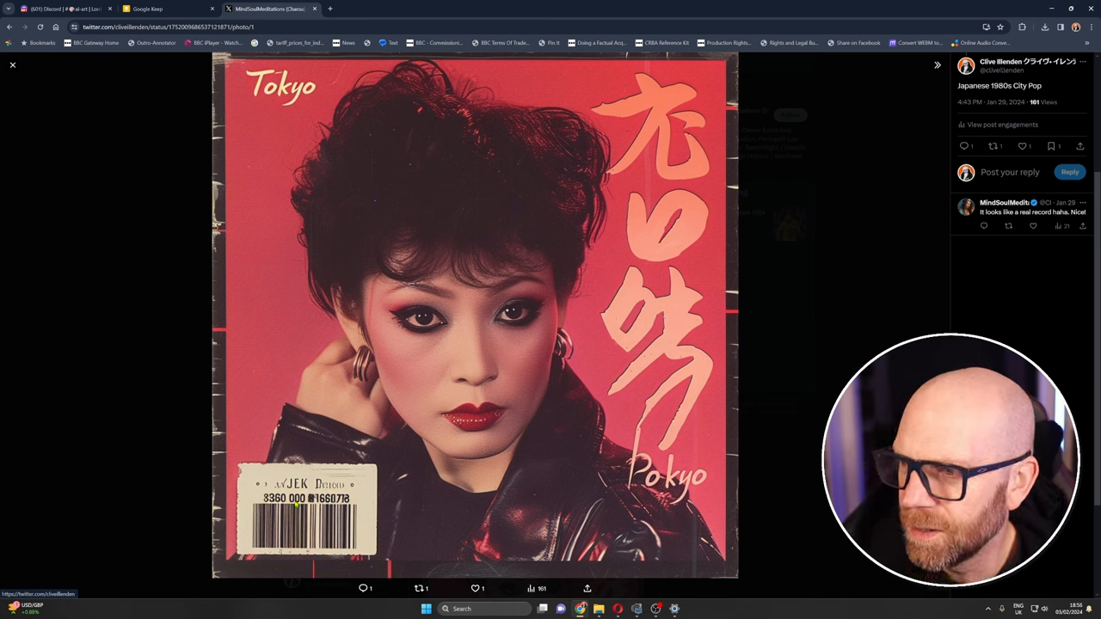
pyautogui.moveTo(611, 277)
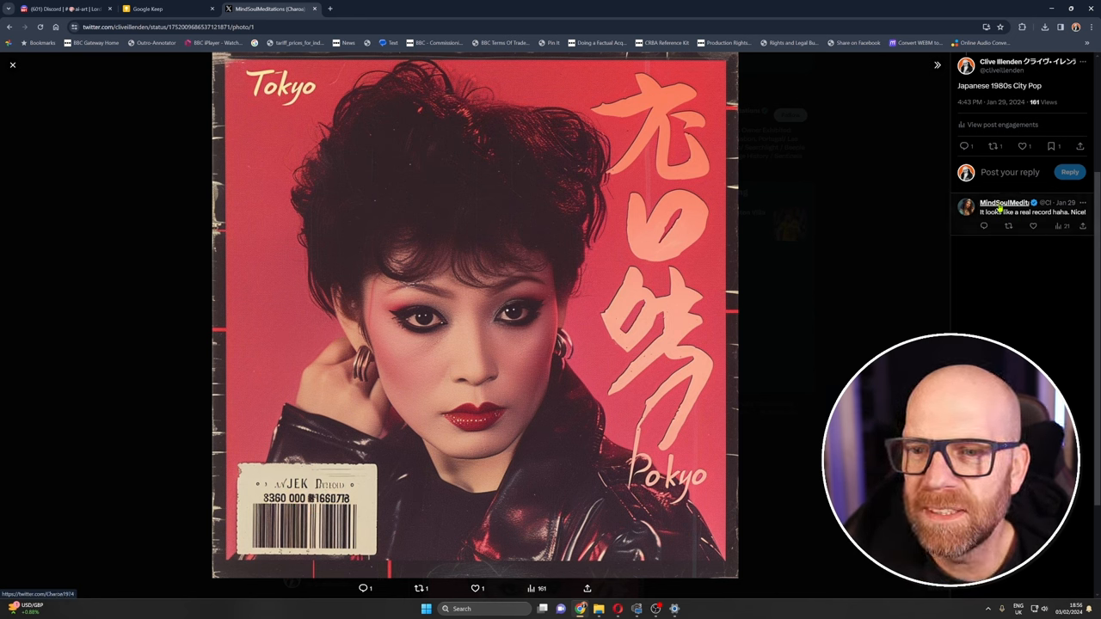
pyautogui.click(65, 8)
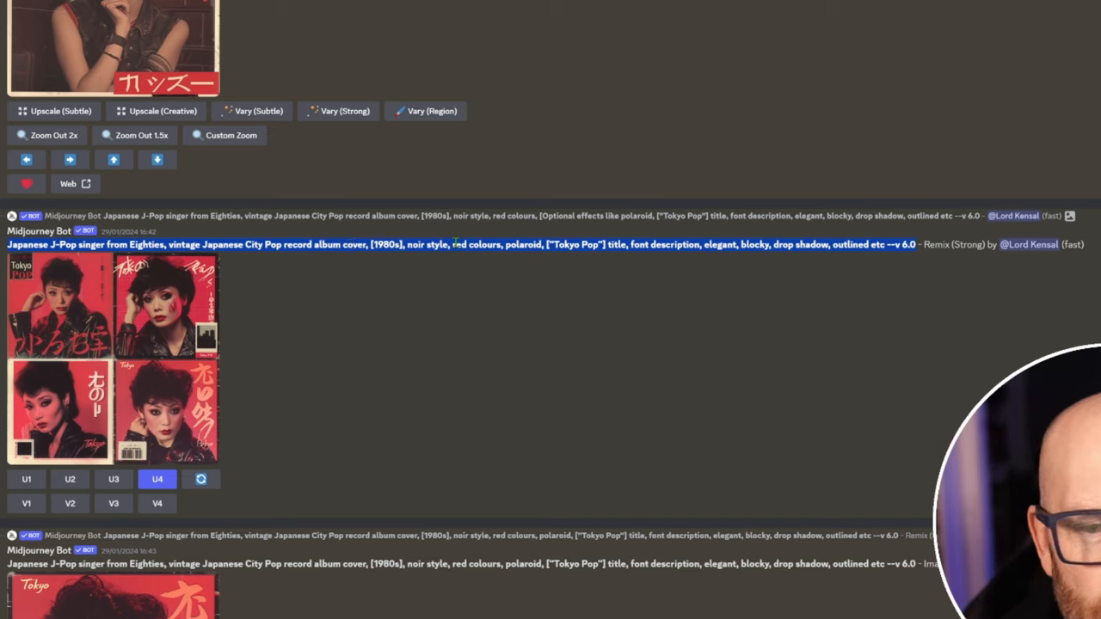
pyautogui.moveTo(523, 242)
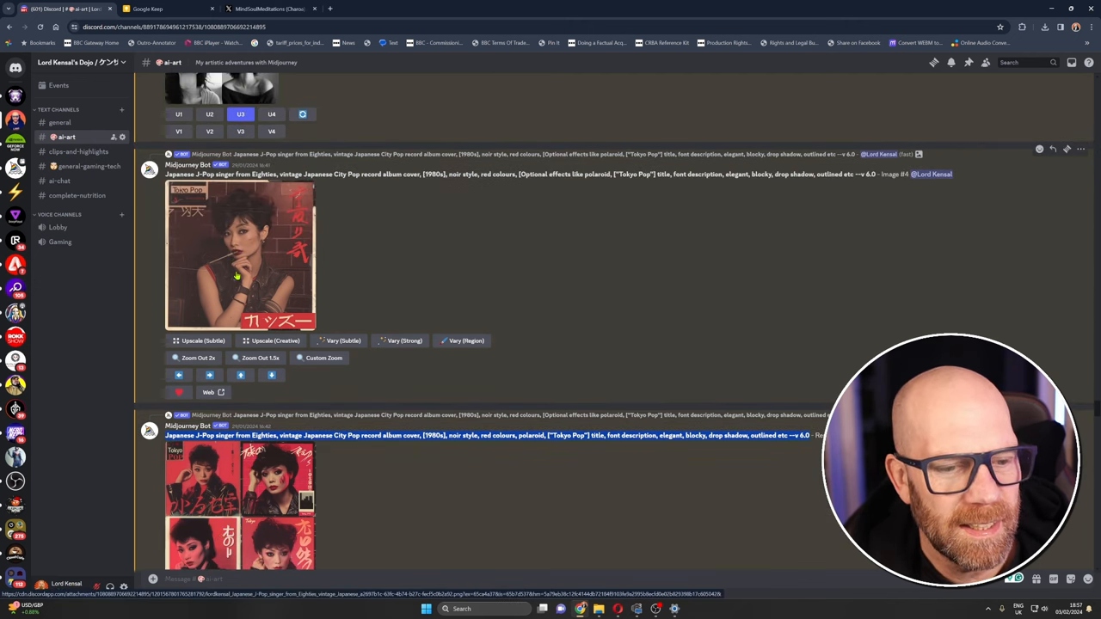
# - Return to the ai-art channel and browse the 1980s City Pop album cover generations
pyautogui.click(241, 508)
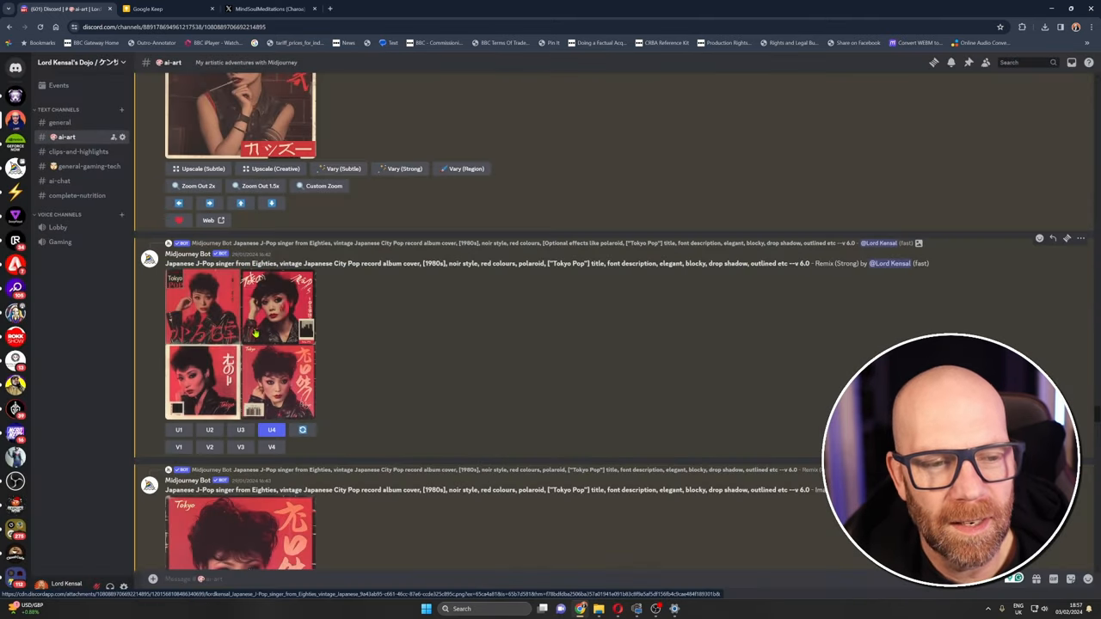
pyautogui.scroll(-3)
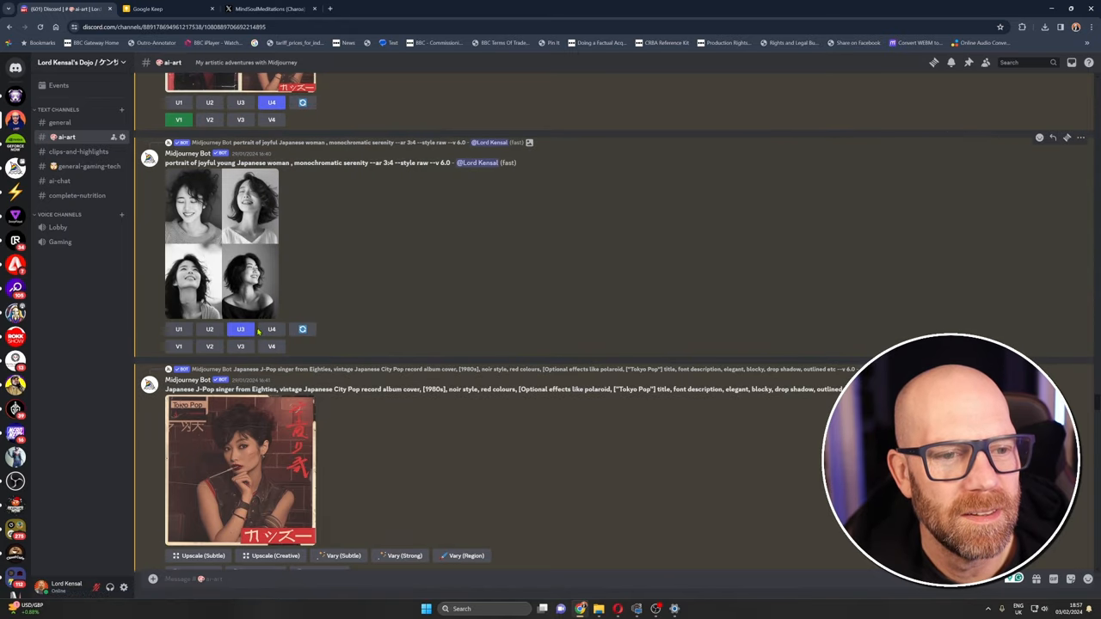
pyautogui.click(240, 471)
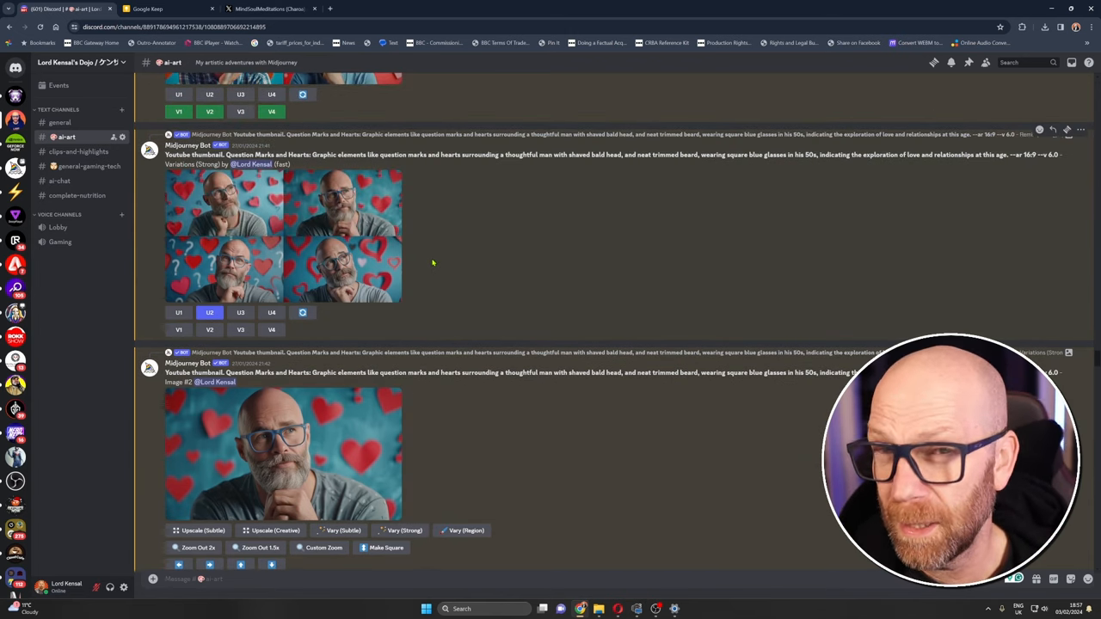
# - Scroll the ai-art channel to the question-marks-and-hearts thumbnail grid of a thoughtful man
pyautogui.scroll(3)
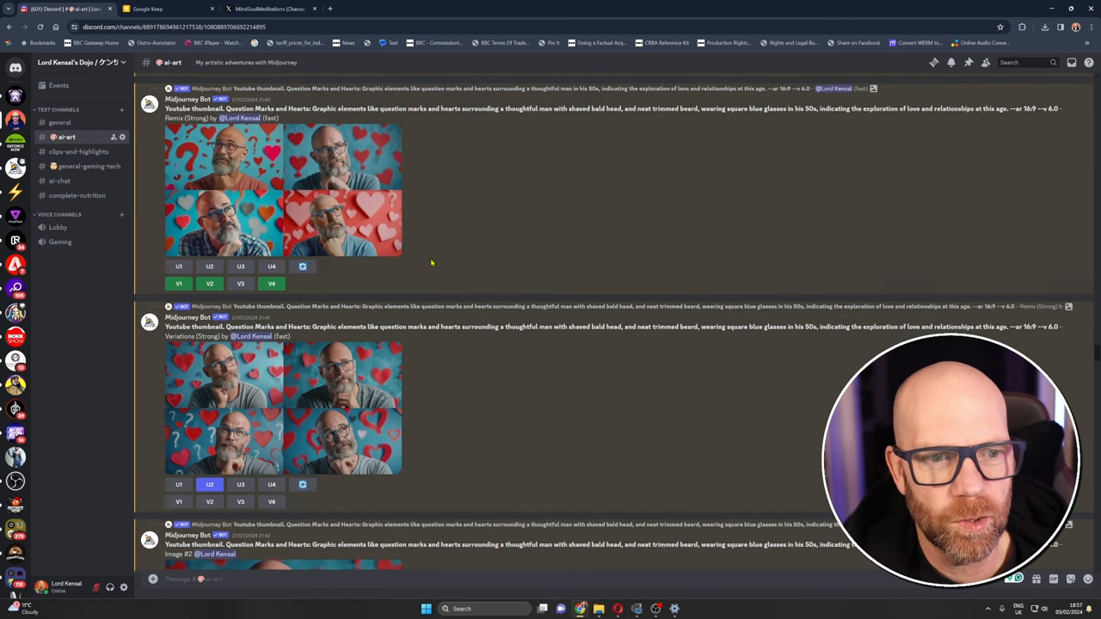
pyautogui.scroll(3)
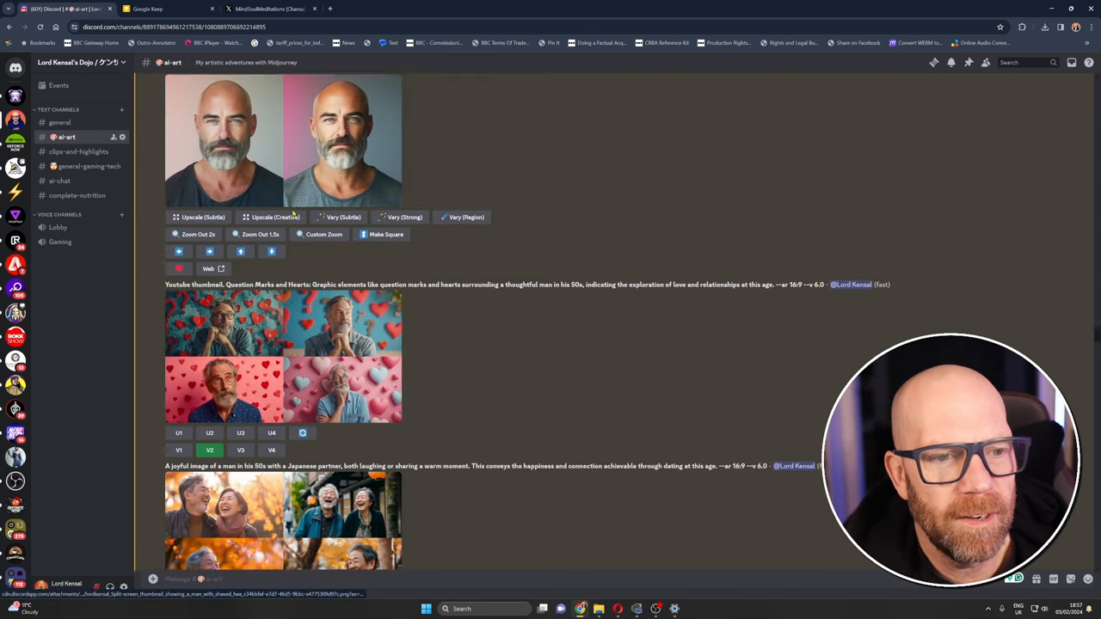
pyautogui.scroll(-3)
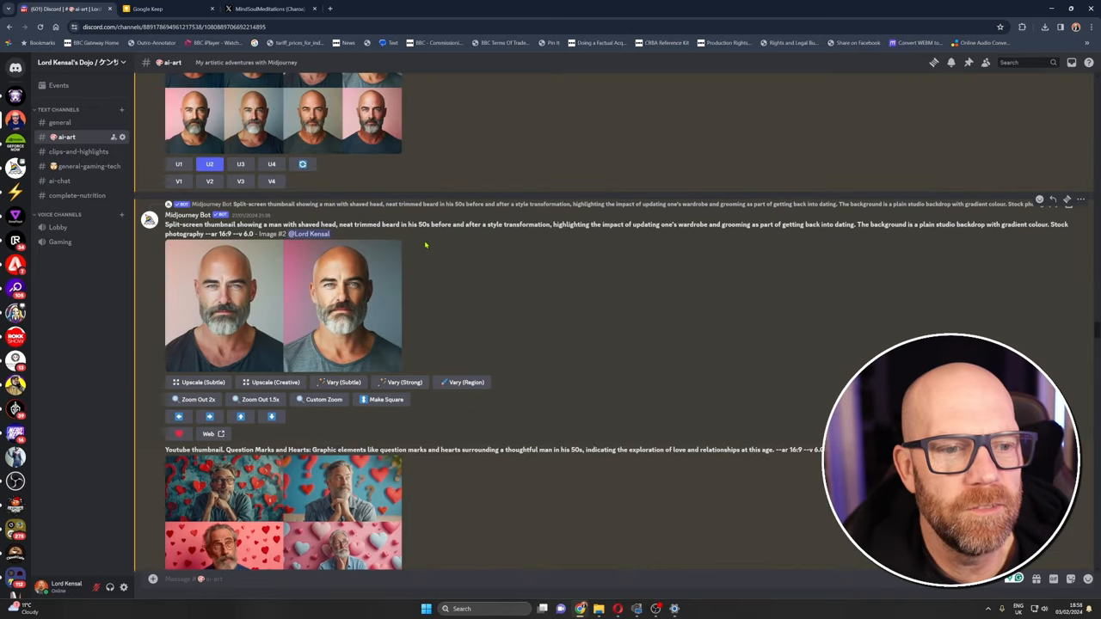
pyautogui.scroll(-3)
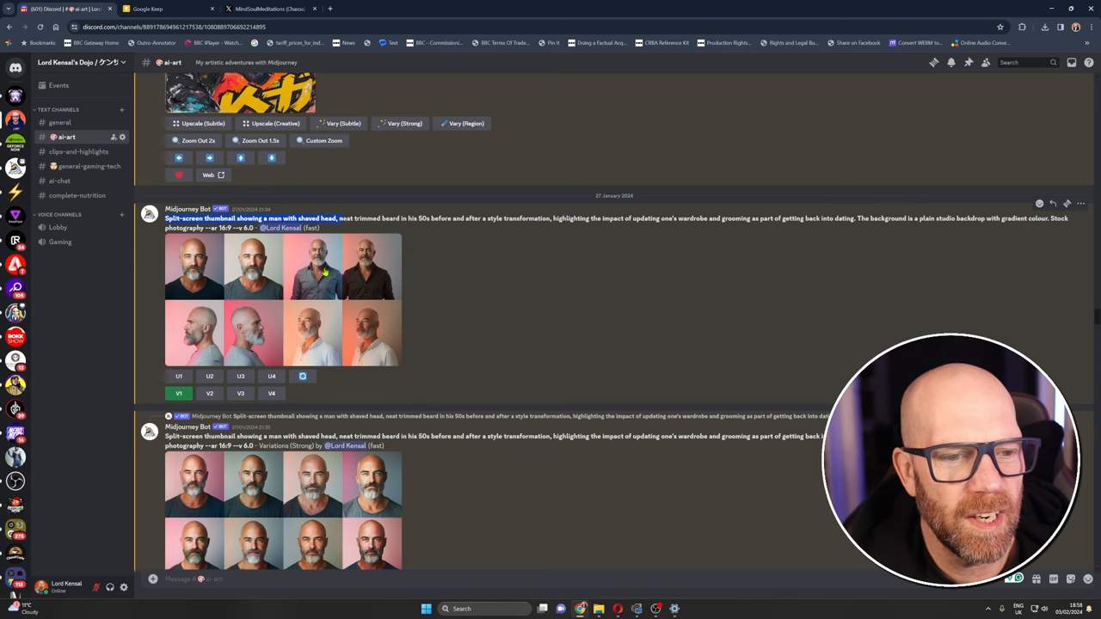
pyautogui.scroll(-3)
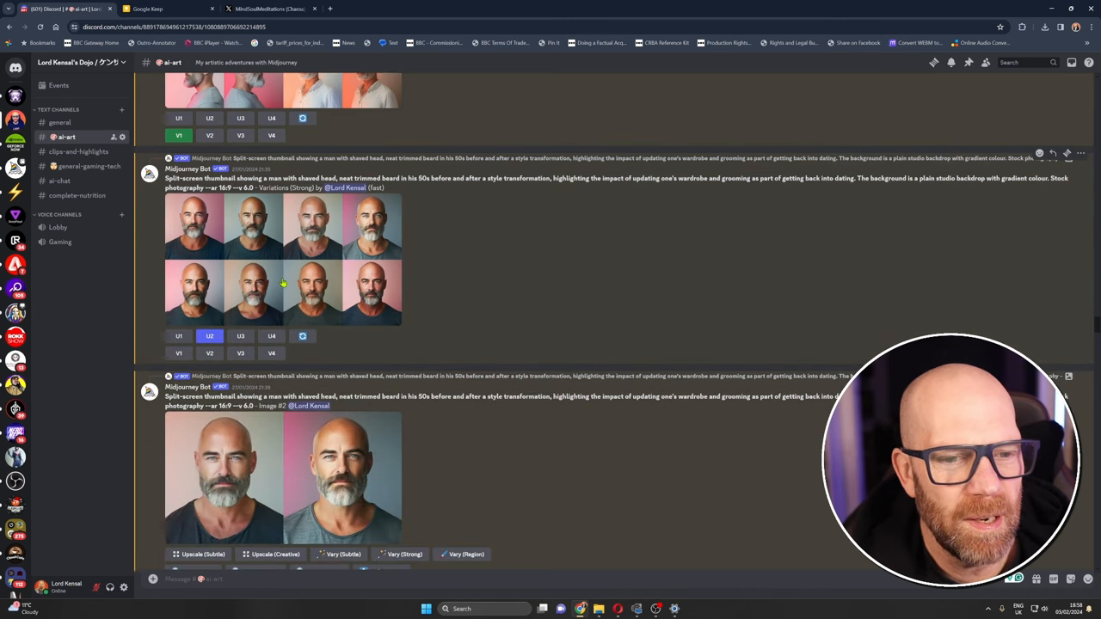
pyautogui.scroll(-3)
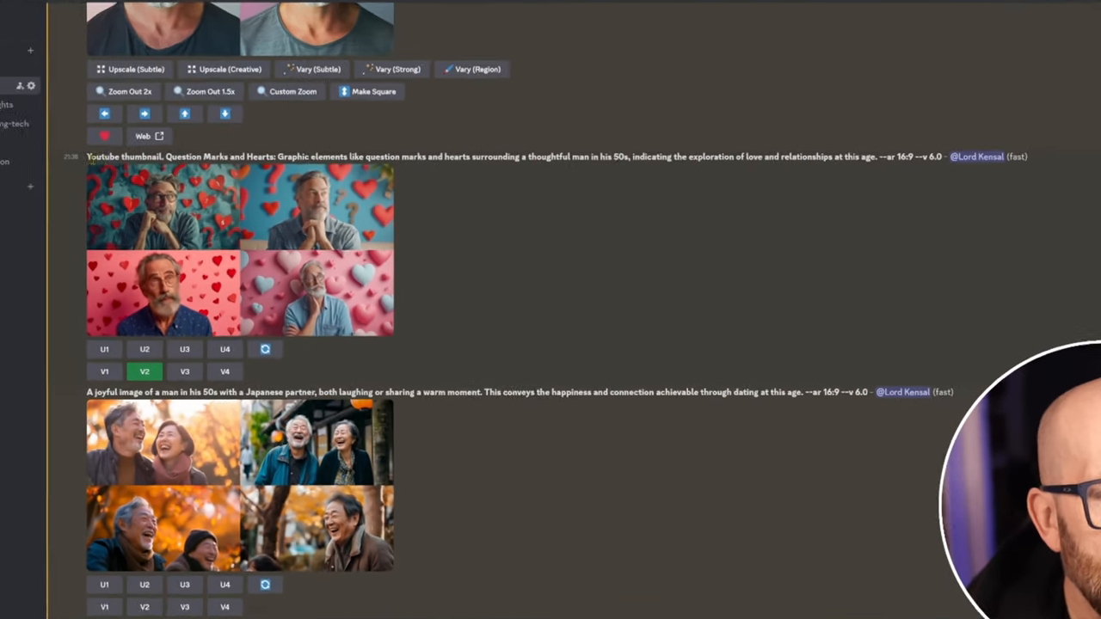
pyautogui.scroll(3)
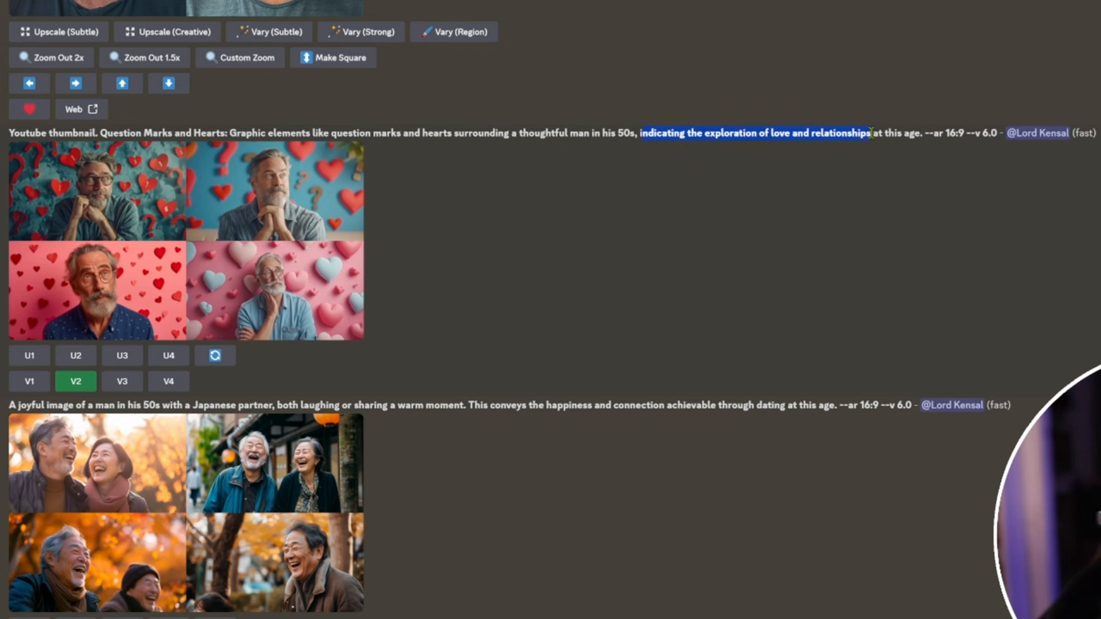
pyautogui.scroll(-3)
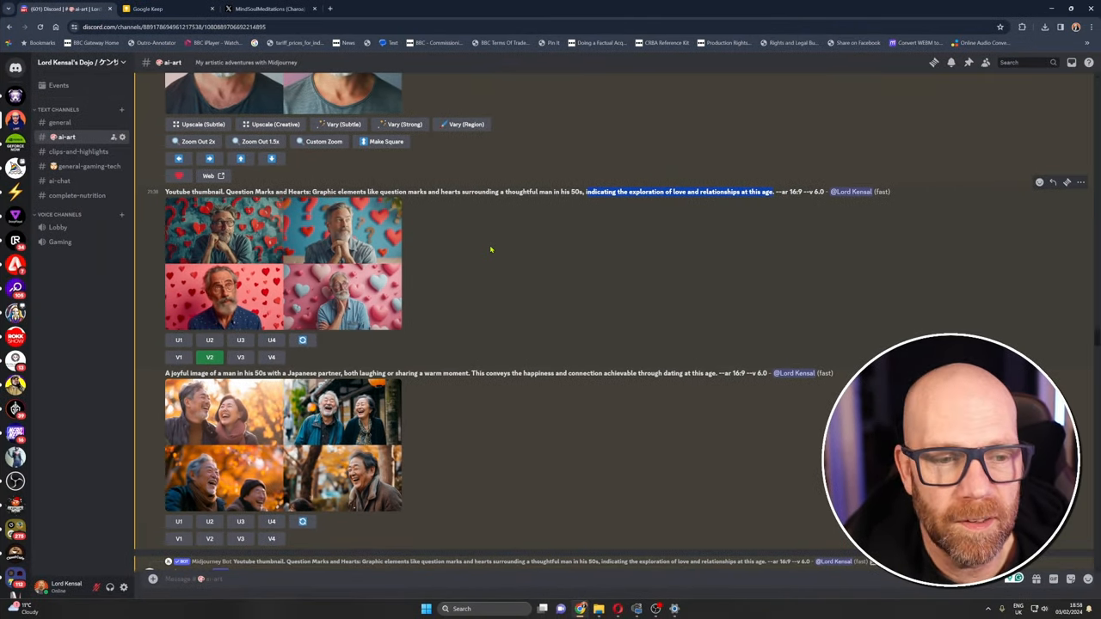
# - Preview the question-marks-and-hearts image grid enlarged, then close the preview
pyautogui.click(282, 262)
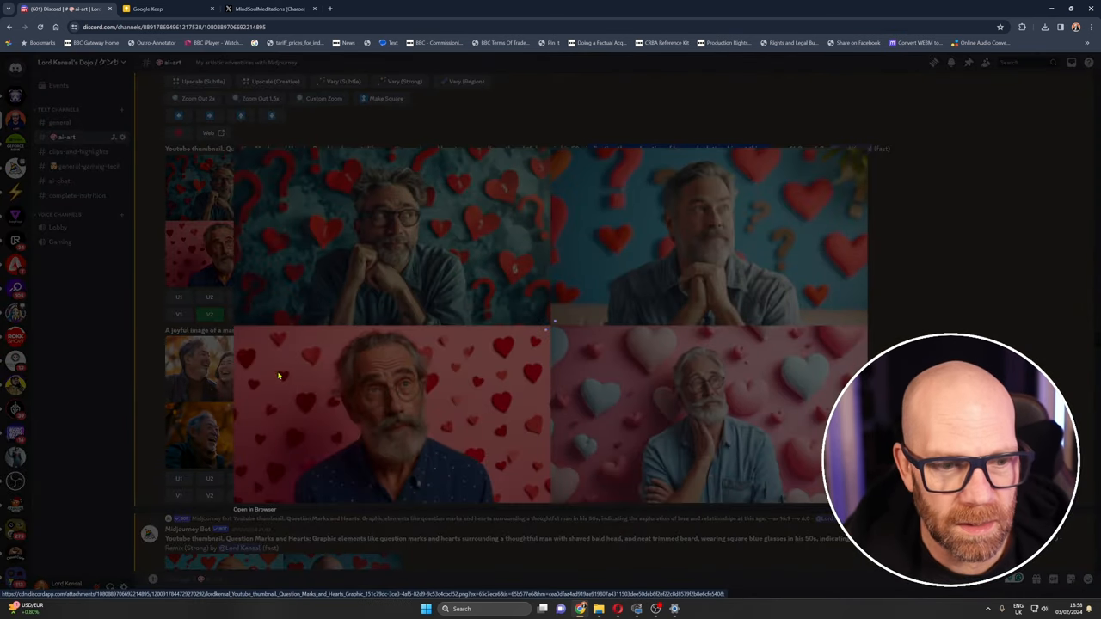
pyautogui.click(254, 509)
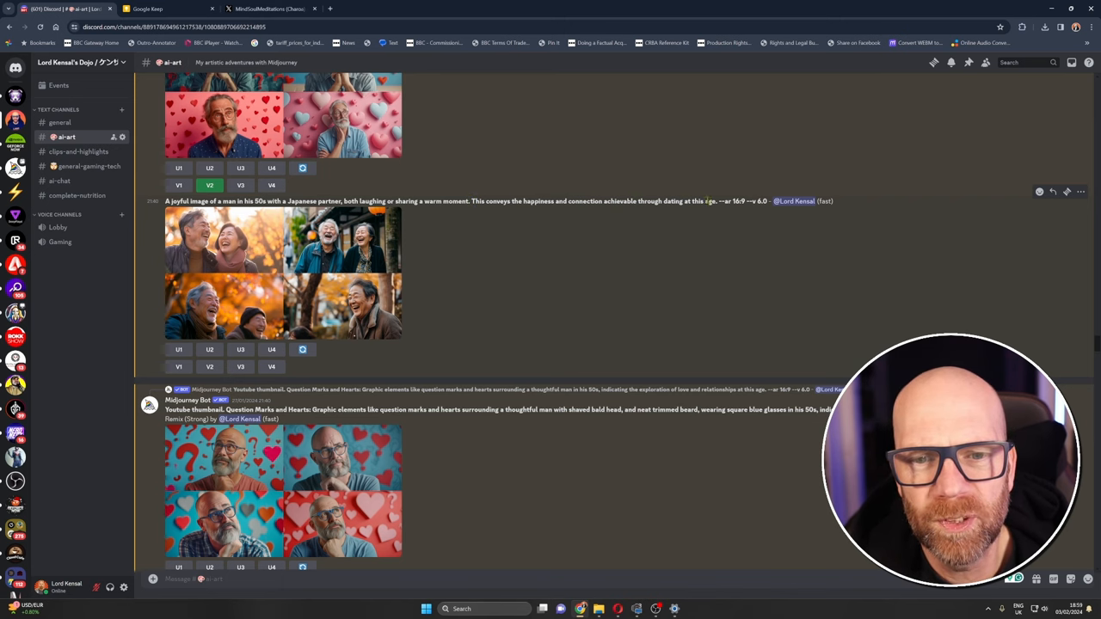
pyautogui.scroll(-3)
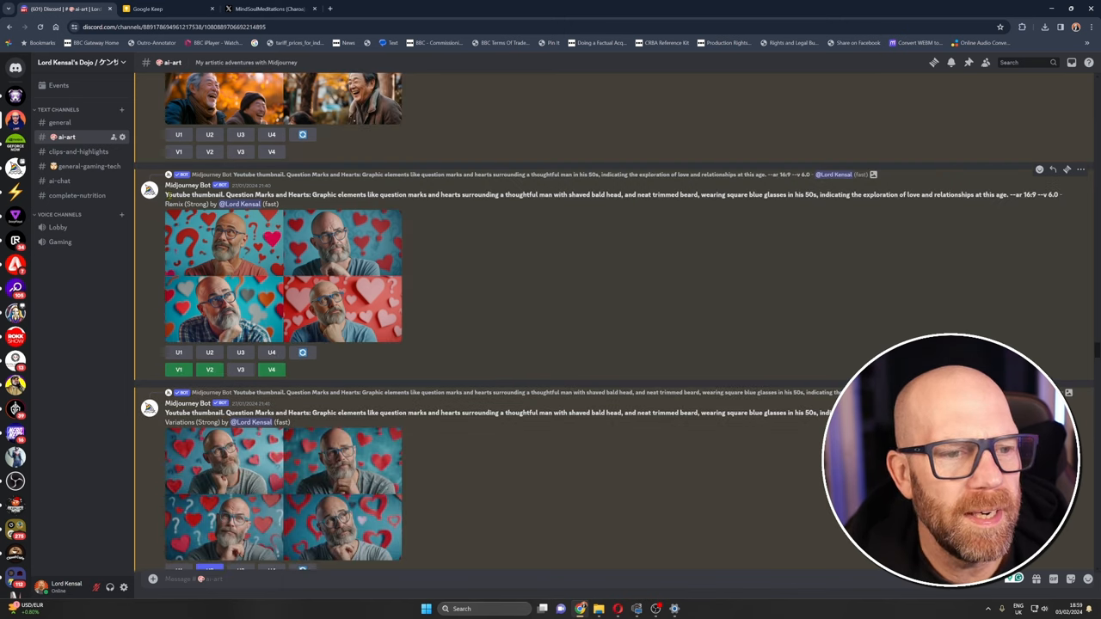
pyautogui.scroll(-3)
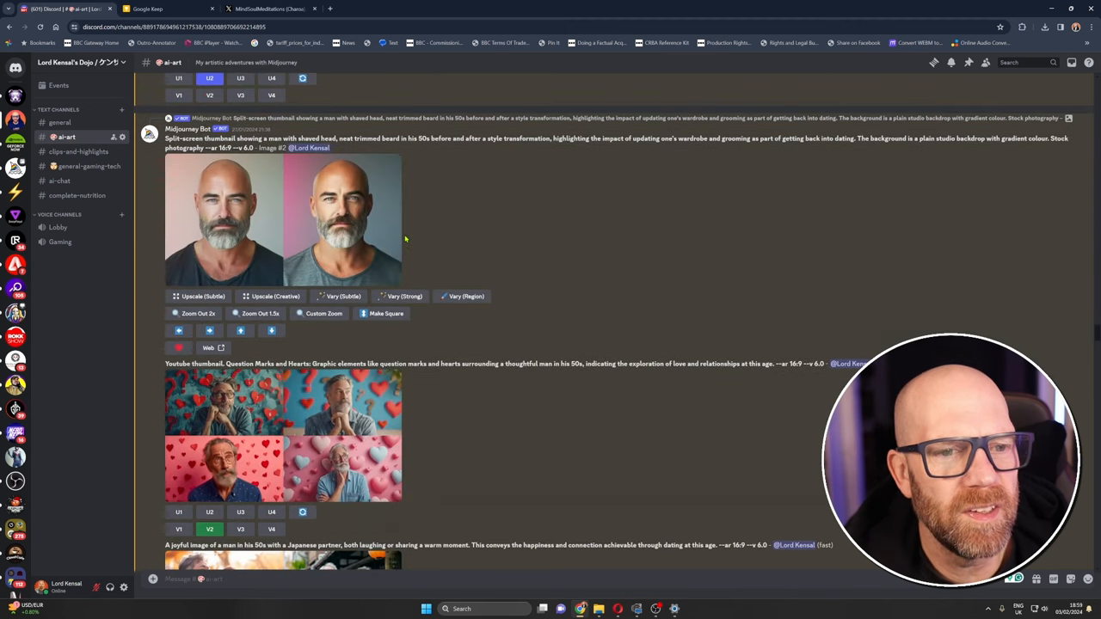
pyautogui.scroll(-3)
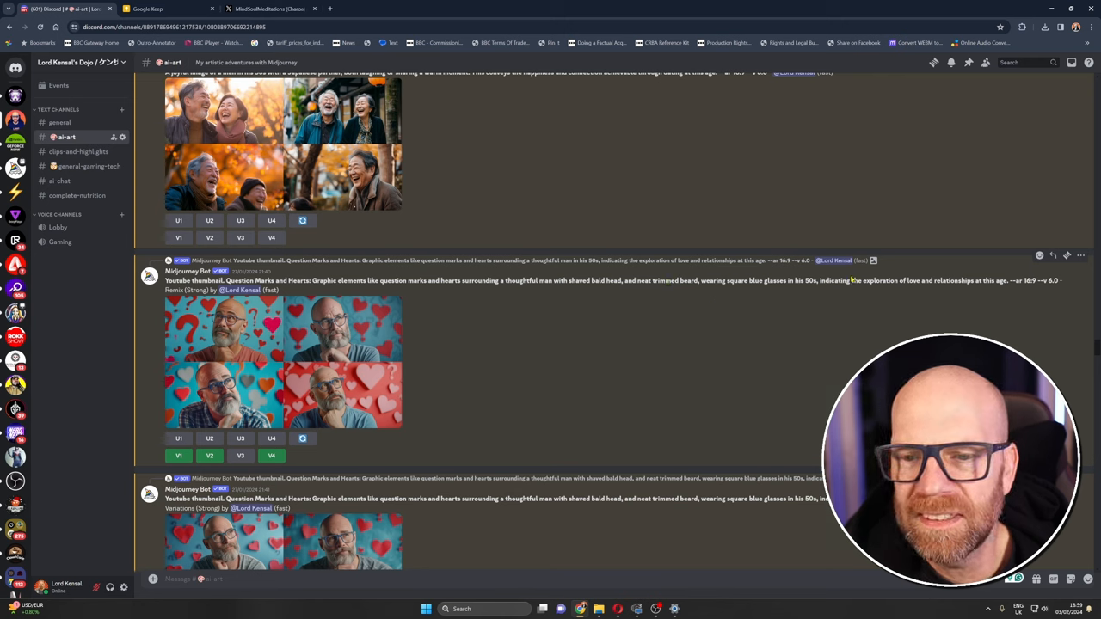
pyautogui.moveTo(641, 322)
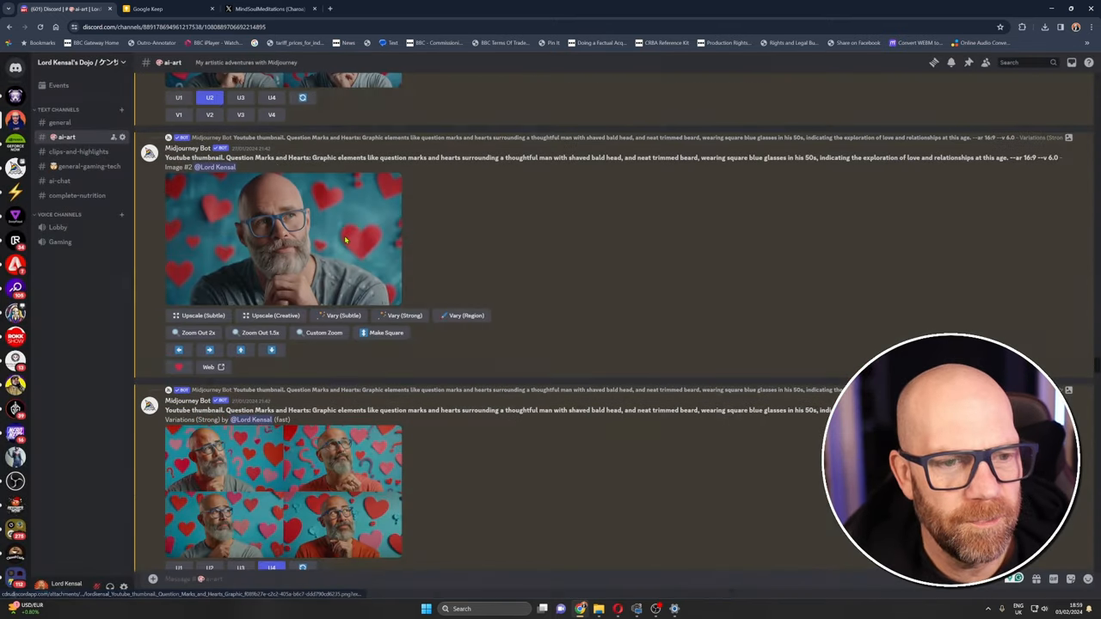
pyautogui.click(284, 239)
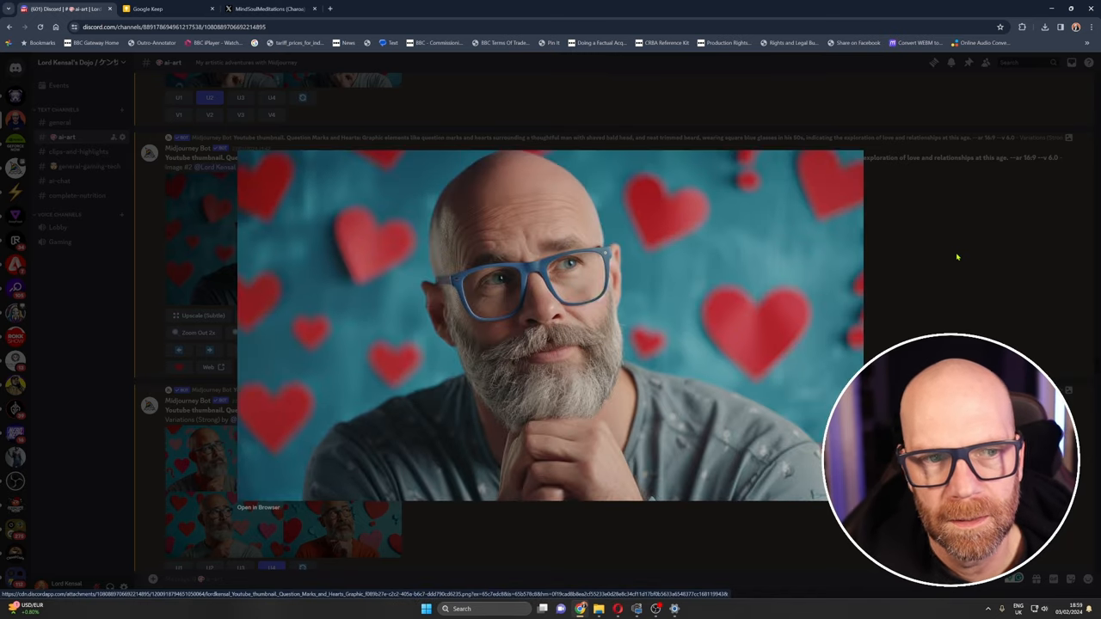
pyautogui.click(603, 293)
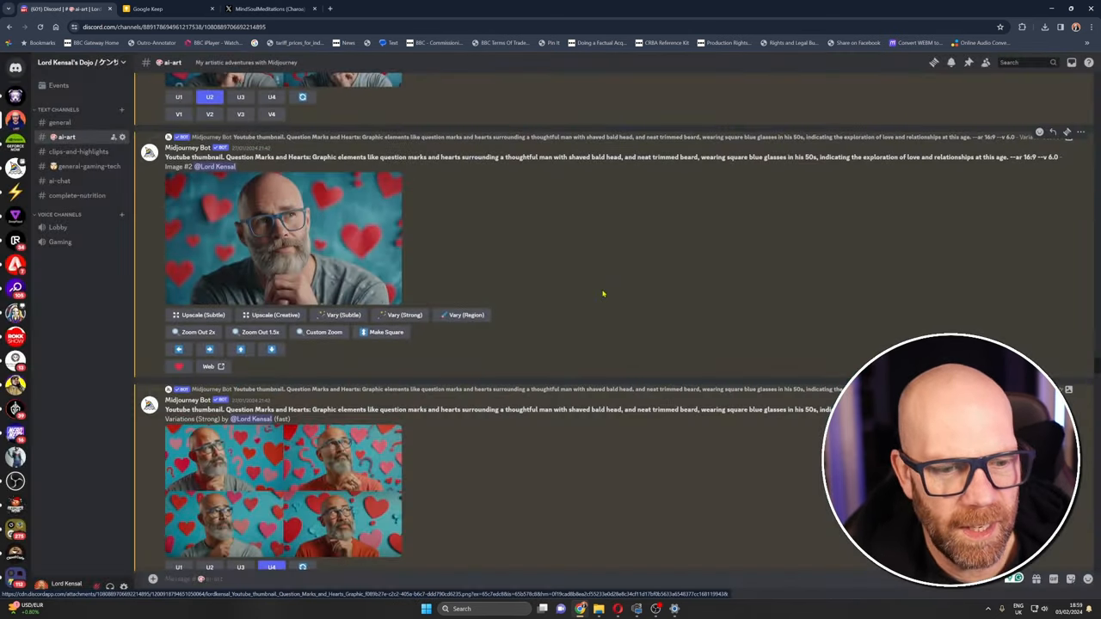
pyautogui.click(283, 238)
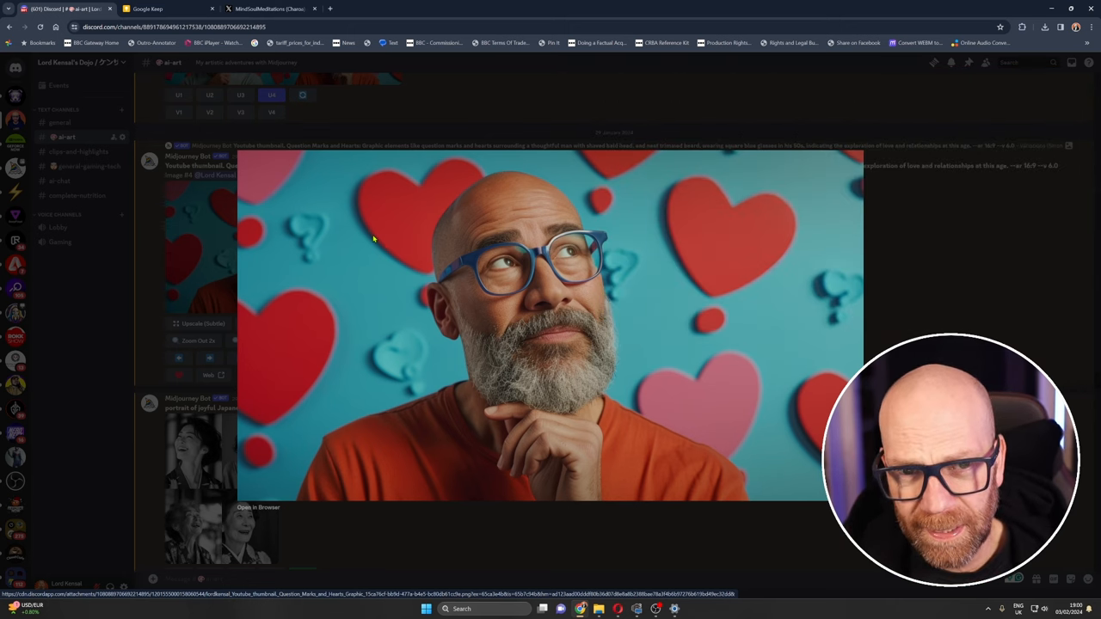
pyautogui.click(147, 8)
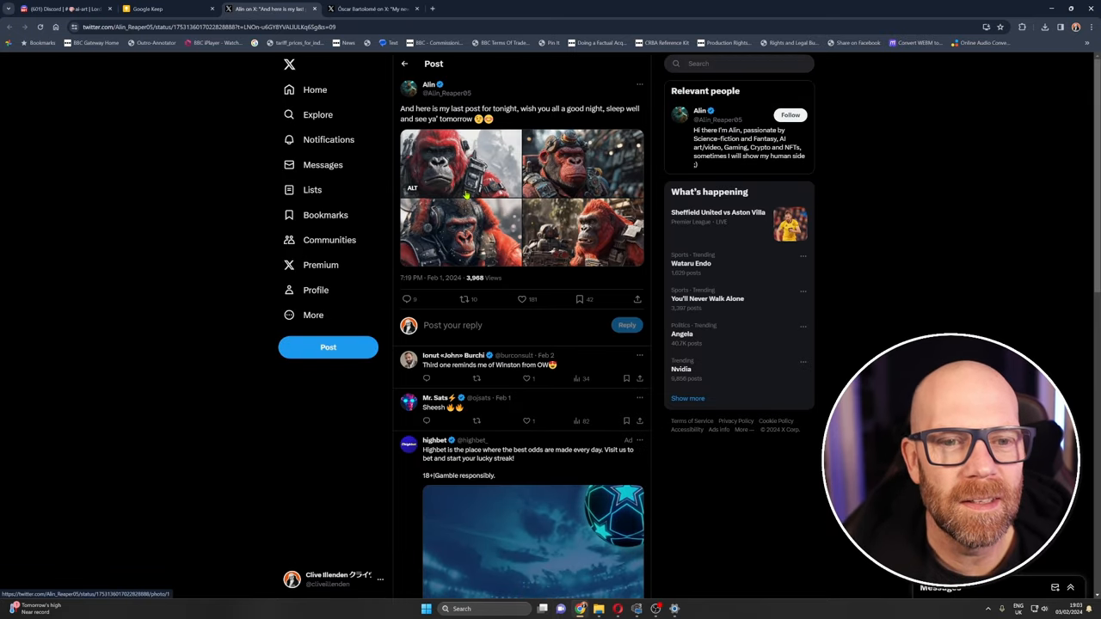
# - Enlarge the first red gorilla photo, close it, and return to Discord
pyautogui.click(460, 163)
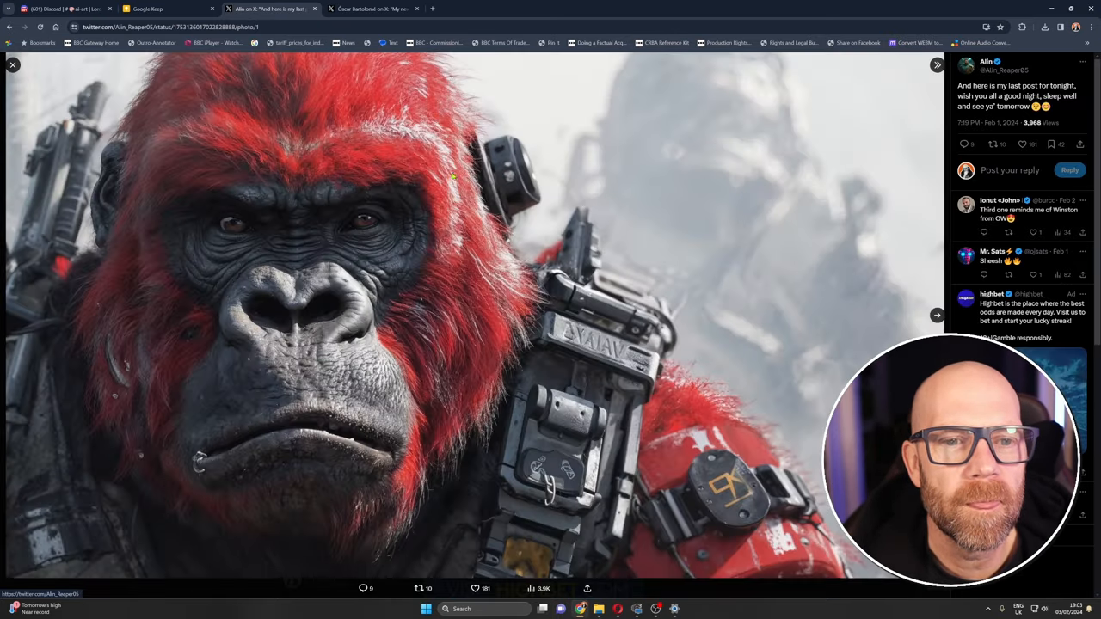
pyautogui.click(13, 64)
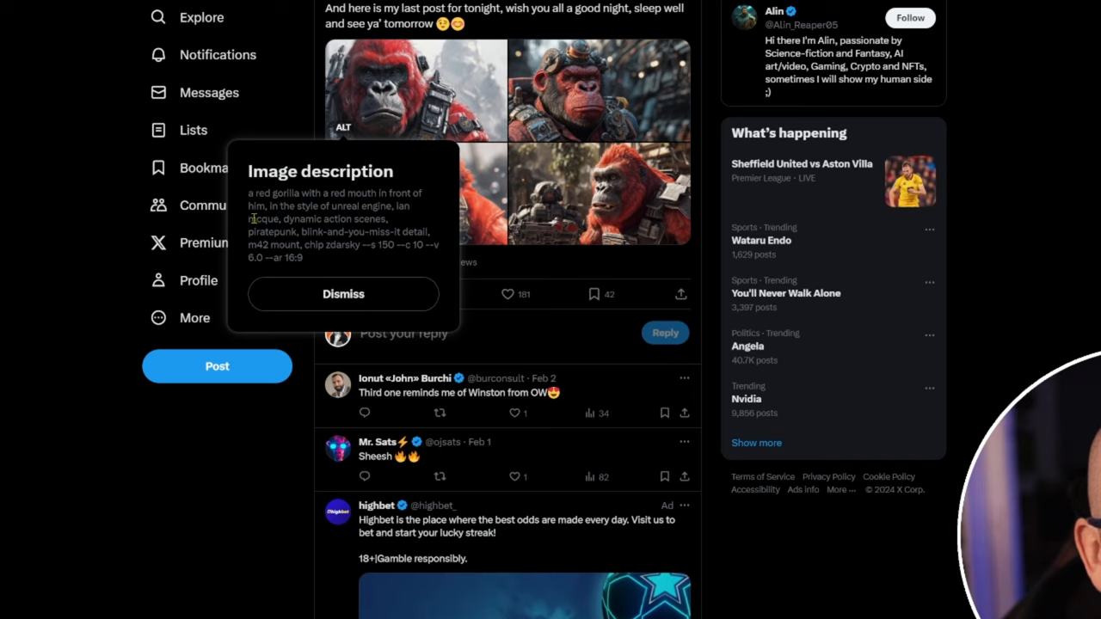
pyautogui.moveTo(300, 244)
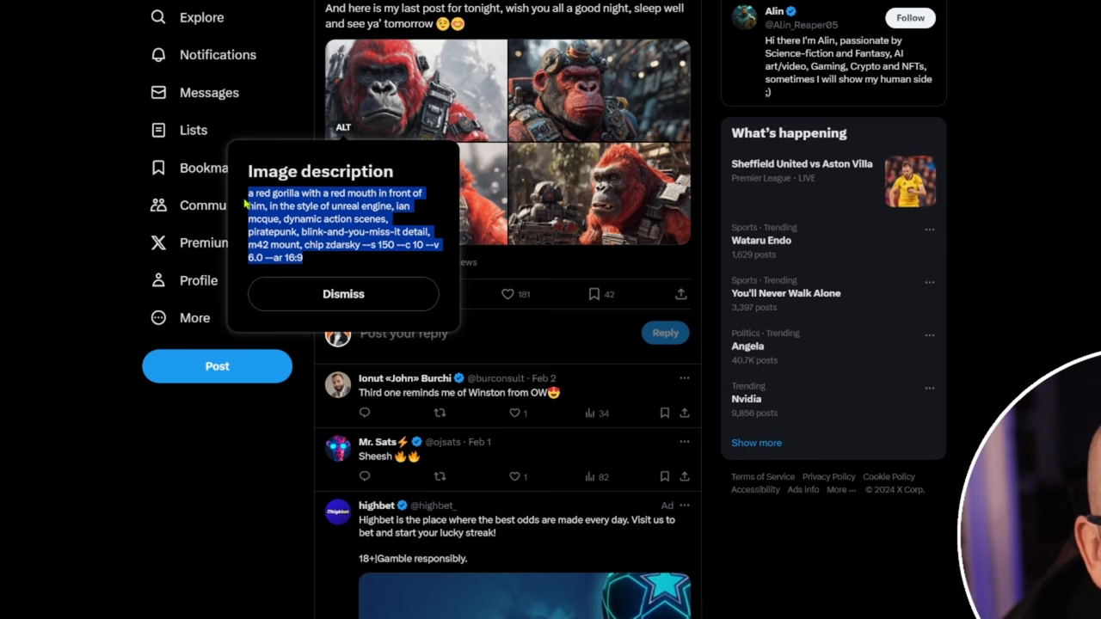
pyautogui.click(61, 9)
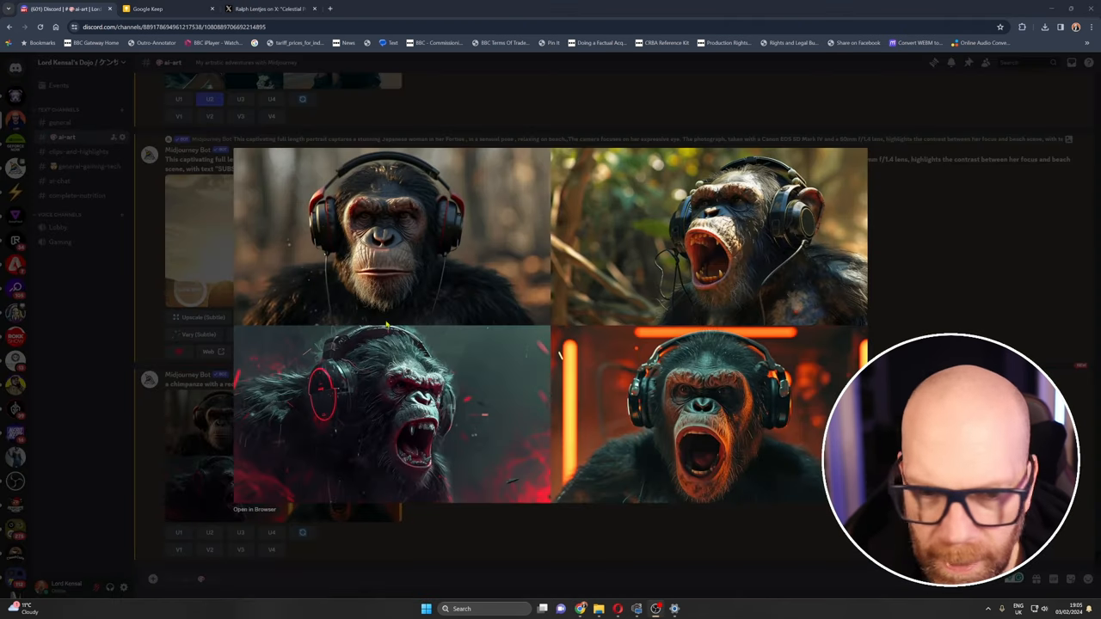
pyautogui.moveTo(388, 237)
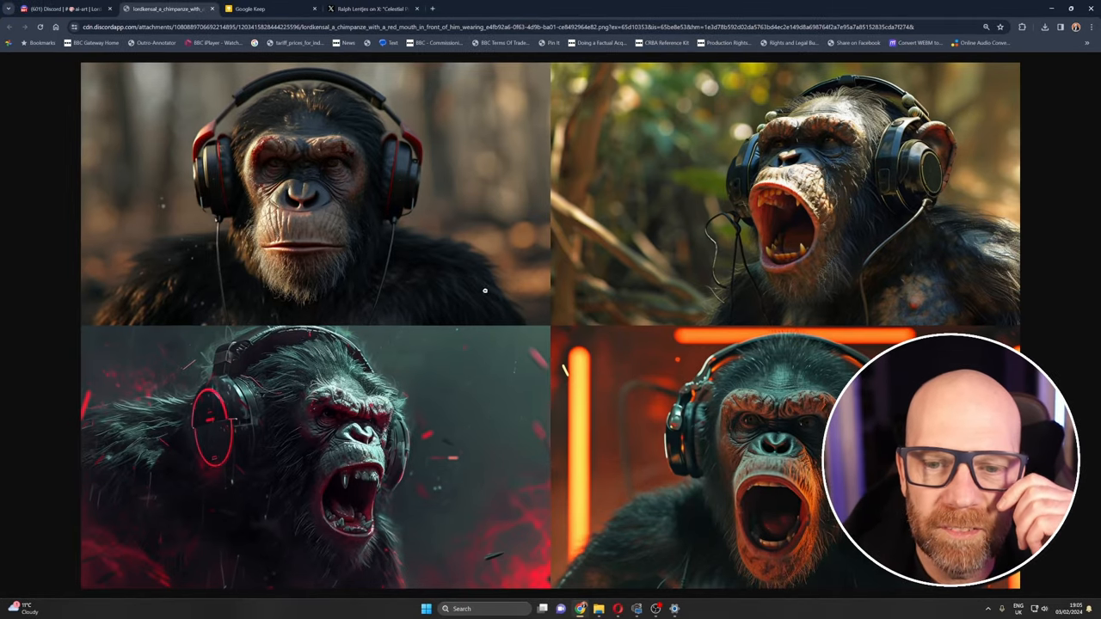
pyautogui.moveTo(750, 243)
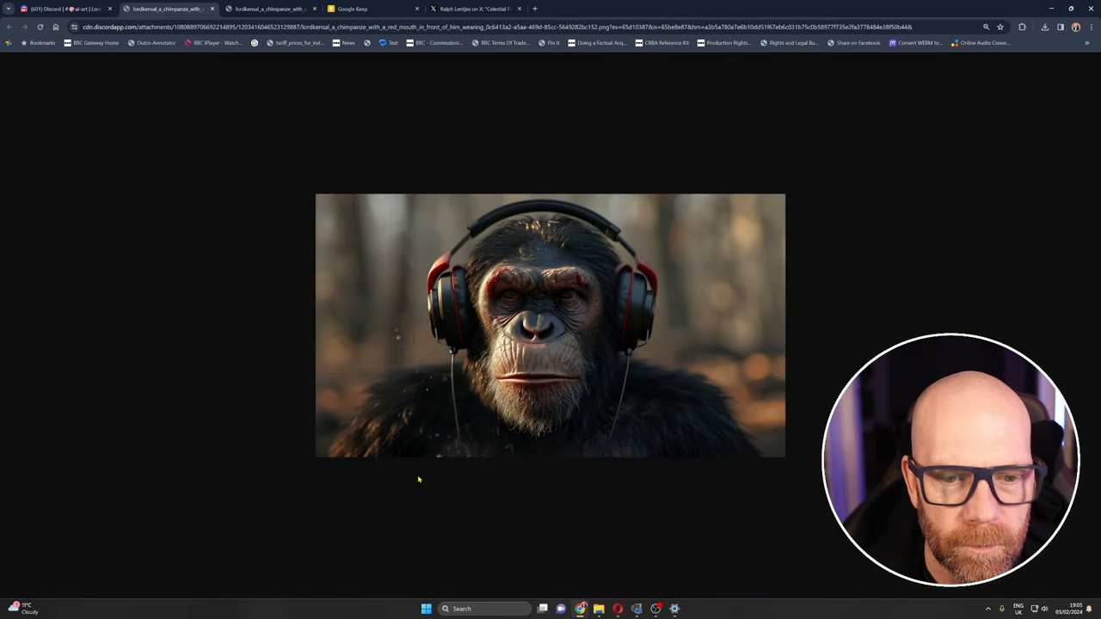
# - Toggle full-screen view for the headphone-wearing chimpanzee image tab
pyautogui.press('F11')
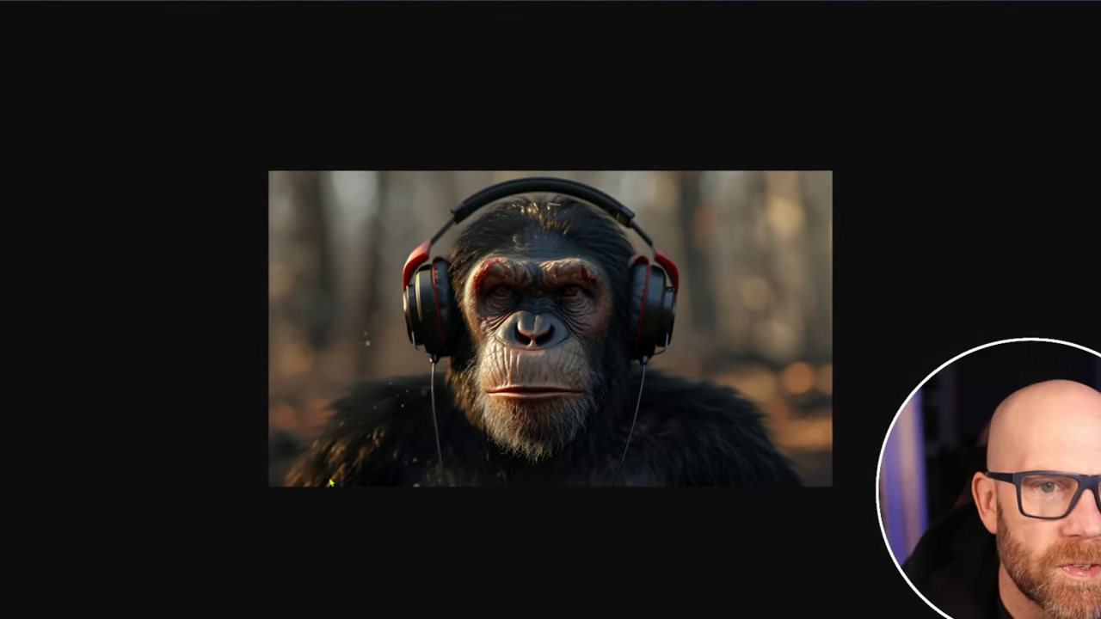
pyautogui.moveTo(167, 196)
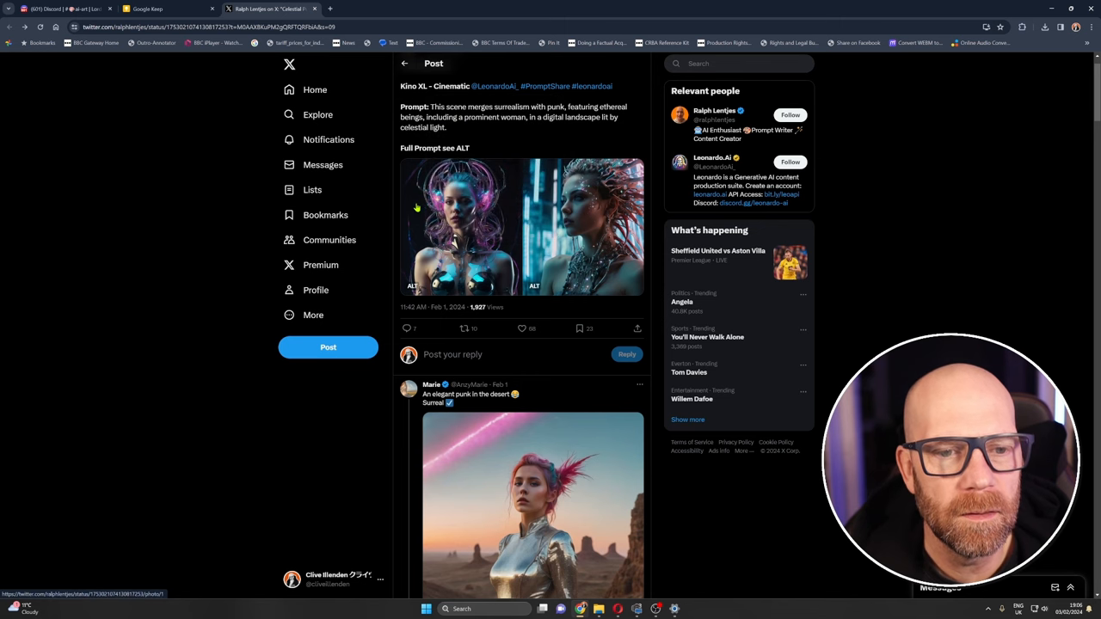
# - Read the Celestial Punk post's full prompt in the first image's description
pyautogui.click(412, 285)
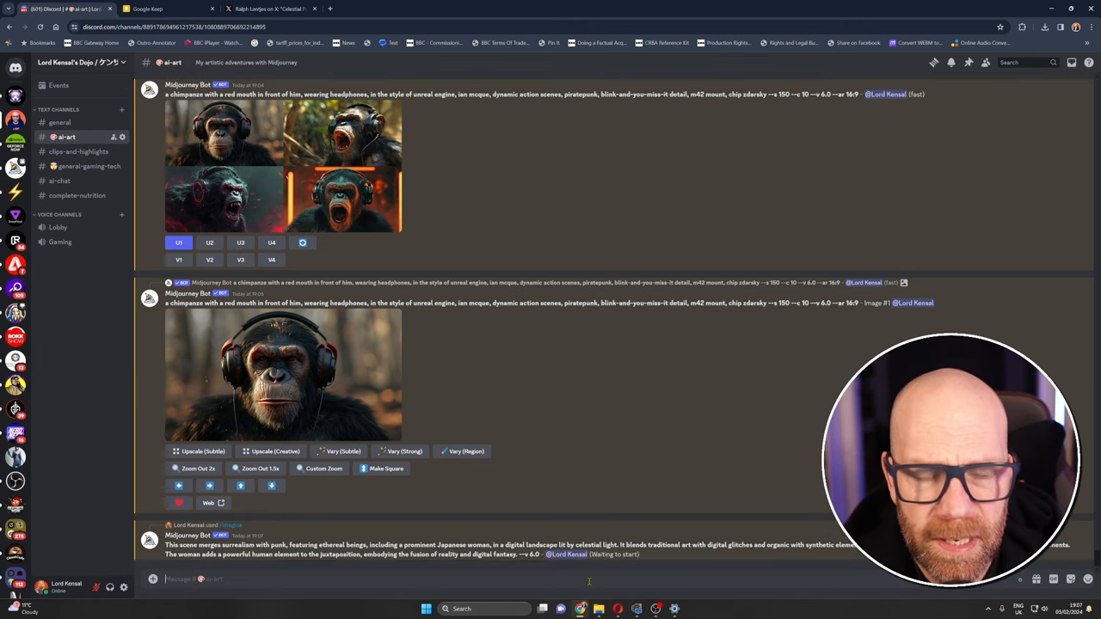
# - Open the neon-lit kimono woman grid full size and scroll through the four images
pyautogui.scroll(-3)
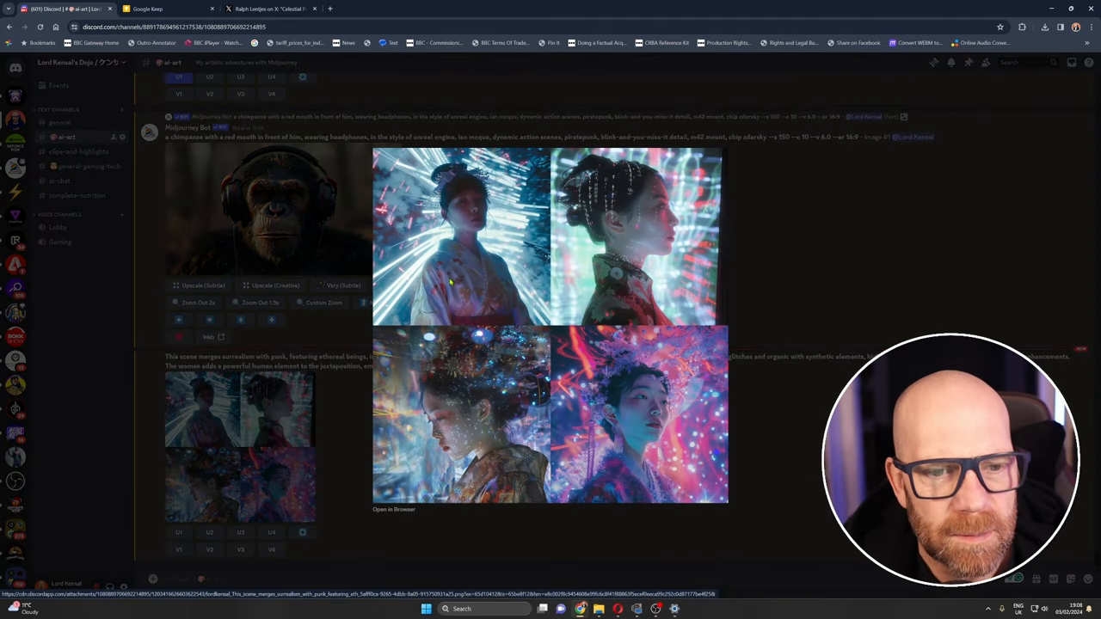
pyautogui.click(393, 509)
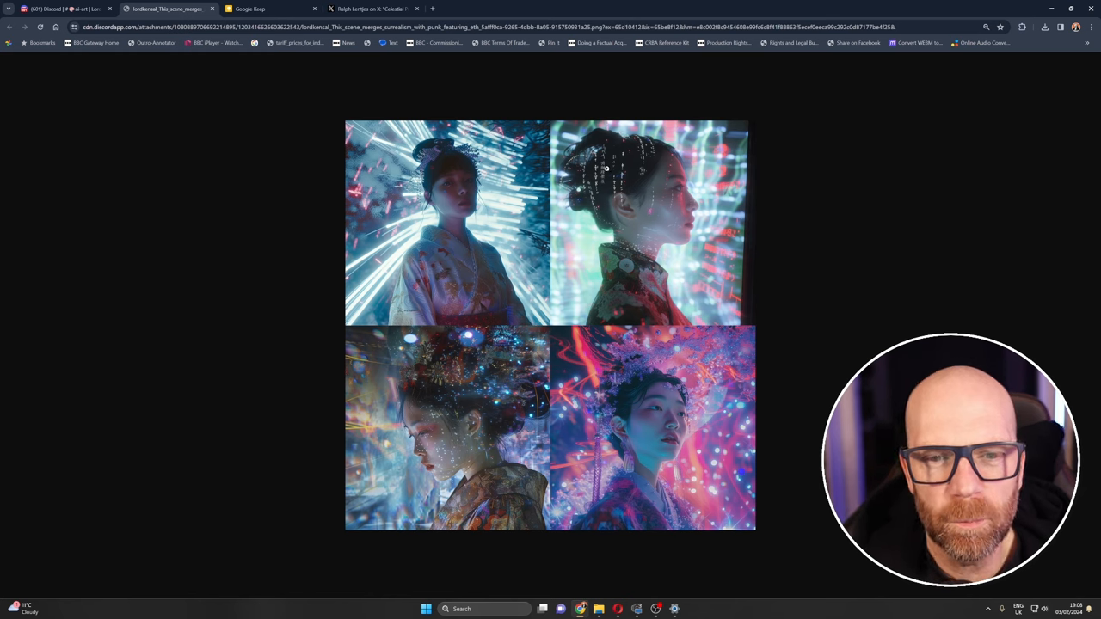
pyautogui.moveTo(657, 163)
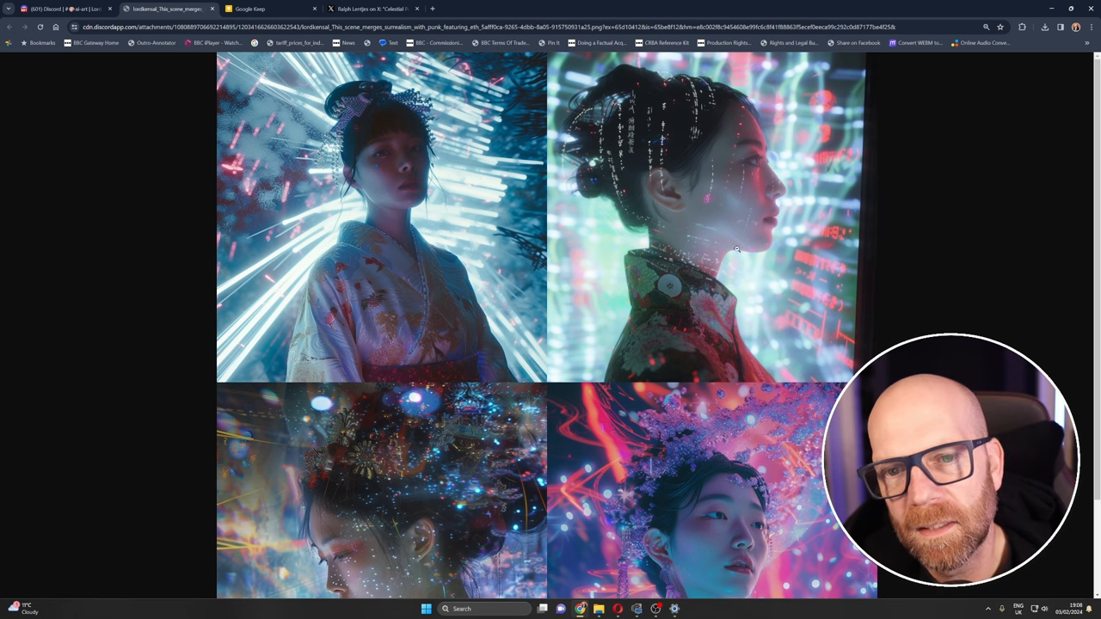
pyautogui.moveTo(648, 212)
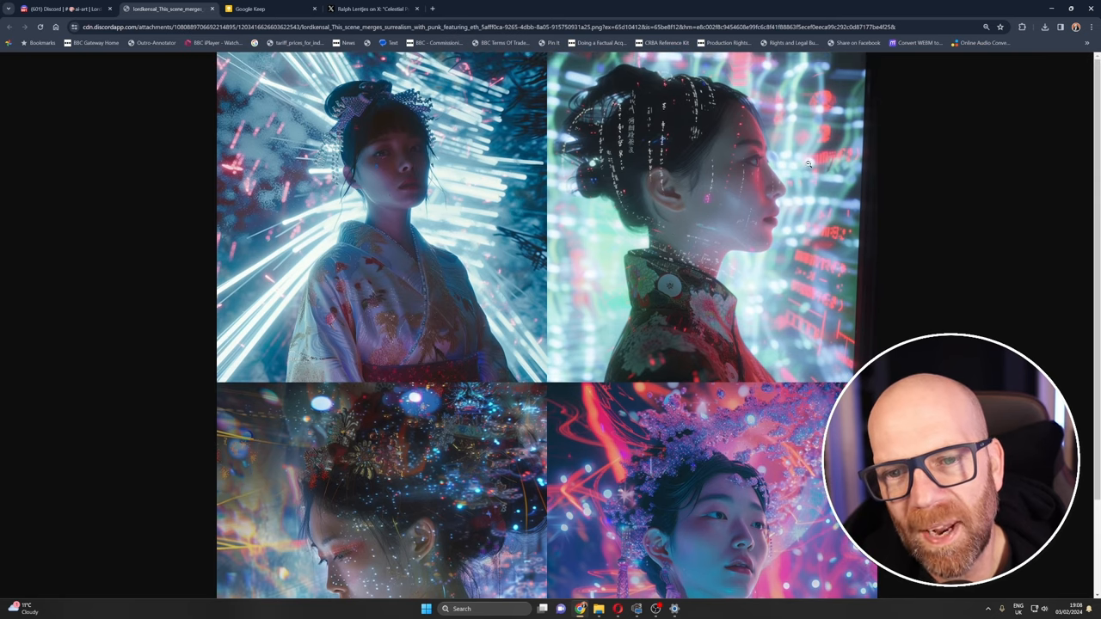
pyautogui.scroll(-3)
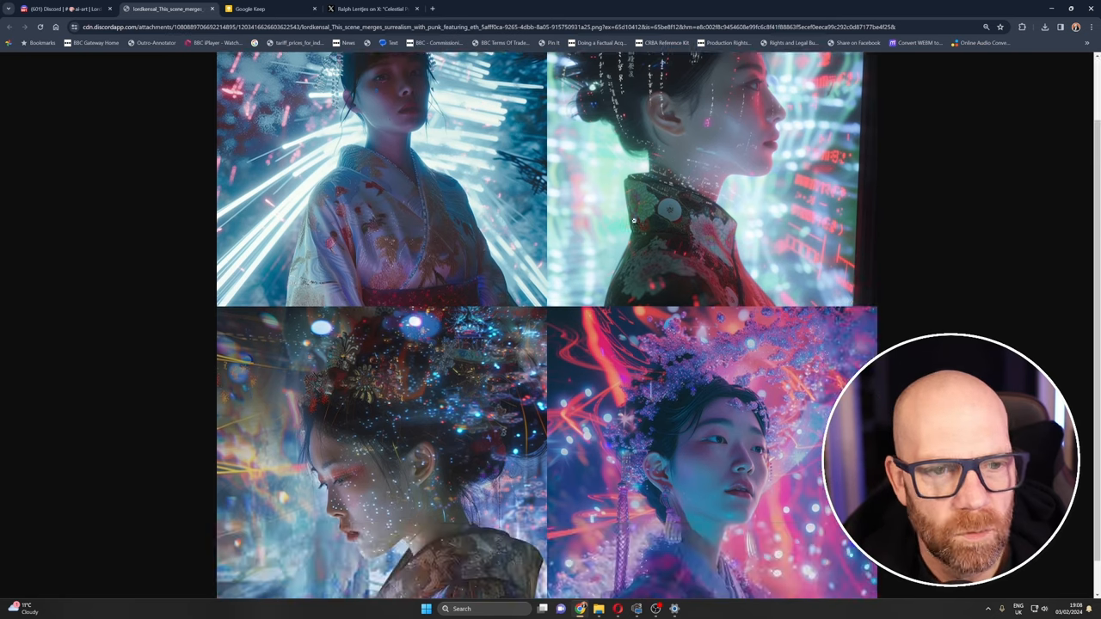
pyautogui.scroll(3)
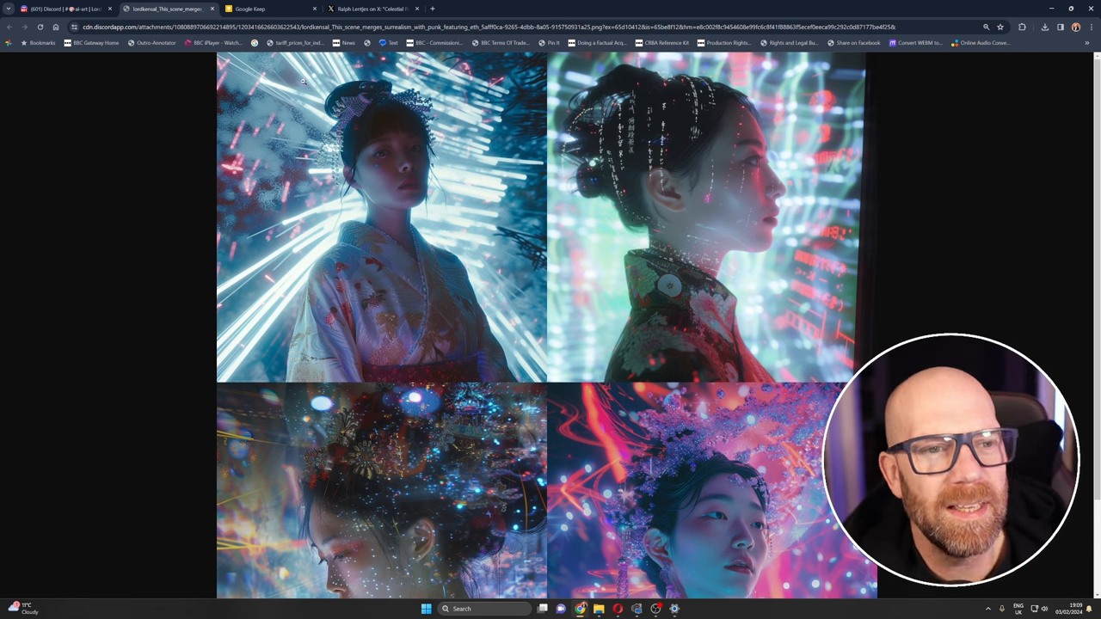
pyautogui.moveTo(370, 8)
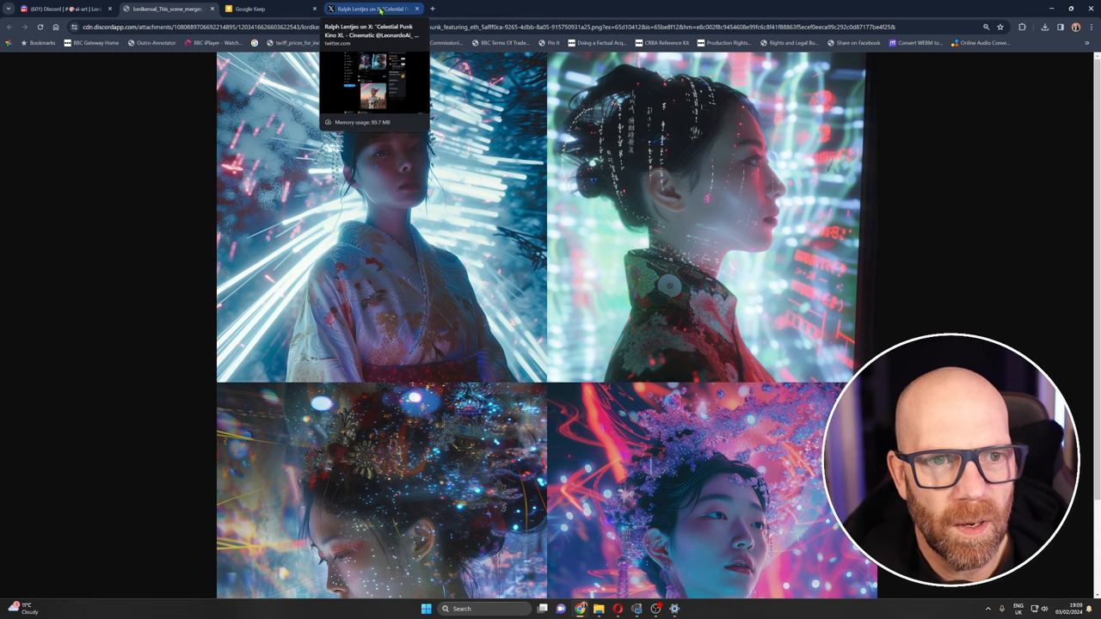
# - Return to the Celestial Punk post on X and browse its two women images and replies
pyautogui.click(370, 8)
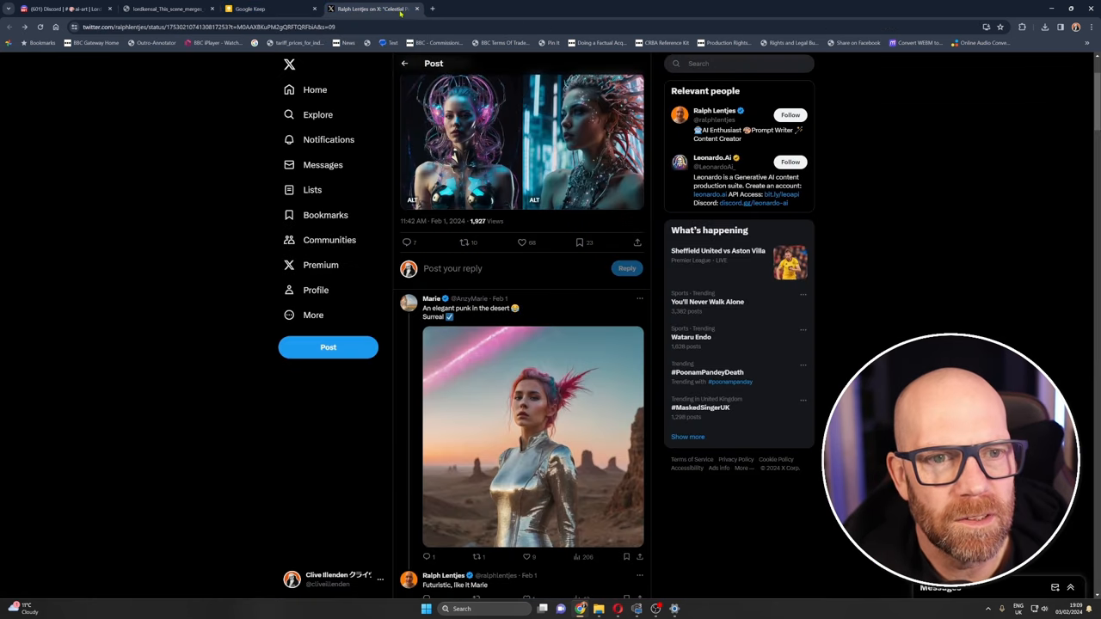
pyautogui.click(522, 142)
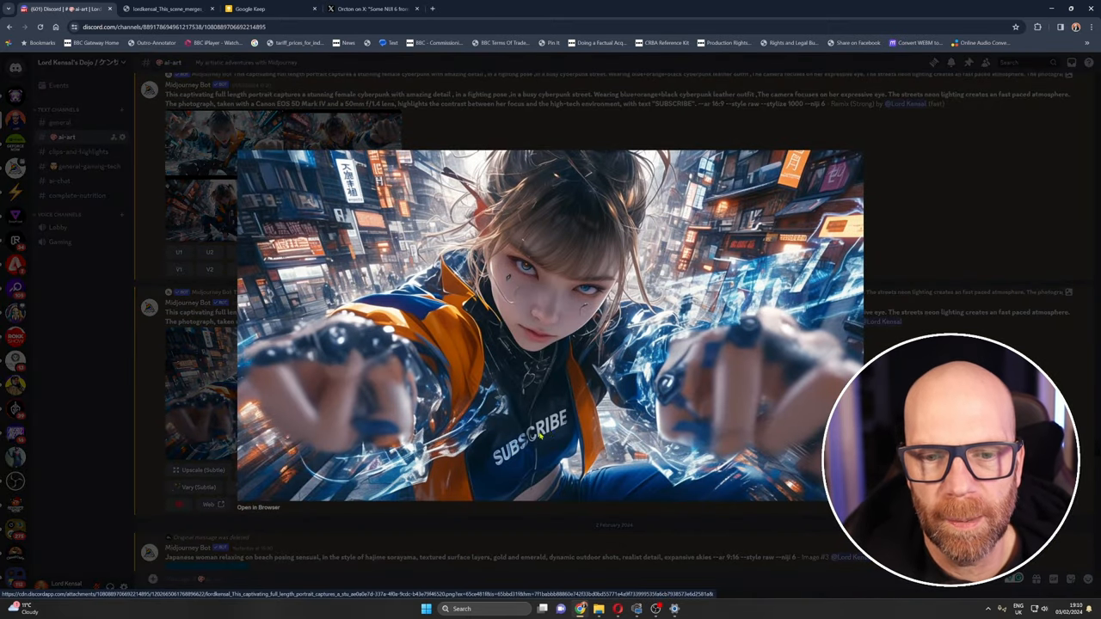
pyautogui.click(594, 372)
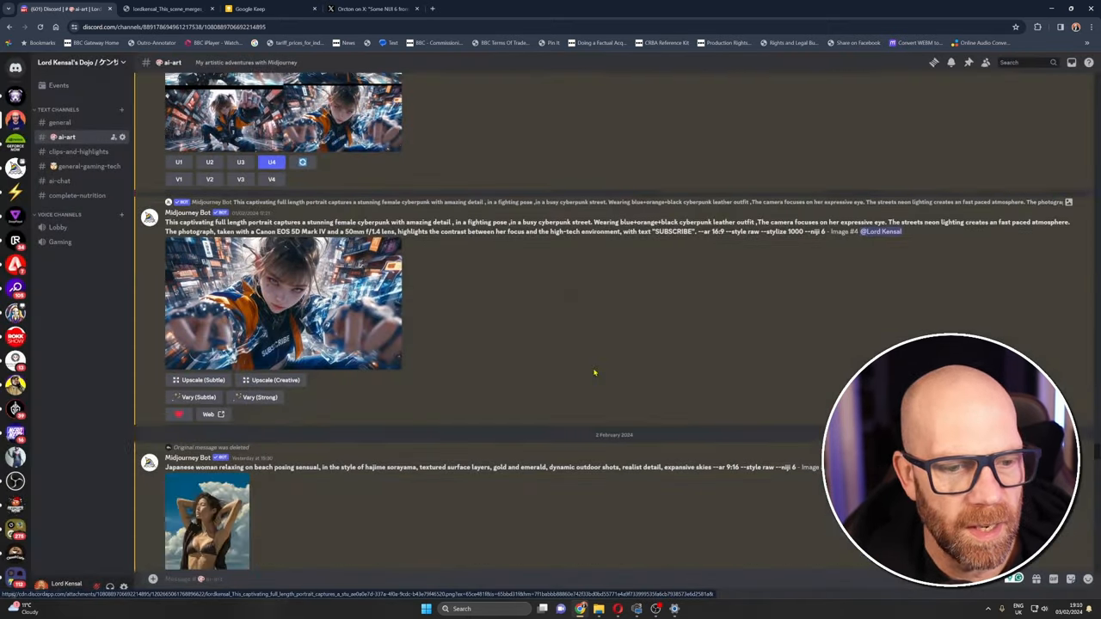
pyautogui.scroll(-3)
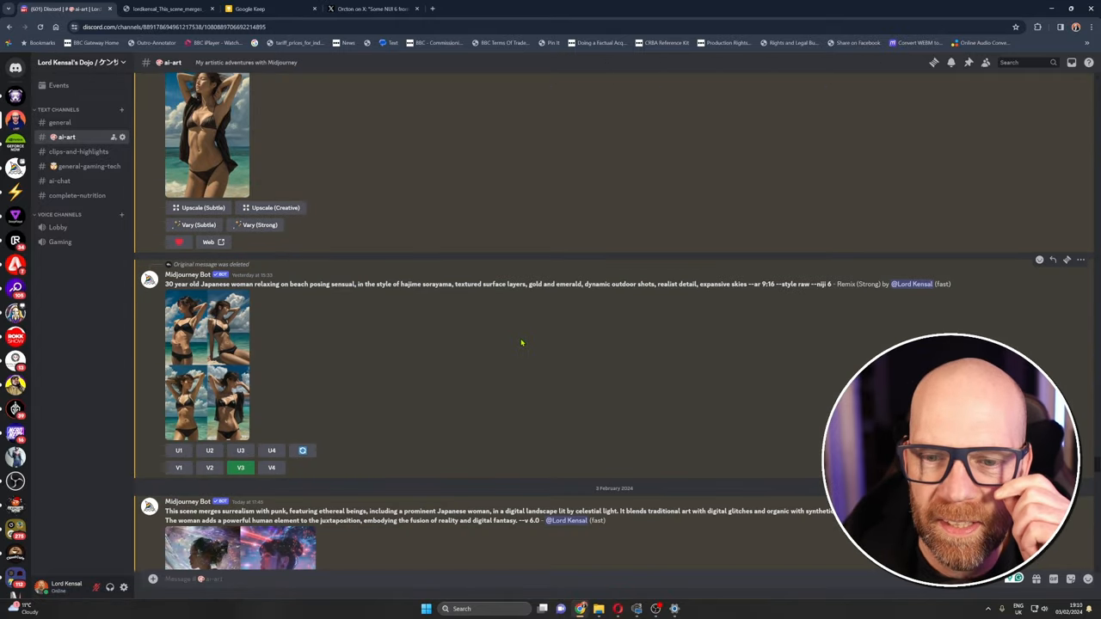
pyautogui.scroll(3)
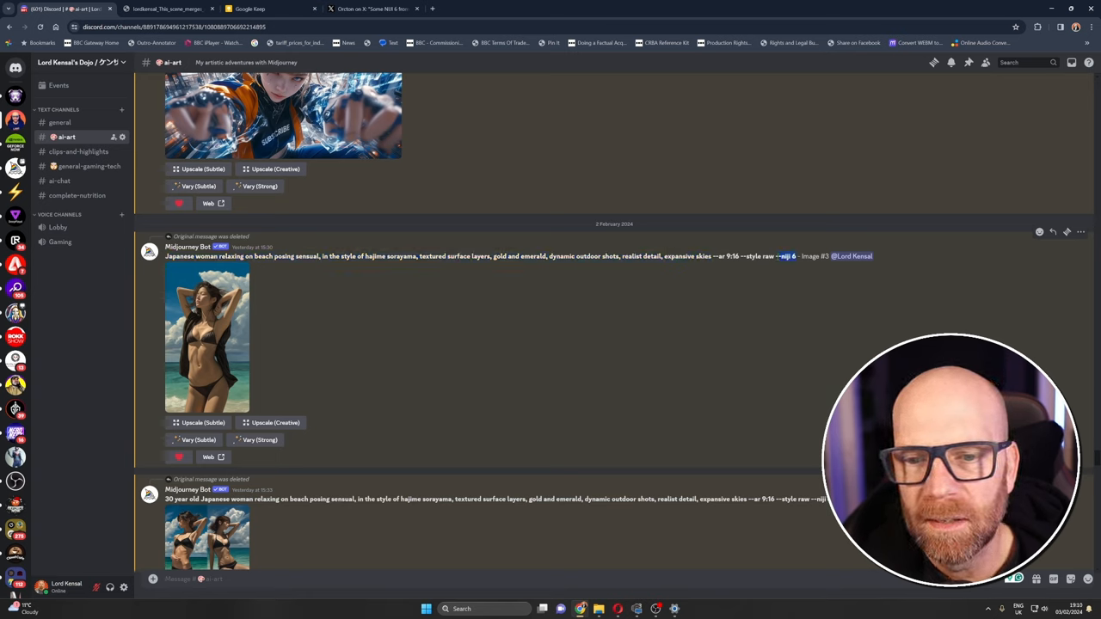
pyautogui.scroll(-3)
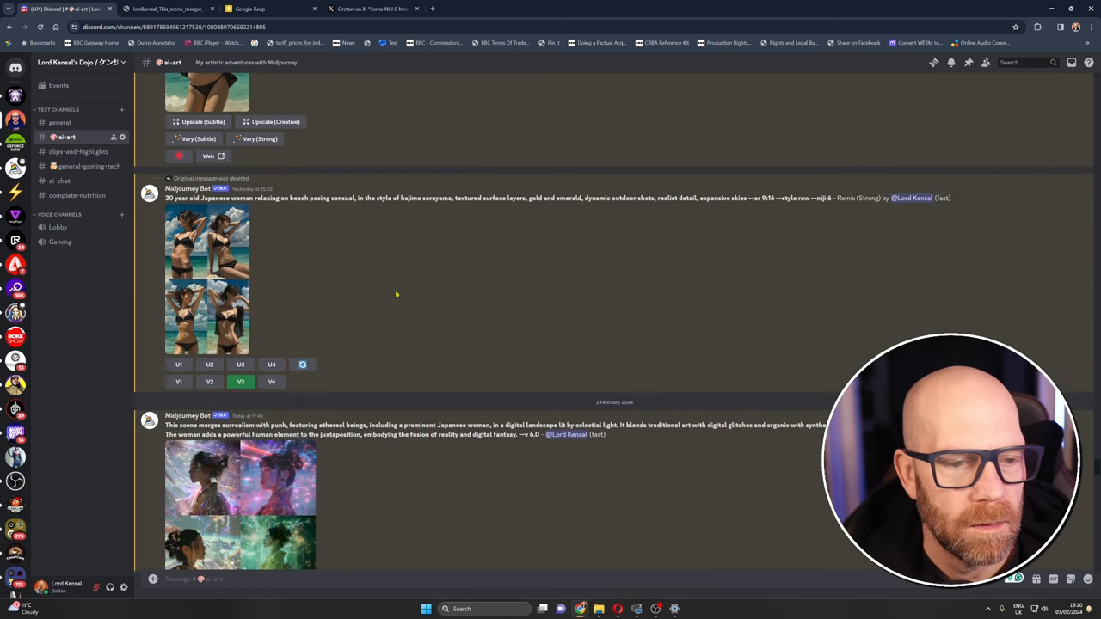
pyautogui.moveTo(212, 264)
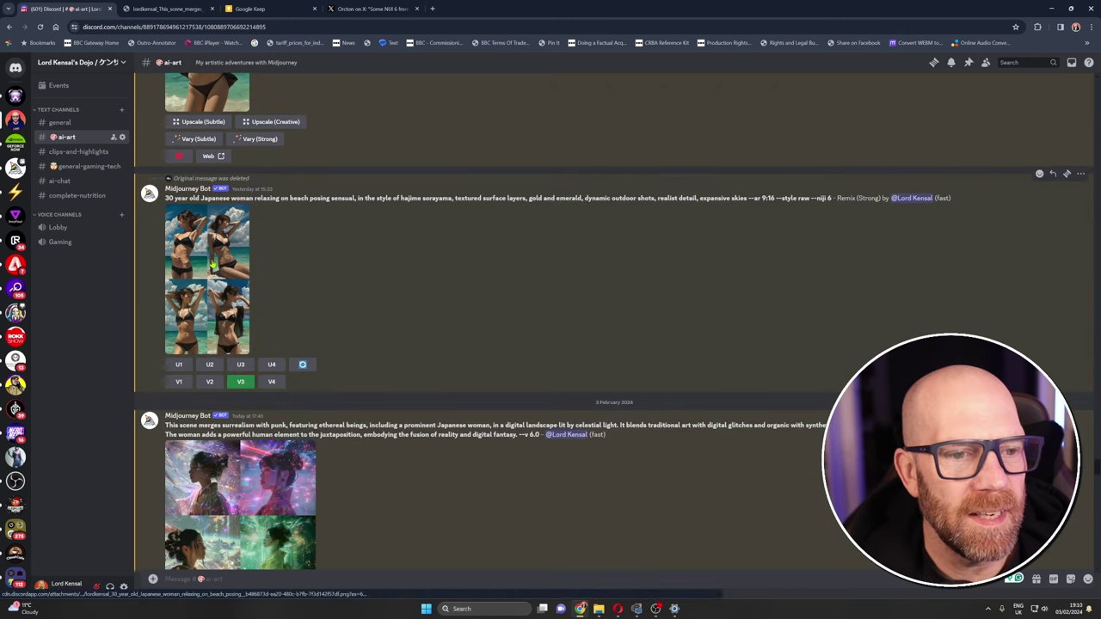
pyautogui.click(206, 240)
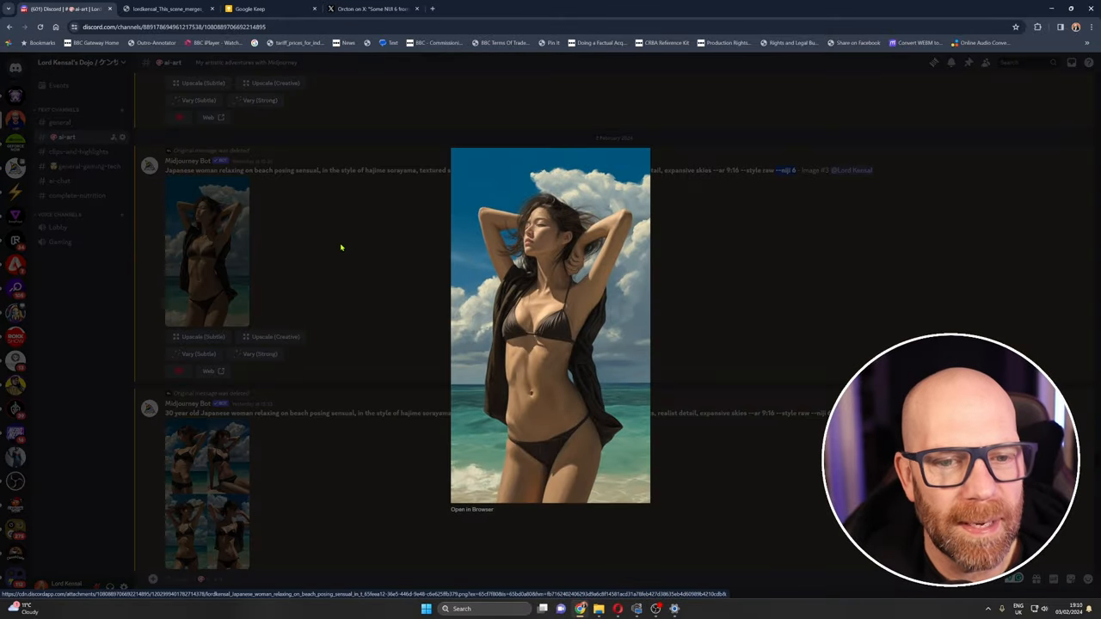
pyautogui.moveTo(332, 243)
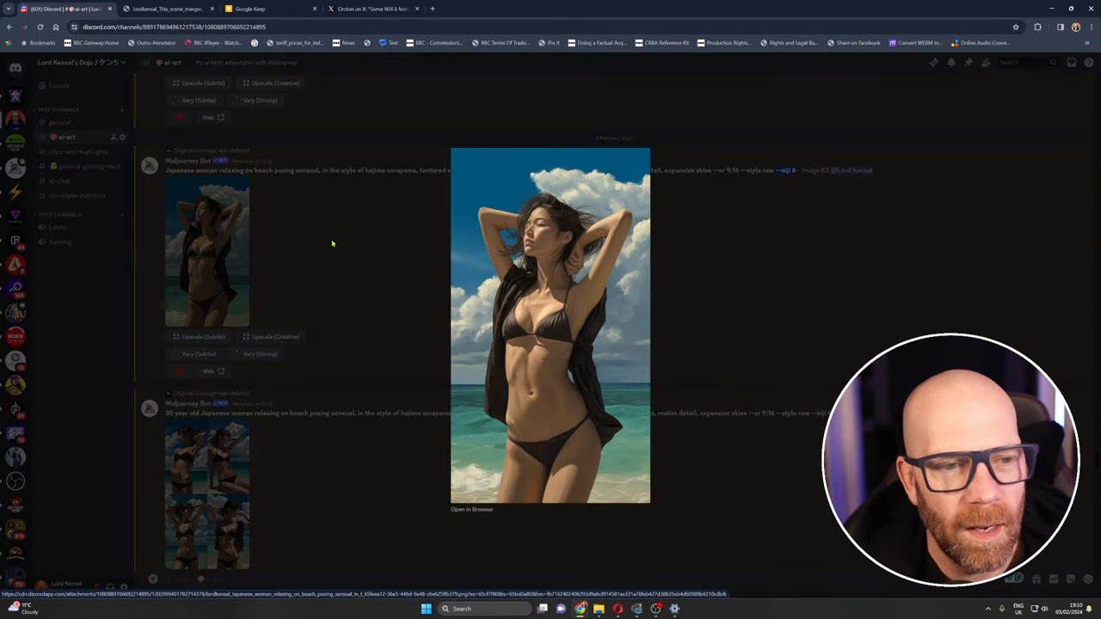
pyautogui.click(331, 243)
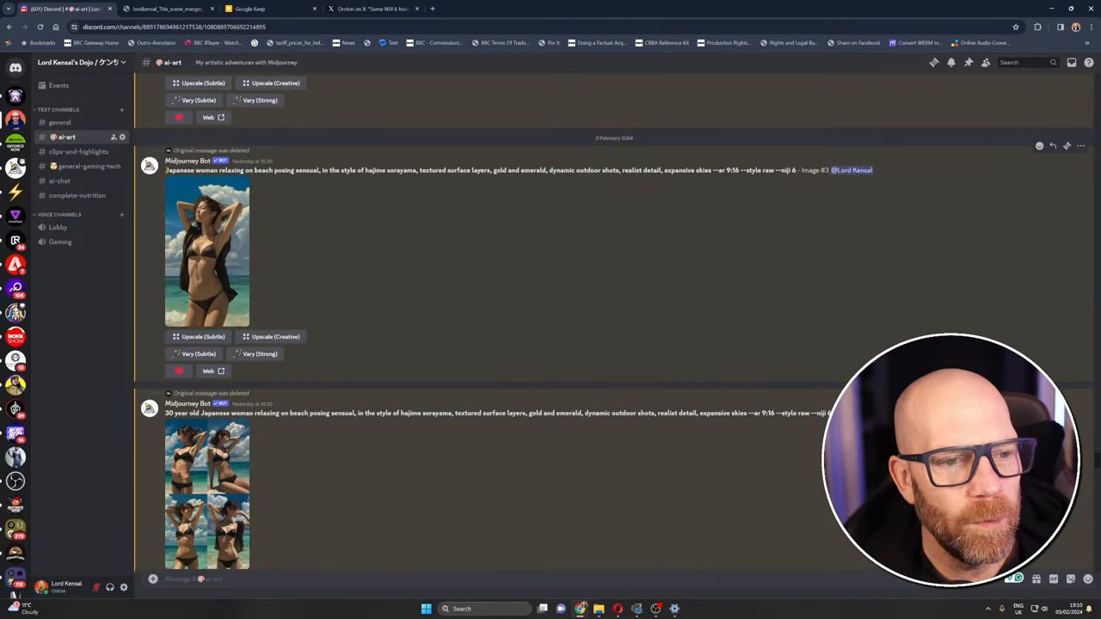
pyautogui.scroll(-3)
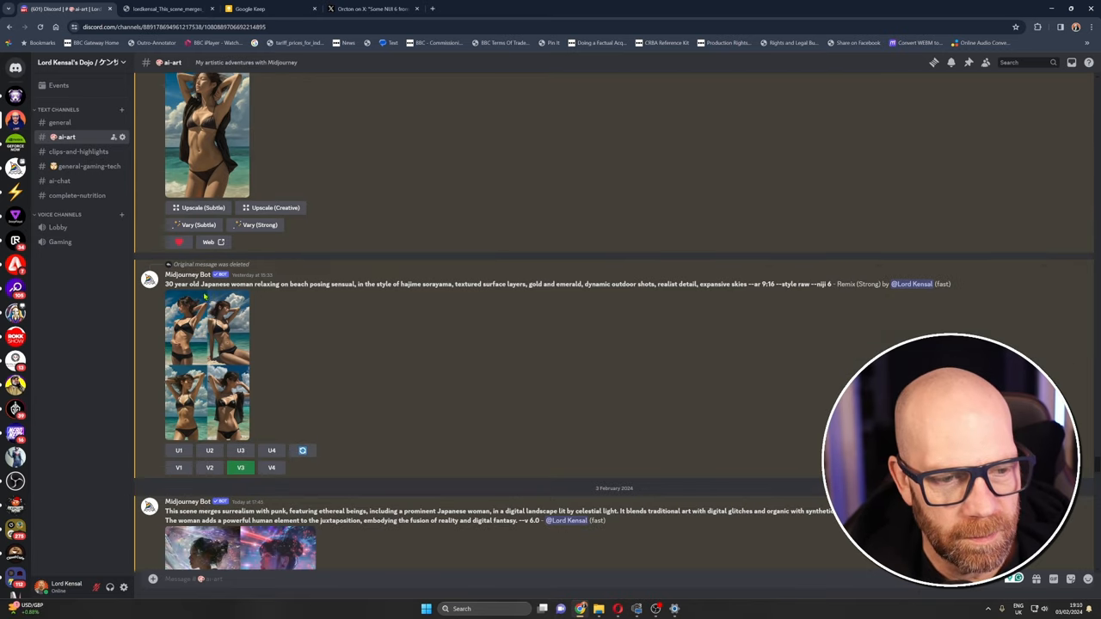
pyautogui.scroll(-3)
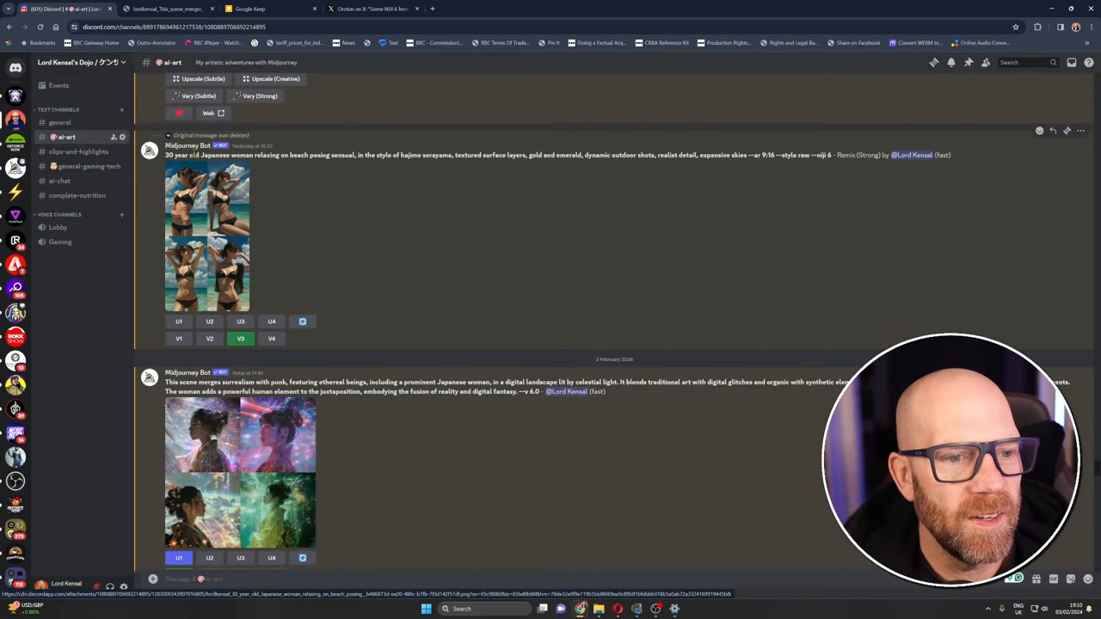
pyautogui.click(207, 237)
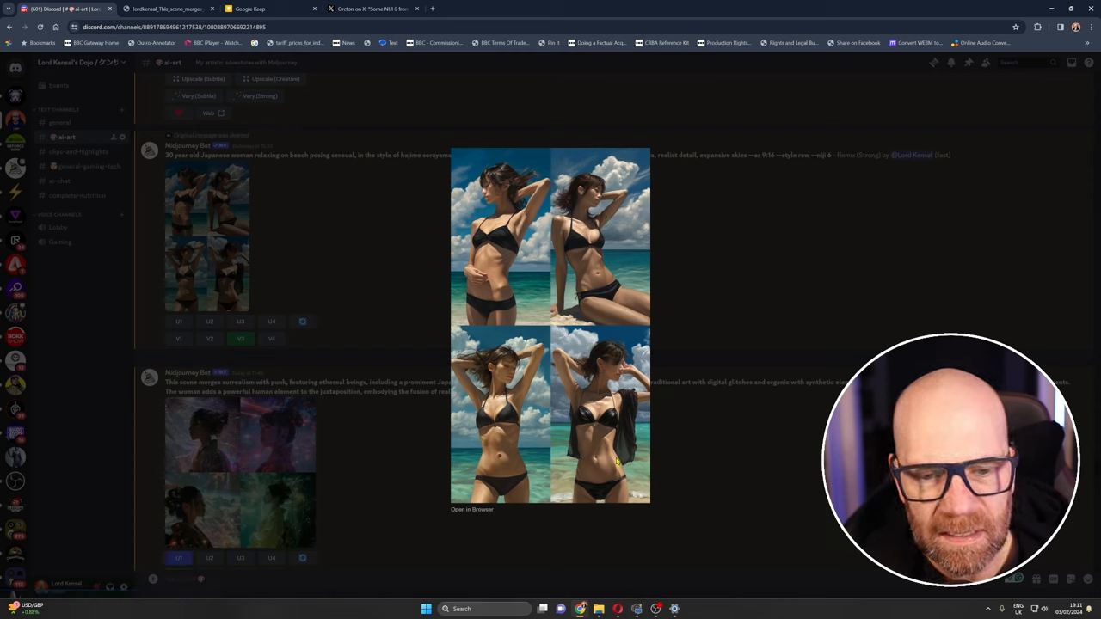
pyautogui.moveTo(519, 441)
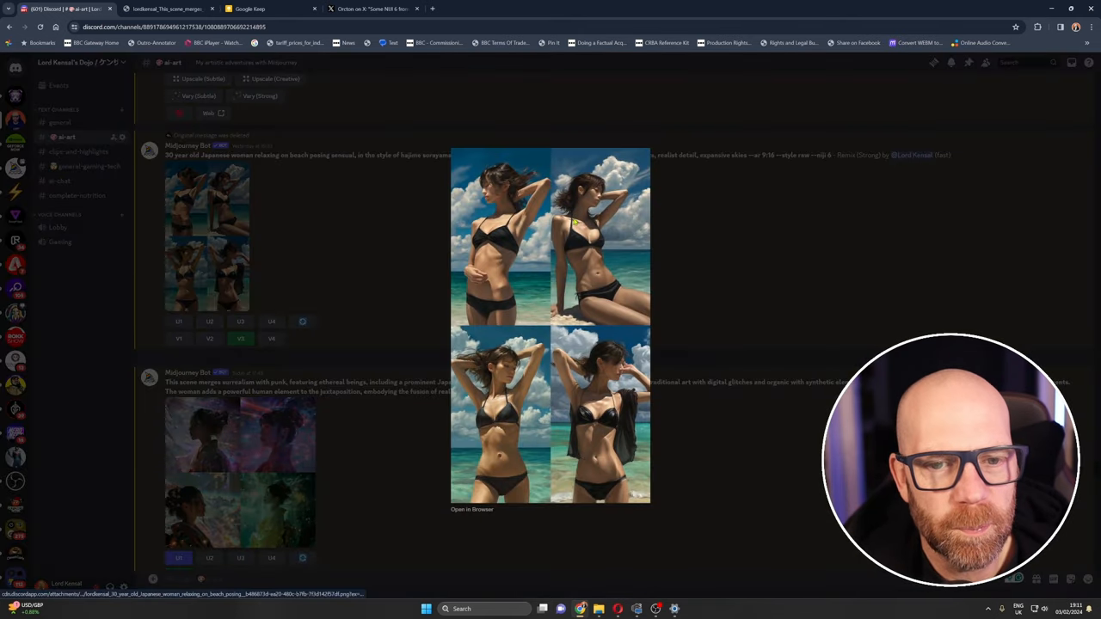
pyautogui.click(312, 233)
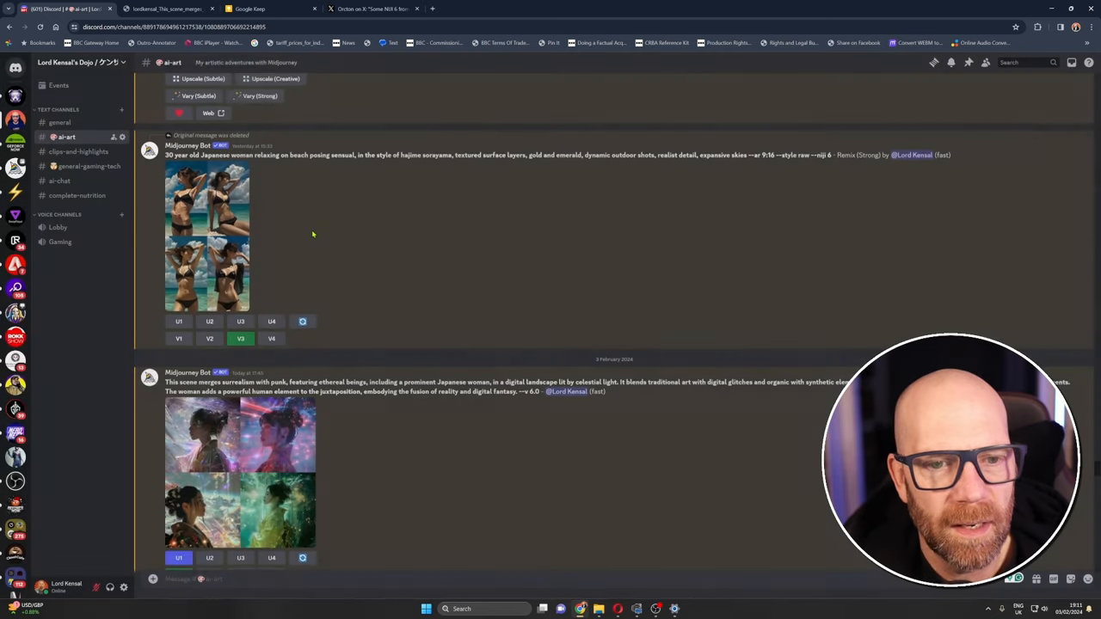
pyautogui.click(206, 275)
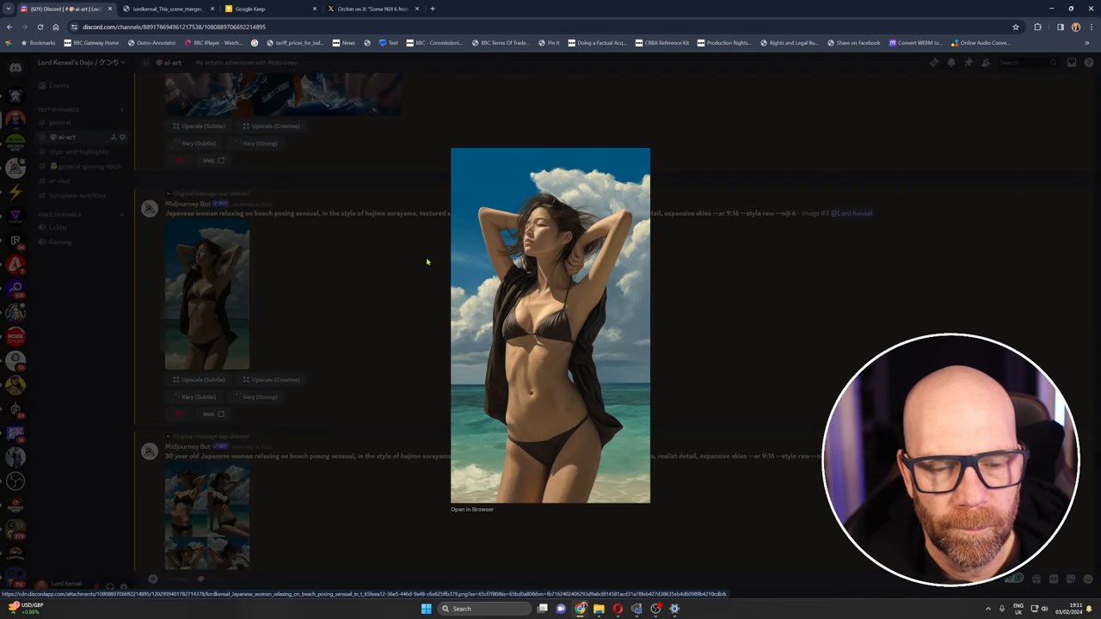
pyautogui.click(425, 262)
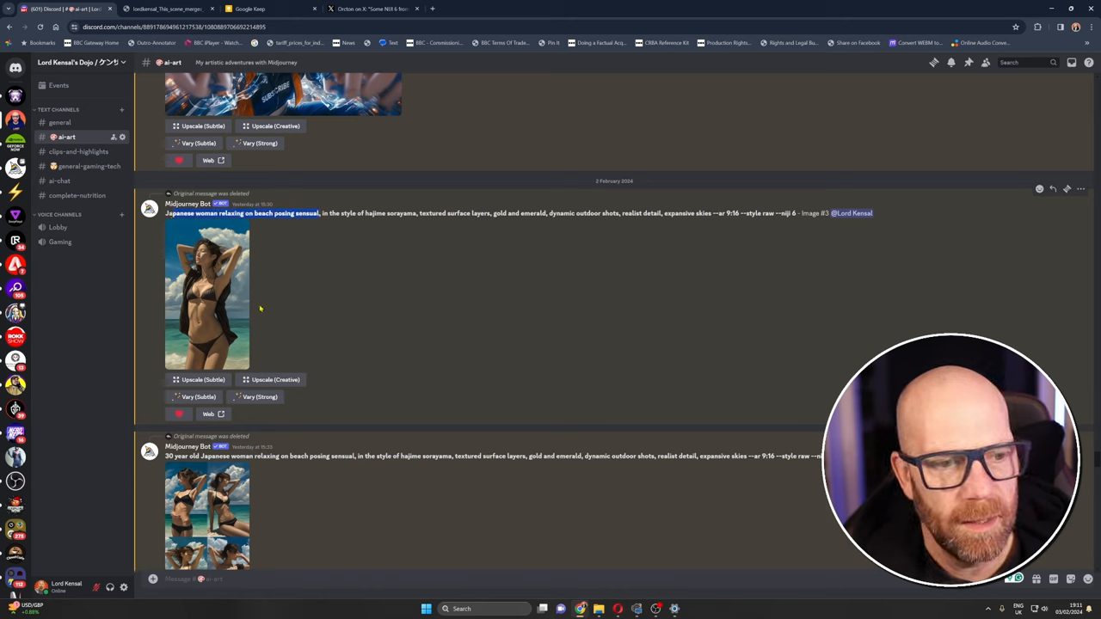
pyautogui.moveTo(326, 274)
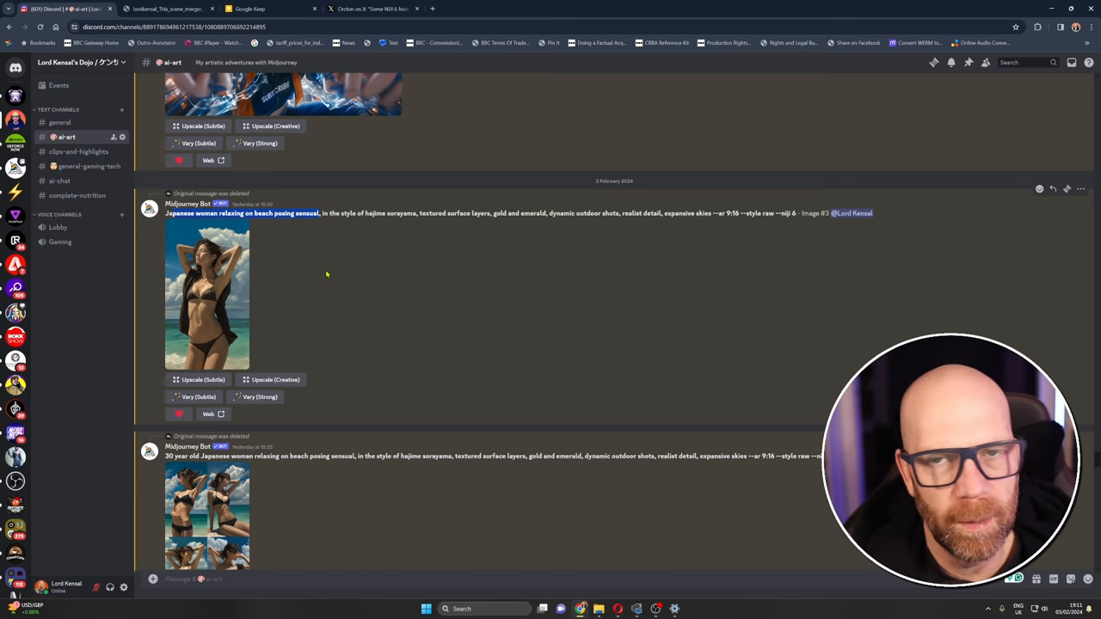
# - Open the --sref style-reference link in a new tab, then enlarge the blindfolded stencil painting
pyautogui.scroll(-3)
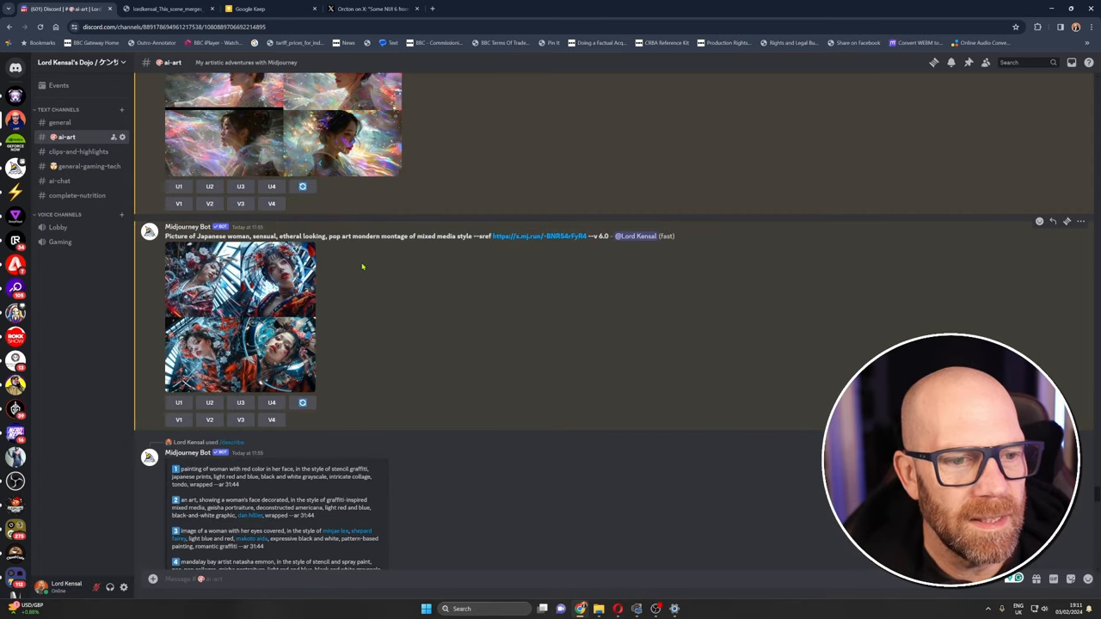
pyautogui.scroll(3)
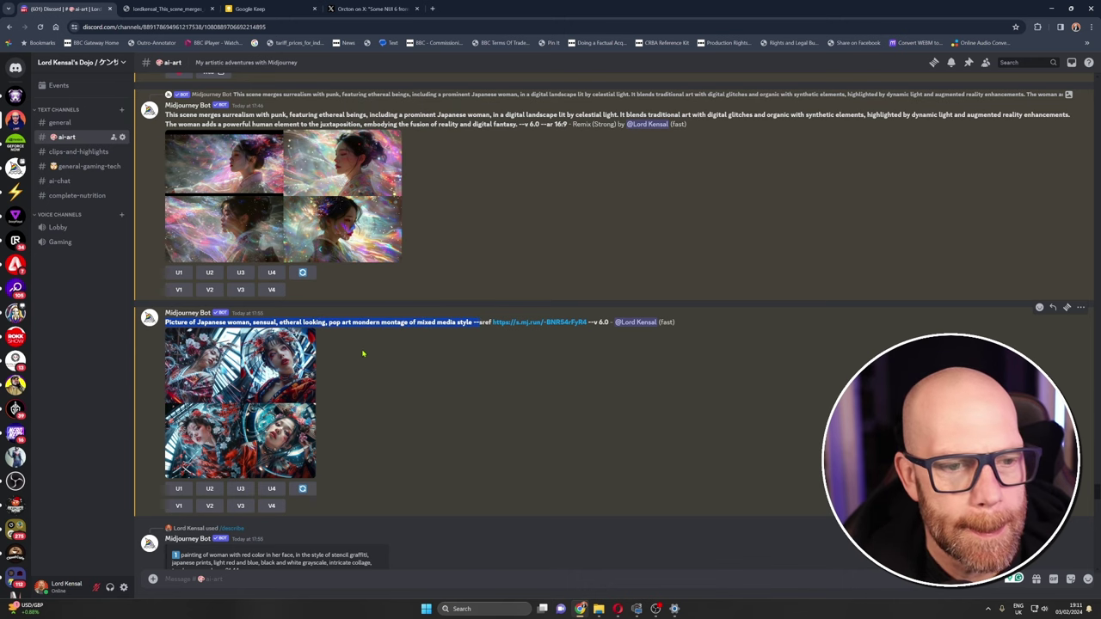
pyautogui.scroll(-3)
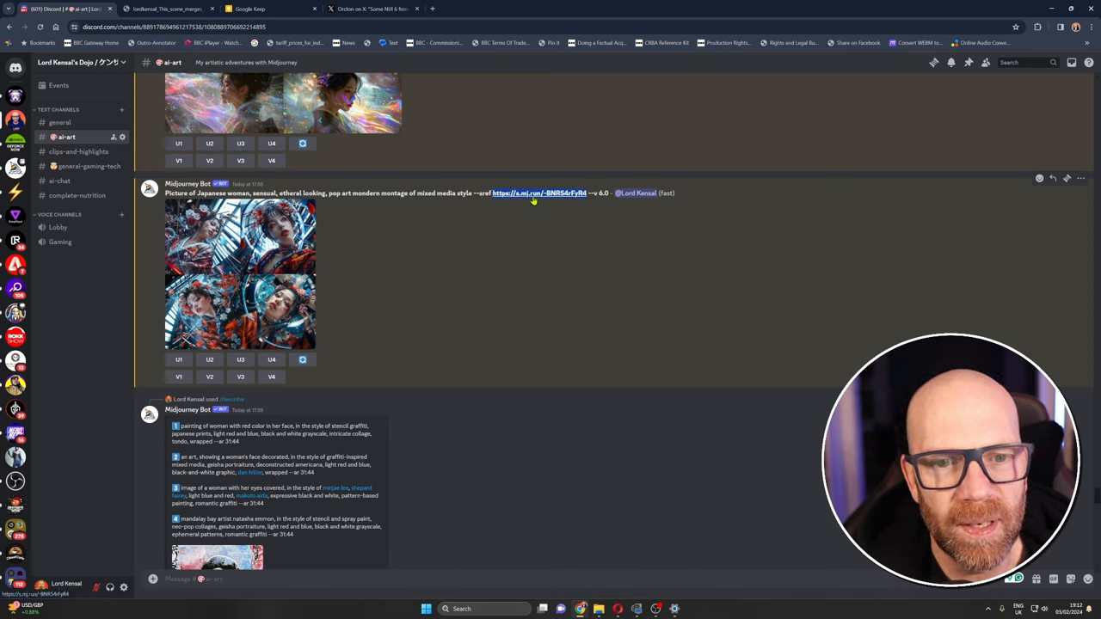
pyautogui.click(539, 193)
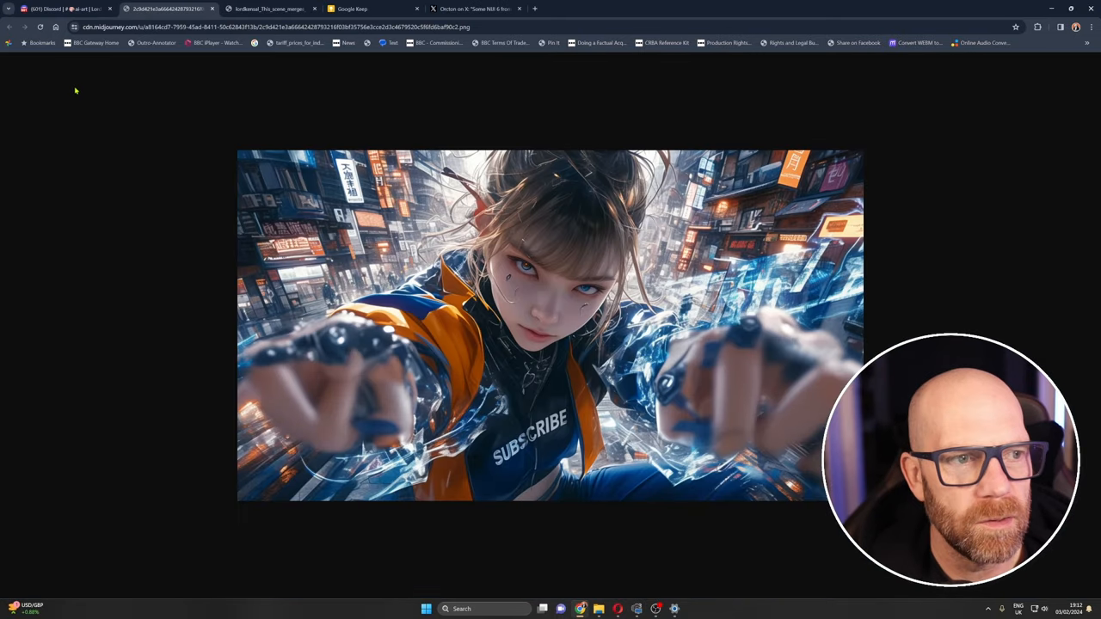
pyautogui.moveTo(76, 91)
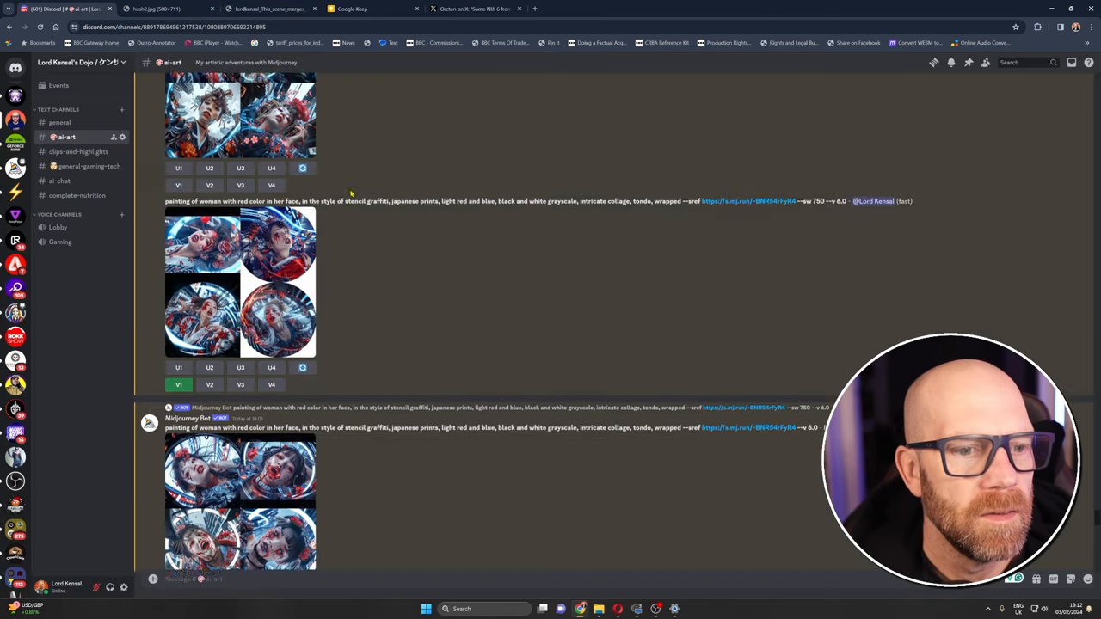
pyautogui.click(217, 222)
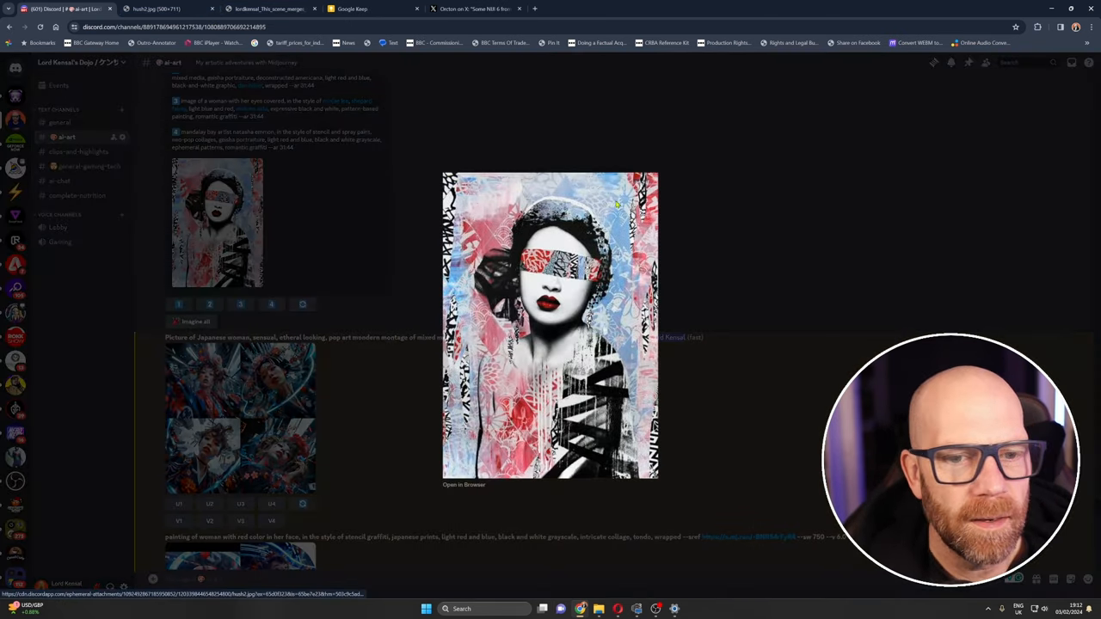
pyautogui.moveTo(412, 193)
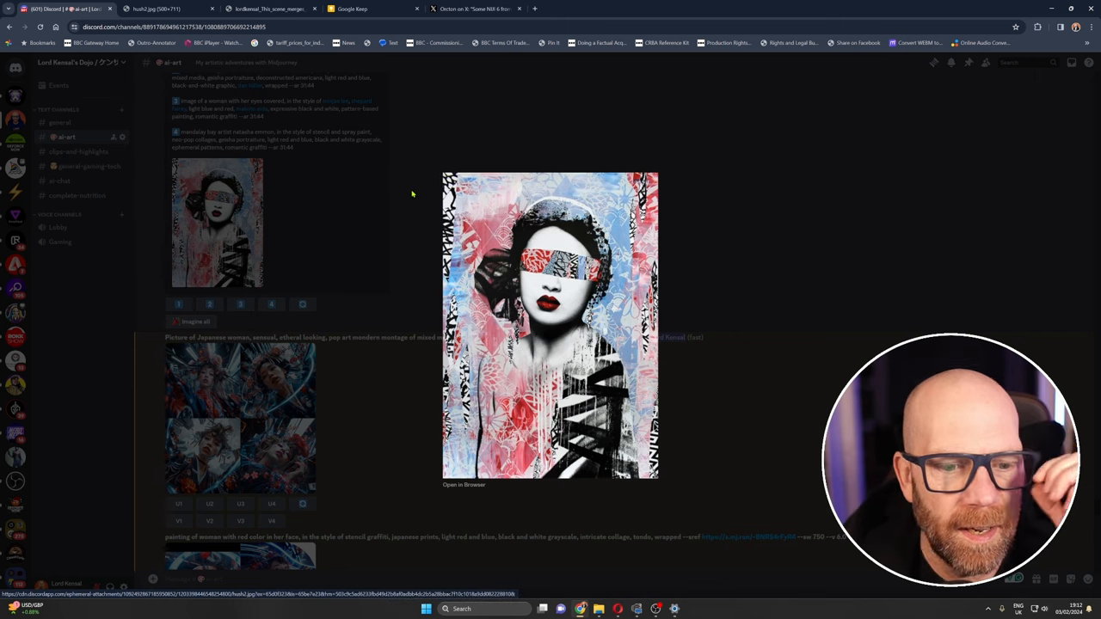
pyautogui.moveTo(406, 191)
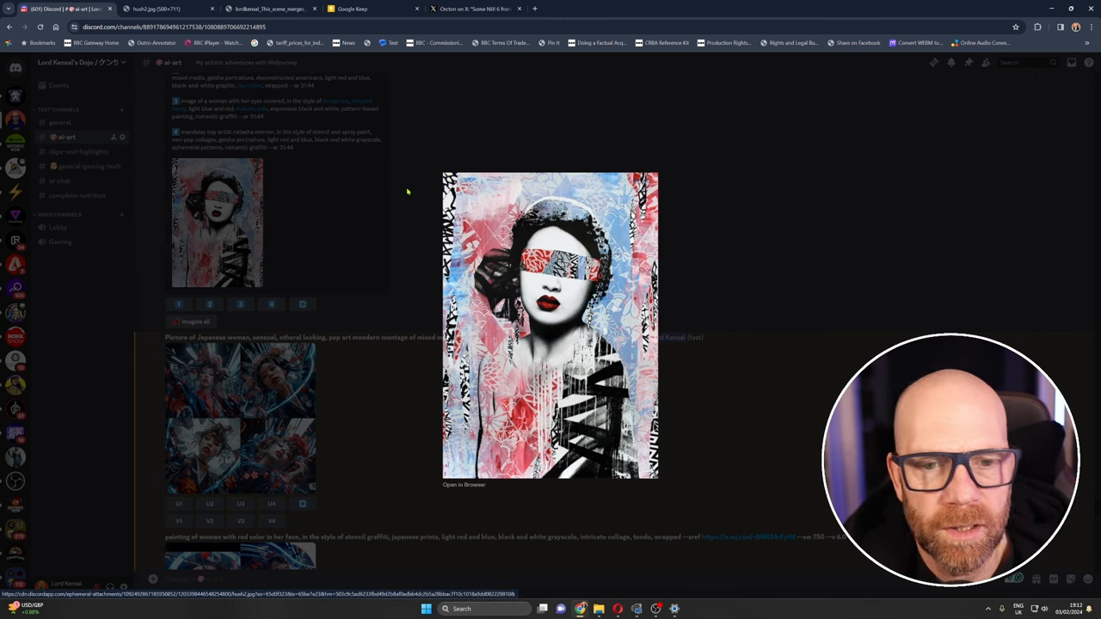
pyautogui.moveTo(506, 252)
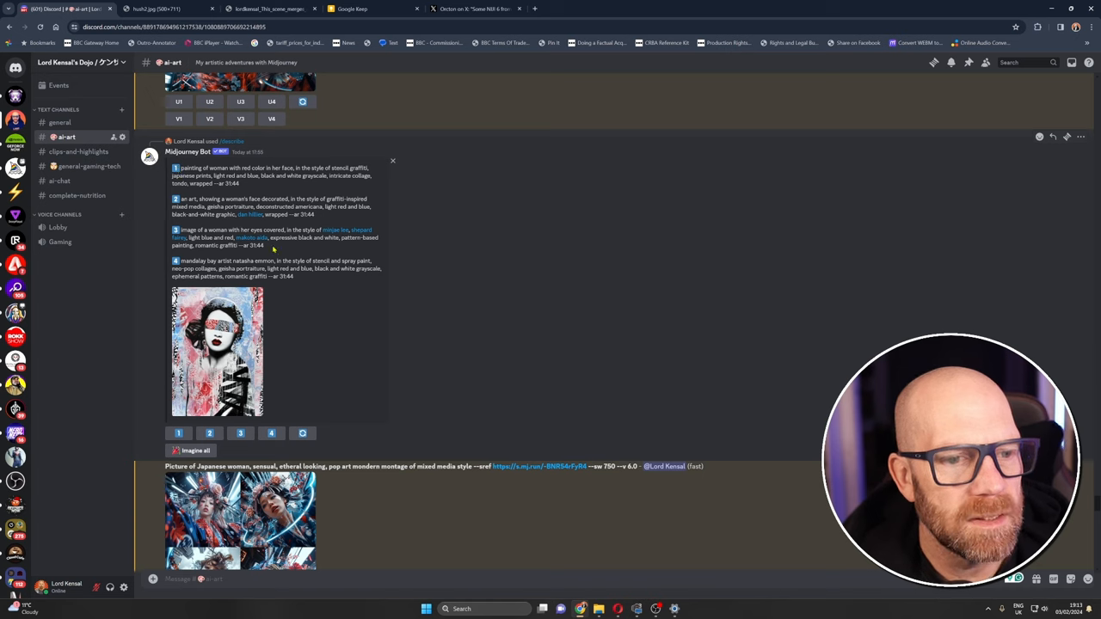
# - Run /imagine with the fourth describe prompt and --sref link to generate stencil geisha portraits
pyautogui.scroll(-3)
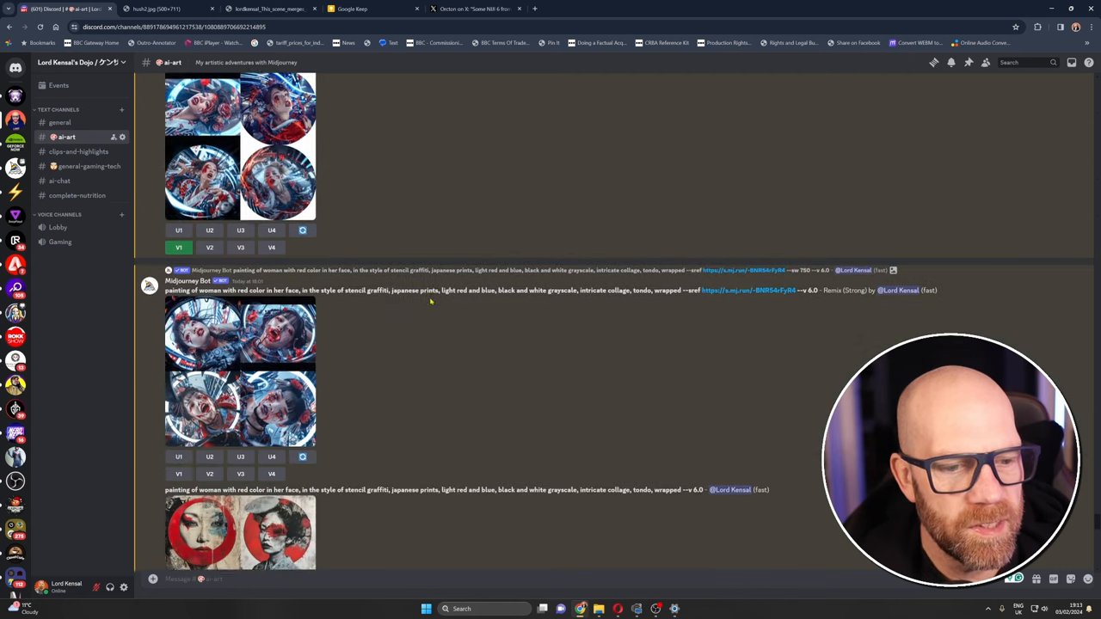
pyautogui.scroll(-3)
pyautogui.write('/')
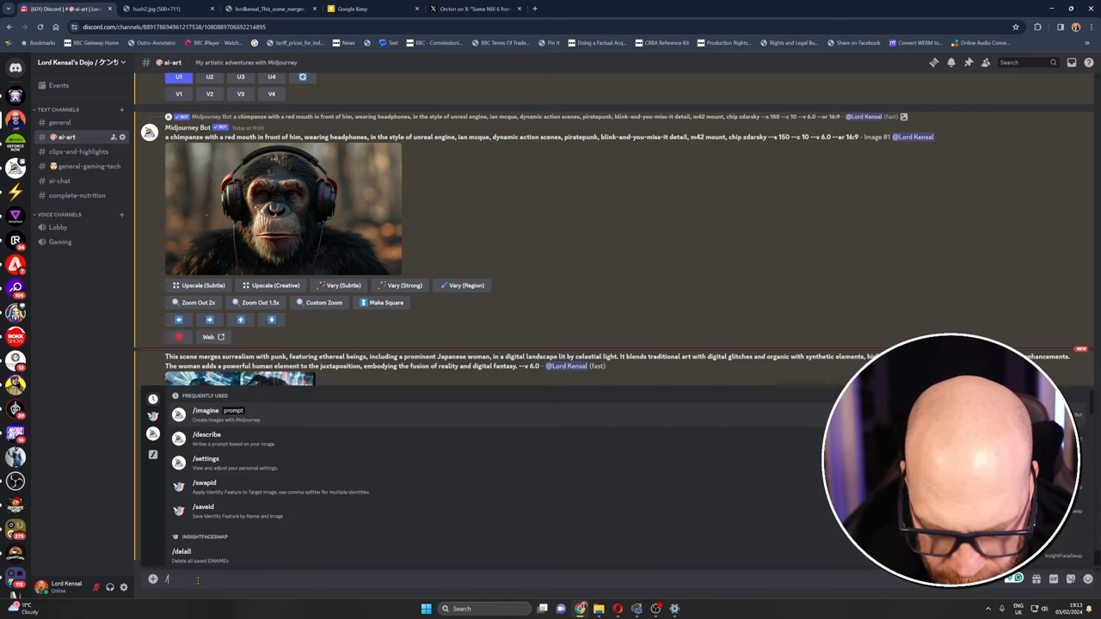
pyautogui.write('im')
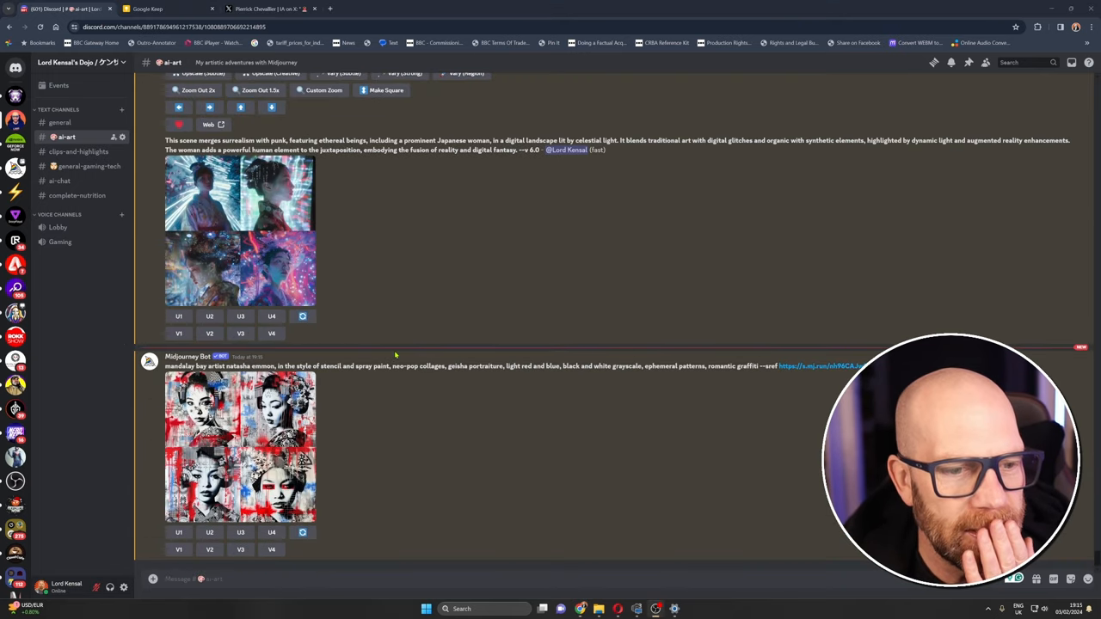
# - Open the blindfolded source painting full size in its own browser tab, then return to Discord
pyautogui.scroll(-3)
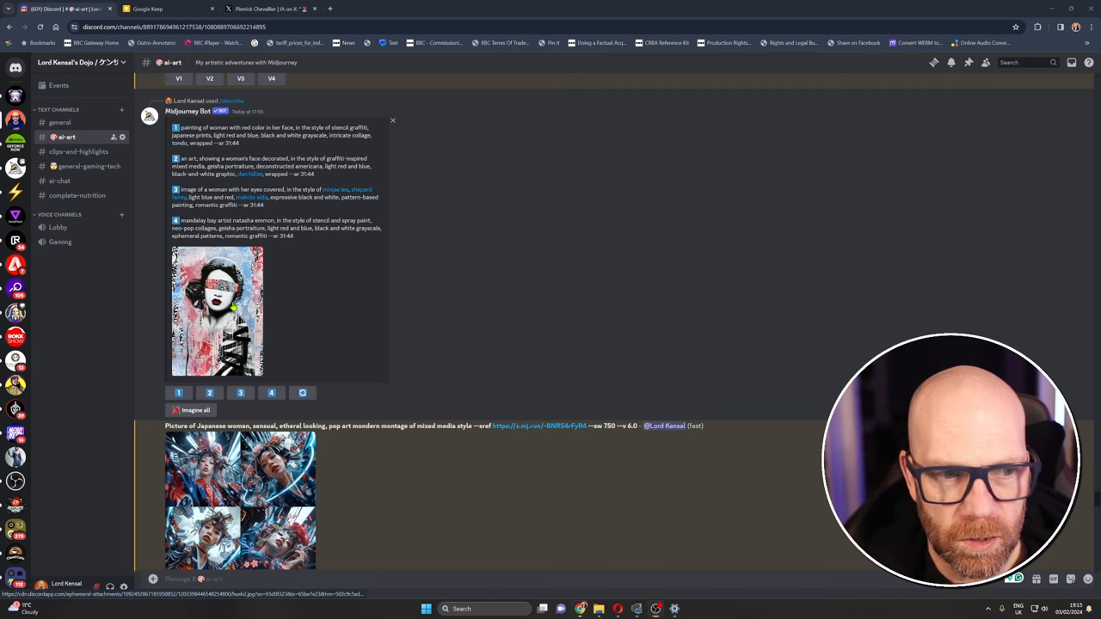
pyautogui.click(217, 310)
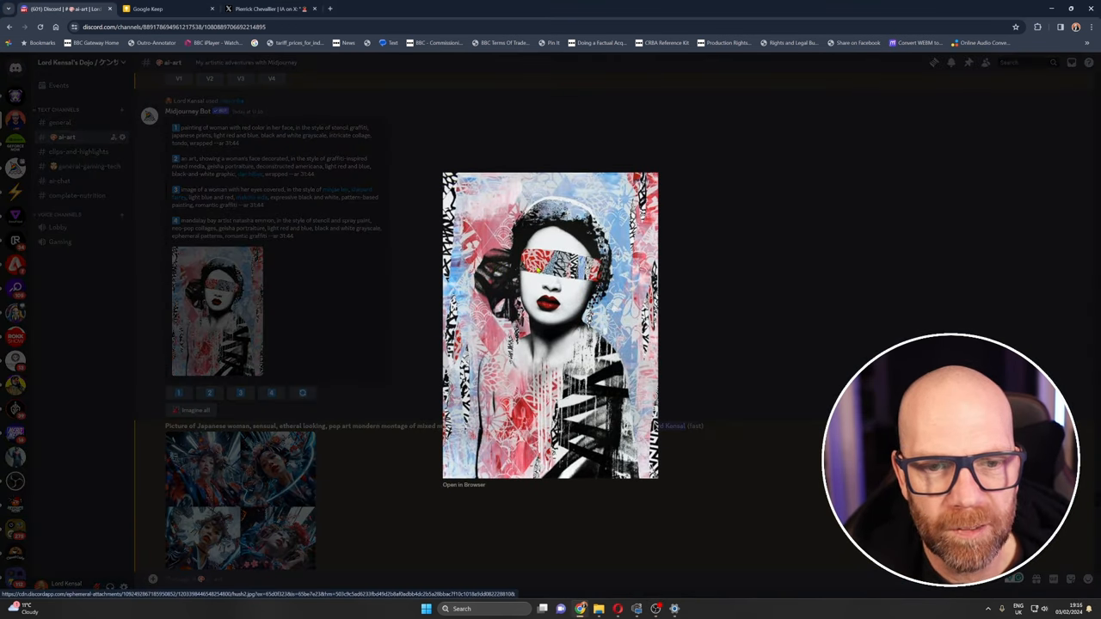
pyautogui.click(464, 484)
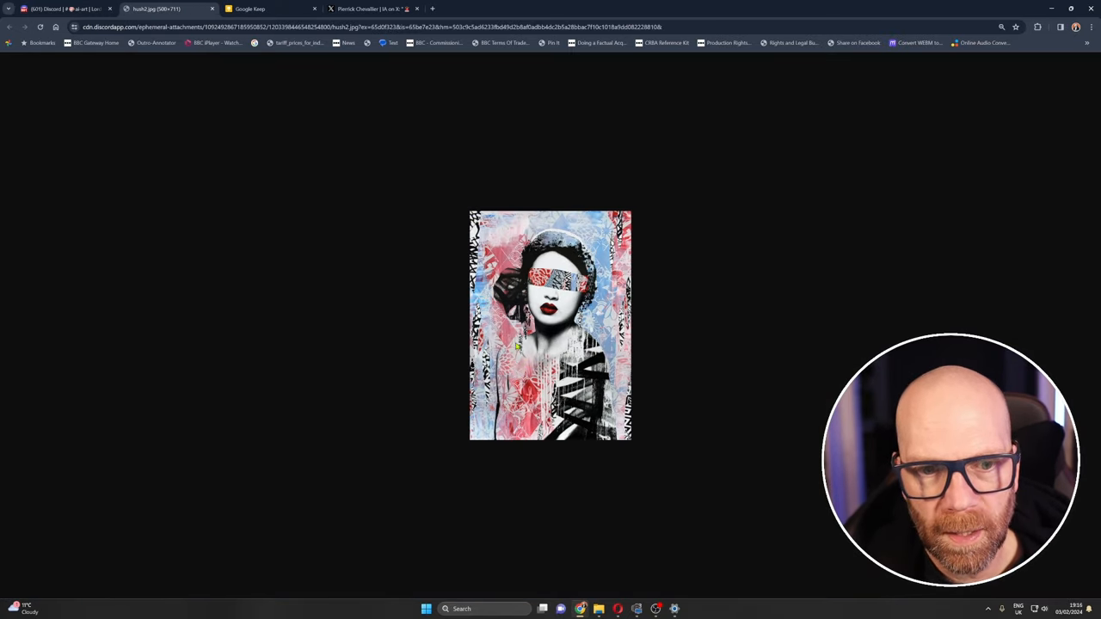
pyautogui.moveTo(402, 303)
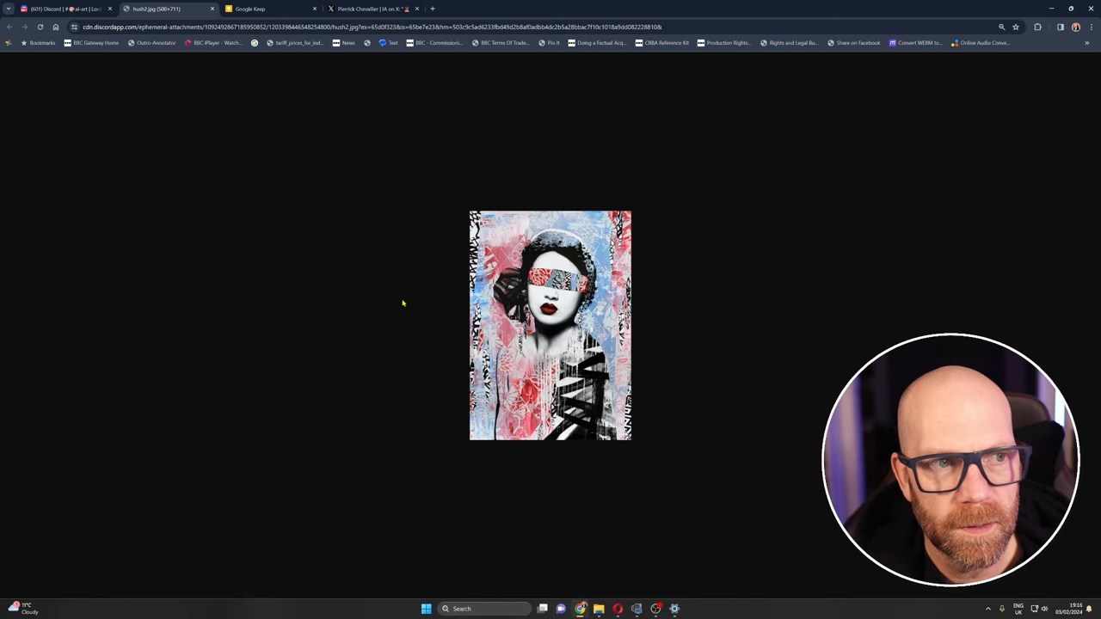
pyautogui.click(60, 8)
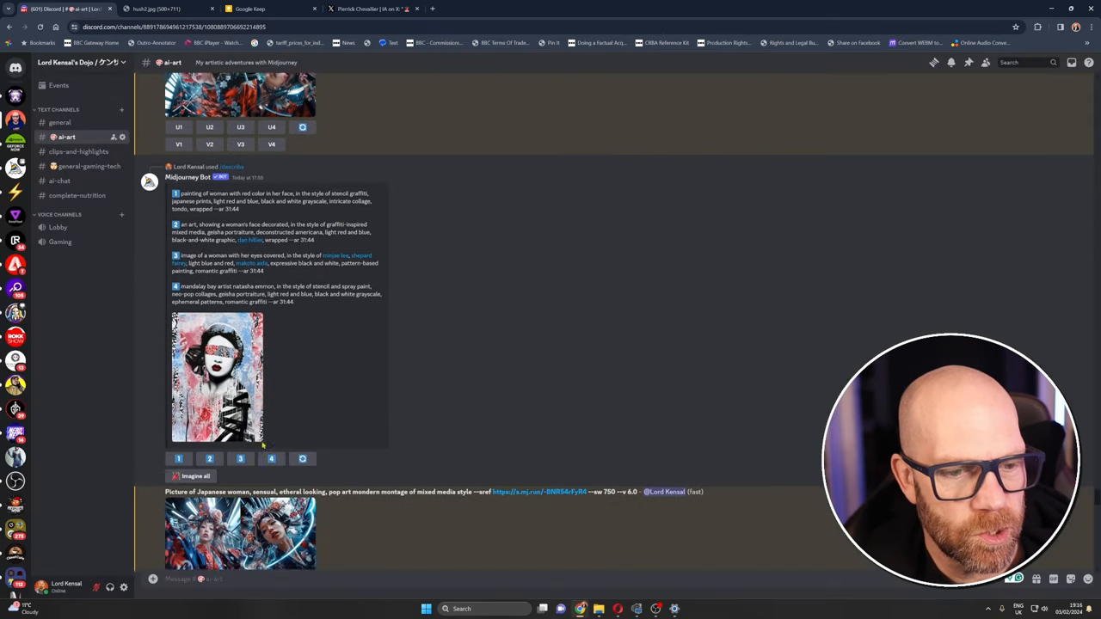
# - Select the geisha result's prompt text and enlarge its four-image grid
pyautogui.scroll(-3)
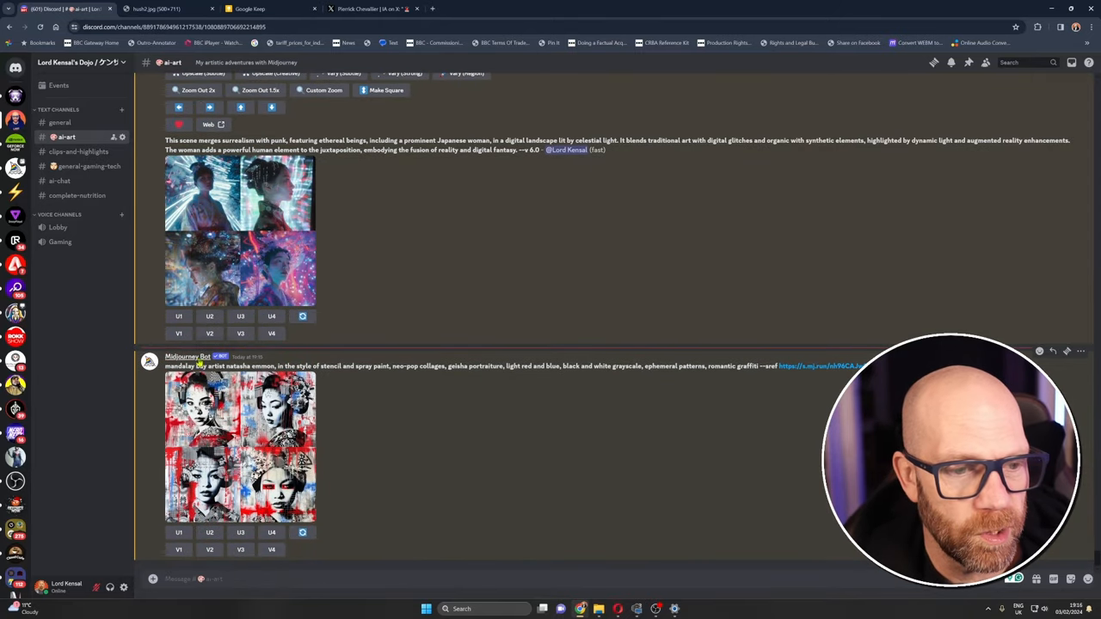
pyautogui.doubleClick(180, 365)
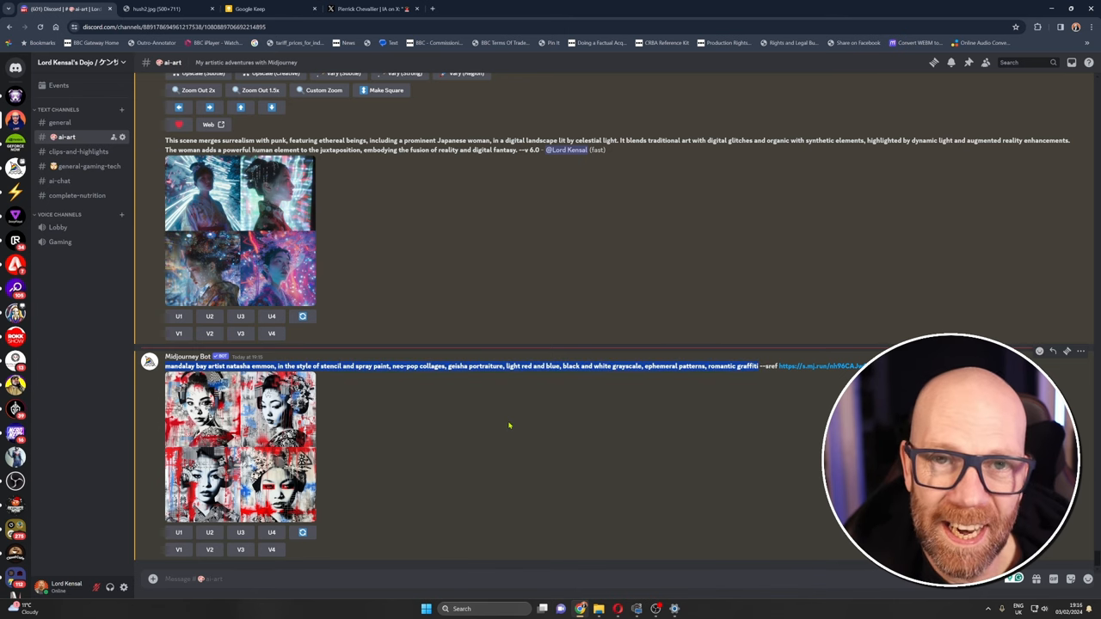
pyautogui.moveTo(789, 382)
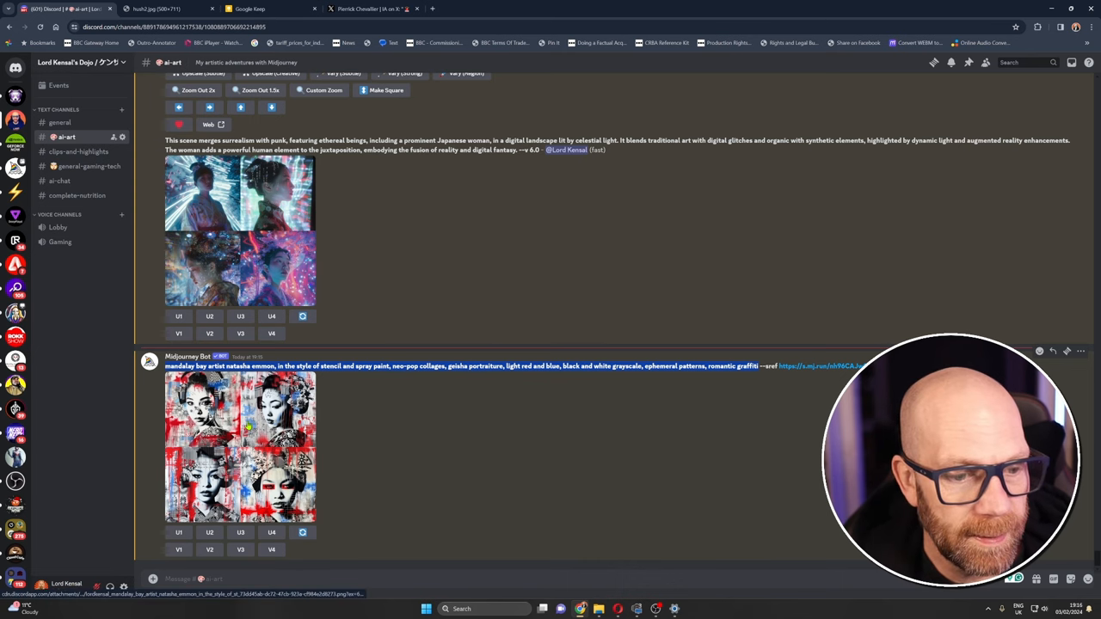
pyautogui.click(239, 448)
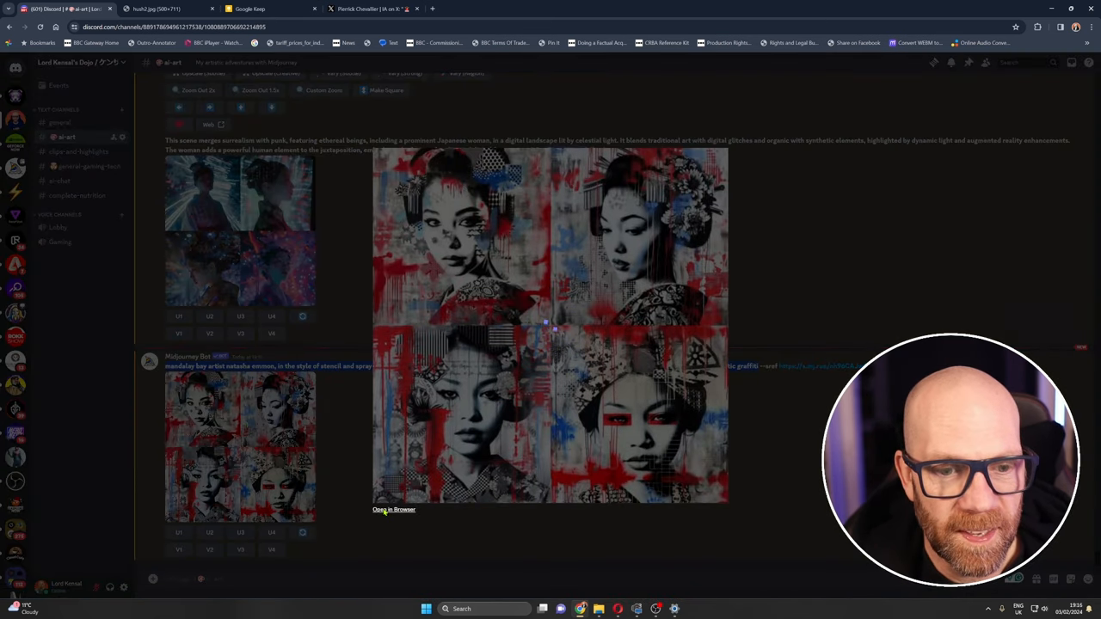
# - Open the geisha grid in its own browser tab and compare it against the hush2.jpg original
pyautogui.click(393, 509)
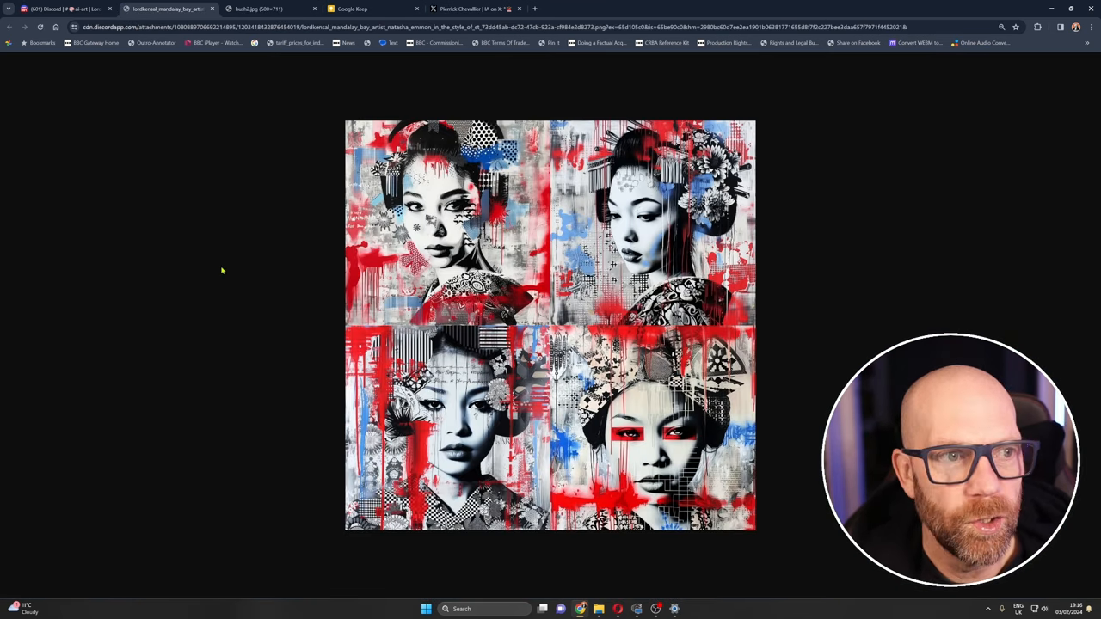
pyautogui.click(258, 8)
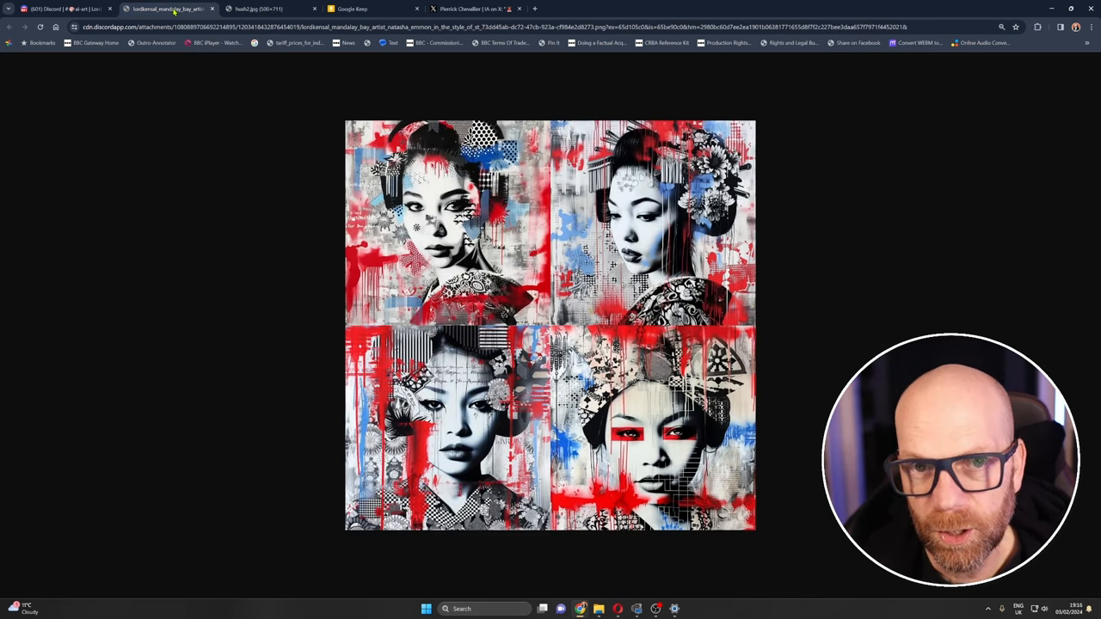
pyautogui.click(267, 9)
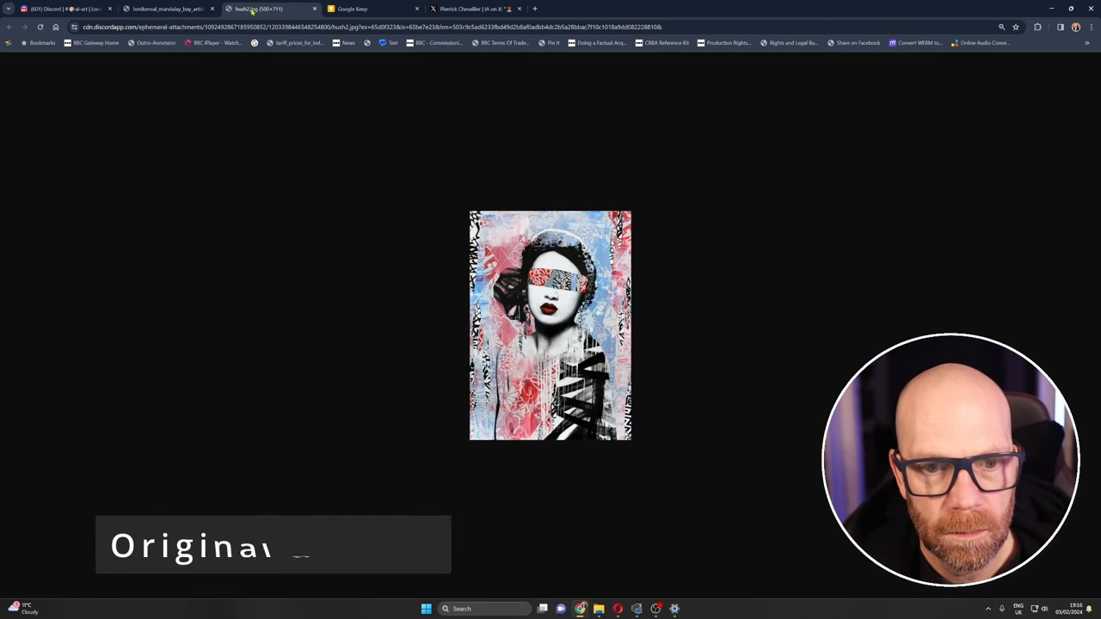
pyautogui.click(168, 8)
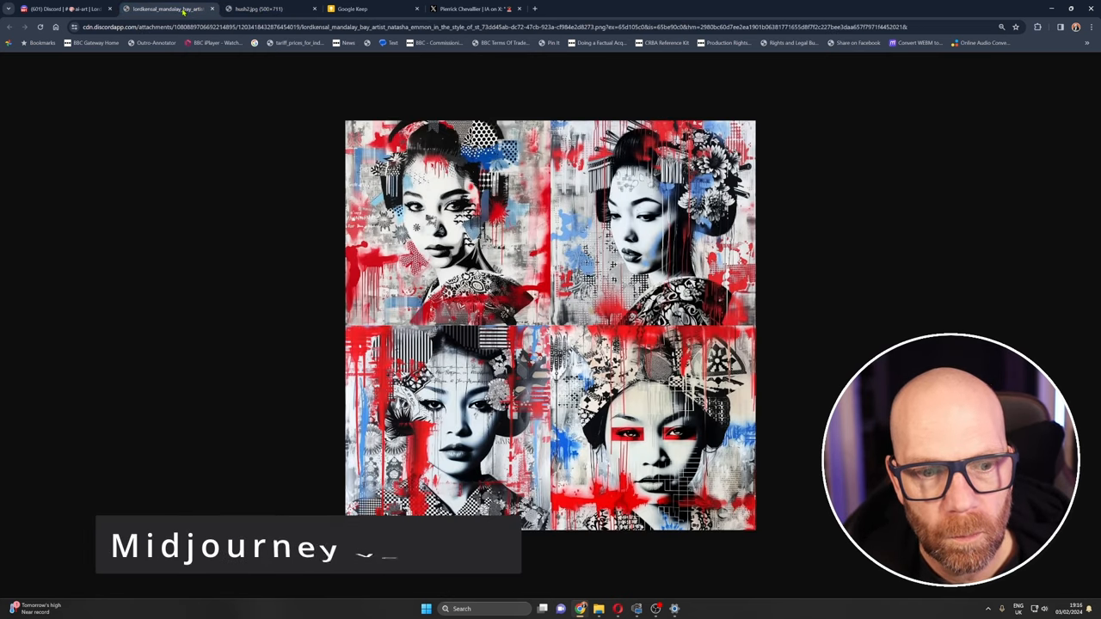
pyautogui.click(258, 8)
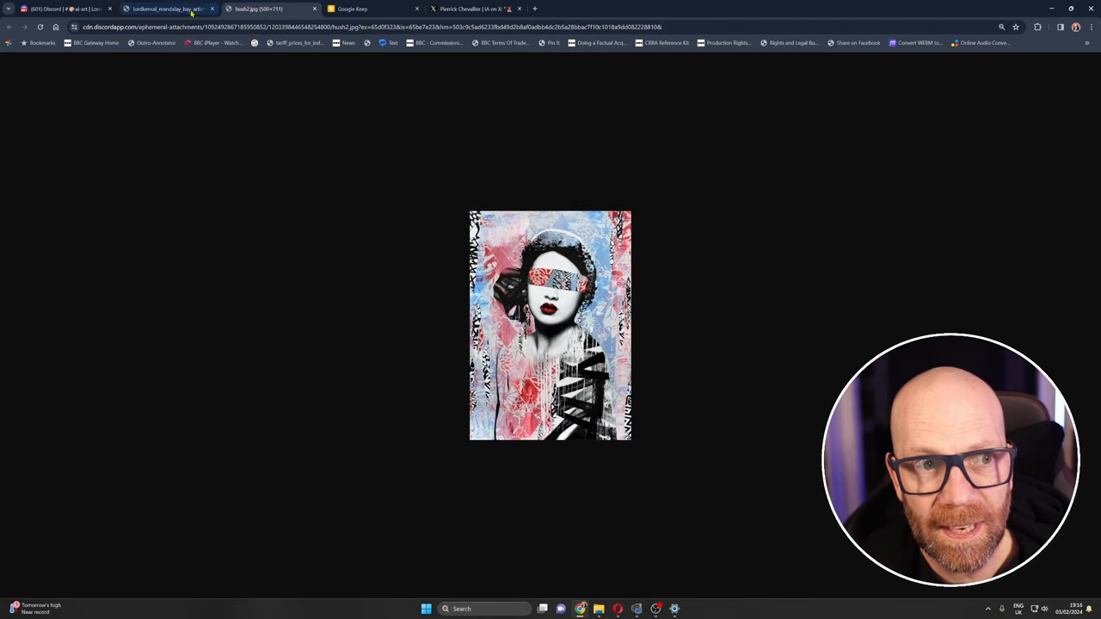
pyautogui.click(168, 9)
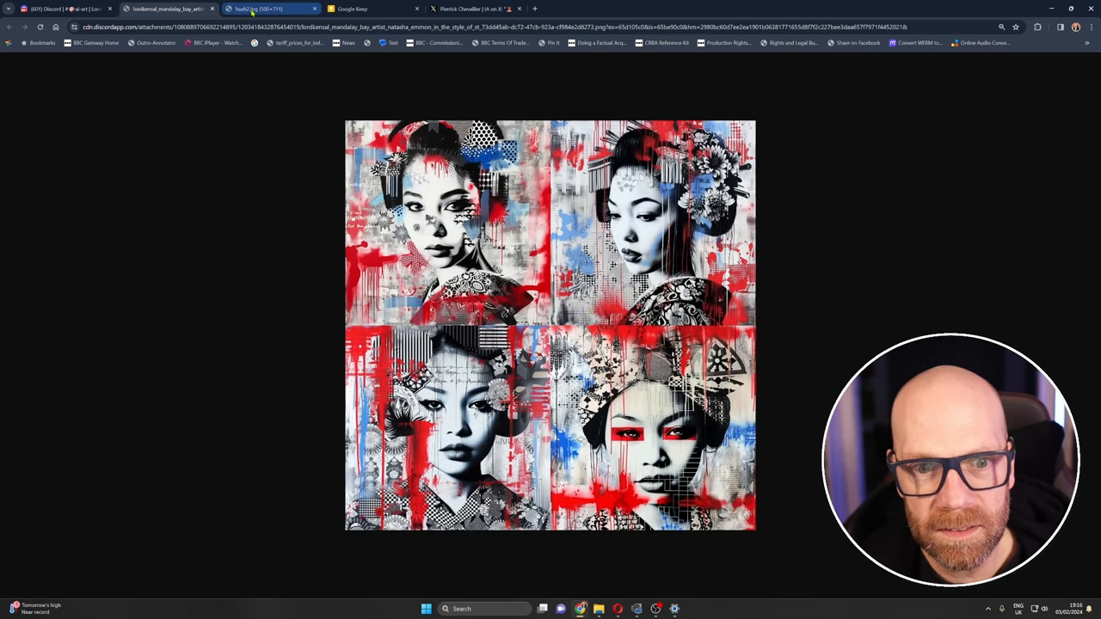
pyautogui.click(164, 8)
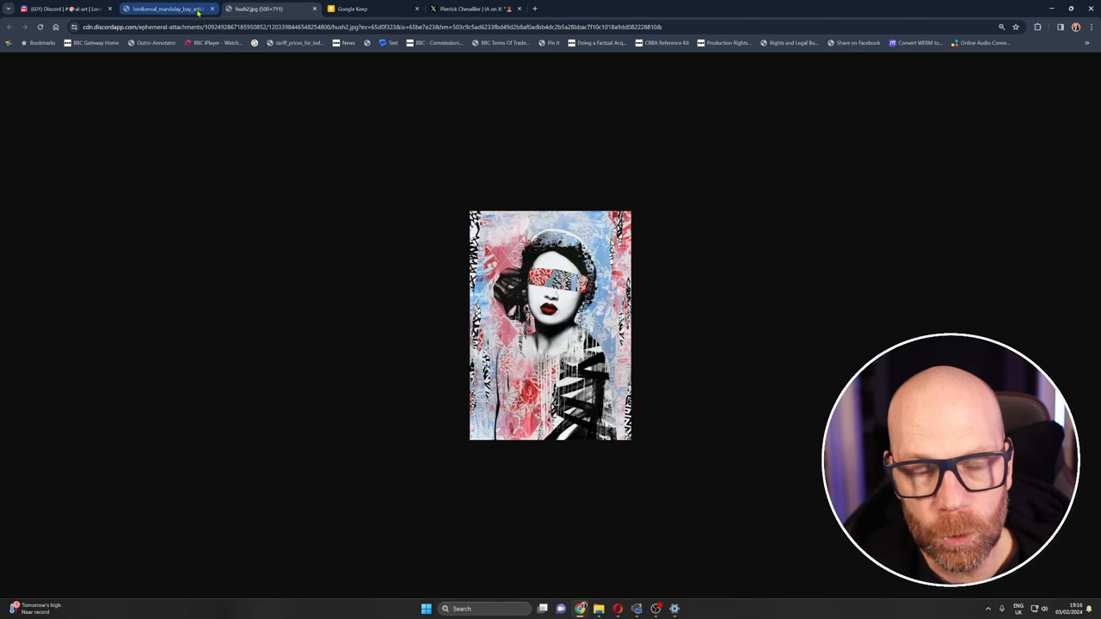
pyautogui.moveTo(168, 8)
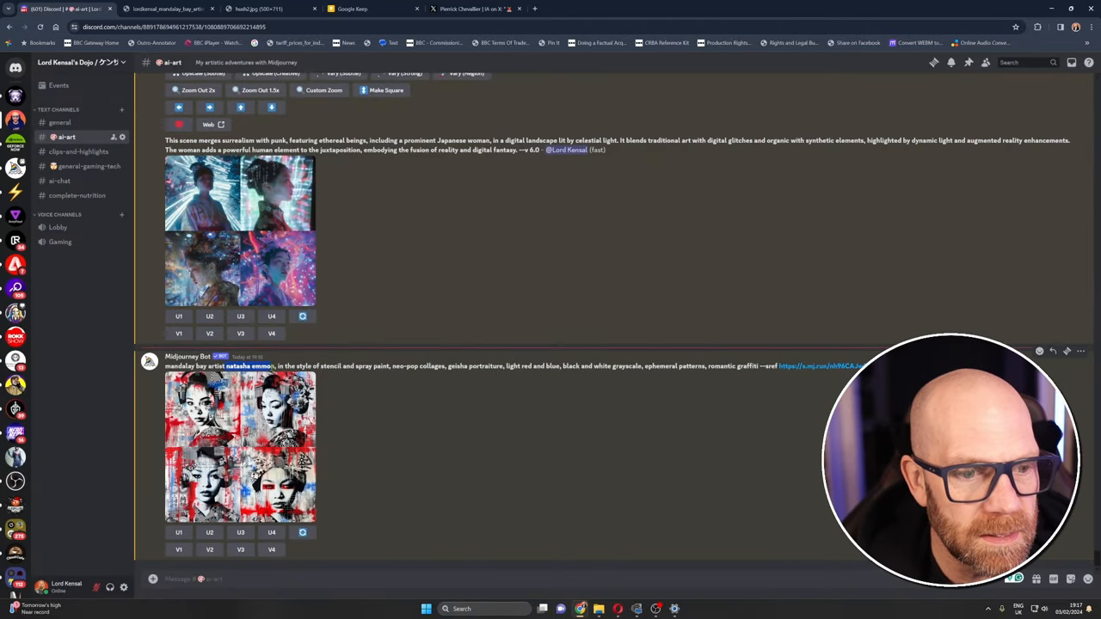
pyautogui.click(239, 448)
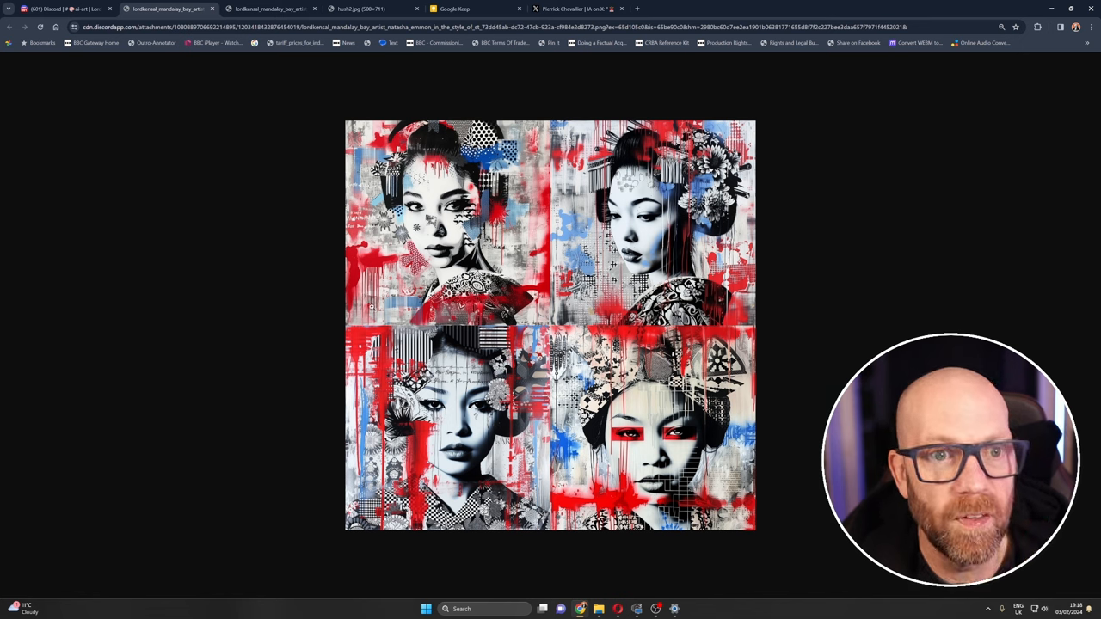
pyautogui.moveTo(326, 279)
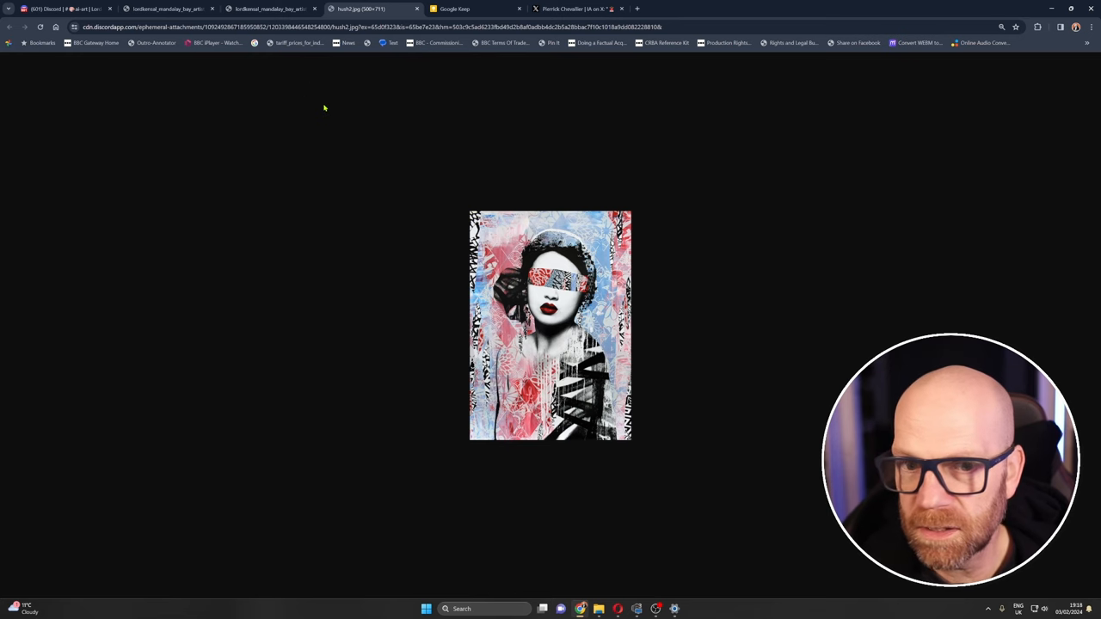
pyautogui.click(168, 8)
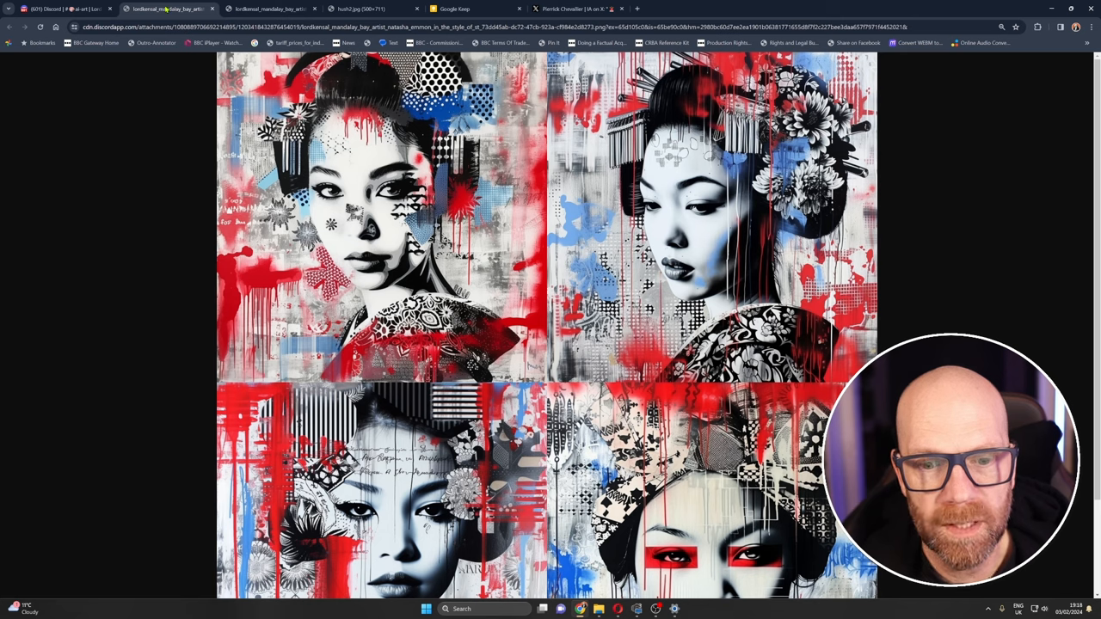
pyautogui.moveTo(64, 9)
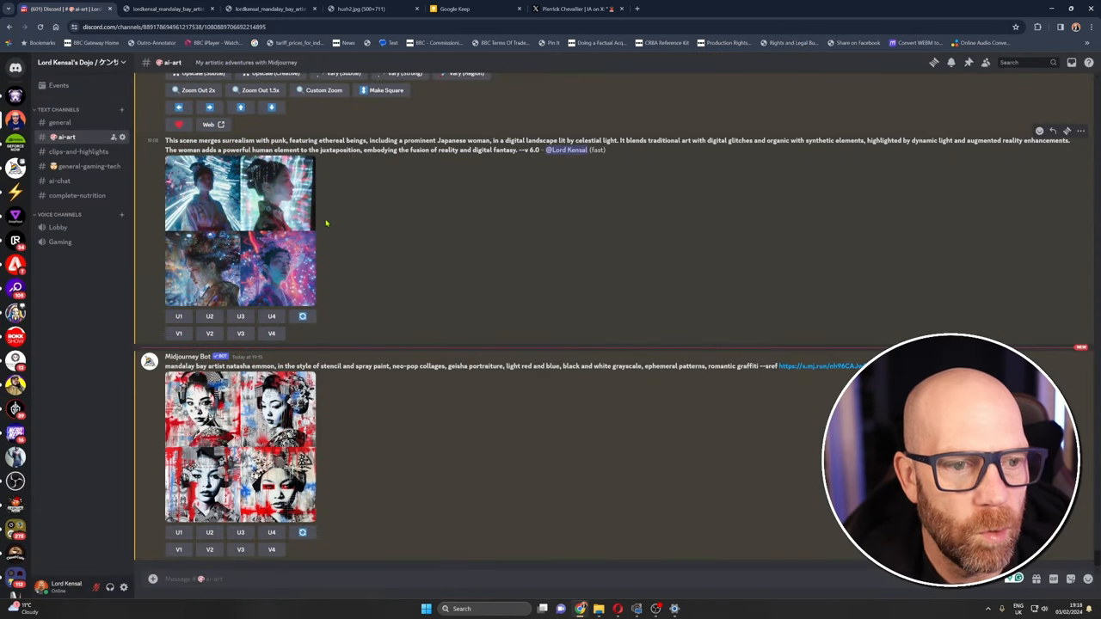
# - Close the photo viewer and show the Scorpion image's ALT description on the NIJI 6 post
pyautogui.scroll(-3)
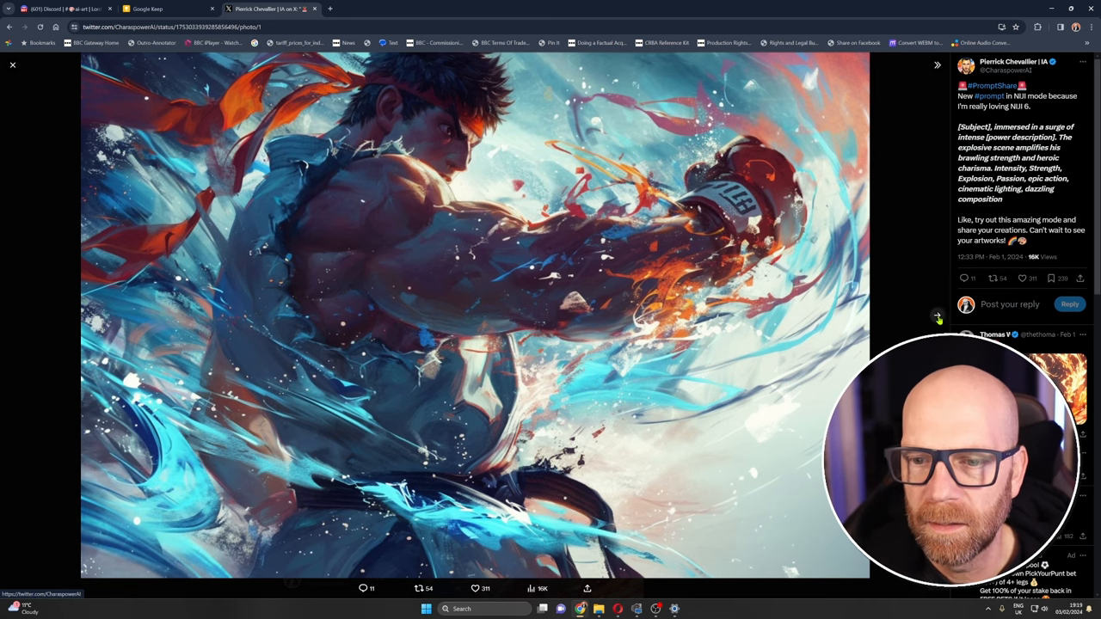
pyautogui.click(925, 319)
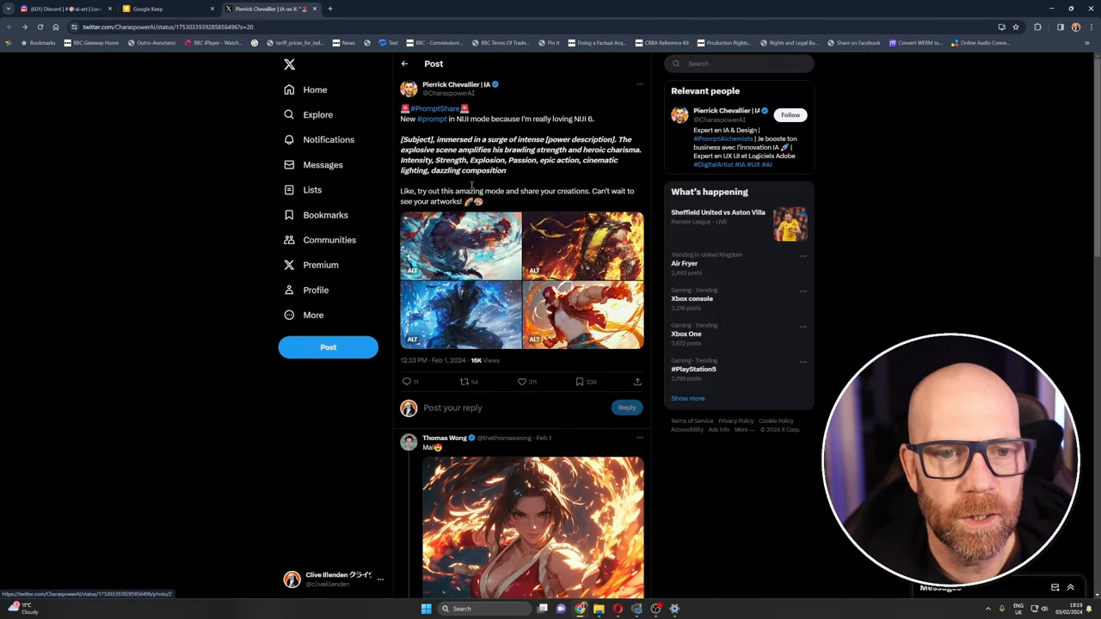
pyautogui.moveTo(457, 84)
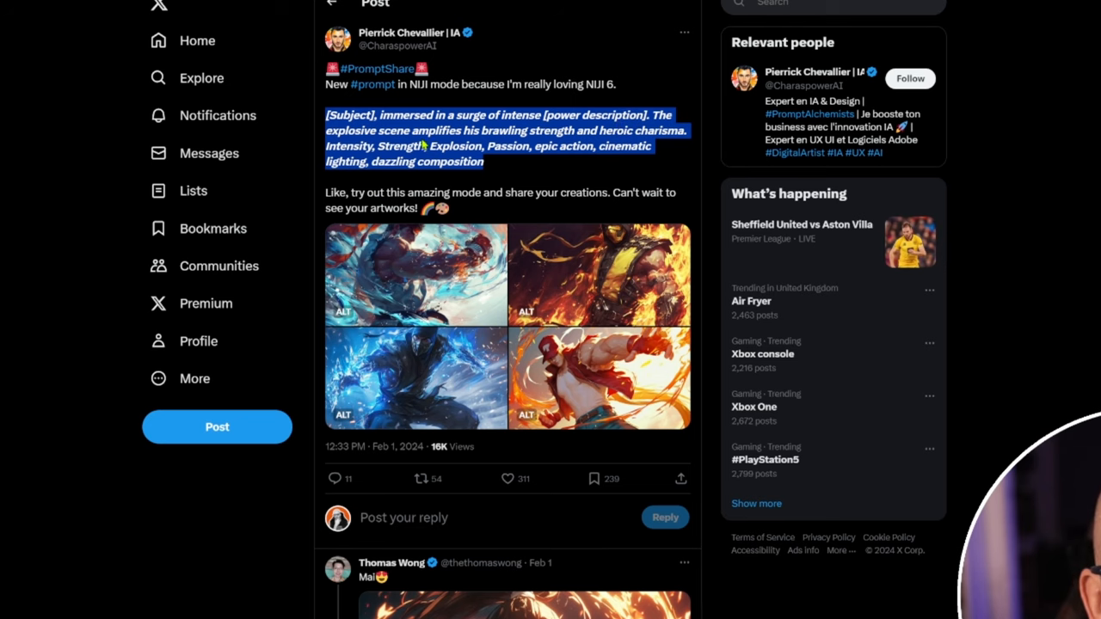
pyautogui.moveTo(460, 207)
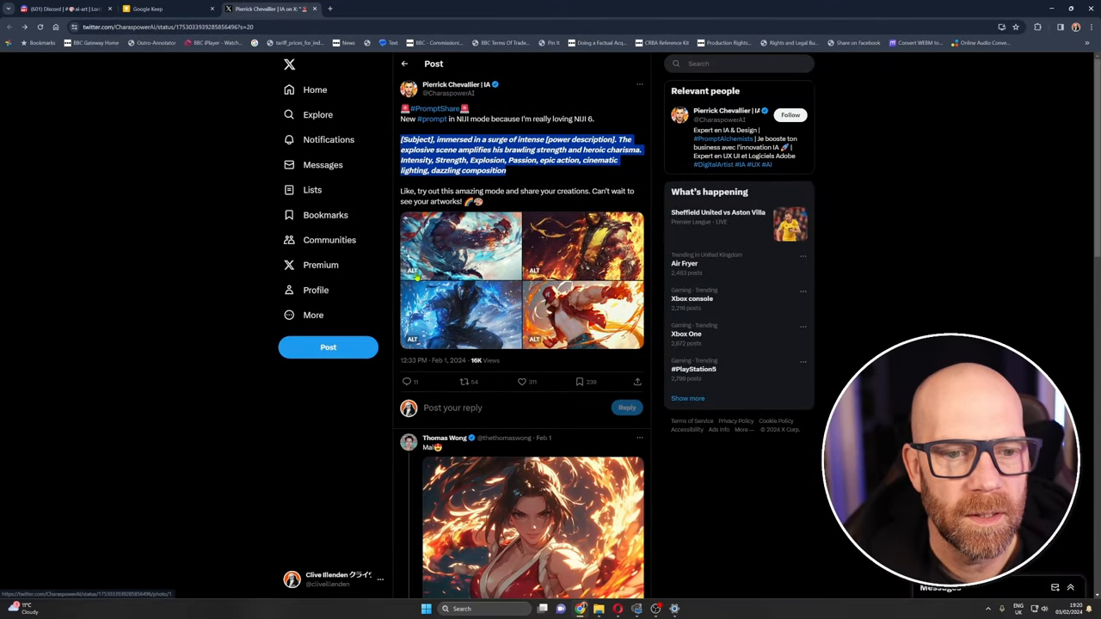
pyautogui.click(412, 270)
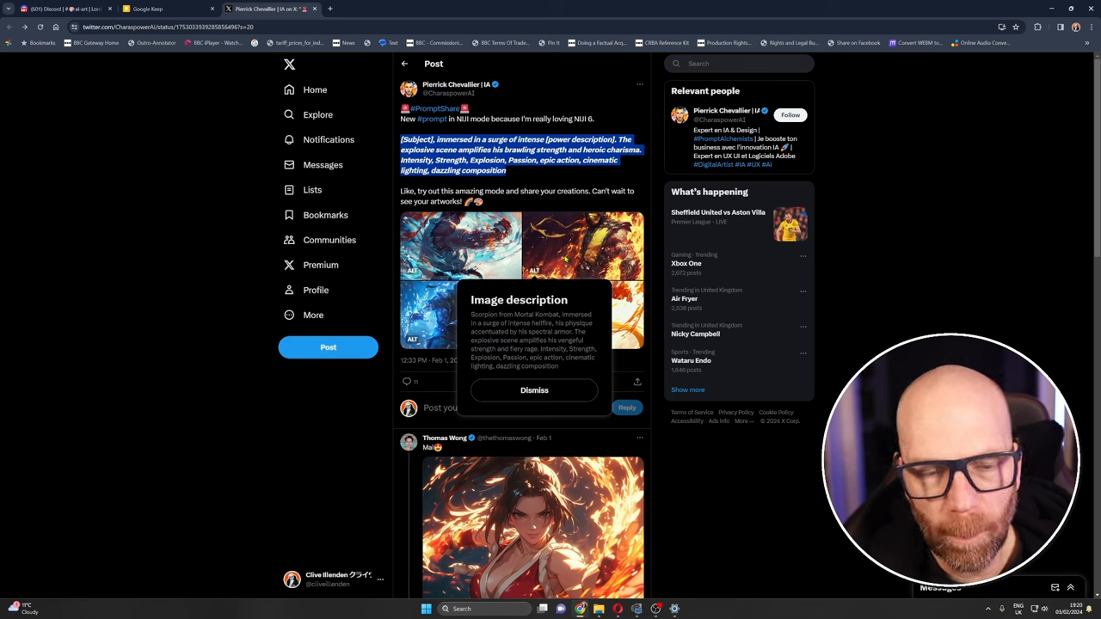
pyautogui.moveTo(444, 326)
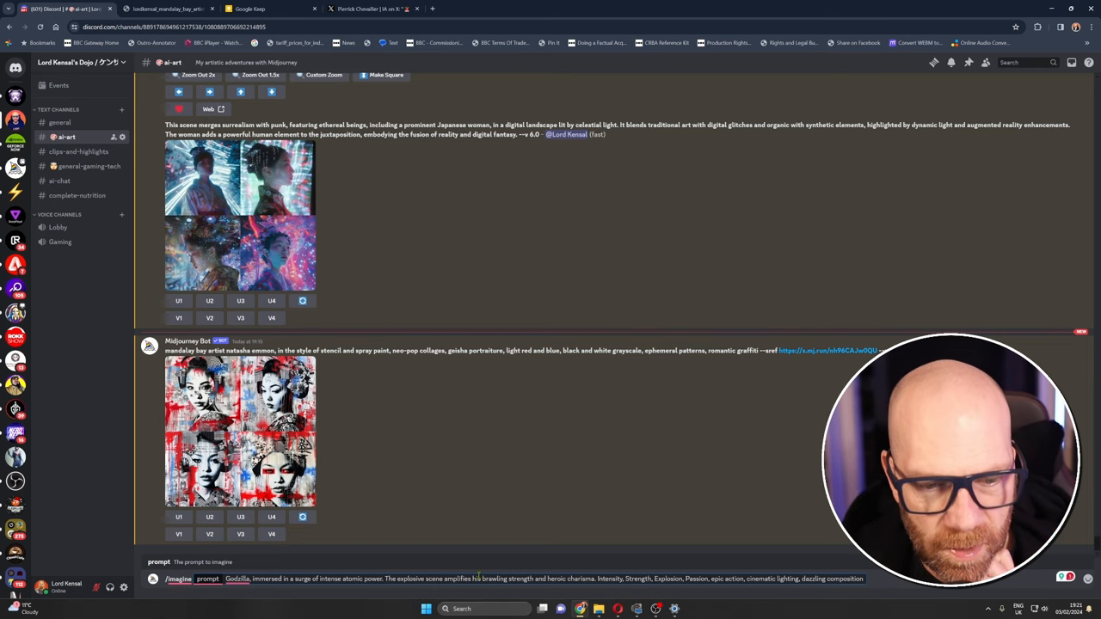
pyautogui.moveTo(837, 593)
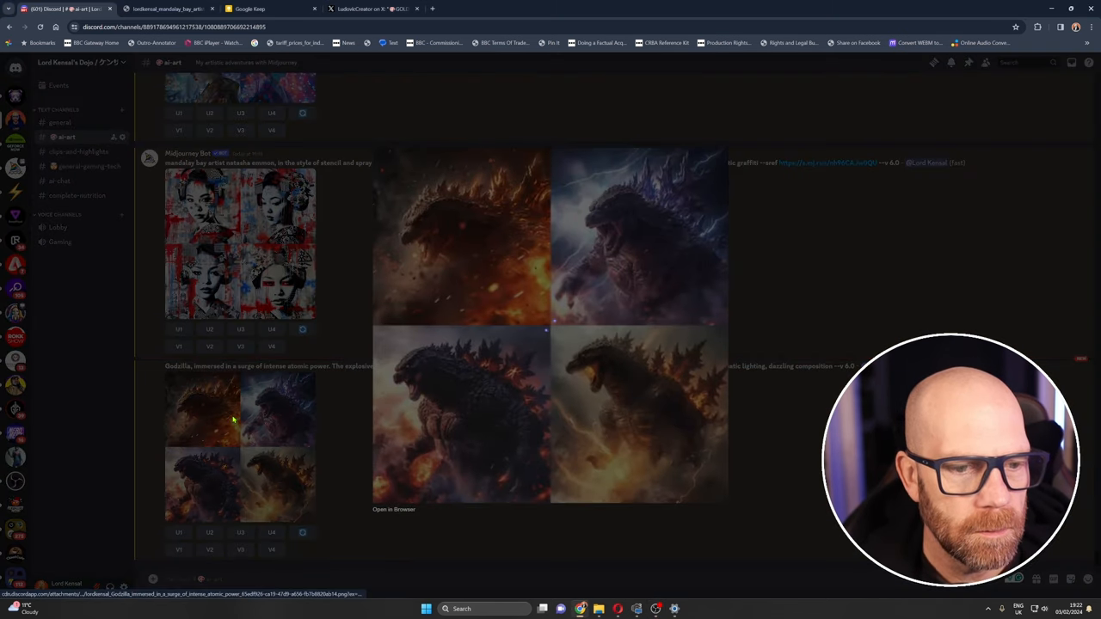
# - Open the Godzilla kaiju grid full size in a browser tab and scroll through it
pyautogui.click(394, 509)
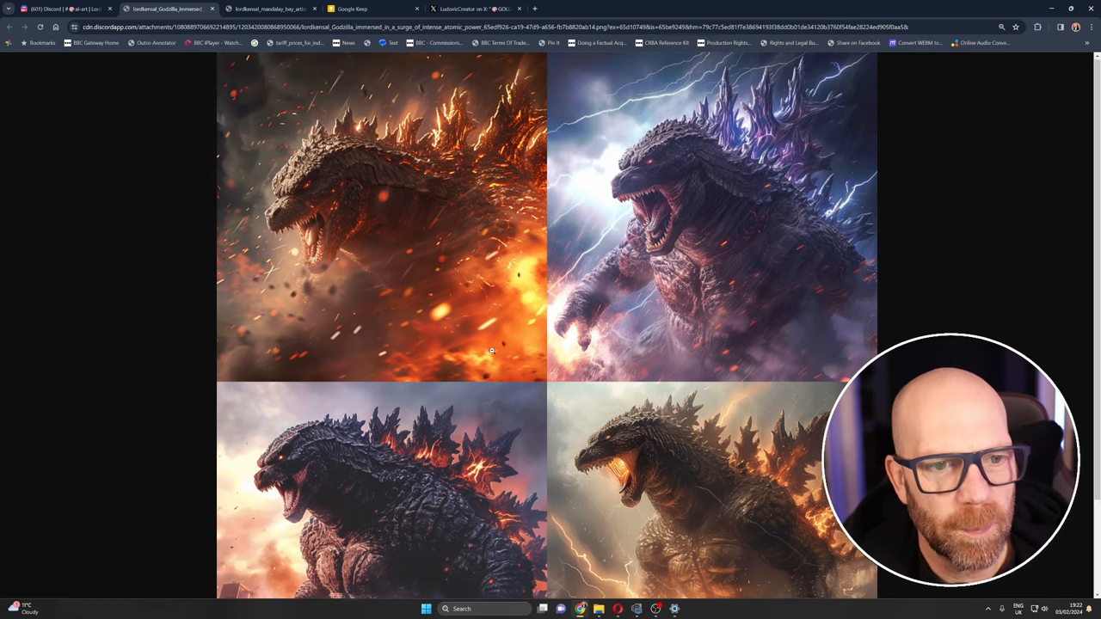
pyautogui.scroll(-3)
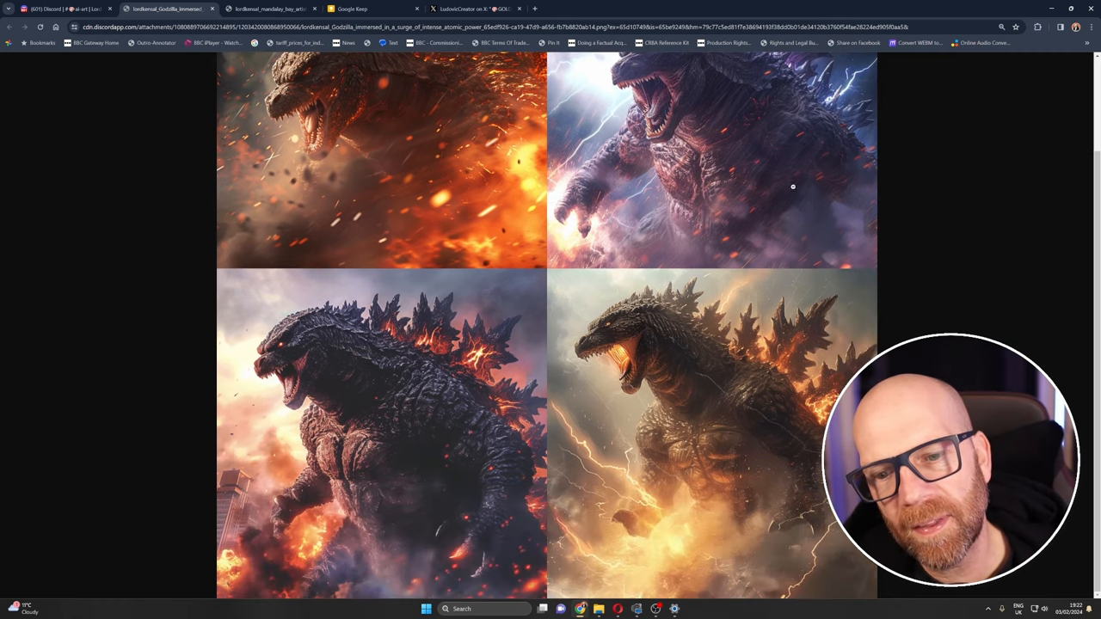
pyautogui.scroll(3)
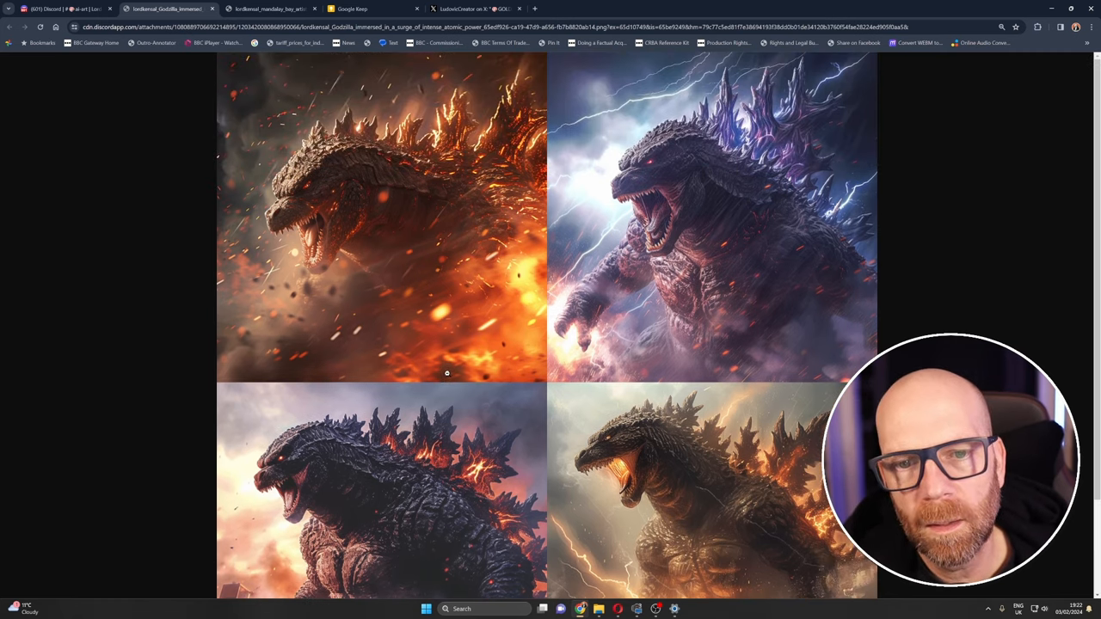
pyautogui.scroll(-3)
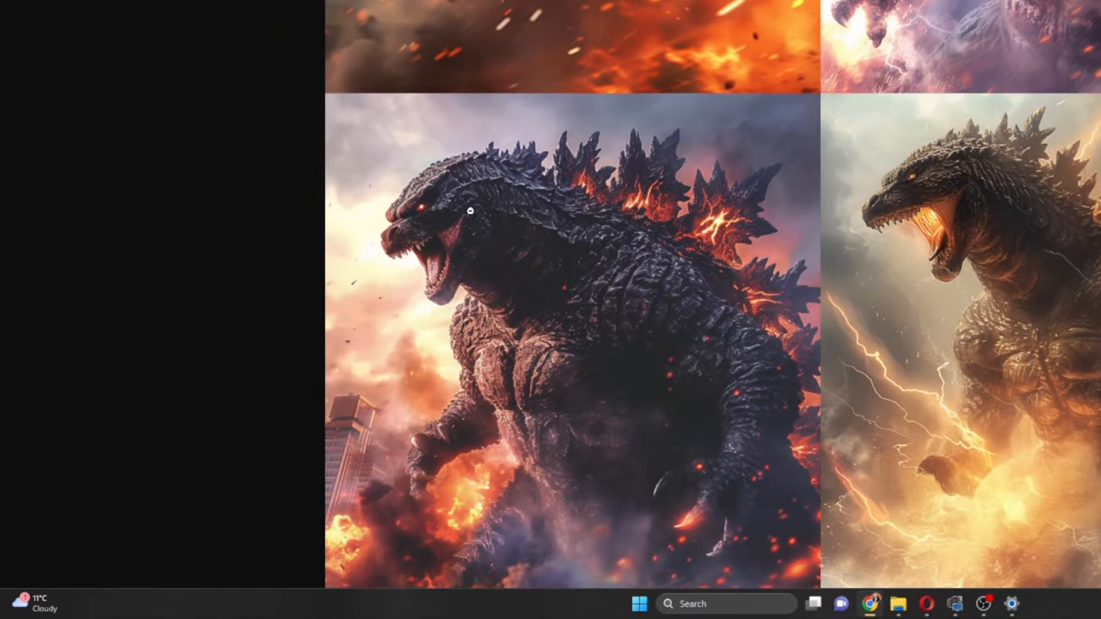
pyautogui.moveTo(764, 315)
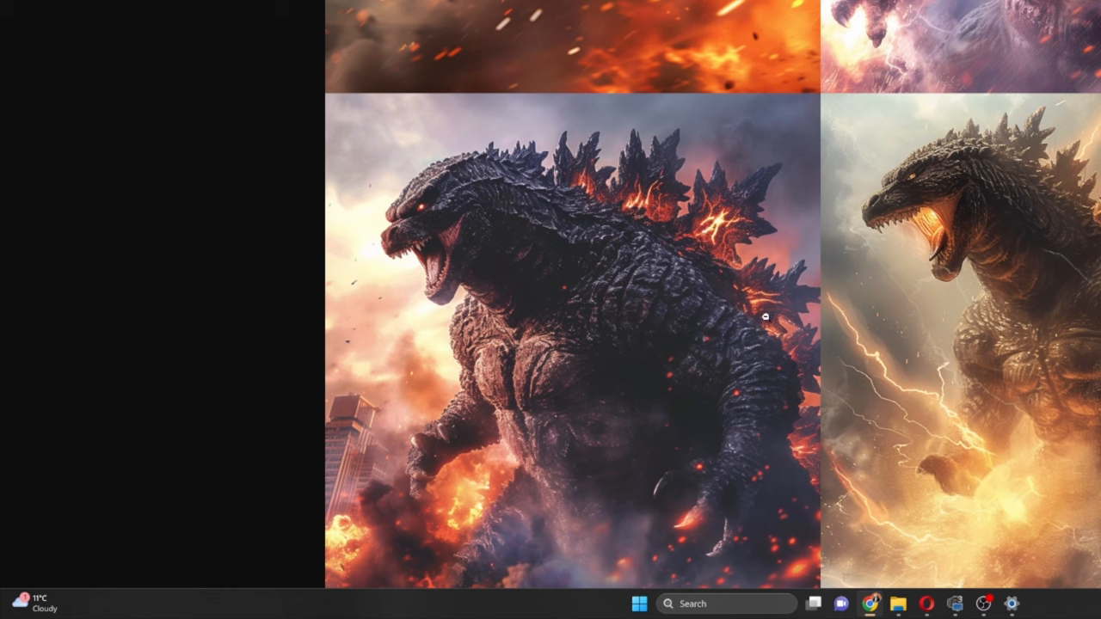
pyautogui.moveTo(604, 199)
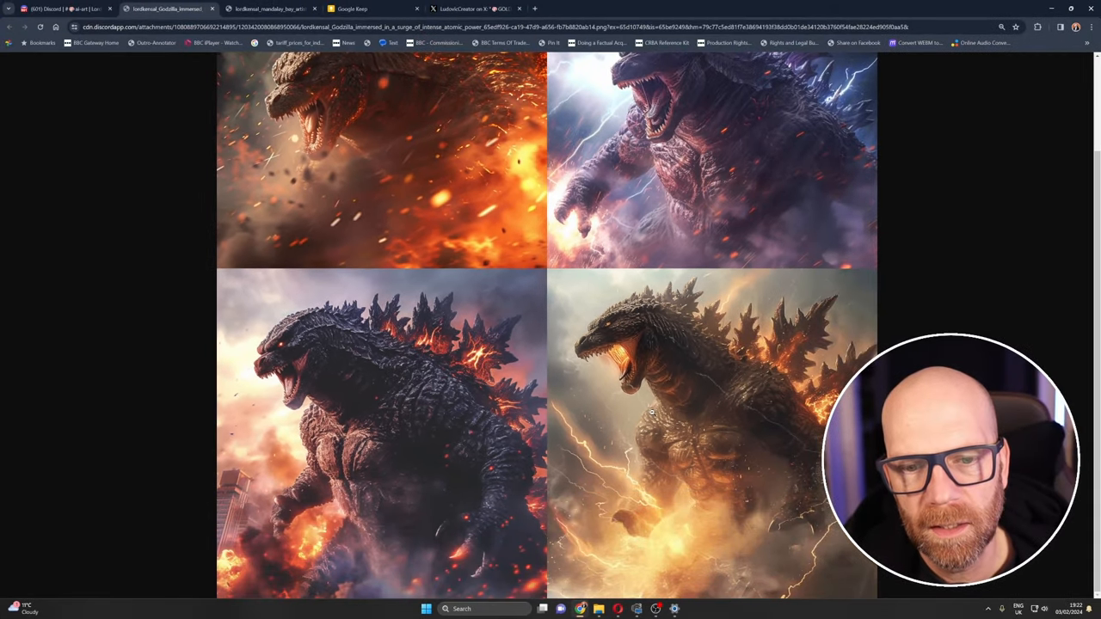
pyautogui.moveTo(377, 385)
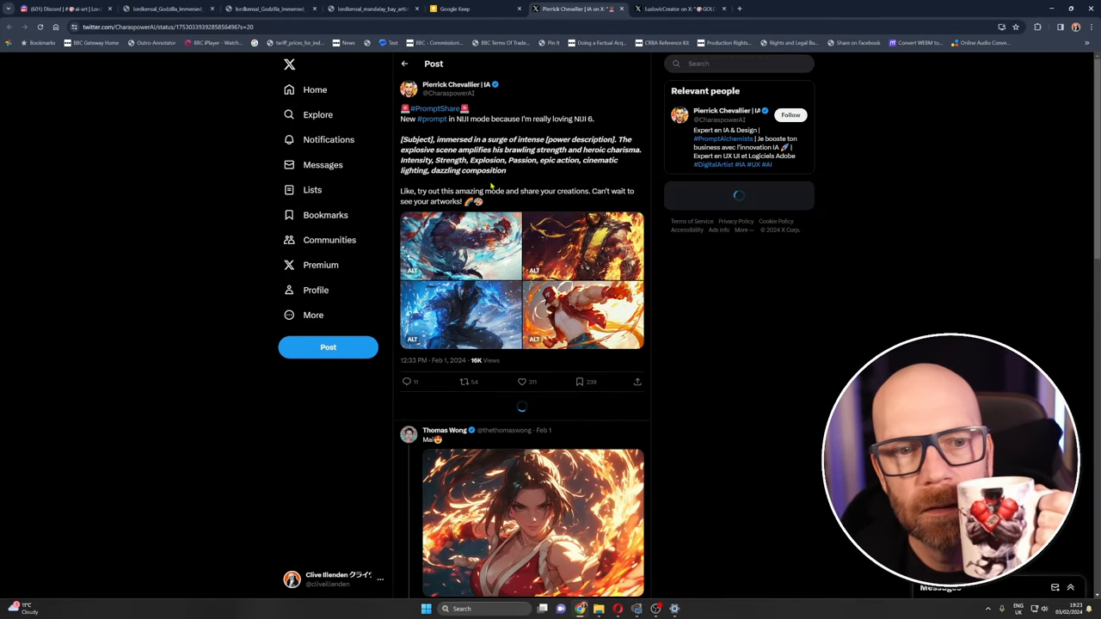
# - Open the Golden Age of Illustration post and highlight its description text
pyautogui.click(460, 245)
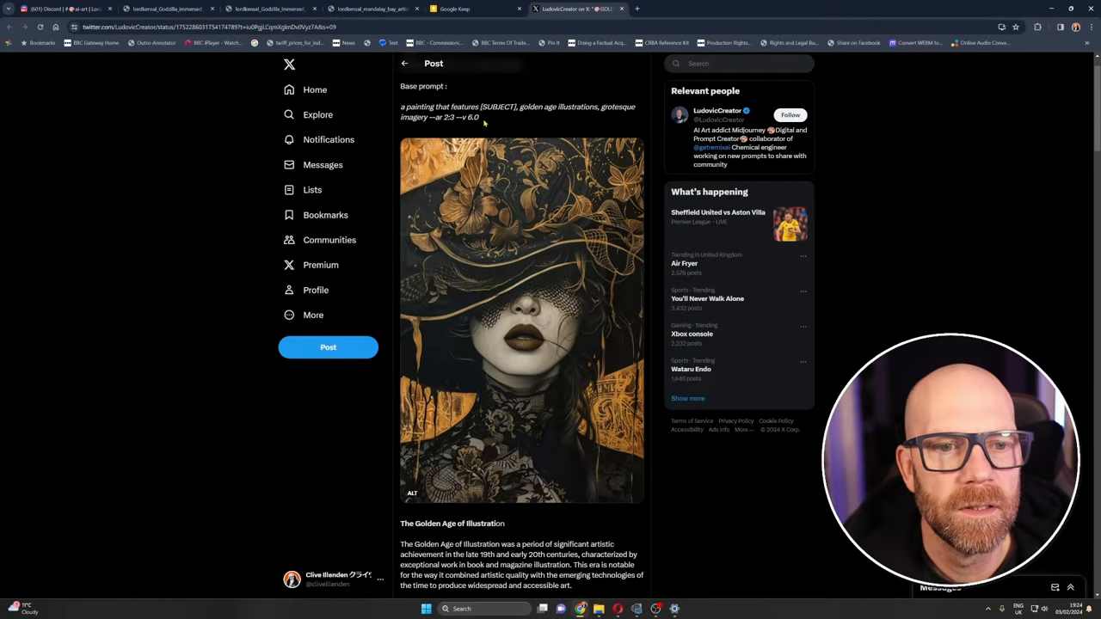
pyautogui.scroll(-3)
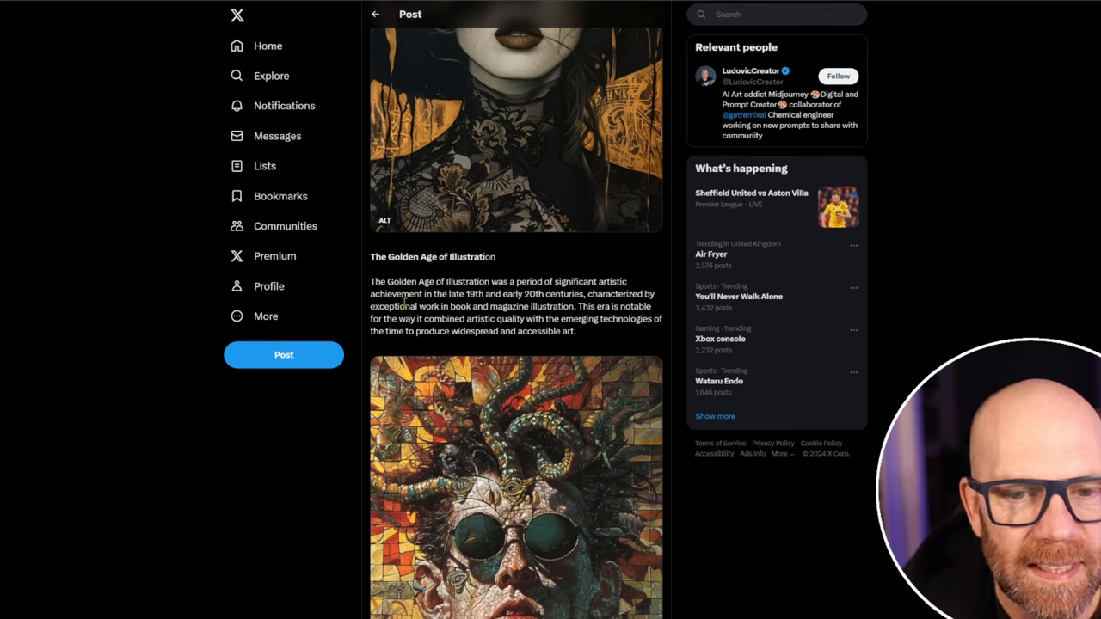
pyautogui.moveTo(370, 306); pyautogui.dragTo(546, 306)
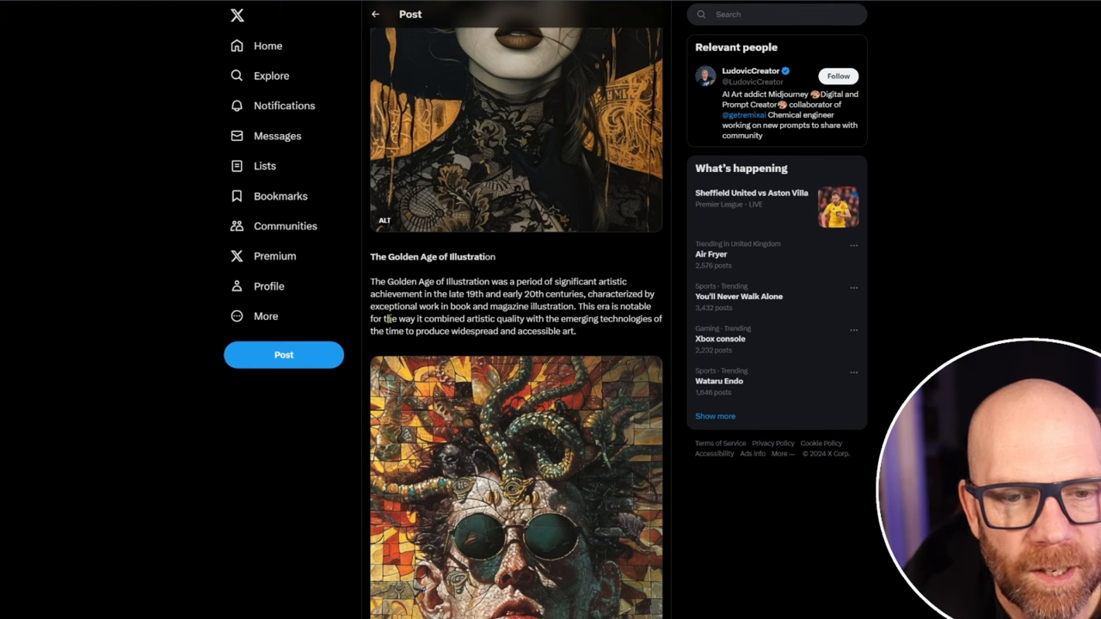
pyautogui.moveTo(399, 318); pyautogui.dragTo(557, 331)
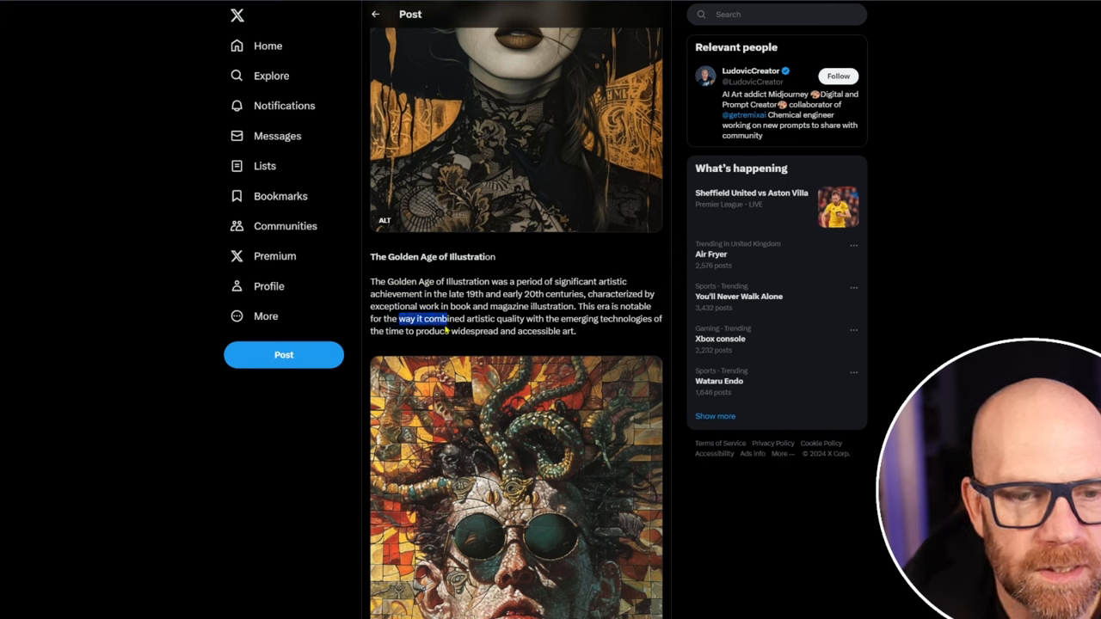
pyautogui.moveTo(400, 319); pyautogui.dragTo(575, 331)
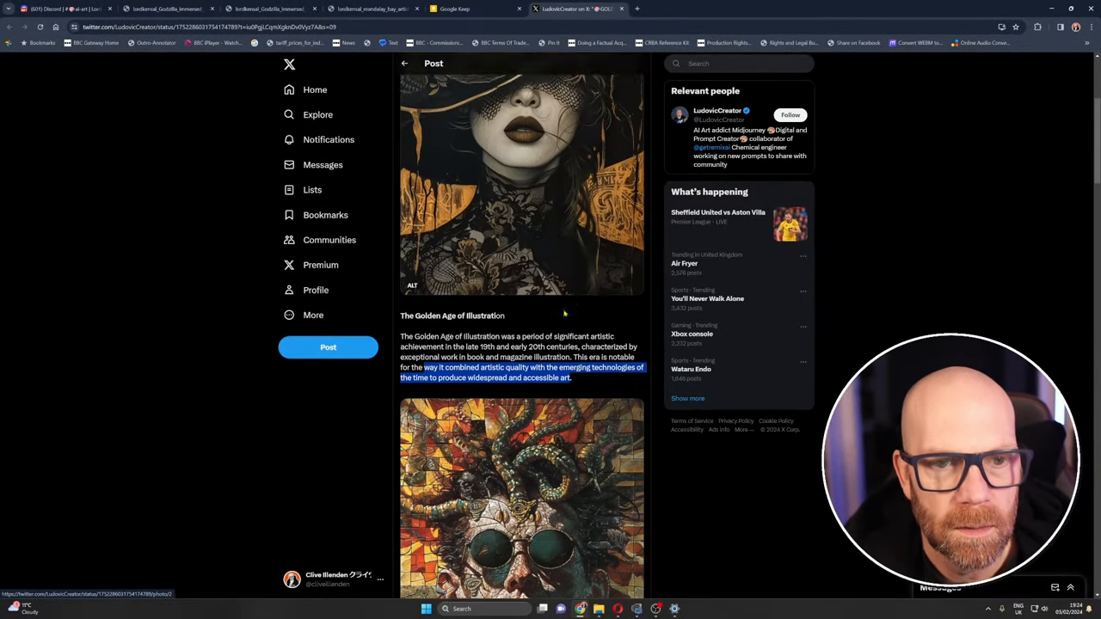
# - Show the old-man-on-a-bench image's ALT prompt and bring it into Discord's /imagine
pyautogui.scroll(-3)
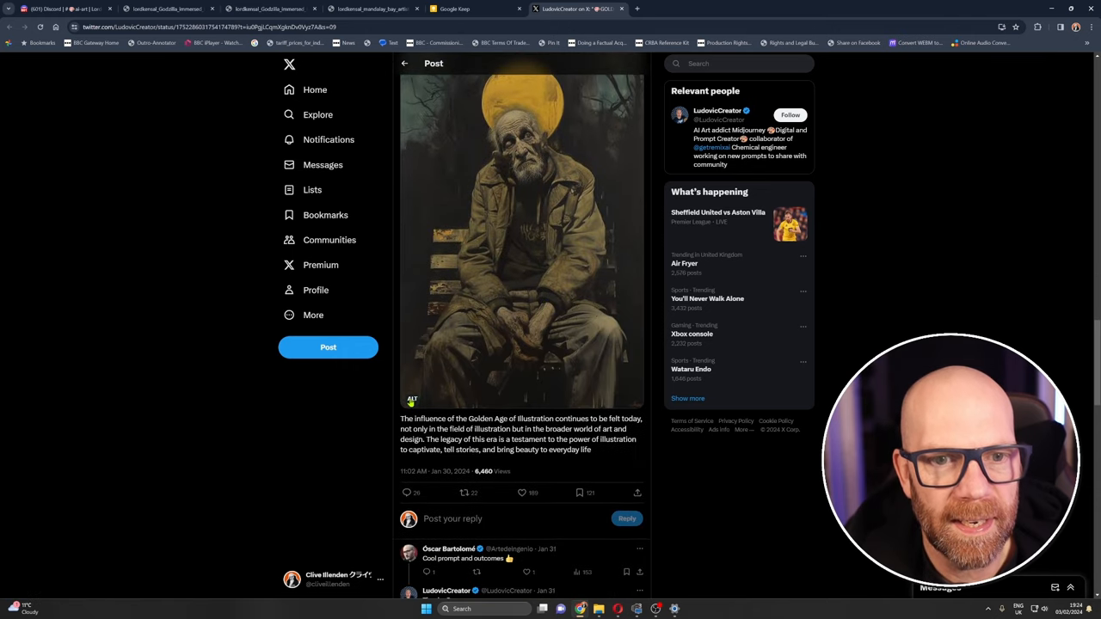
pyautogui.click(412, 399)
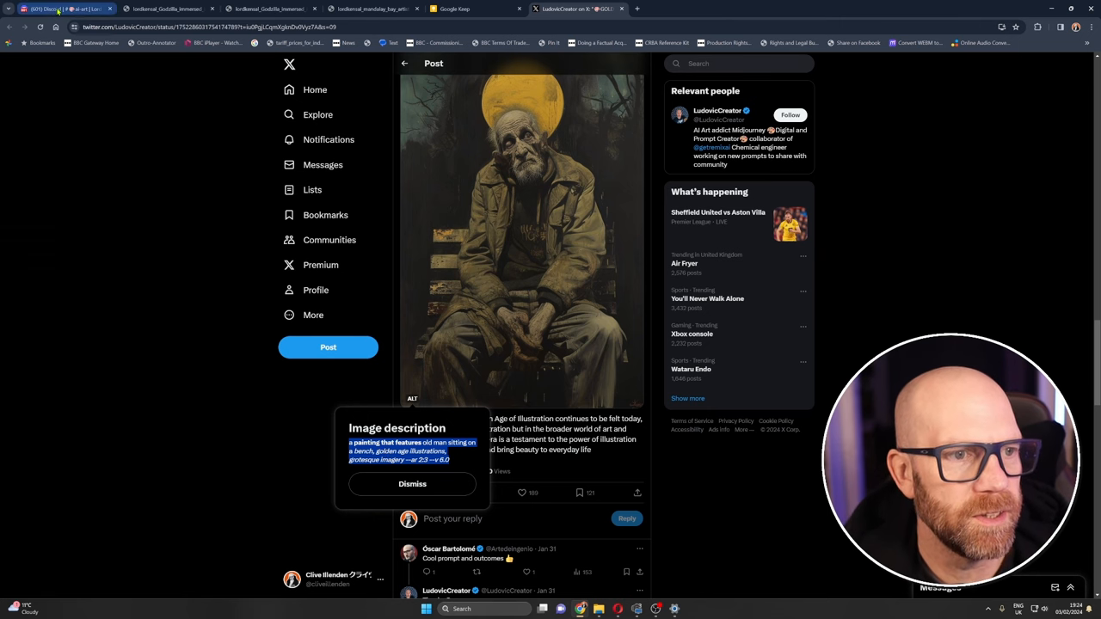
pyautogui.click(64, 8)
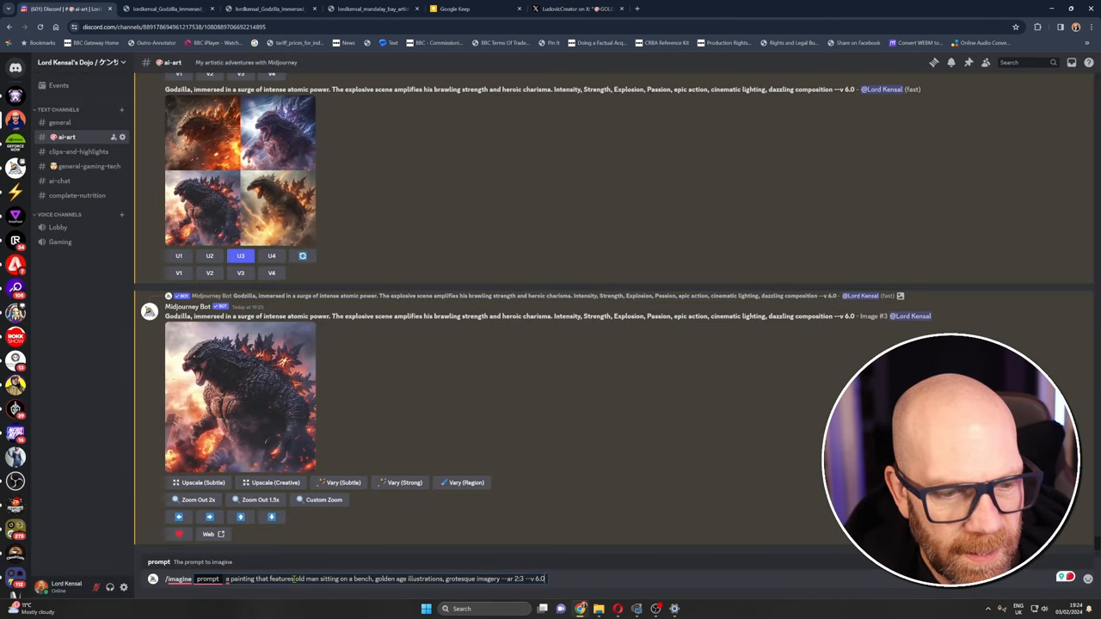
# - Reword the bench prompt to 'older Surfer' and submit it
pyautogui.write('older Surfer')
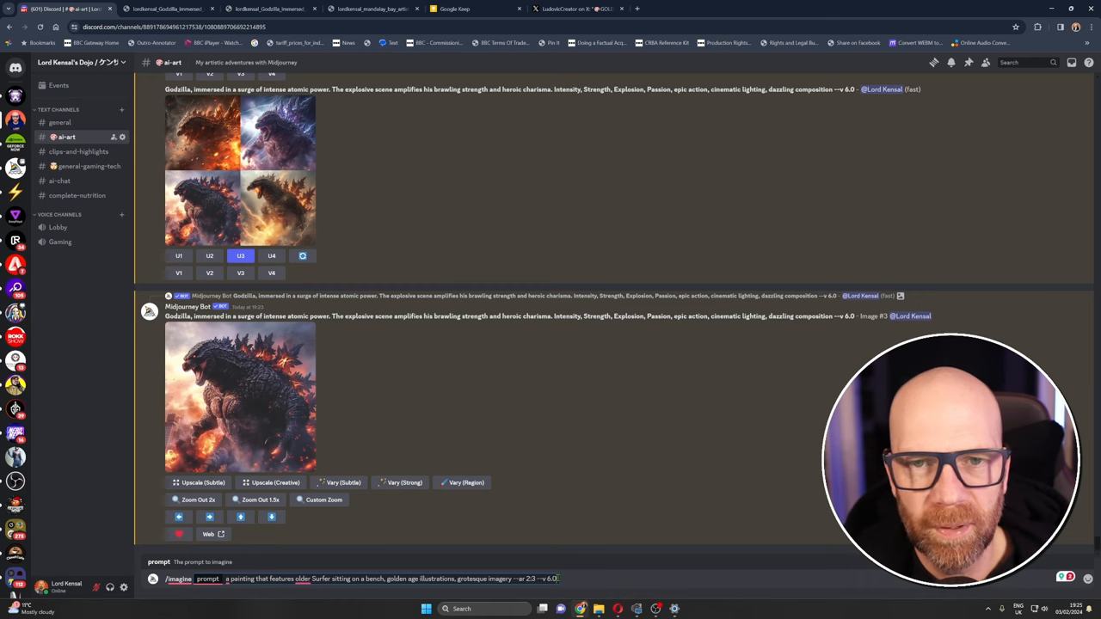
pyautogui.press('Return')
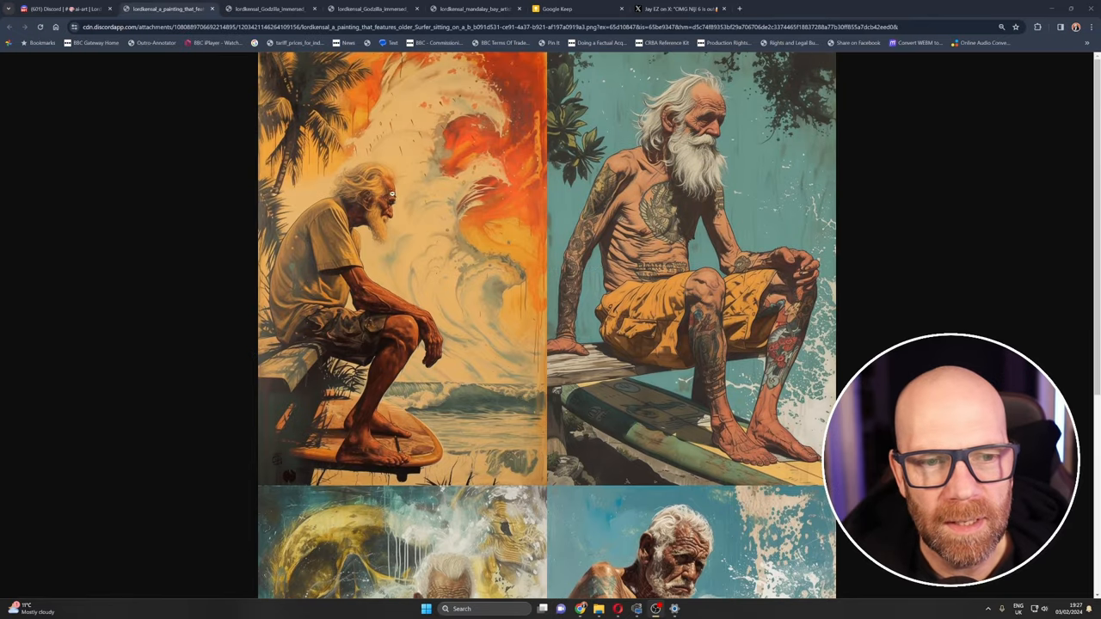
# - Scroll through the older-surfer paintings, then view the 'OMG Niji 6 is out' post
pyautogui.scroll(-3)
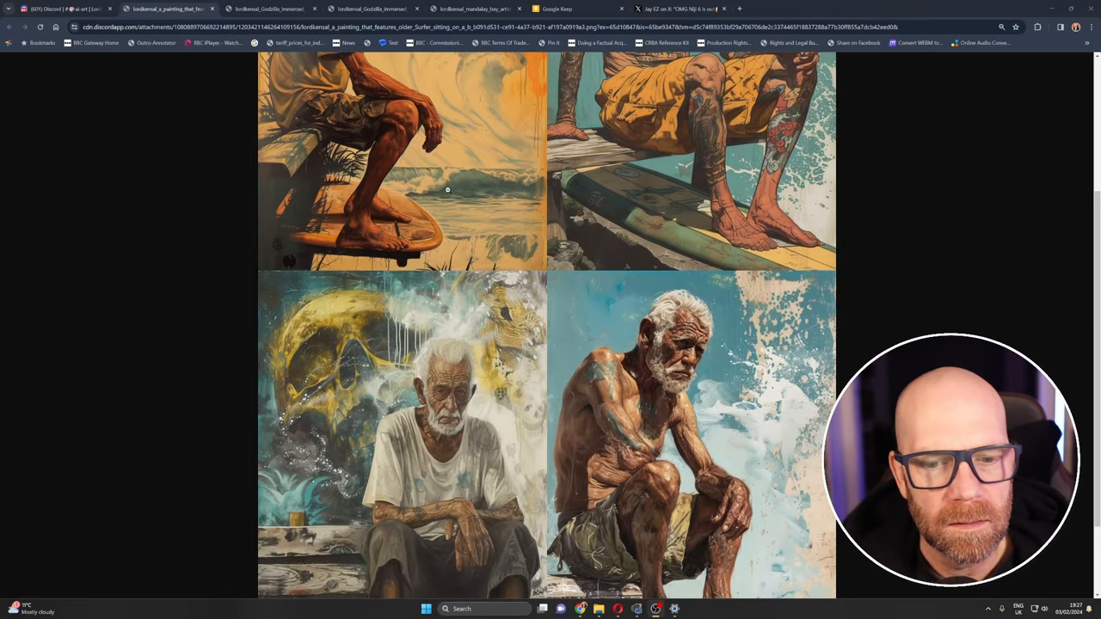
pyautogui.scroll(-3)
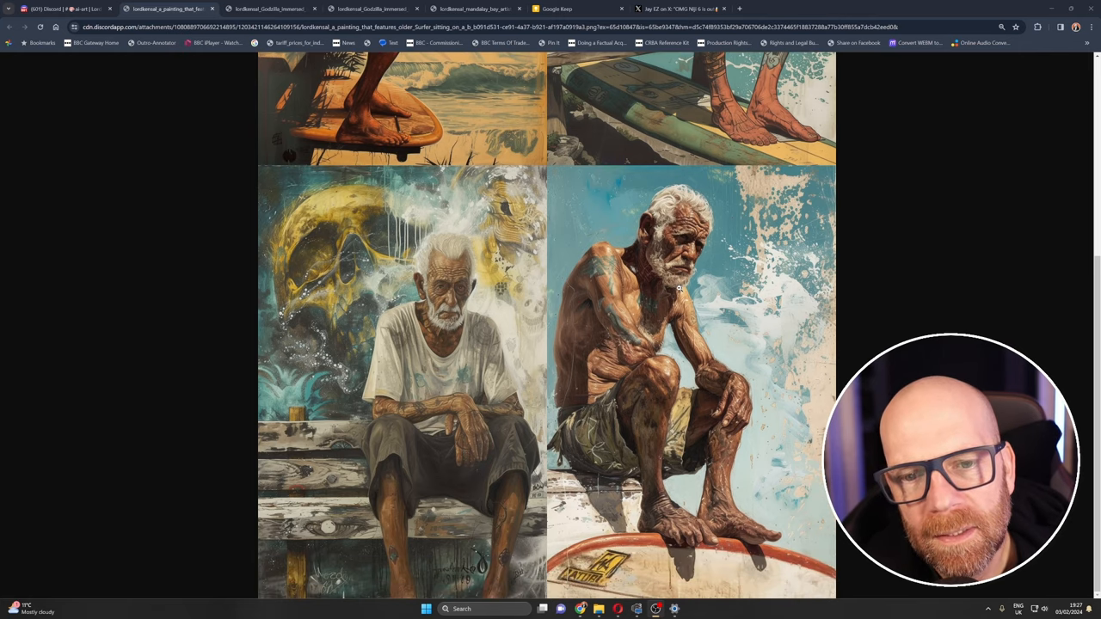
pyautogui.moveTo(439, 287)
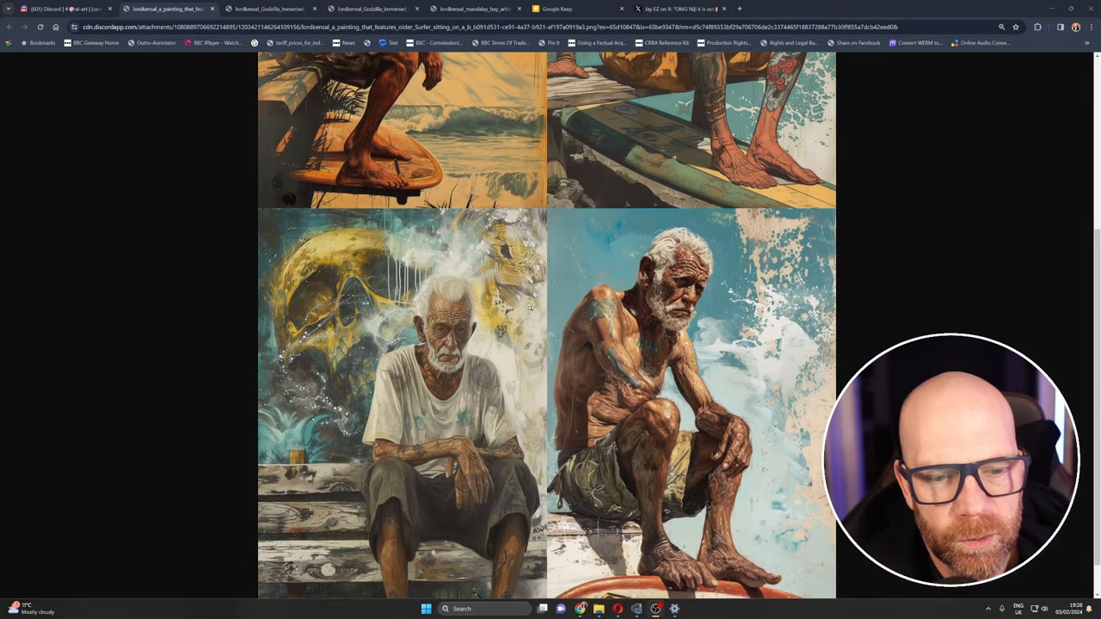
pyautogui.scroll(3)
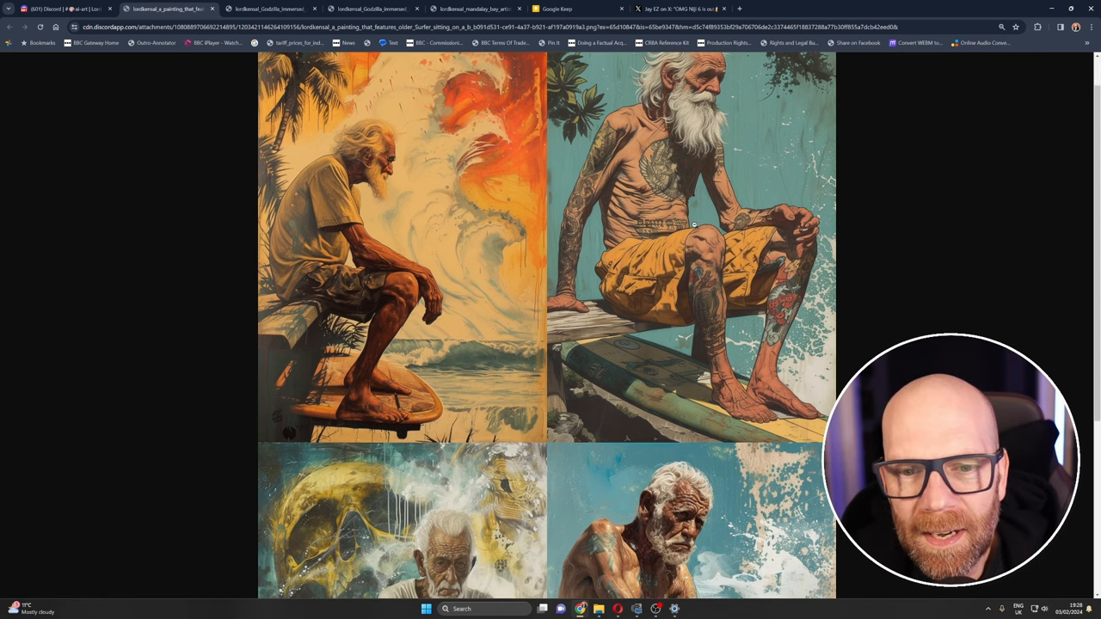
pyautogui.scroll(-3)
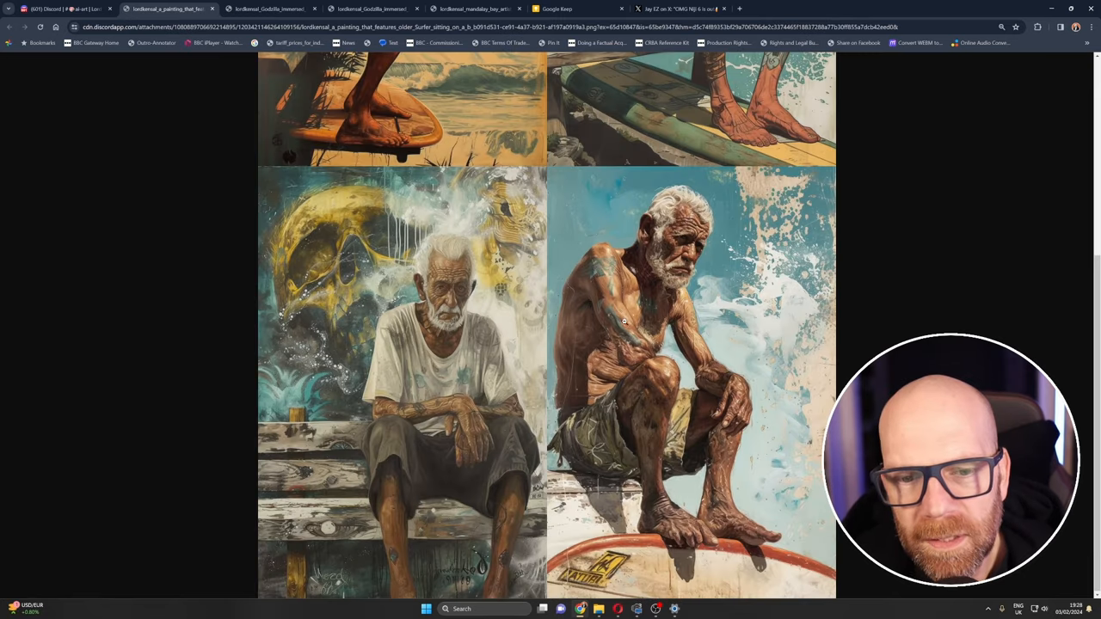
pyautogui.scroll(3)
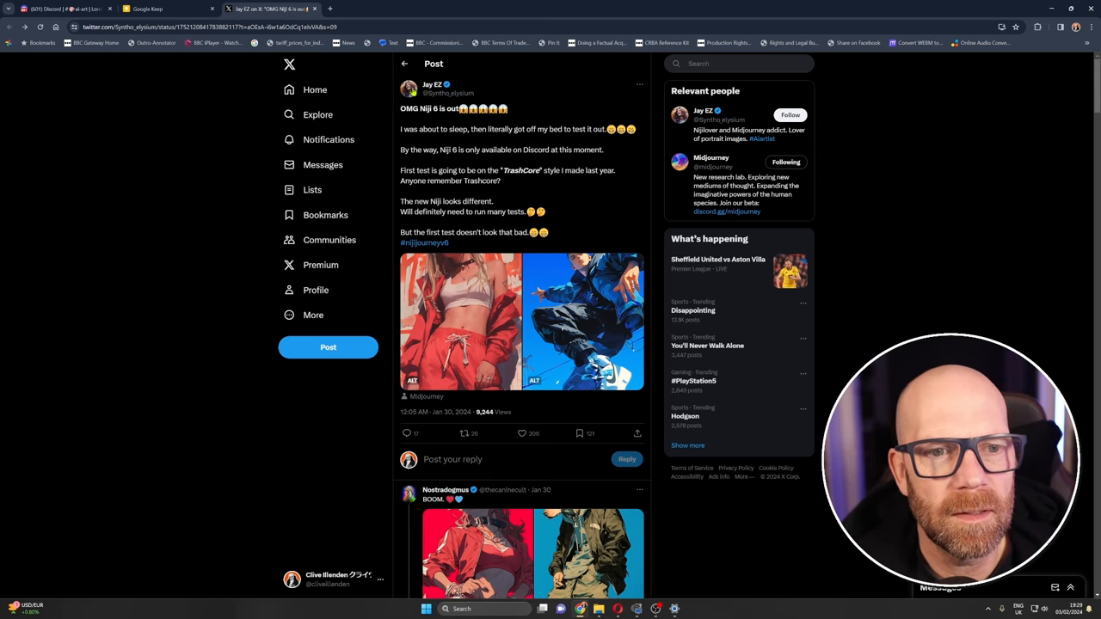
pyautogui.moveTo(438, 83)
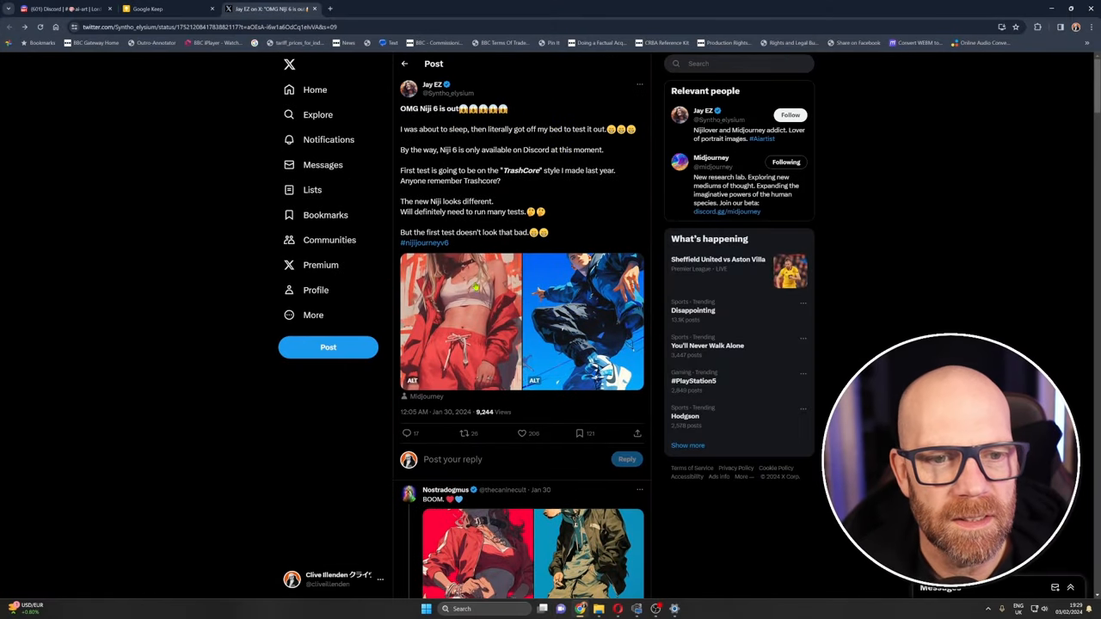
# - Browse the X post's full-size illustrations, ending on the street-wear guy
pyautogui.click(461, 322)
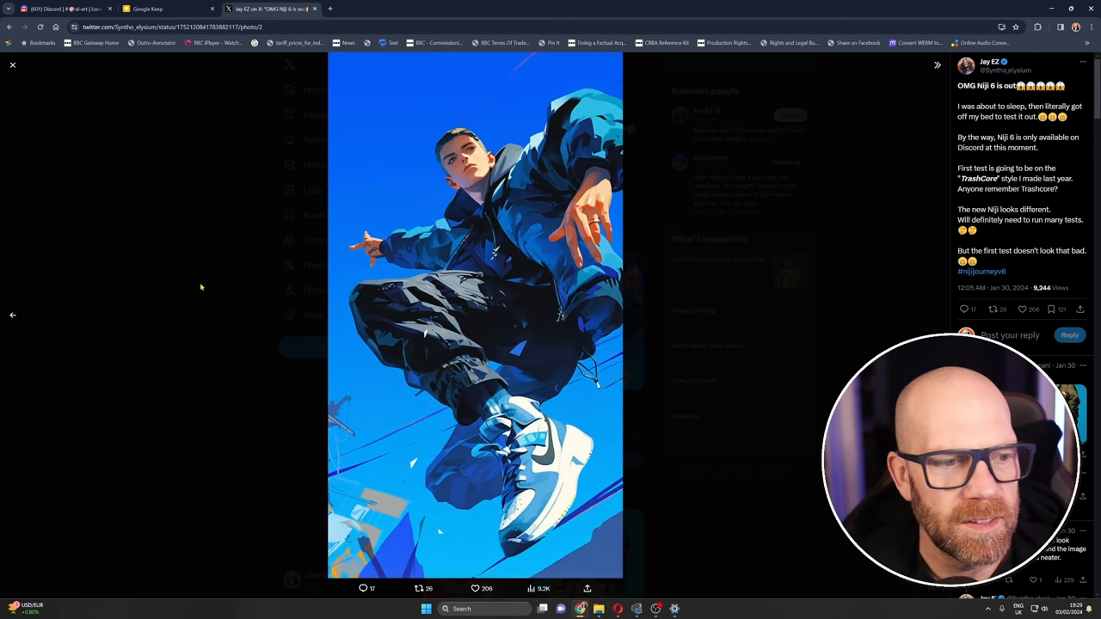
pyautogui.click(13, 315)
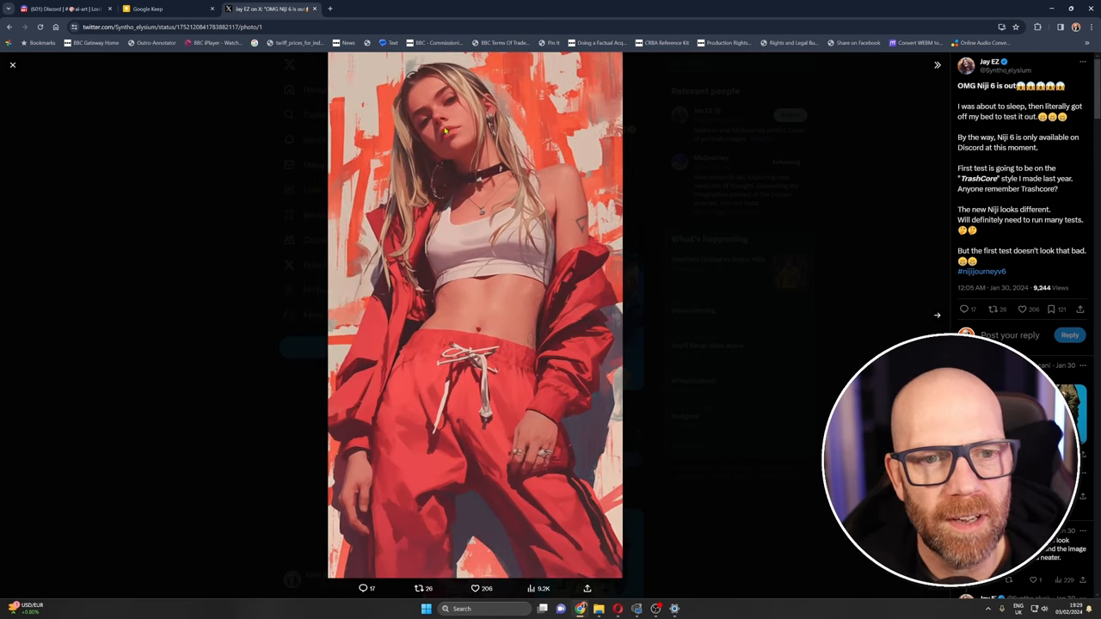
pyautogui.click(936, 315)
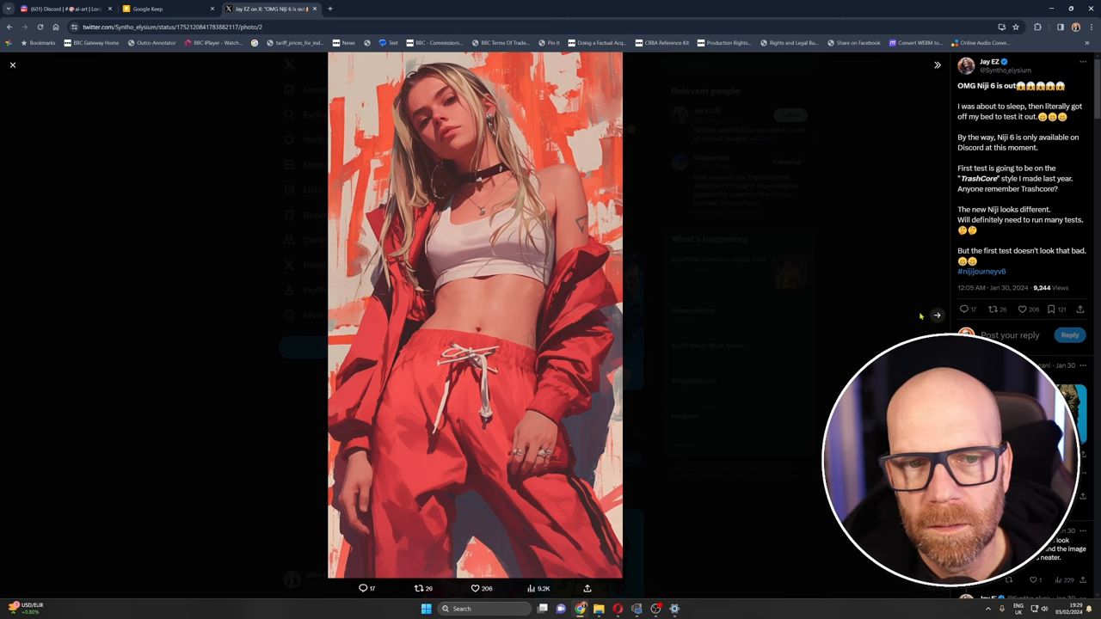
pyautogui.click(937, 316)
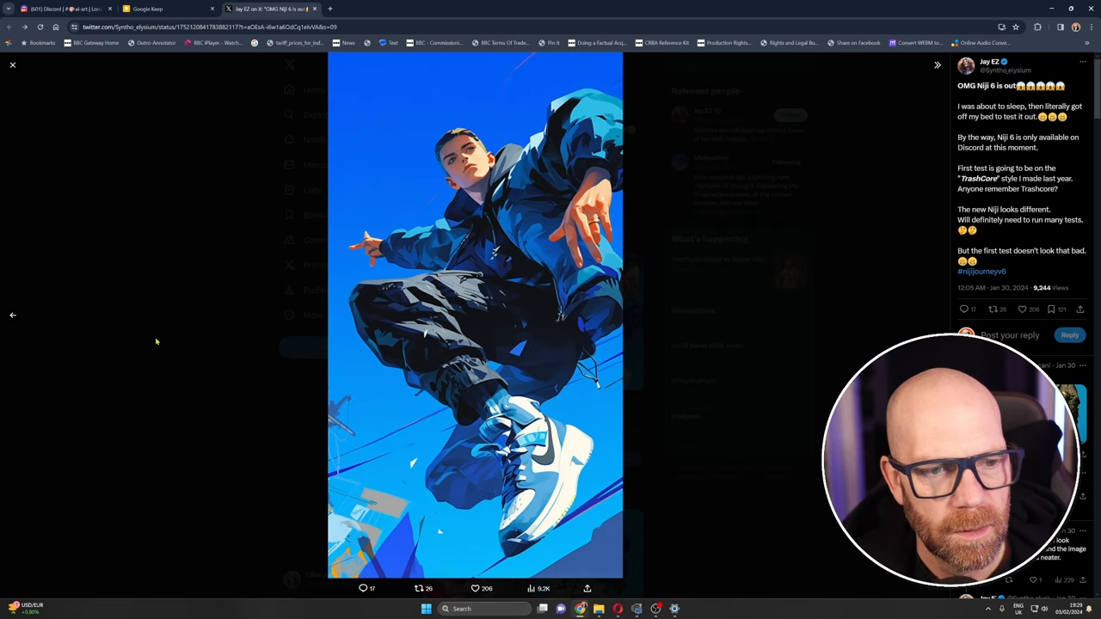
# - Borrow the street-wear prompt from the post's ALT text for a headphone-wearing monkey
pyautogui.click(12, 65)
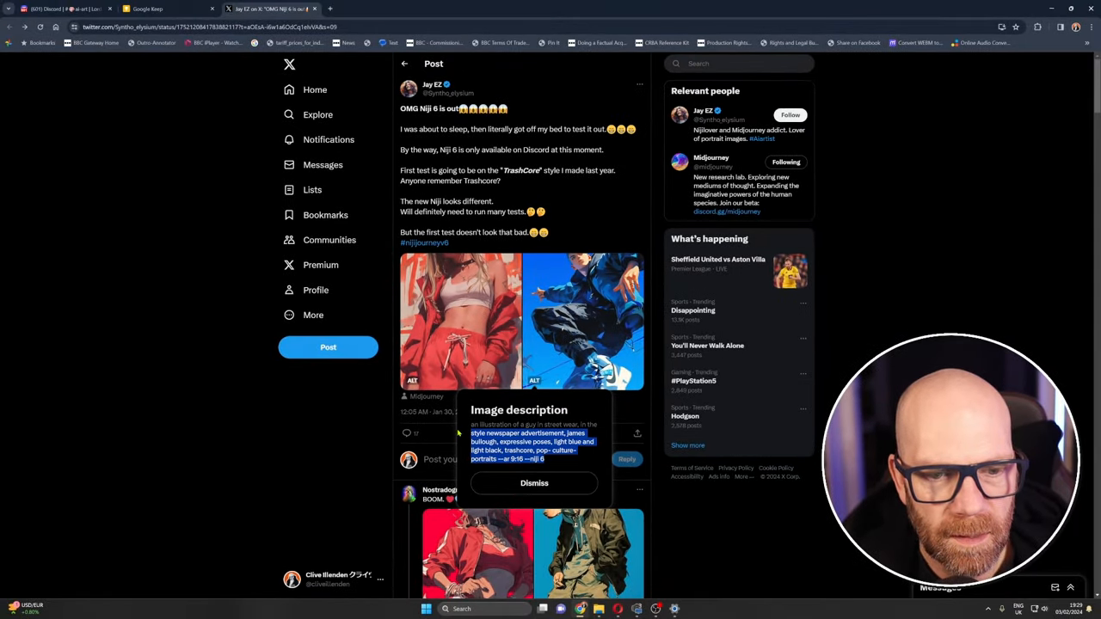
pyautogui.click(568, 550)
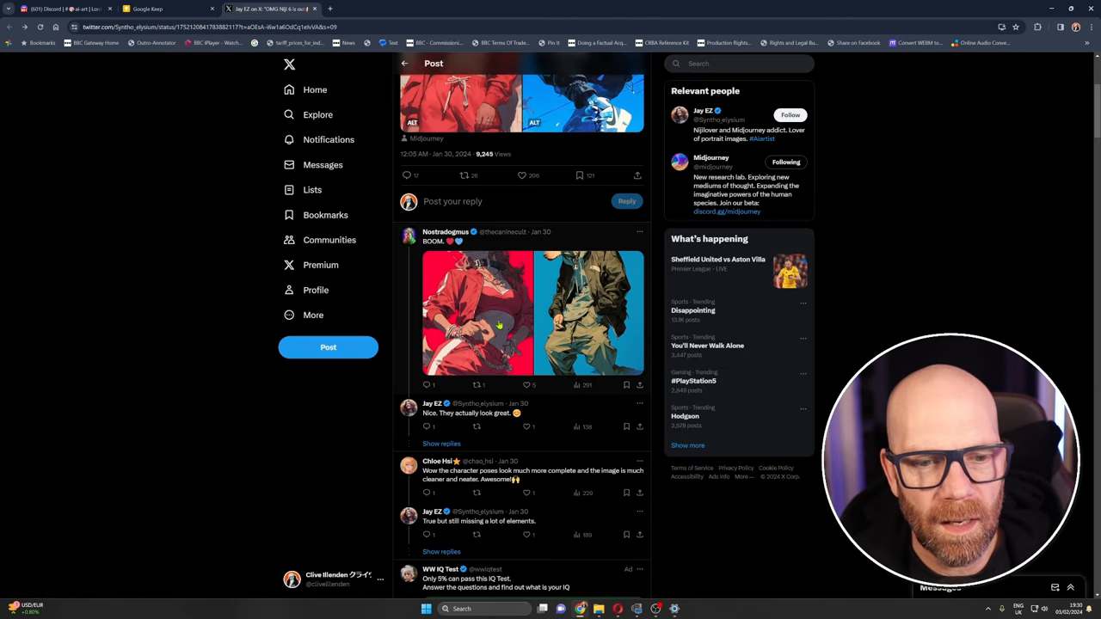
pyautogui.moveTo(444, 232)
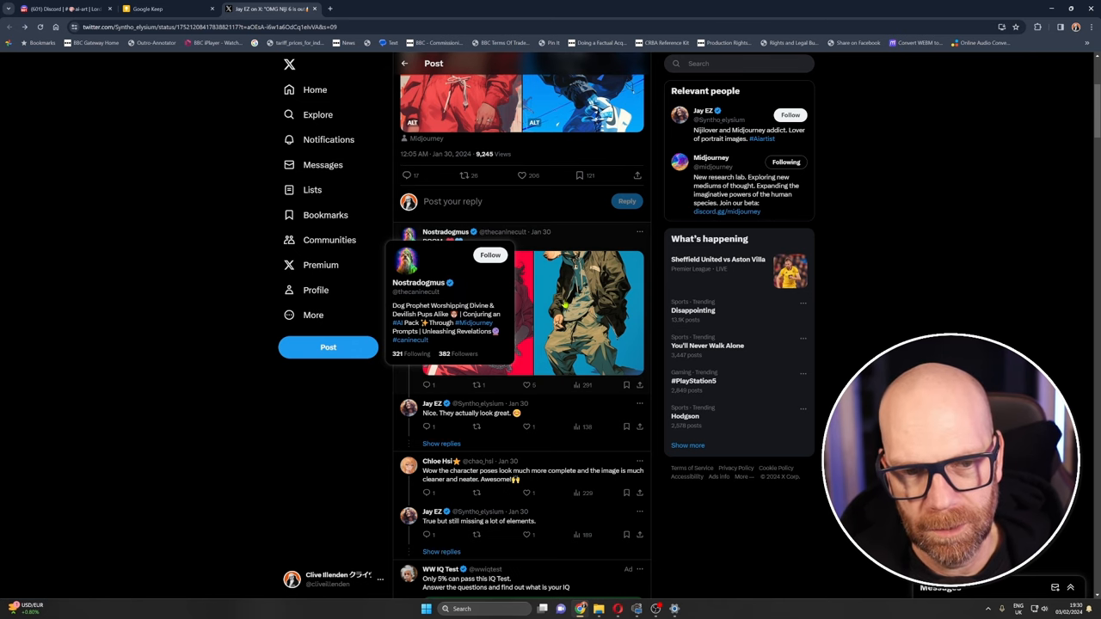
pyautogui.click(567, 314)
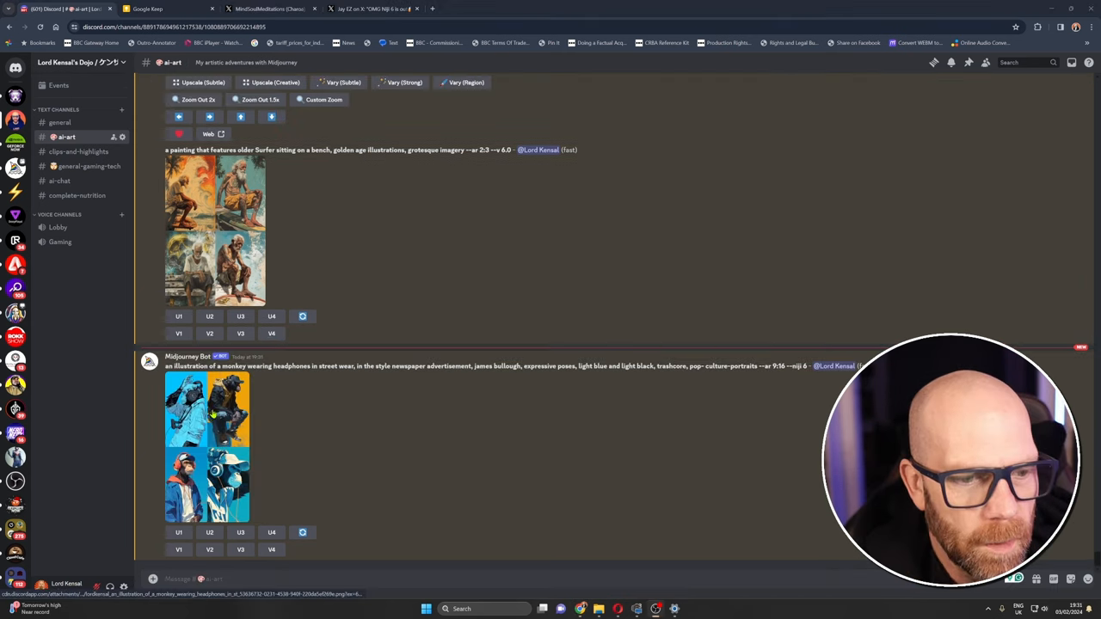
# - View the monkey-in-headphones grid full size in the browser, then return to Discord
pyautogui.click(207, 448)
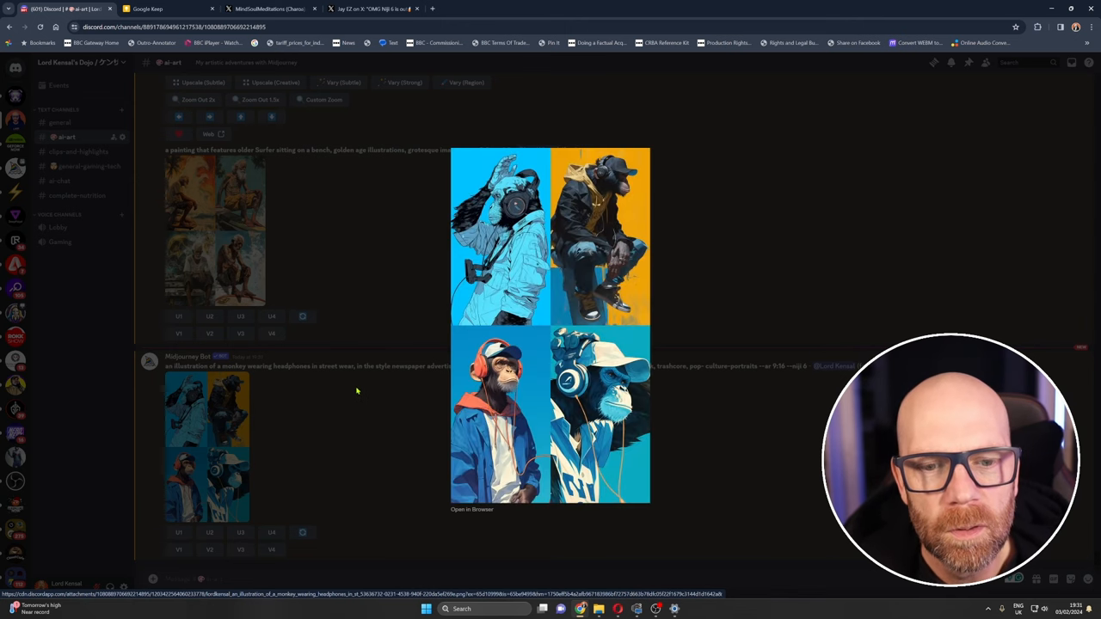
pyautogui.click(472, 509)
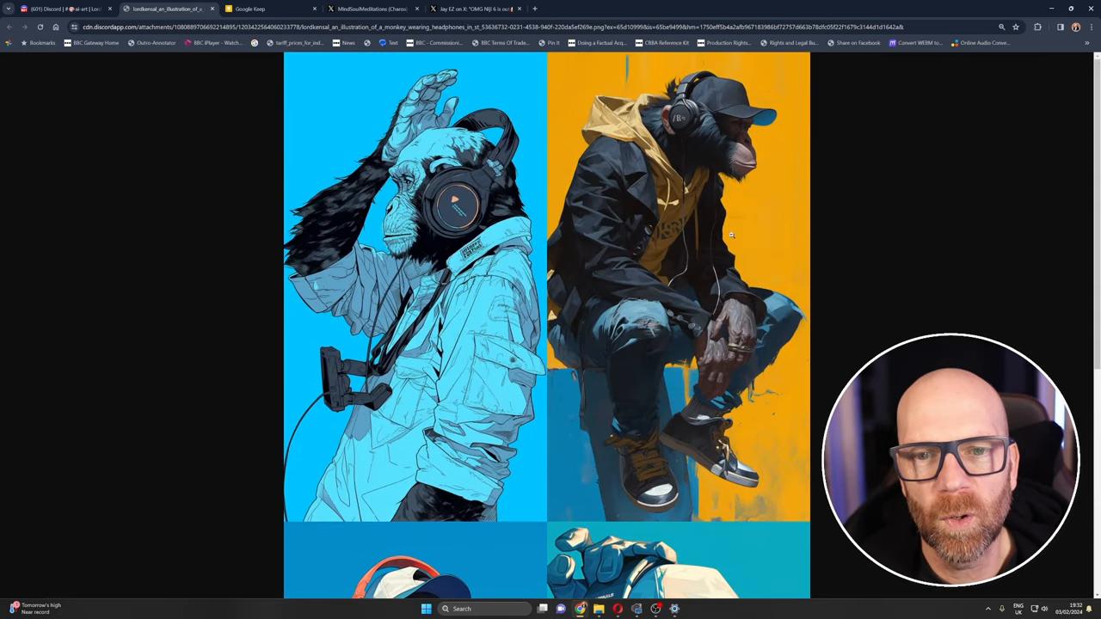
pyautogui.moveTo(652, 182)
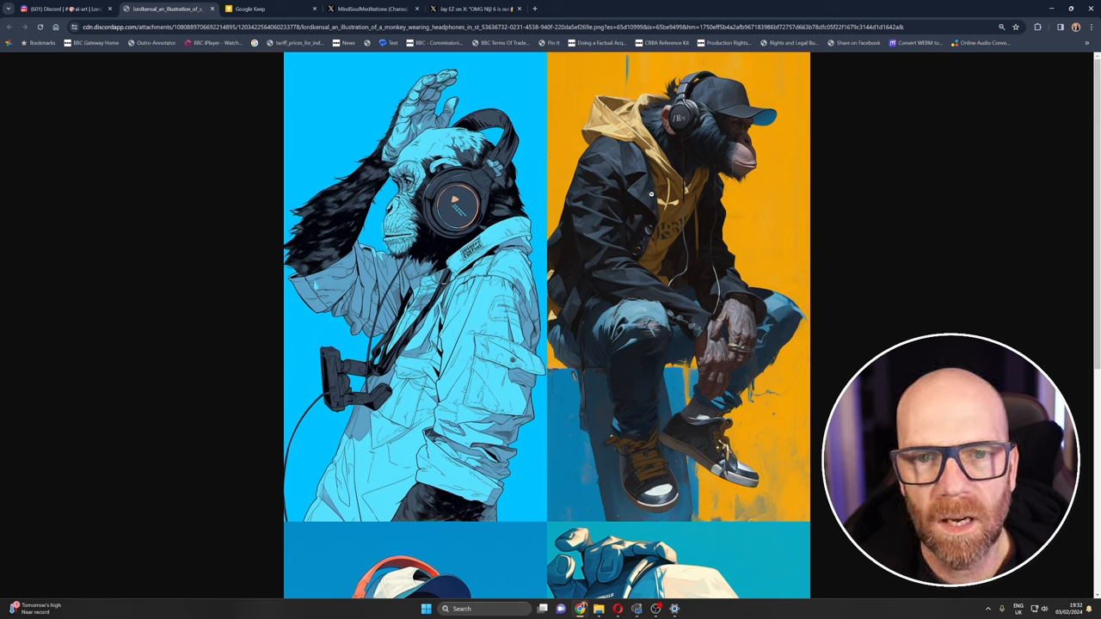
pyautogui.moveTo(736, 306)
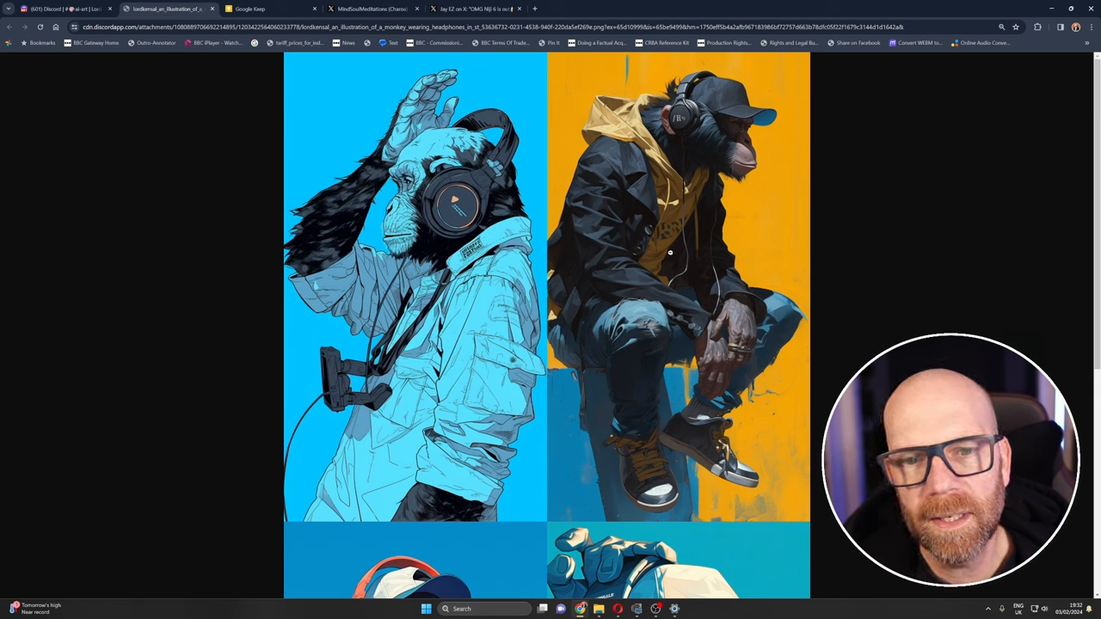
pyautogui.moveTo(672, 283)
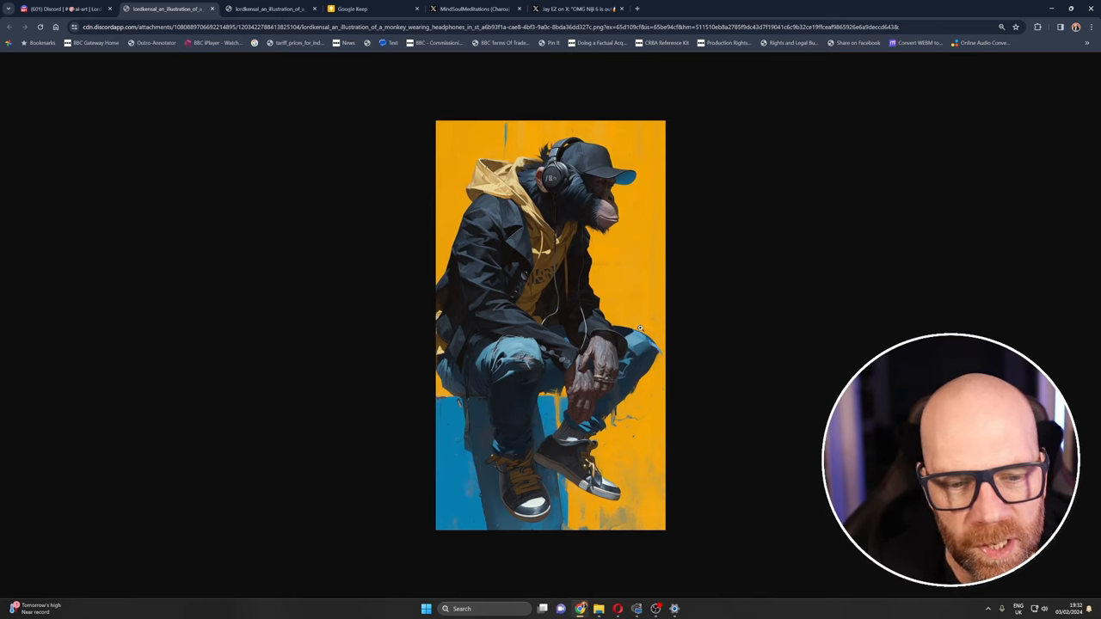
pyautogui.moveTo(596, 442)
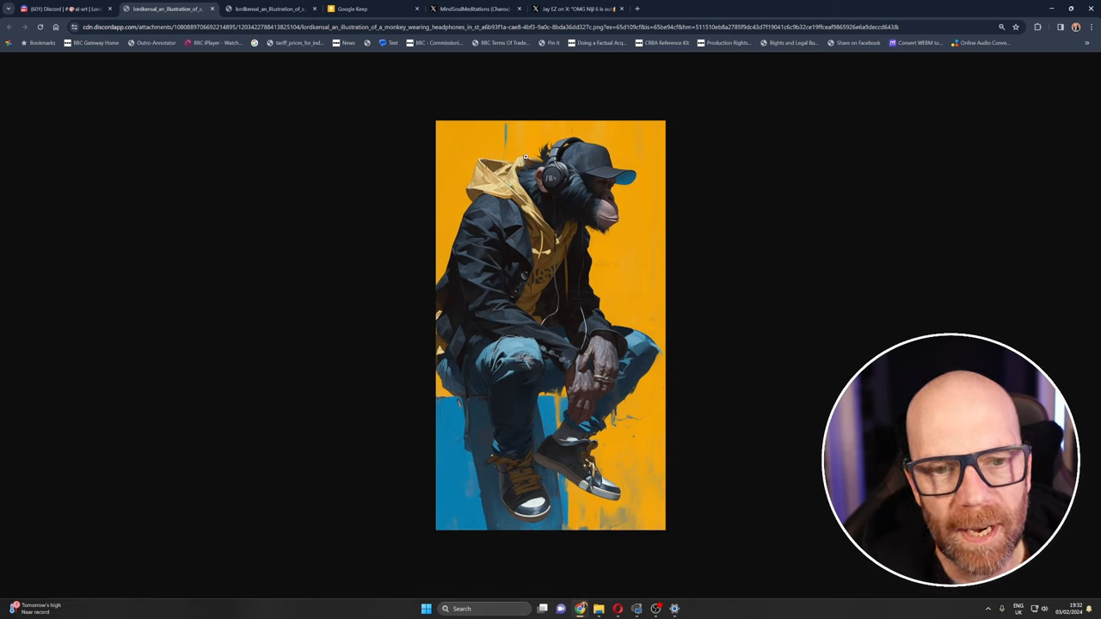
pyautogui.moveTo(521, 363)
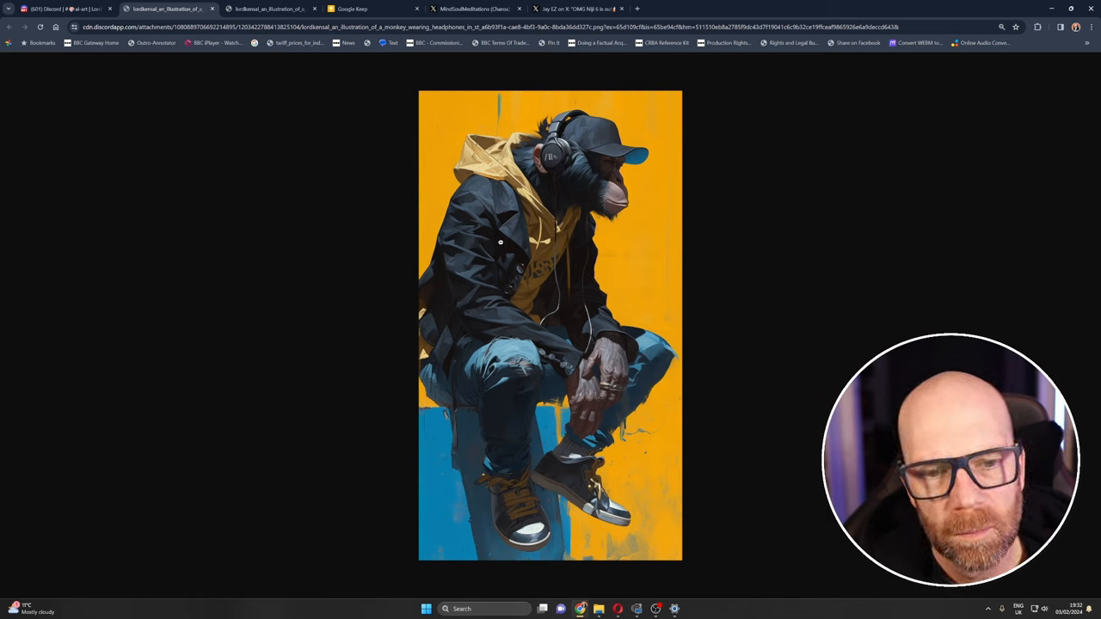
pyautogui.moveTo(314, 245)
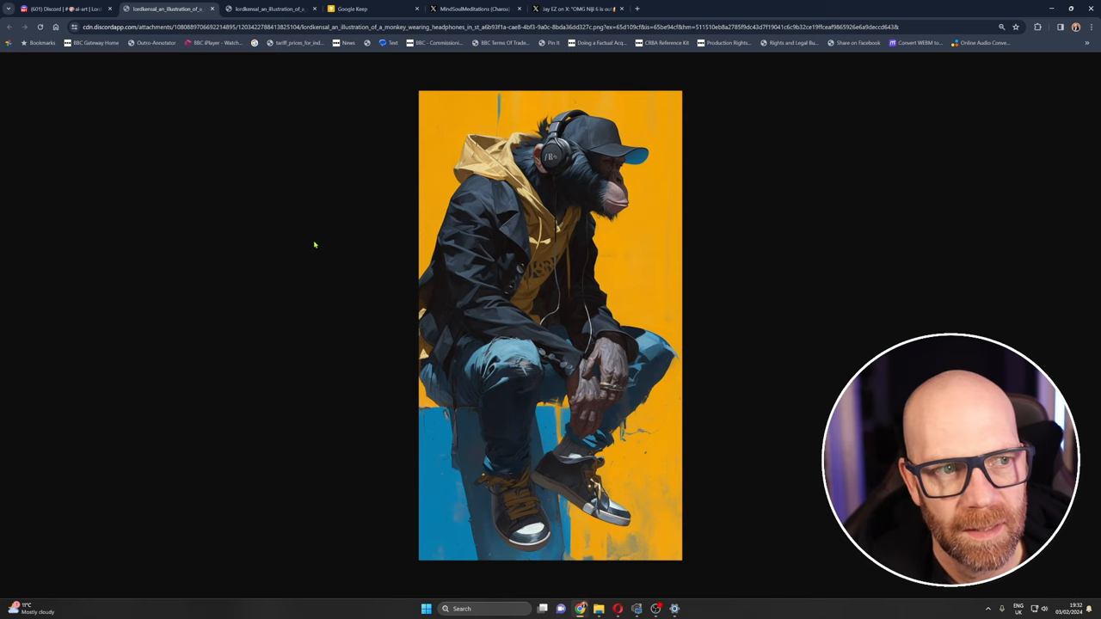
pyautogui.moveTo(346, 236)
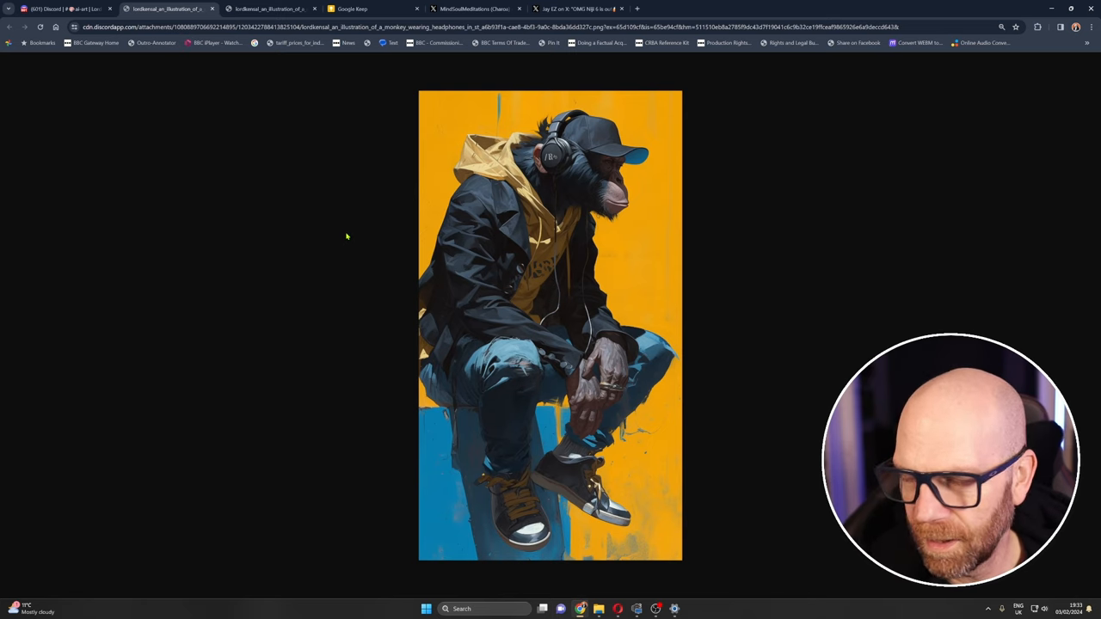
pyautogui.moveTo(502, 127)
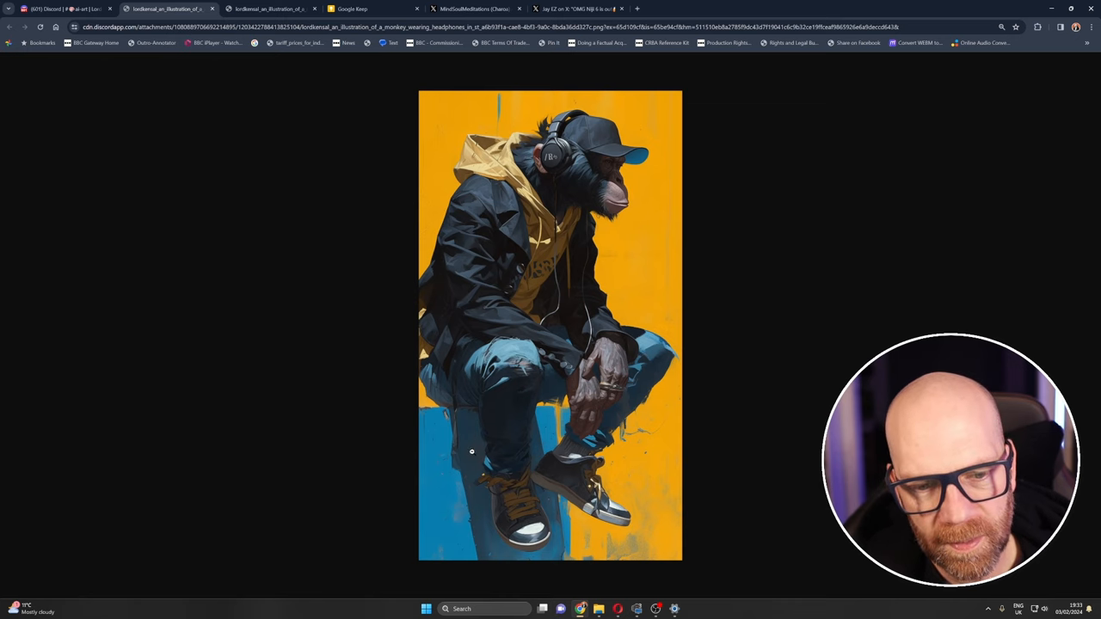
pyautogui.click(64, 9)
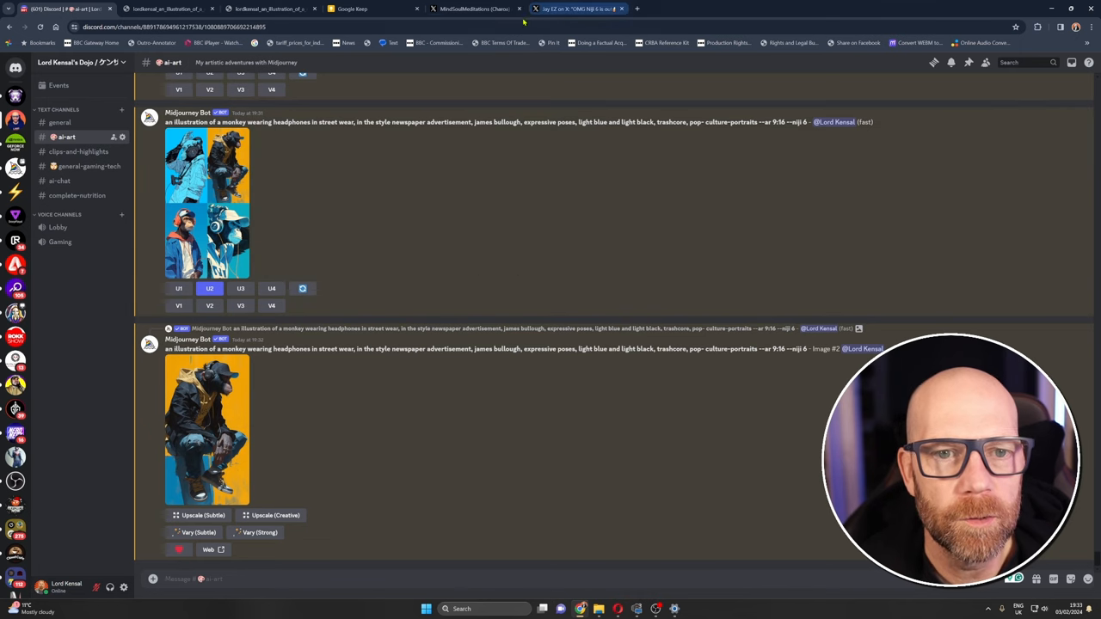
# - Revisit the vintage record-album prompt post on X, then return to Discord
pyautogui.click(473, 9)
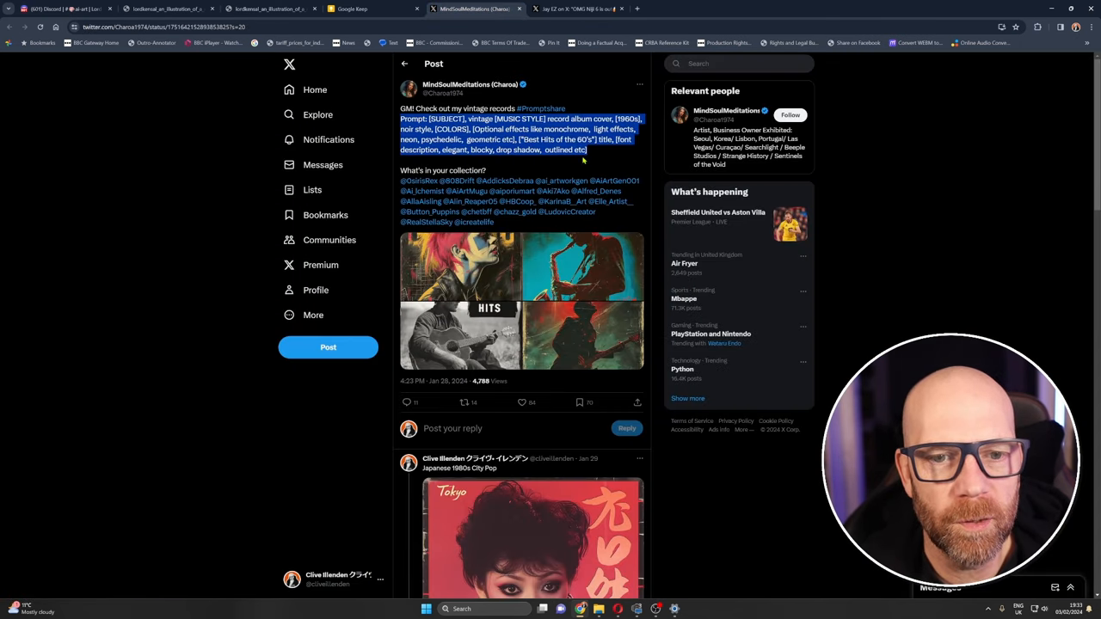
pyautogui.scroll(-3)
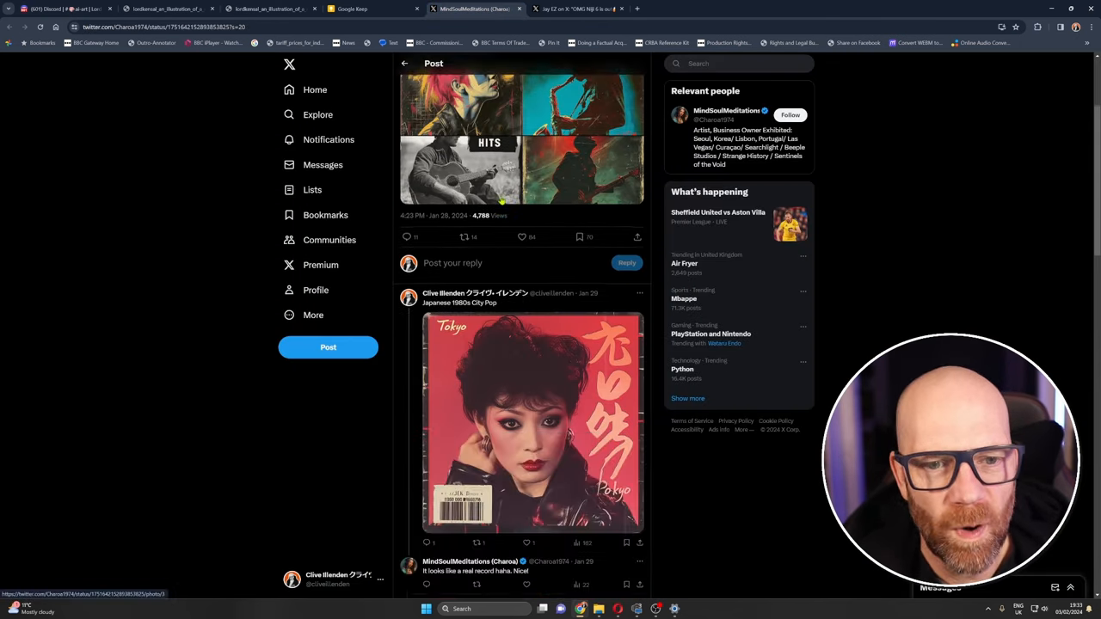
pyautogui.scroll(3)
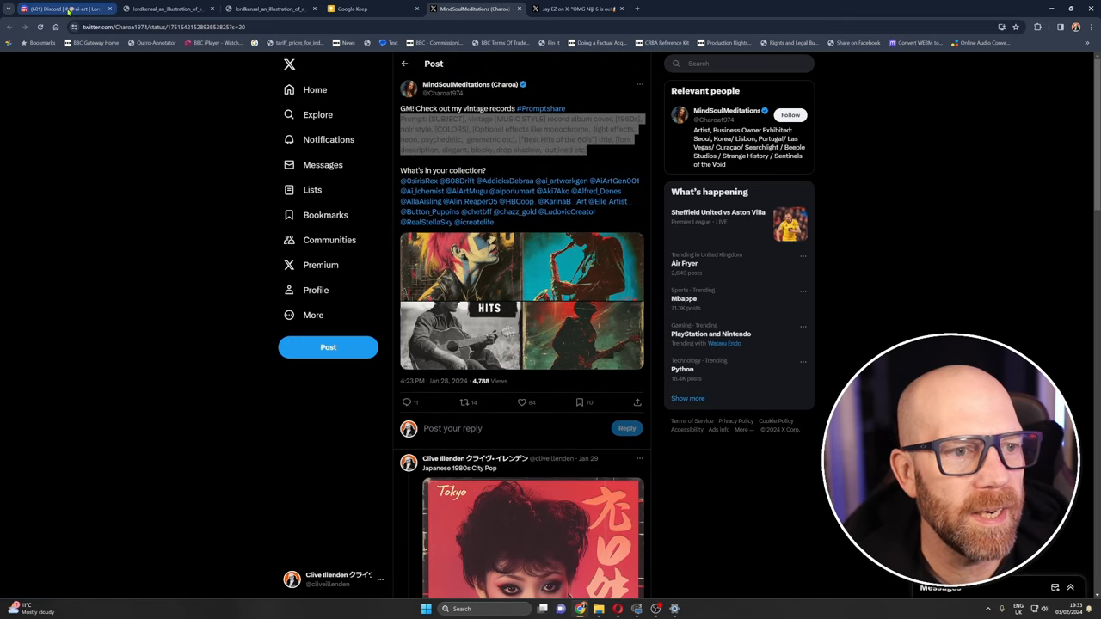
pyautogui.click(61, 8)
pyautogui.write('/i')
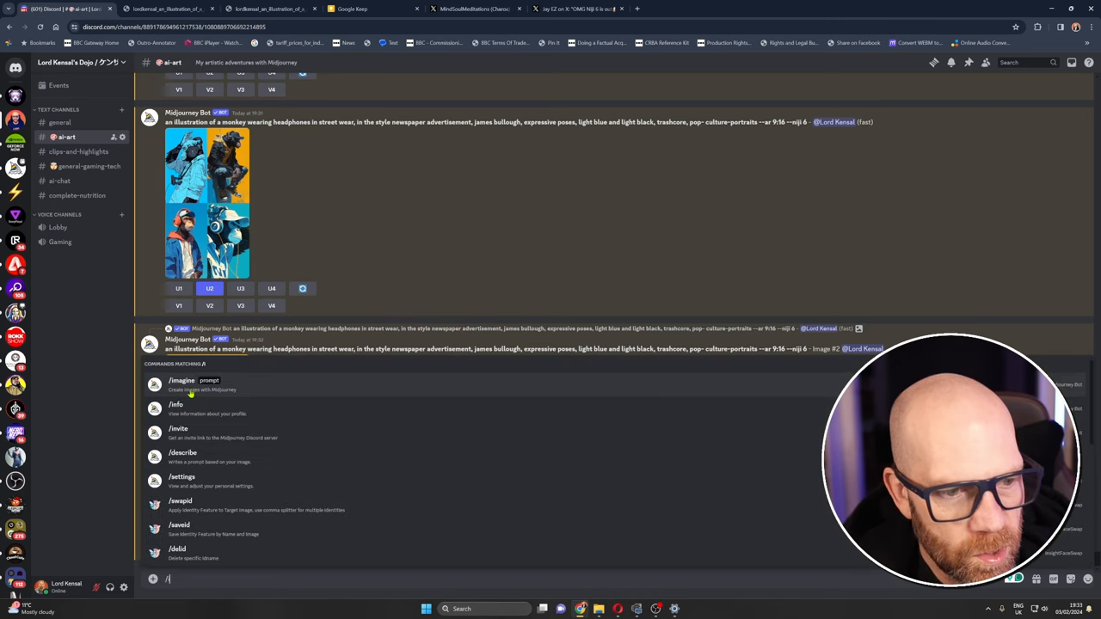
# - Imagine a punk vintage album cover titled 'Art of Pain' with cut-out newspaper letters
pyautogui.click(181, 380)
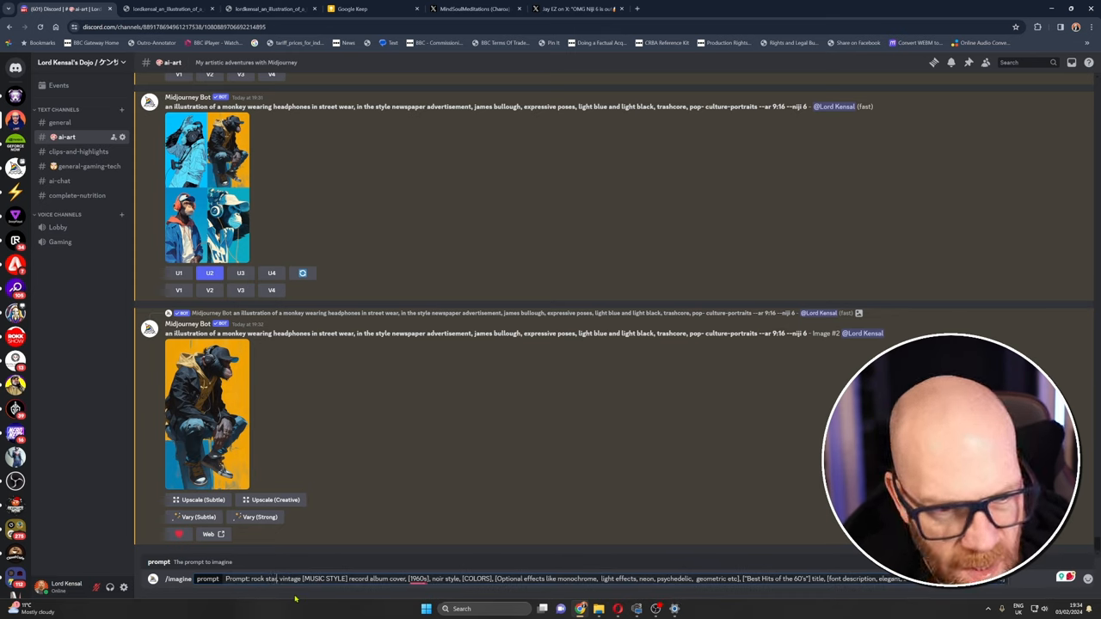
pyautogui.doubleClick(323, 578)
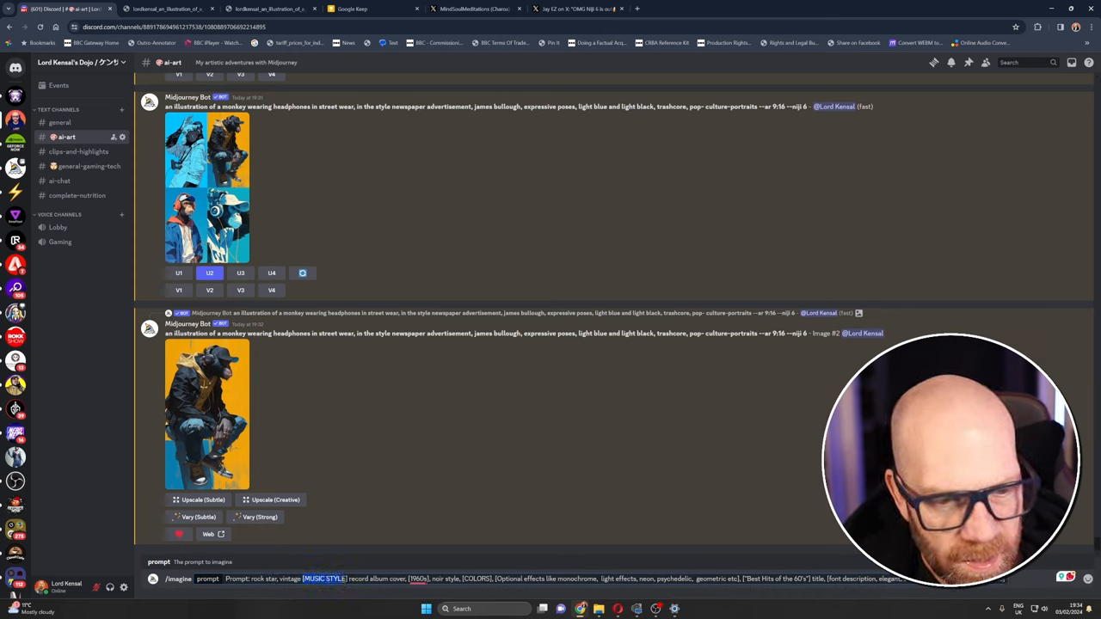
pyautogui.write('punk')
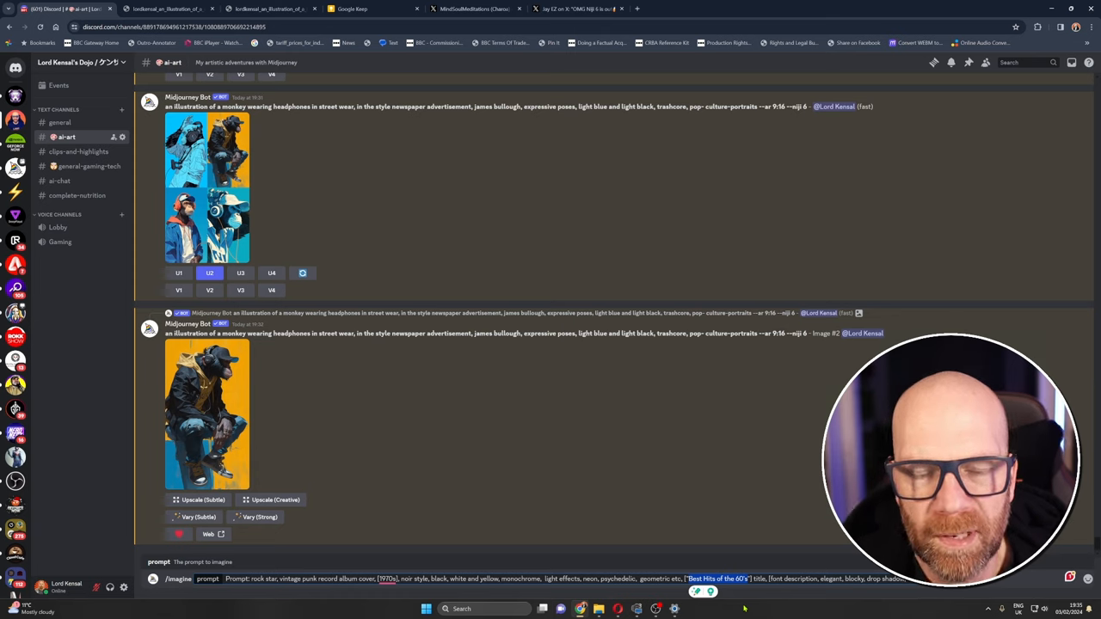
pyautogui.write('Art of Pain')
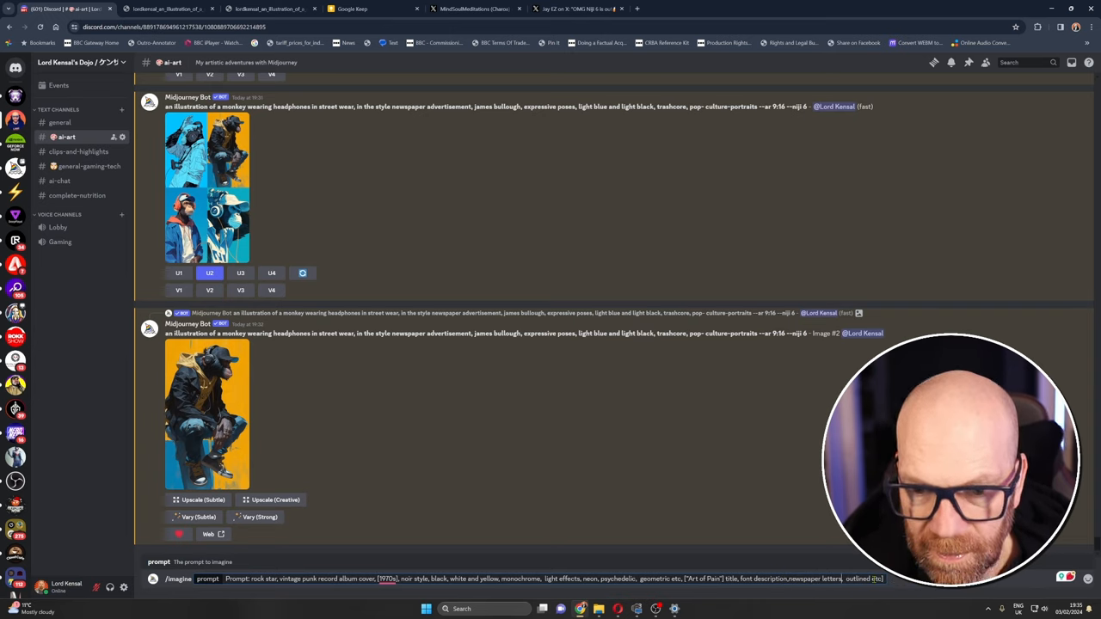
pyautogui.write('cut,')
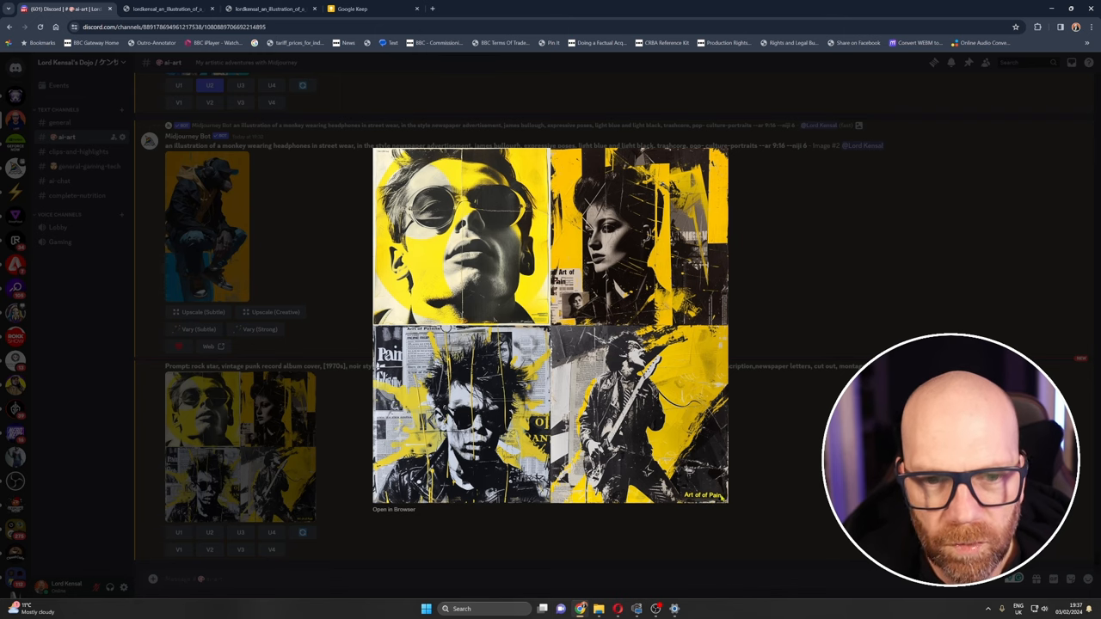
# - Open the upscaled Art of Pain punk woman collage full size, then return to Discord
pyautogui.click(394, 509)
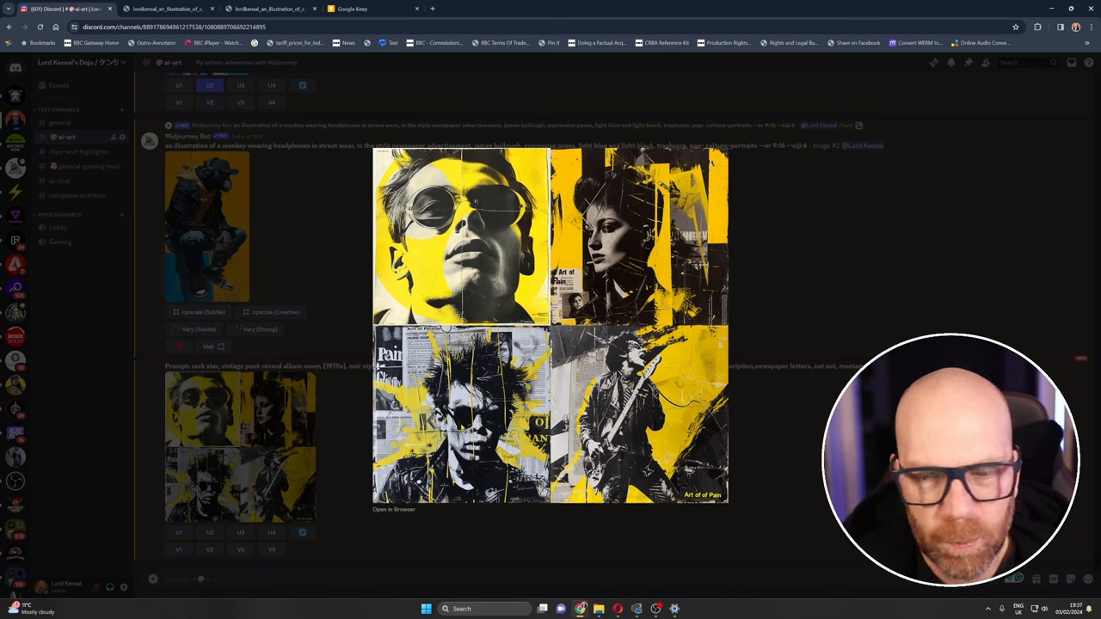
pyautogui.moveTo(325, 422)
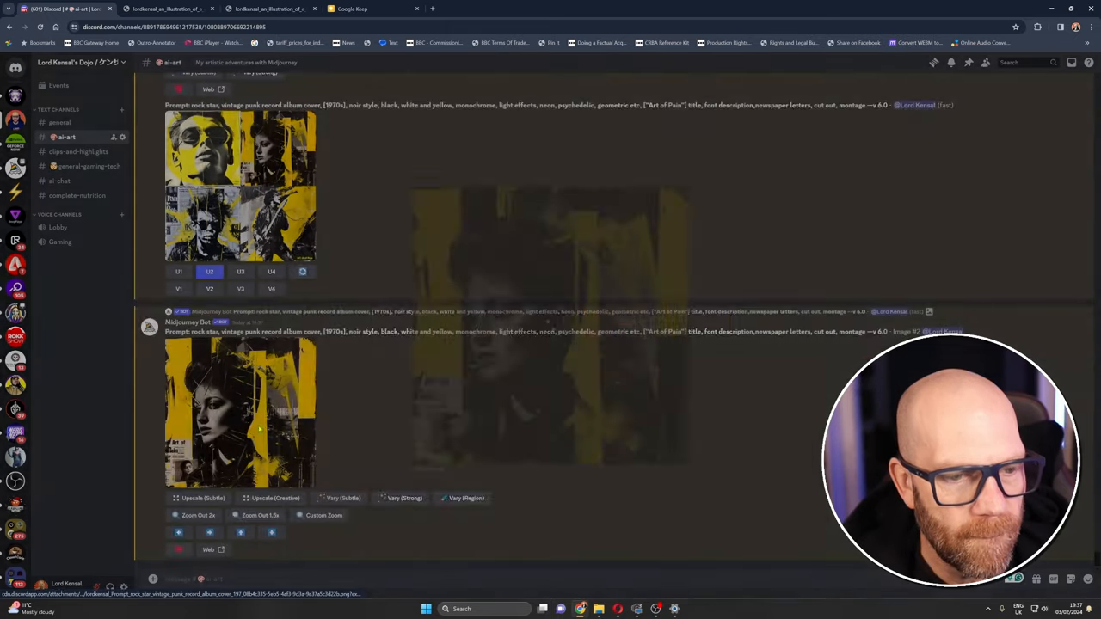
pyautogui.click(239, 413)
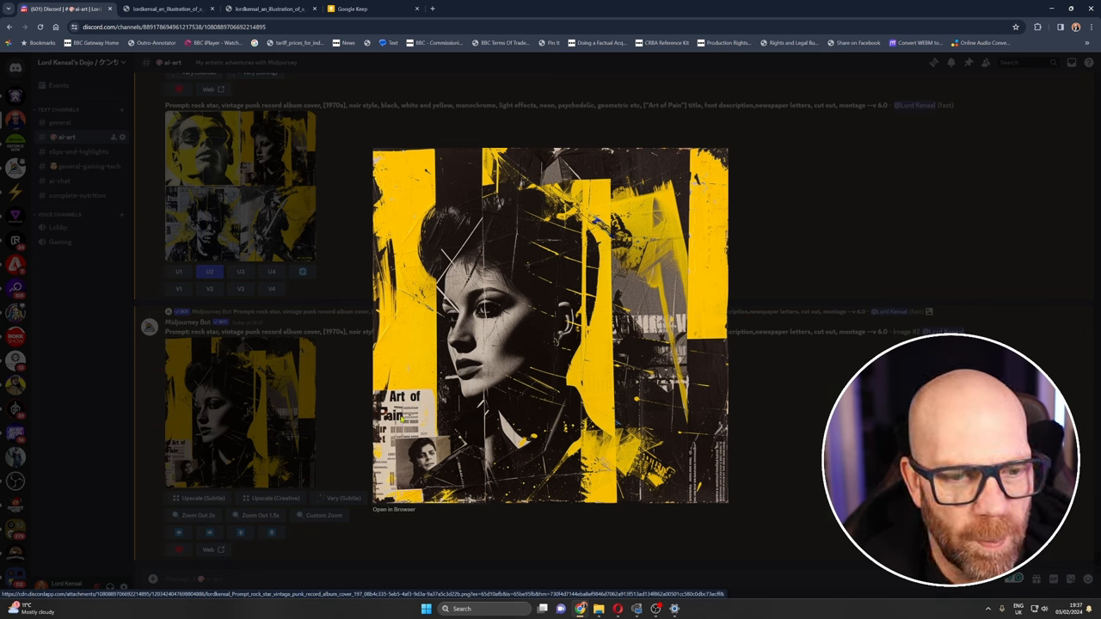
pyautogui.click(394, 509)
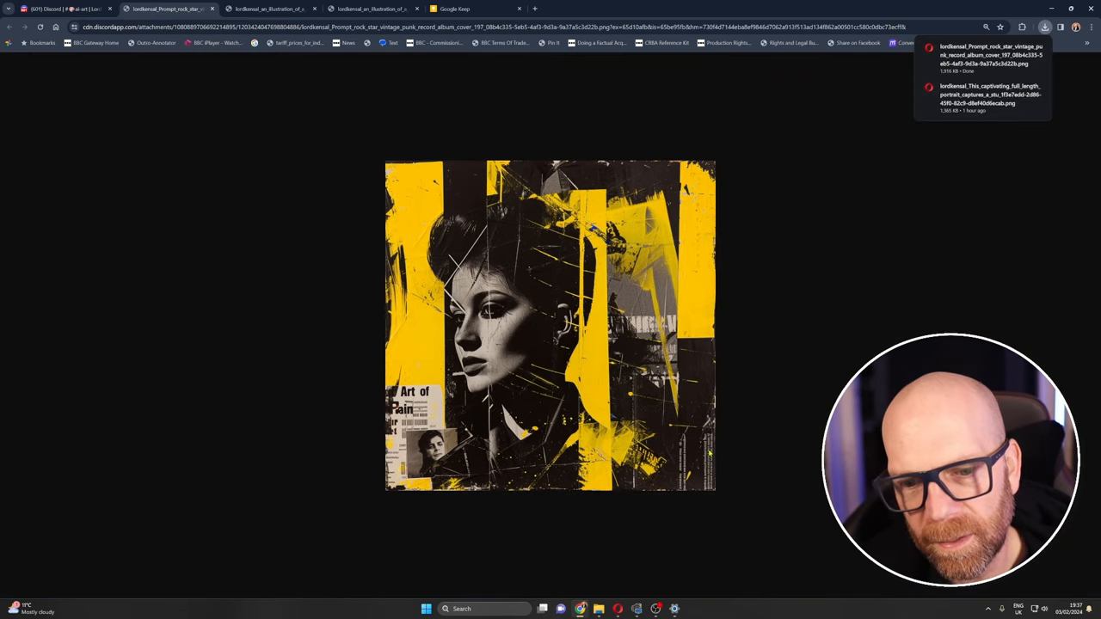
pyautogui.moveTo(324, 327)
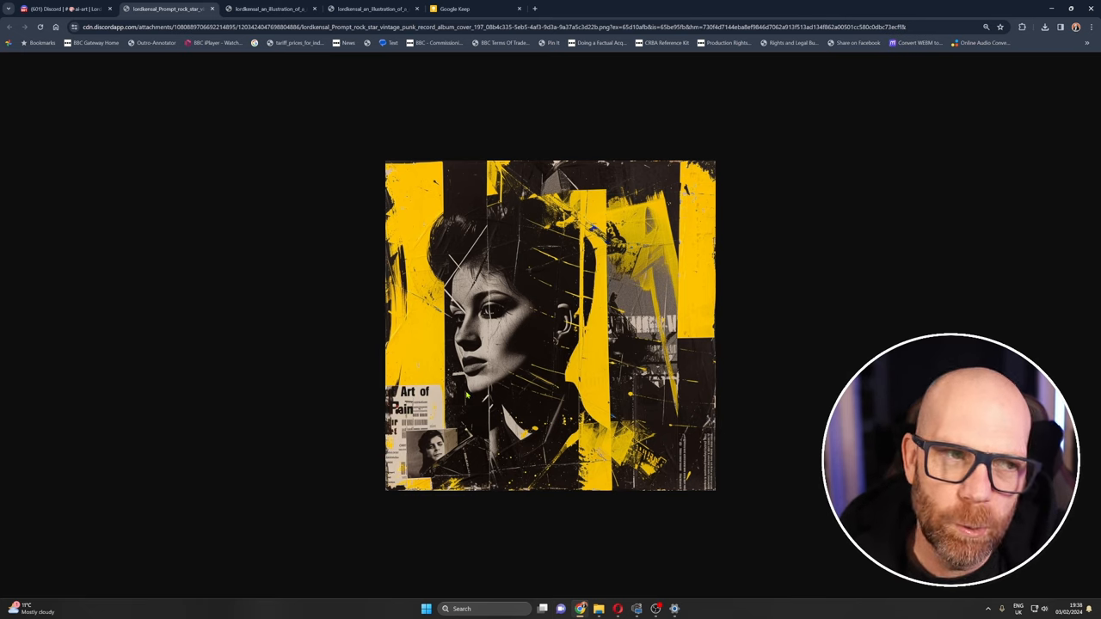
pyautogui.moveTo(109, 136)
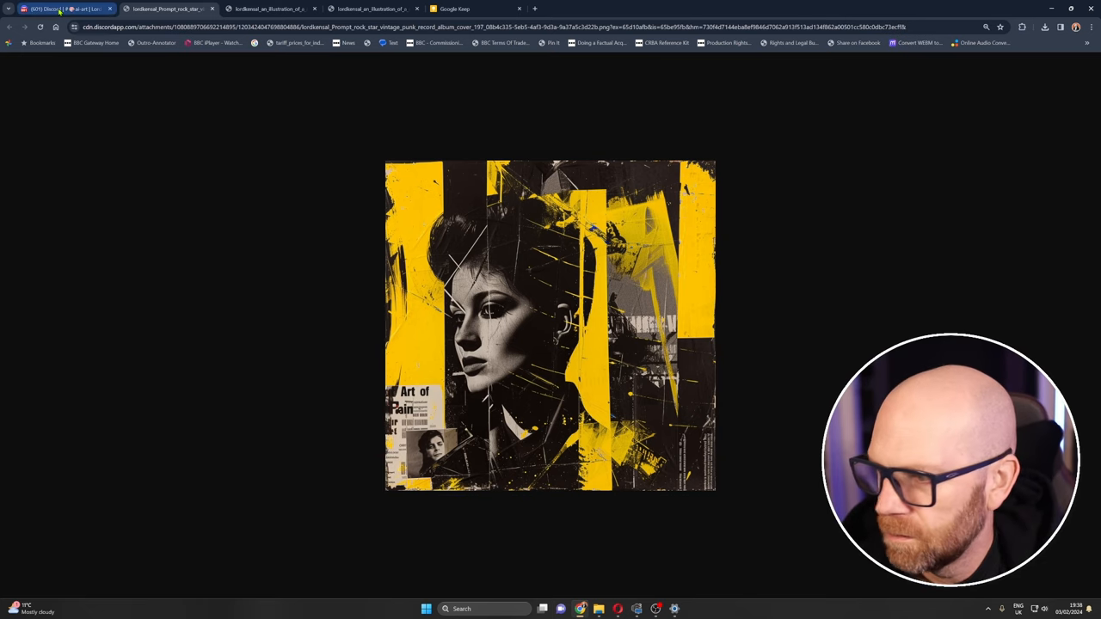
pyautogui.click(736, 8)
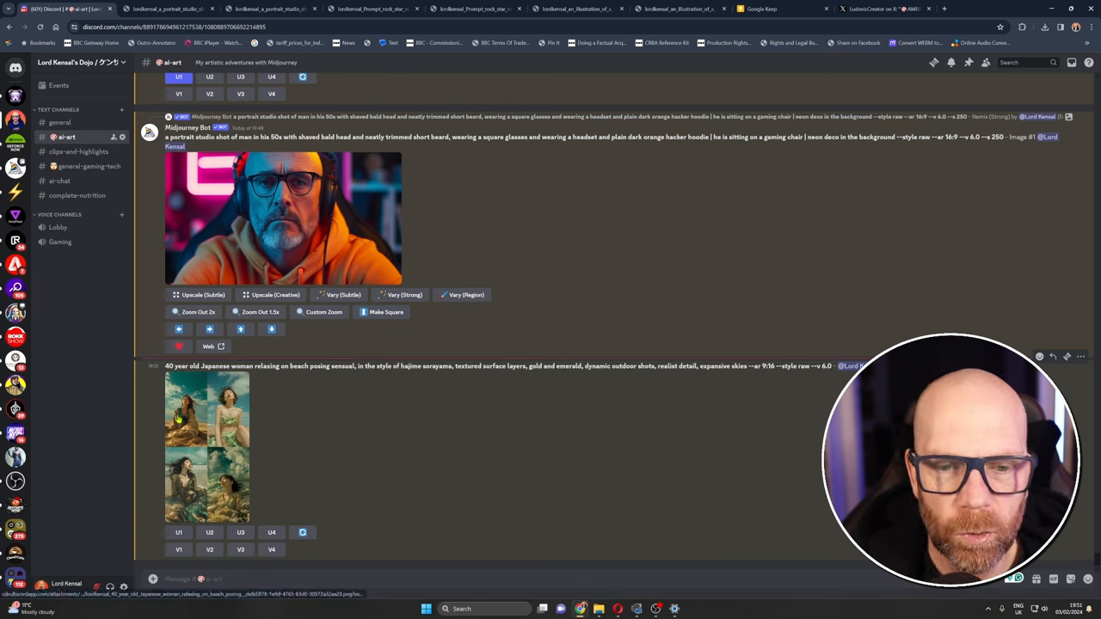
# - View the beach-woman grid full size in the browser, then request a variation
pyautogui.click(206, 447)
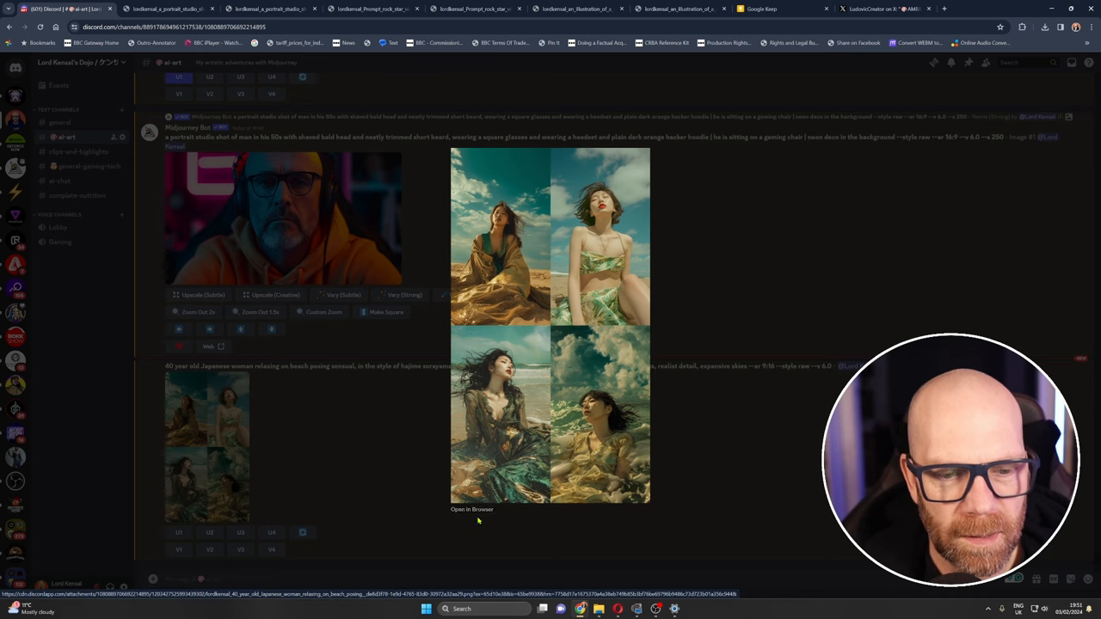
pyautogui.click(472, 510)
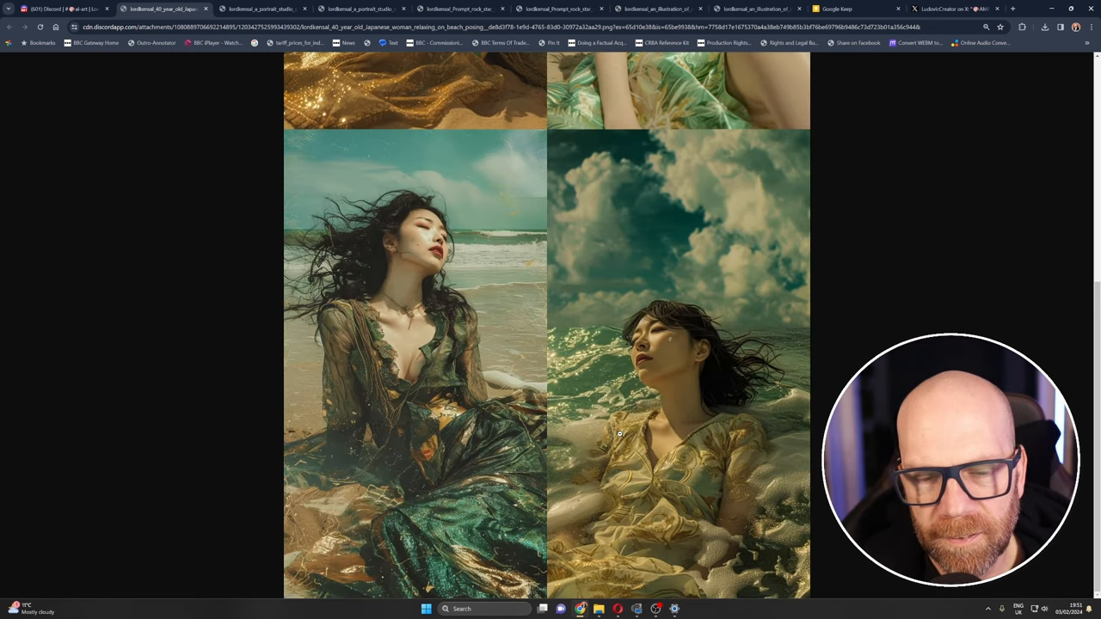
pyautogui.scroll(3)
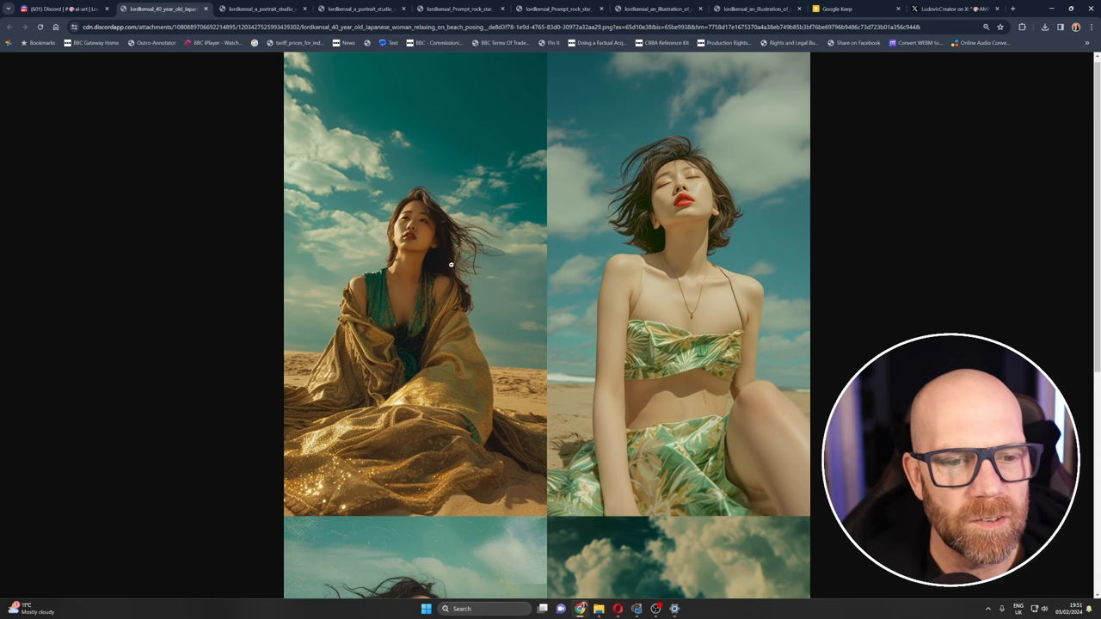
pyautogui.scroll(-3)
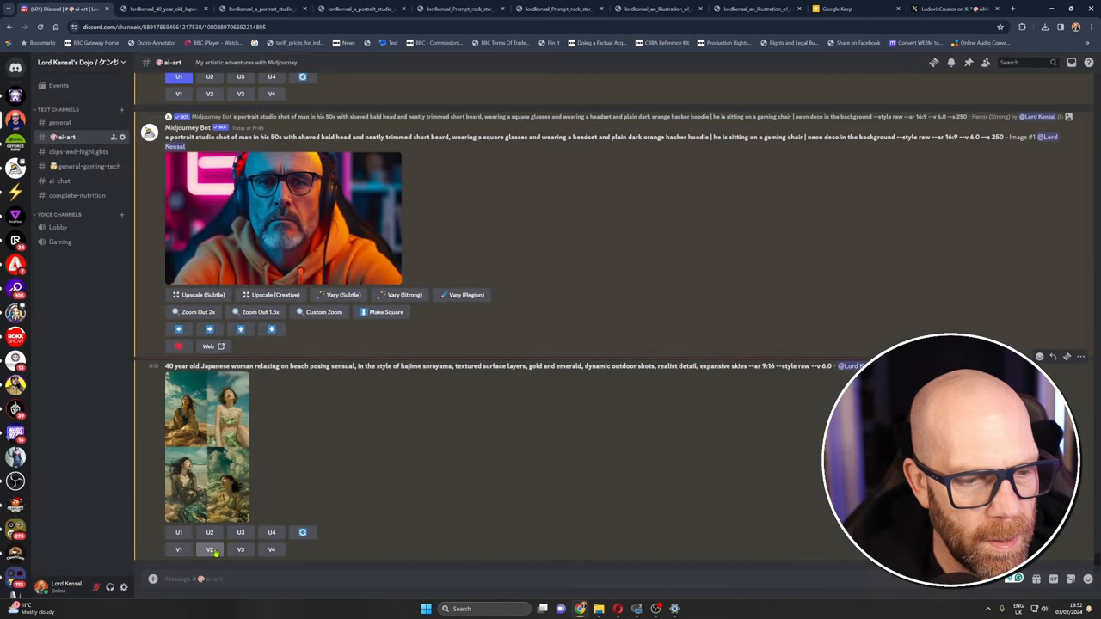
pyautogui.click(210, 549)
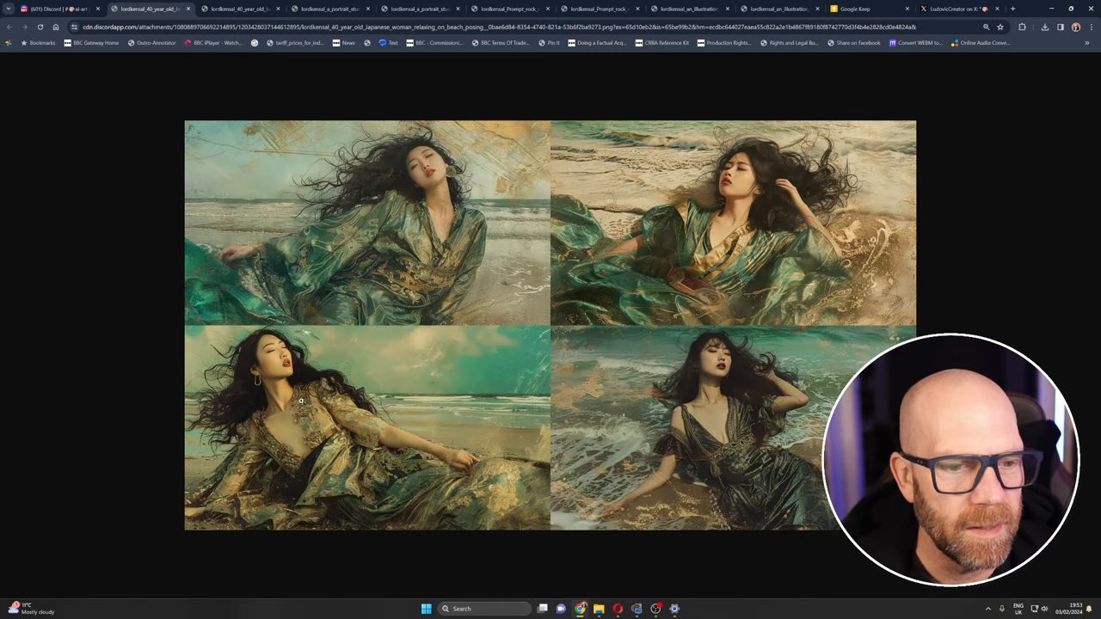
pyautogui.moveTo(56, 8)
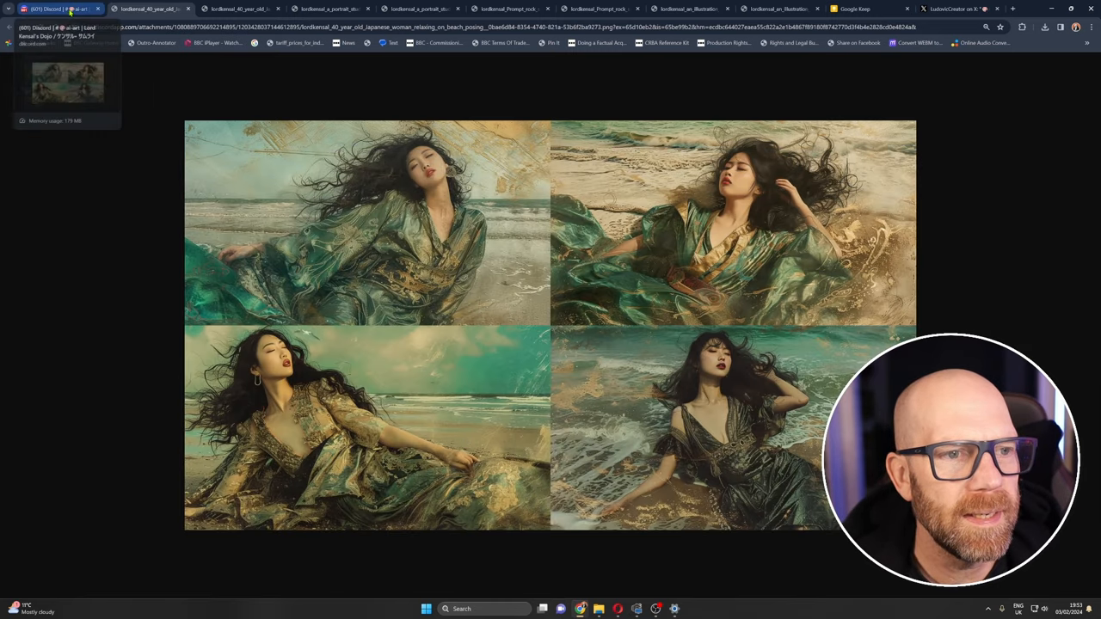
# - Return to Discord and scroll to the sunlit beach portraits without texture terms
pyautogui.click(55, 9)
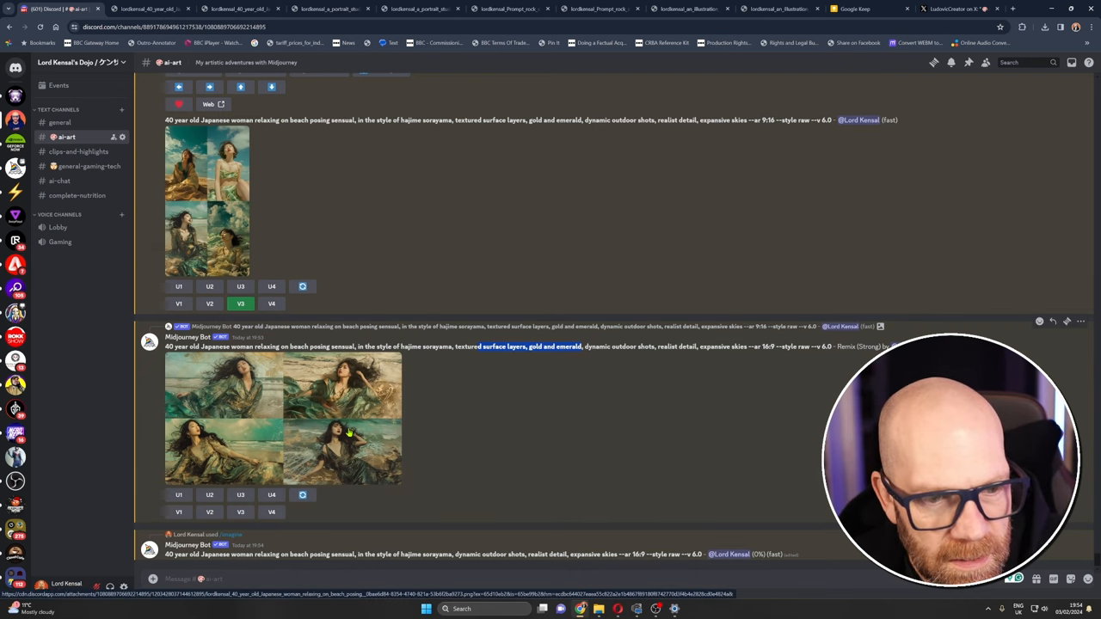
pyautogui.moveTo(252, 401)
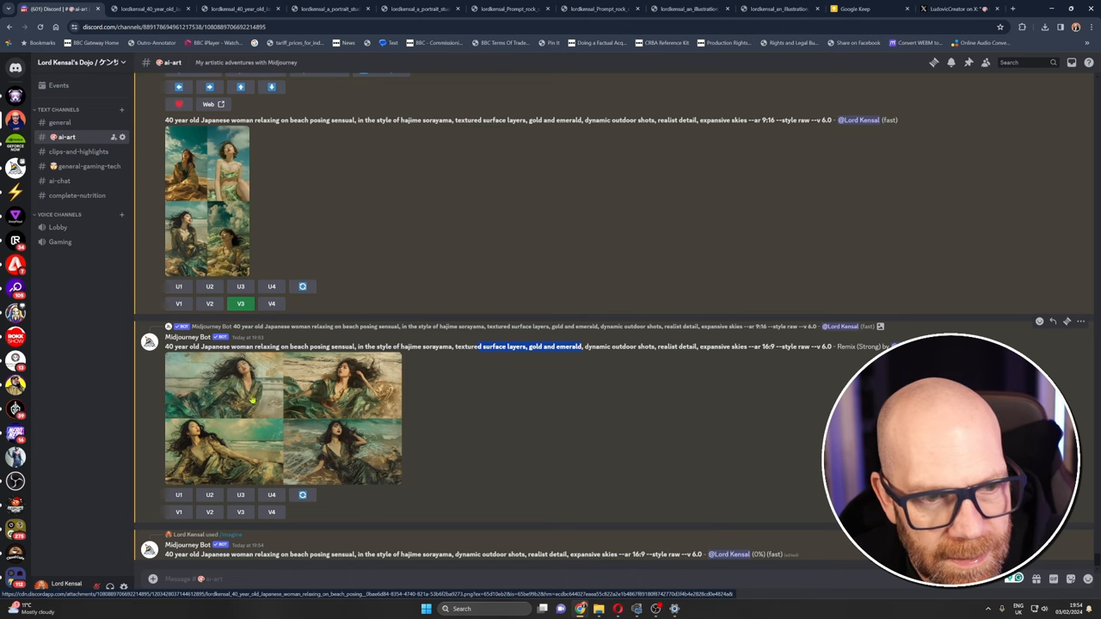
pyautogui.scroll(-3)
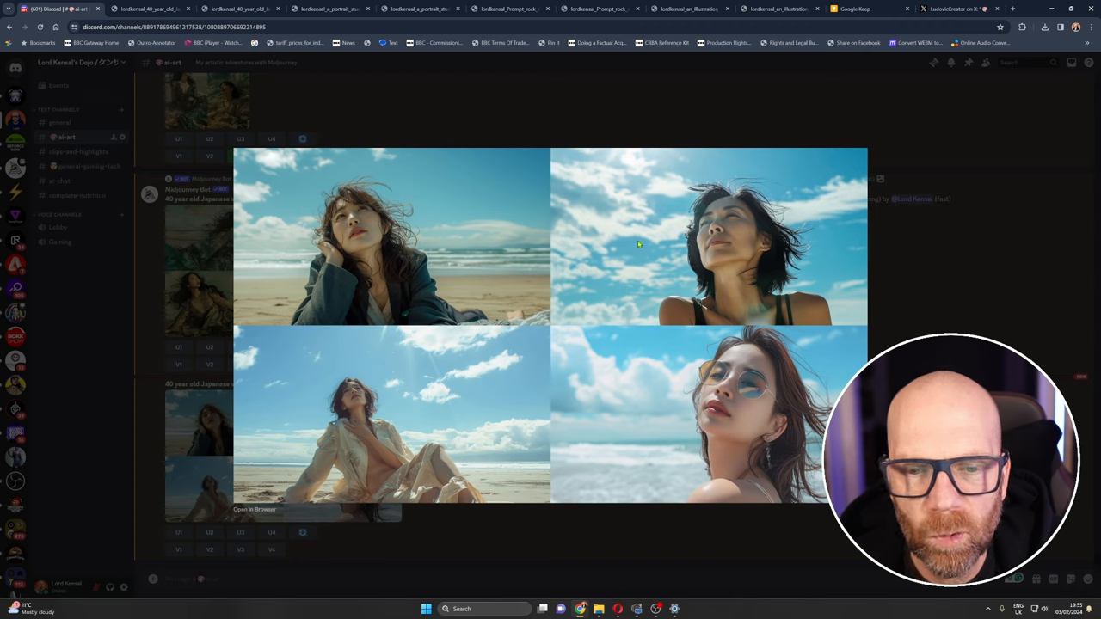
pyautogui.moveTo(599, 260)
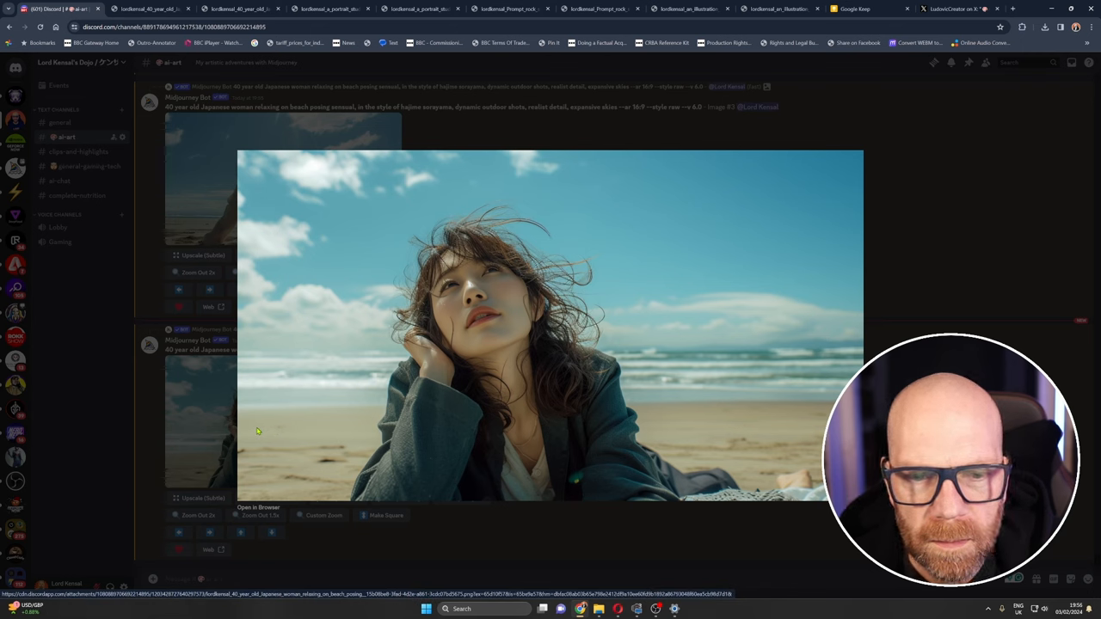
pyautogui.moveTo(383, 428)
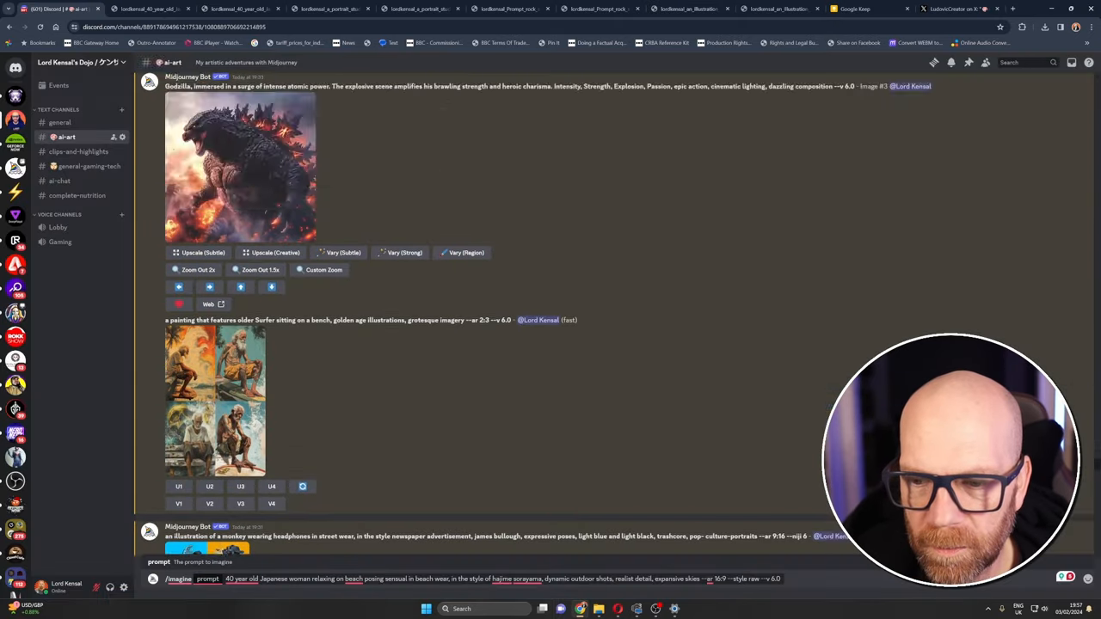
# - Scroll down to the draft beach-woman prompt with raw style and version 6.0
pyautogui.scroll(-3)
pyautogui.write('niji')
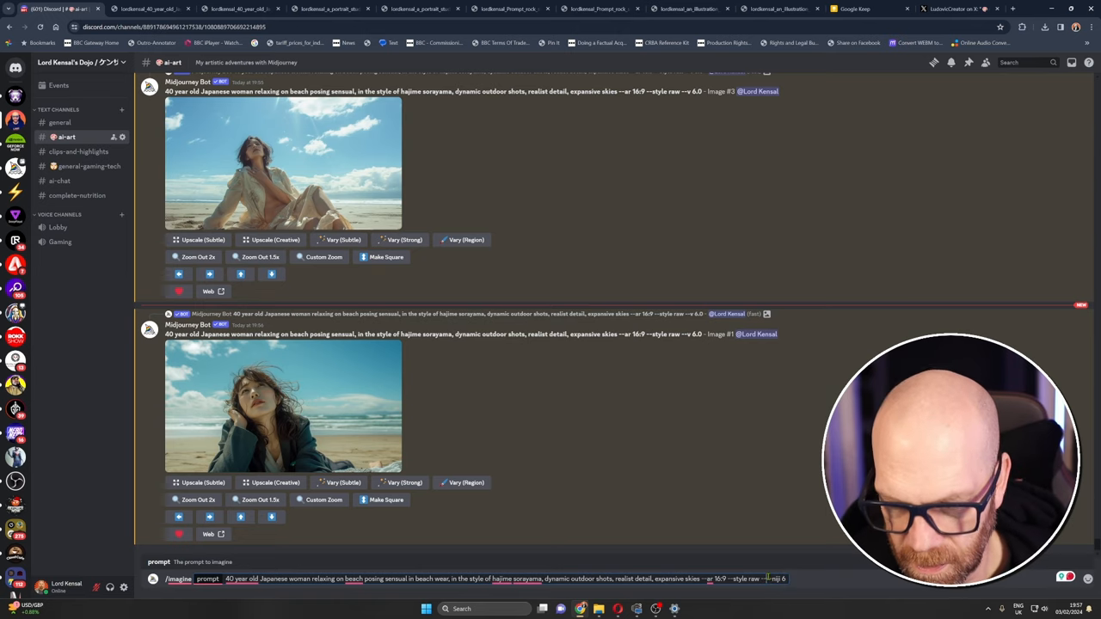
# - Swap --v 6.0 for --niji 6 in the beach-woman prompt and enlarge the grid
pyautogui.scroll(-3)
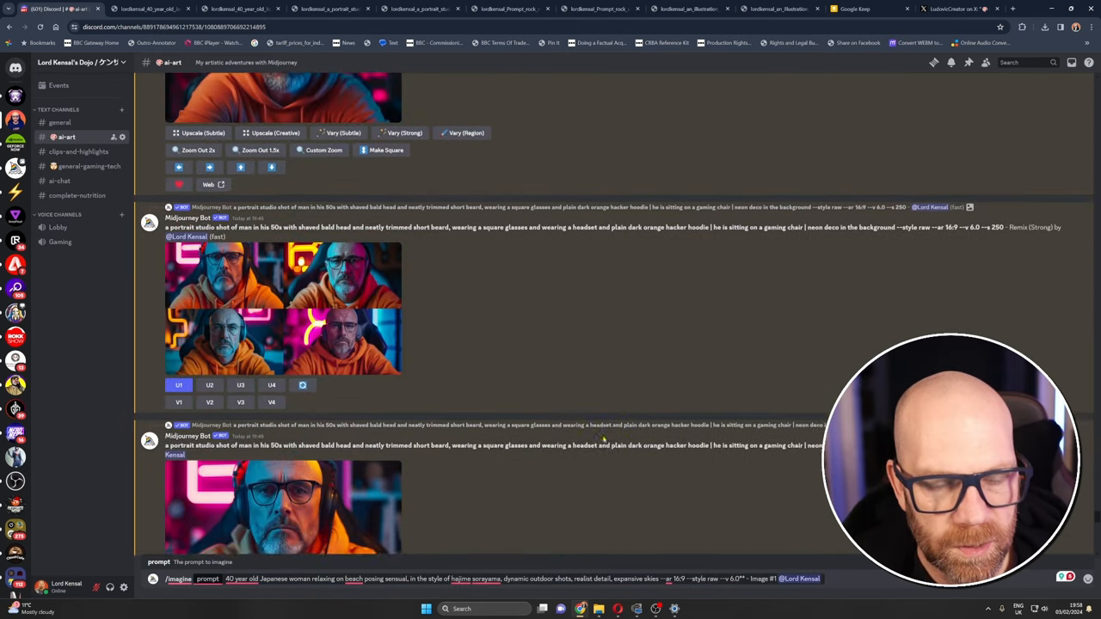
pyautogui.scroll(-3)
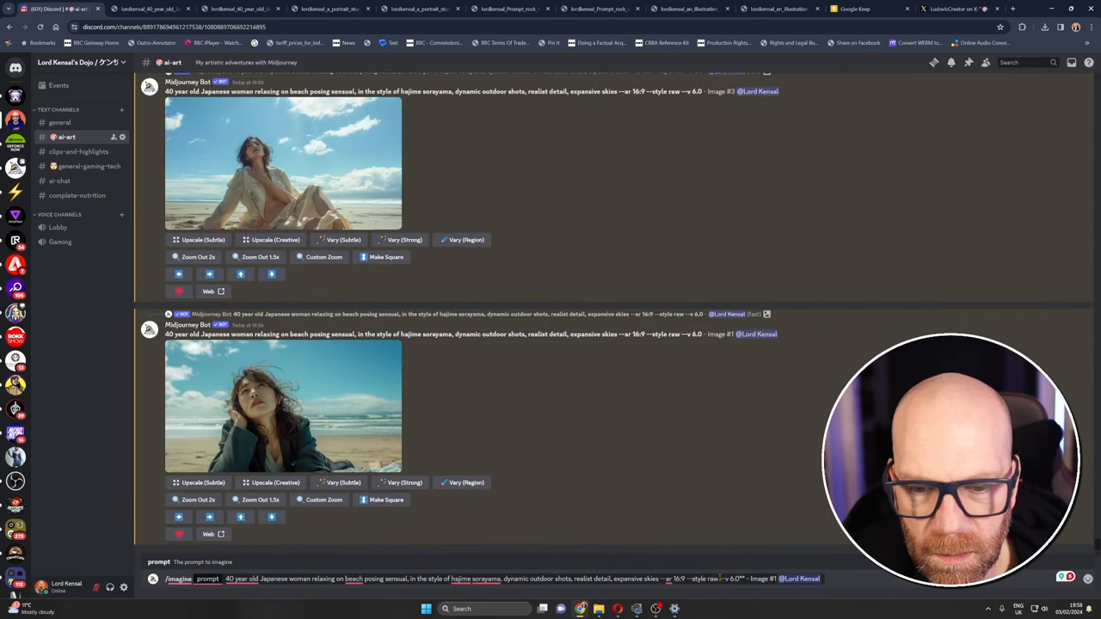
pyautogui.doubleClick(733, 578)
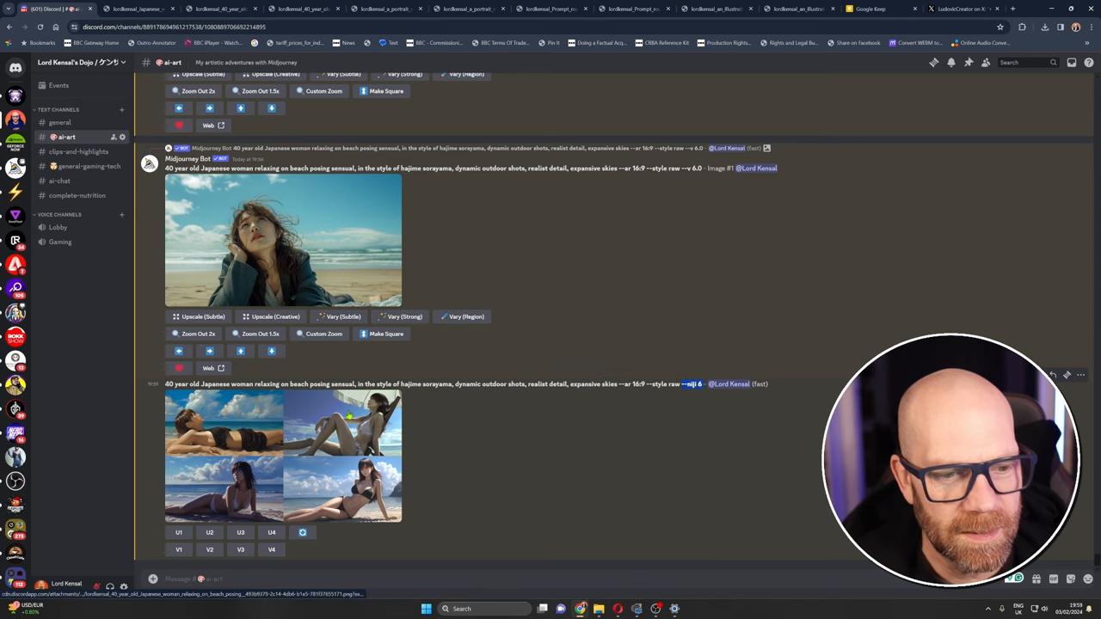
pyautogui.moveTo(384, 439)
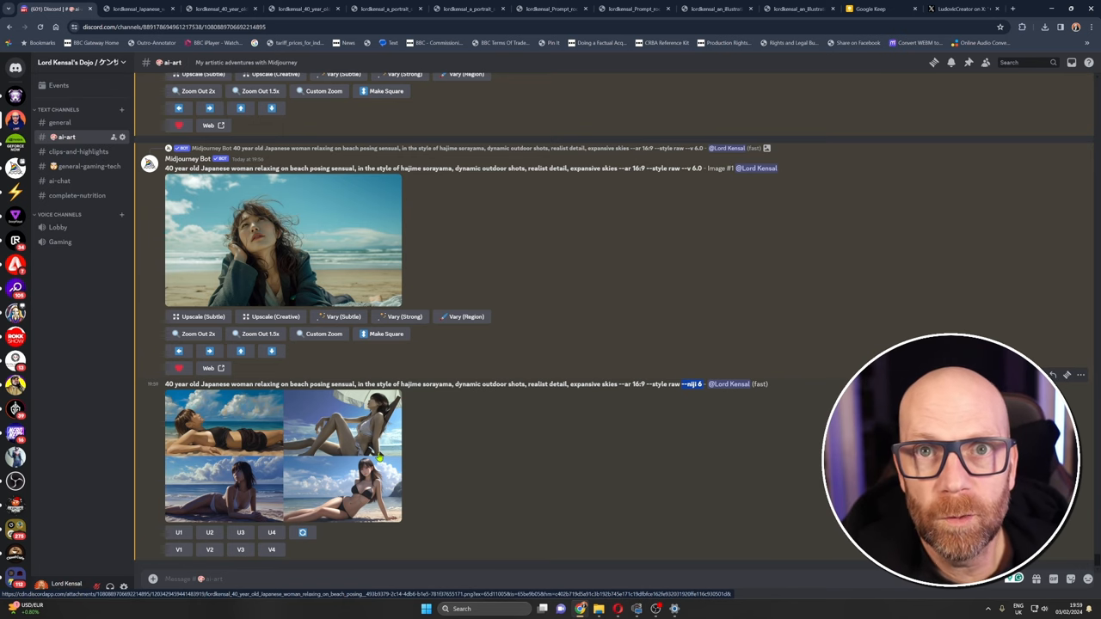
pyautogui.click(283, 456)
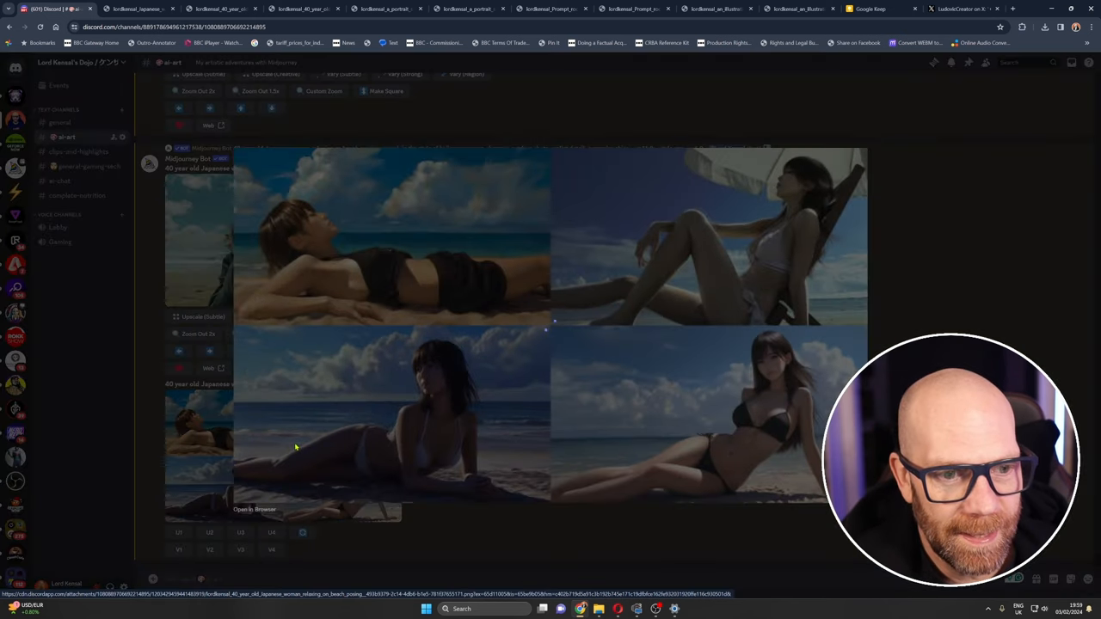
pyautogui.moveTo(632, 421)
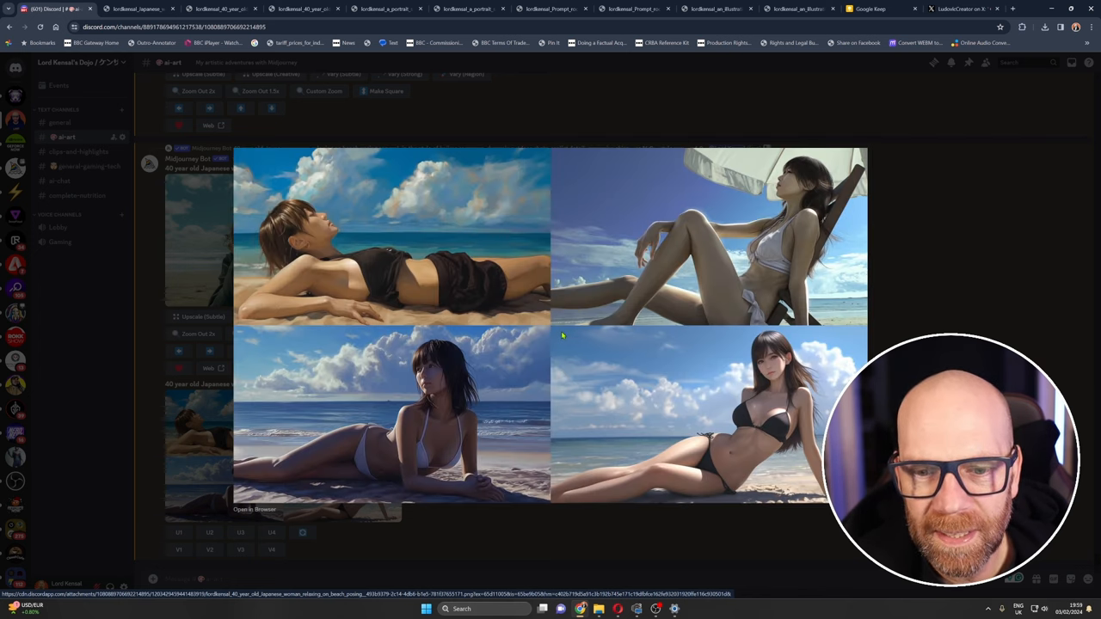
pyautogui.moveTo(807, 172)
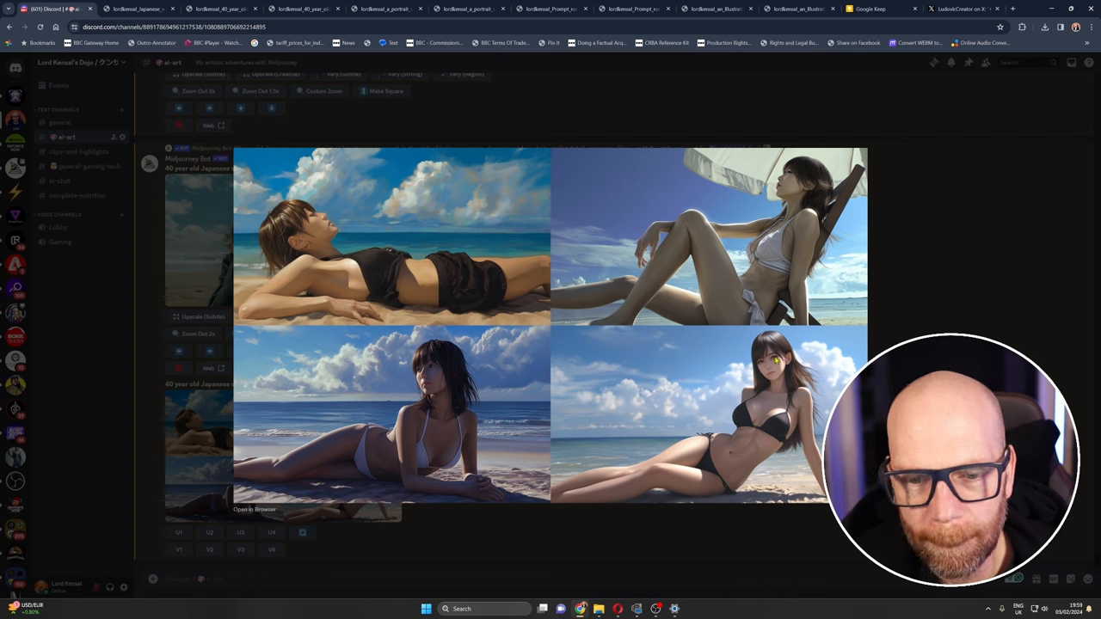
pyautogui.moveTo(465, 372)
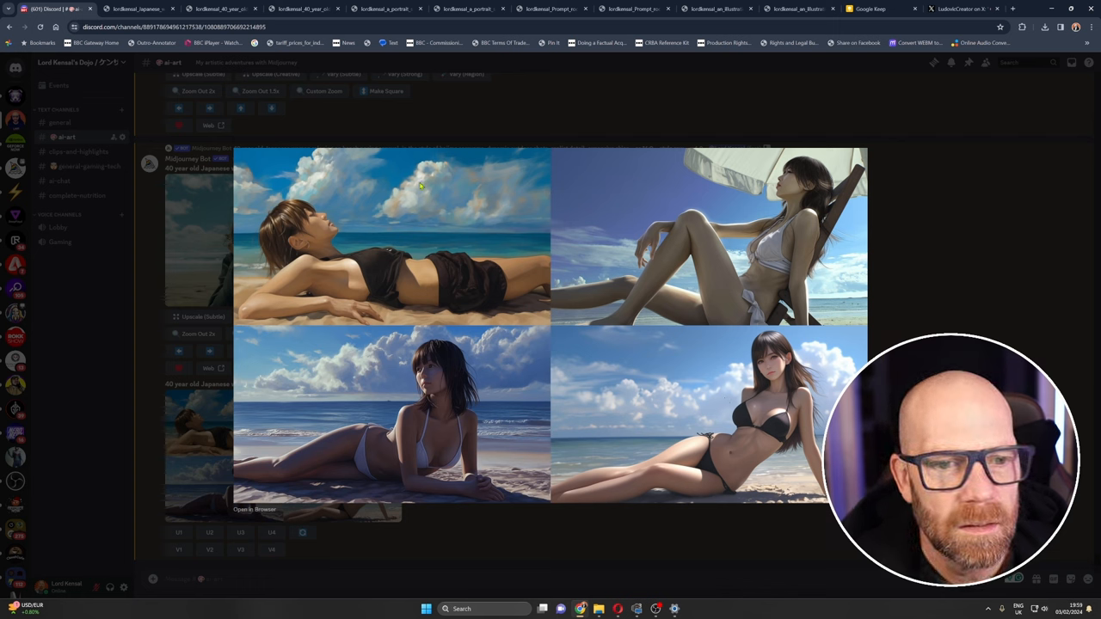
pyautogui.moveTo(460, 277)
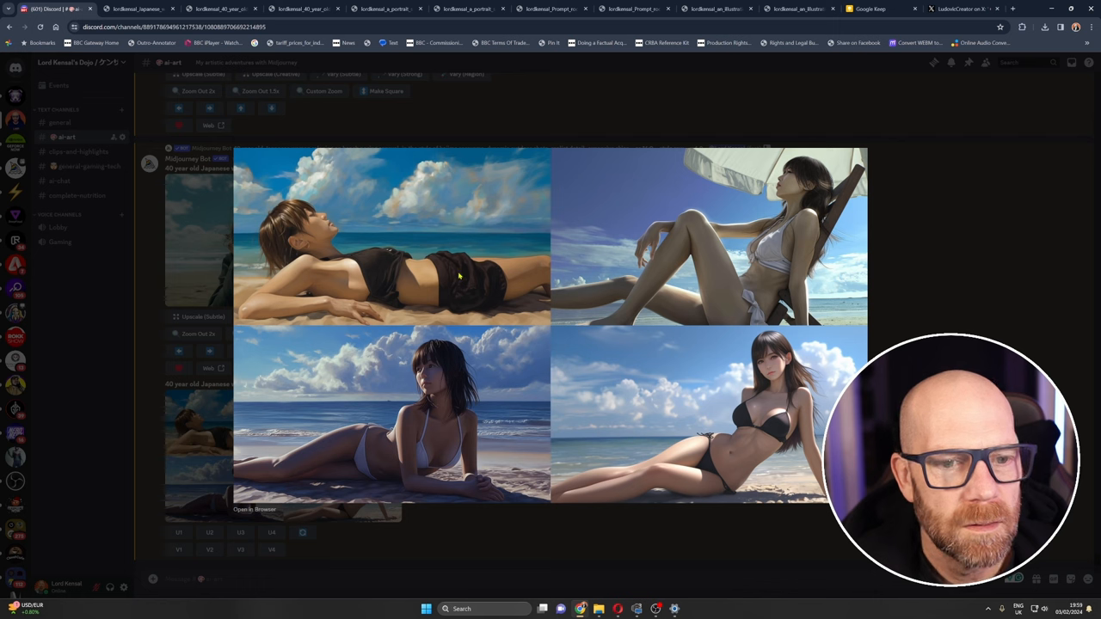
pyautogui.moveTo(448, 178)
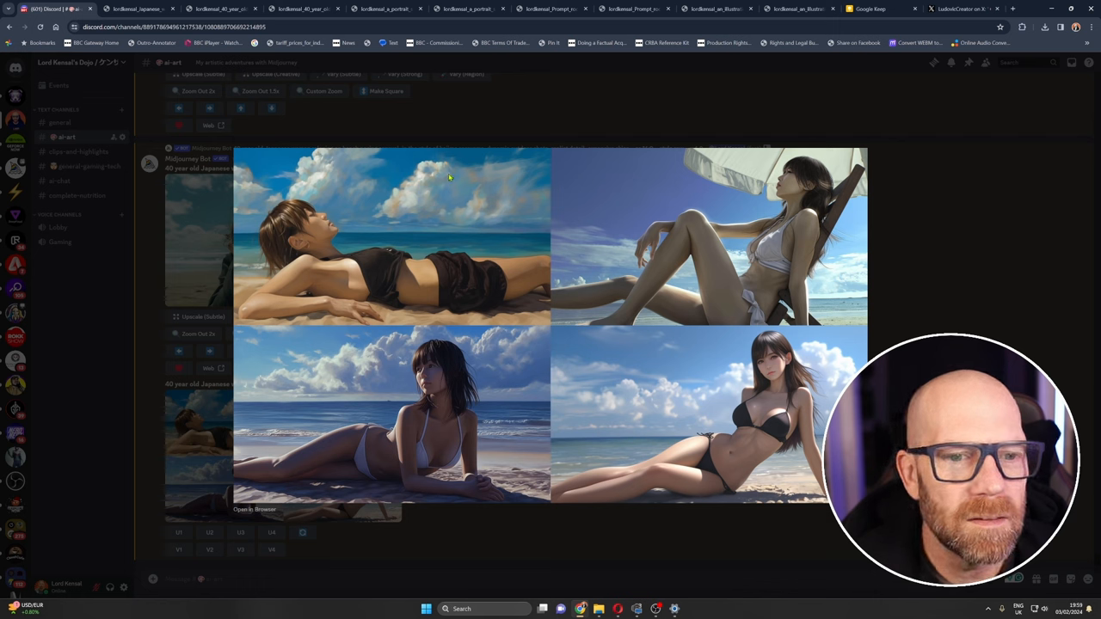
pyautogui.moveTo(437, 421)
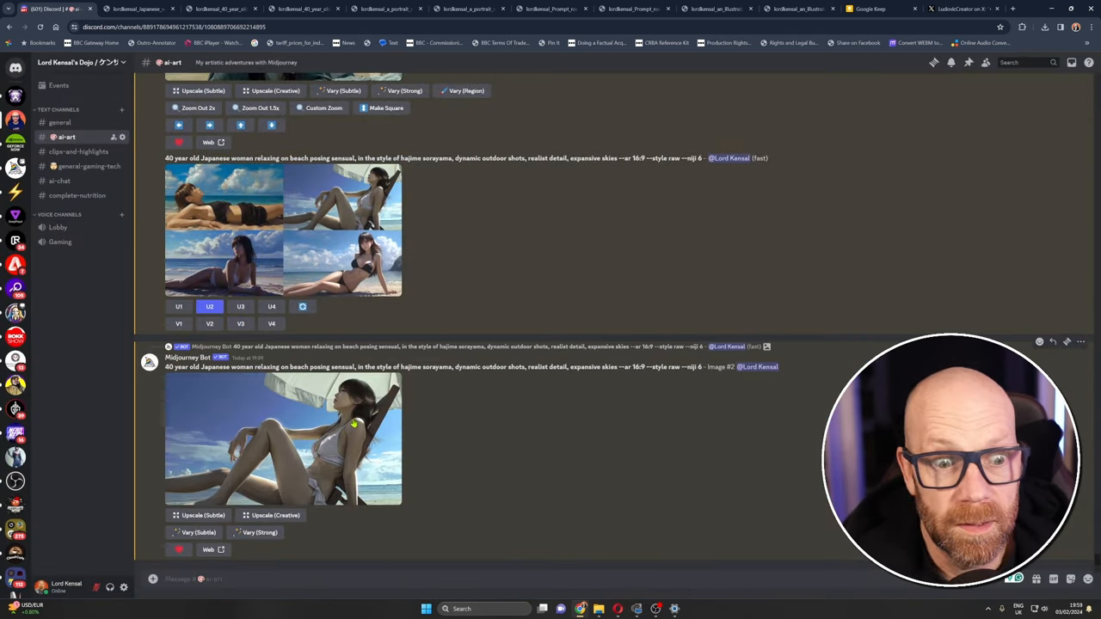
pyautogui.click(282, 438)
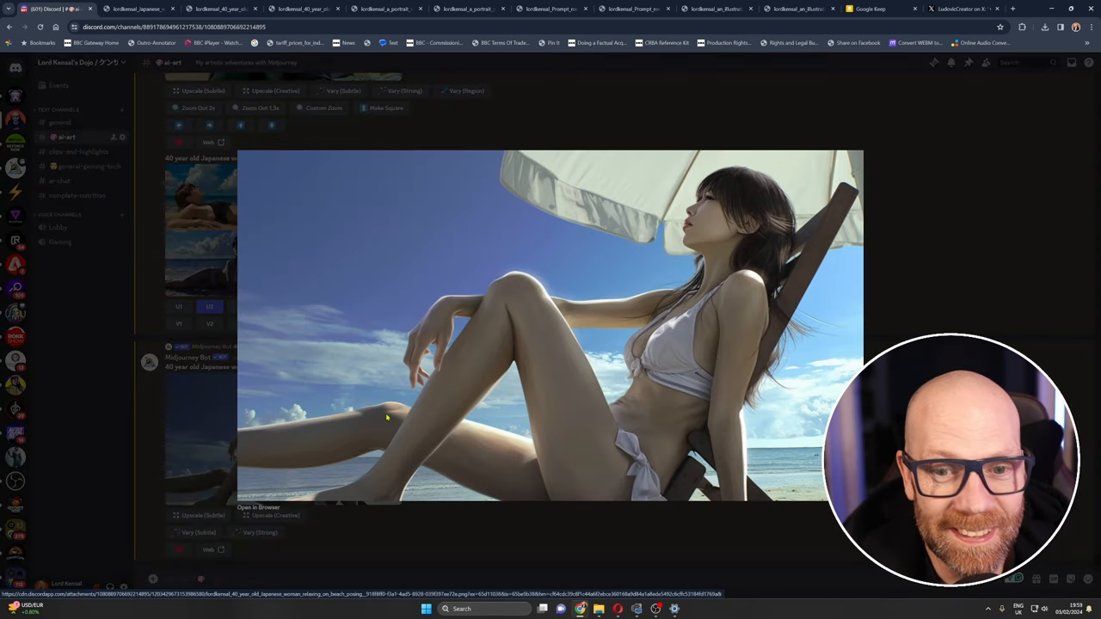
pyautogui.moveTo(693, 230)
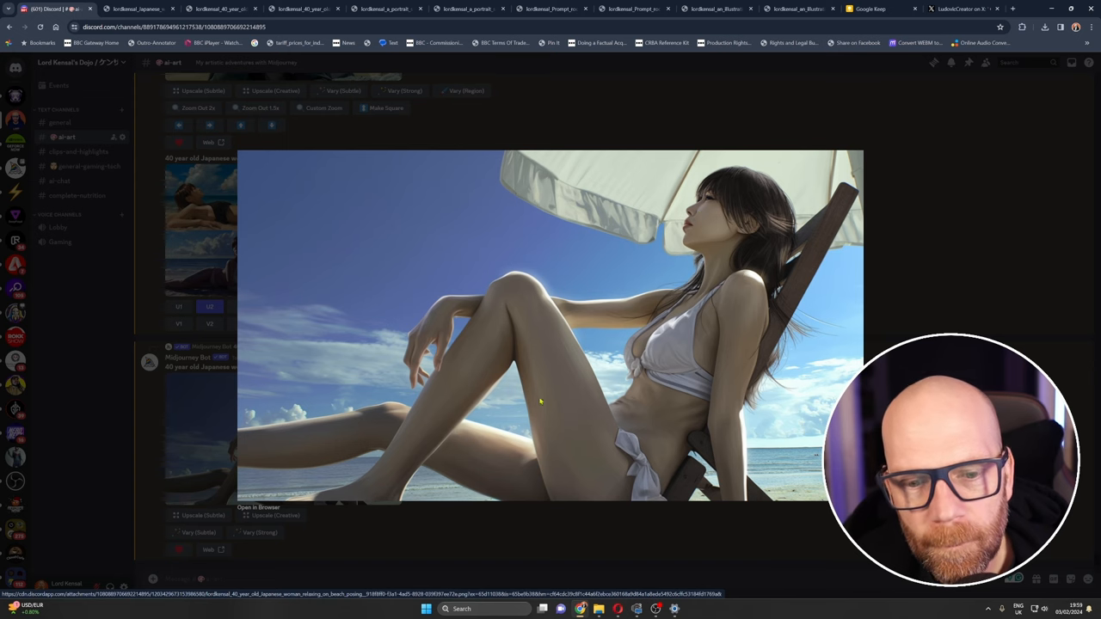
pyautogui.click(540, 402)
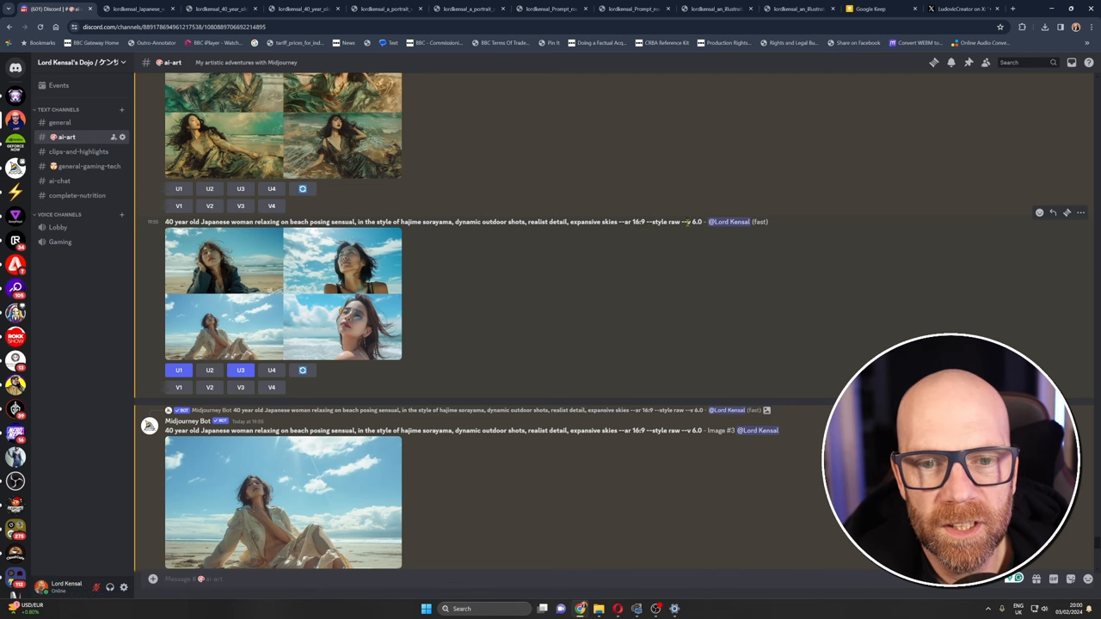
pyautogui.scroll(-3)
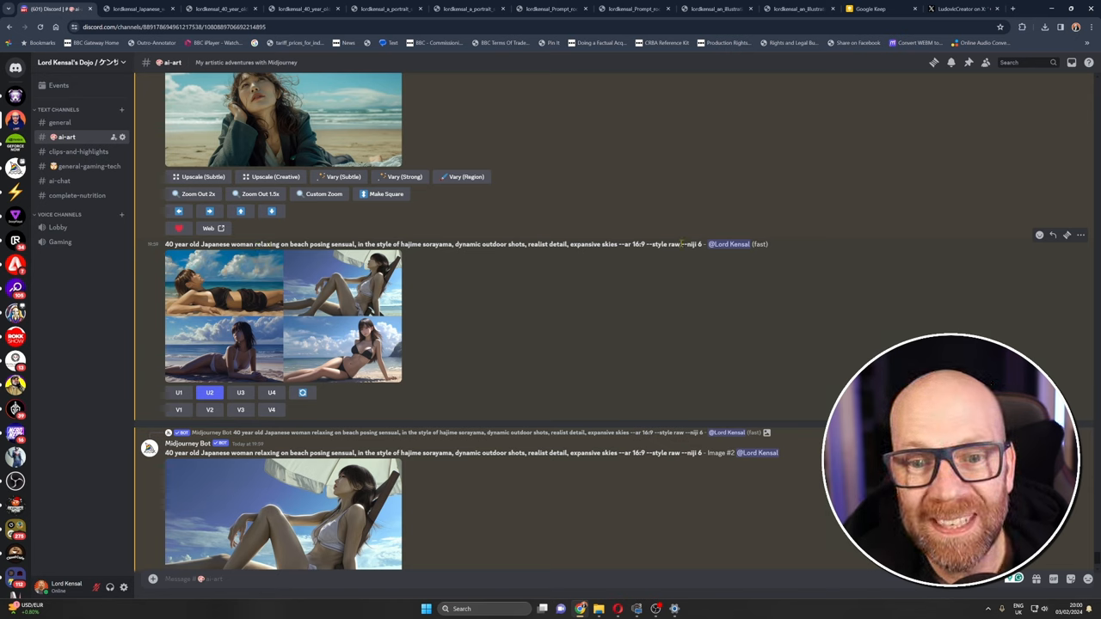
# - Compare the enlarged v6 raw portrait and Niji 6 grid, ending on the v6 portrait
pyautogui.click(283, 319)
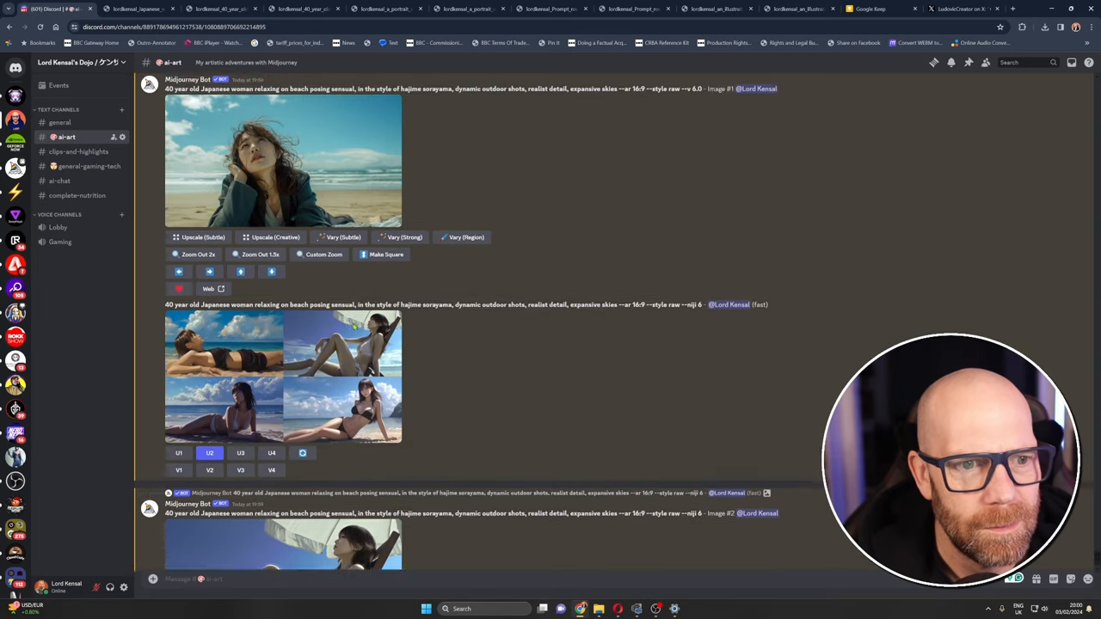
pyautogui.click(283, 161)
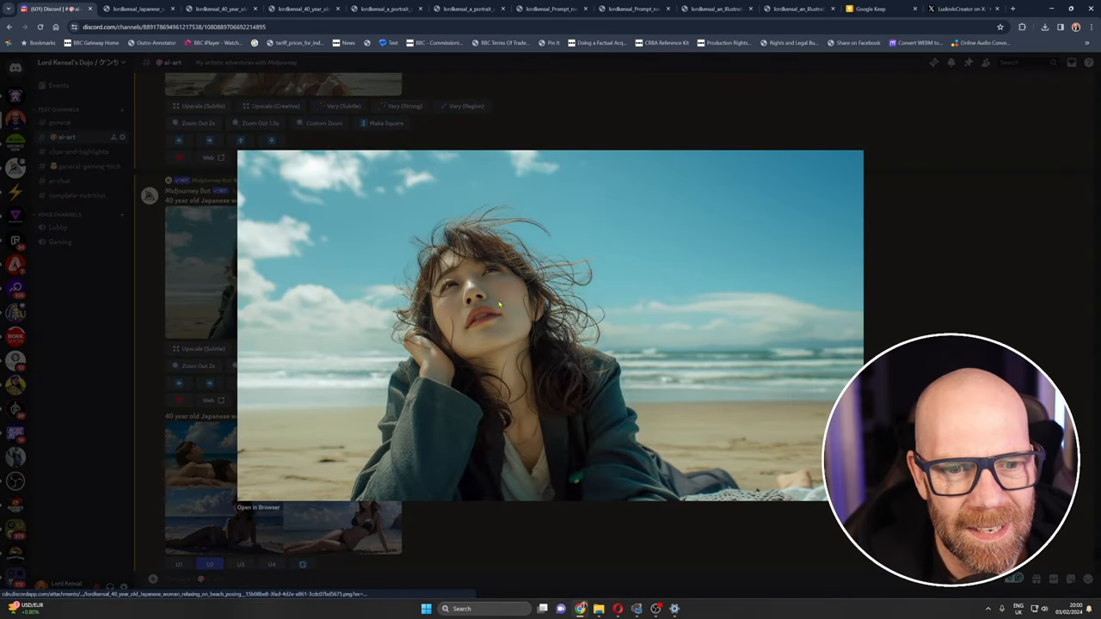
pyautogui.moveTo(488, 323)
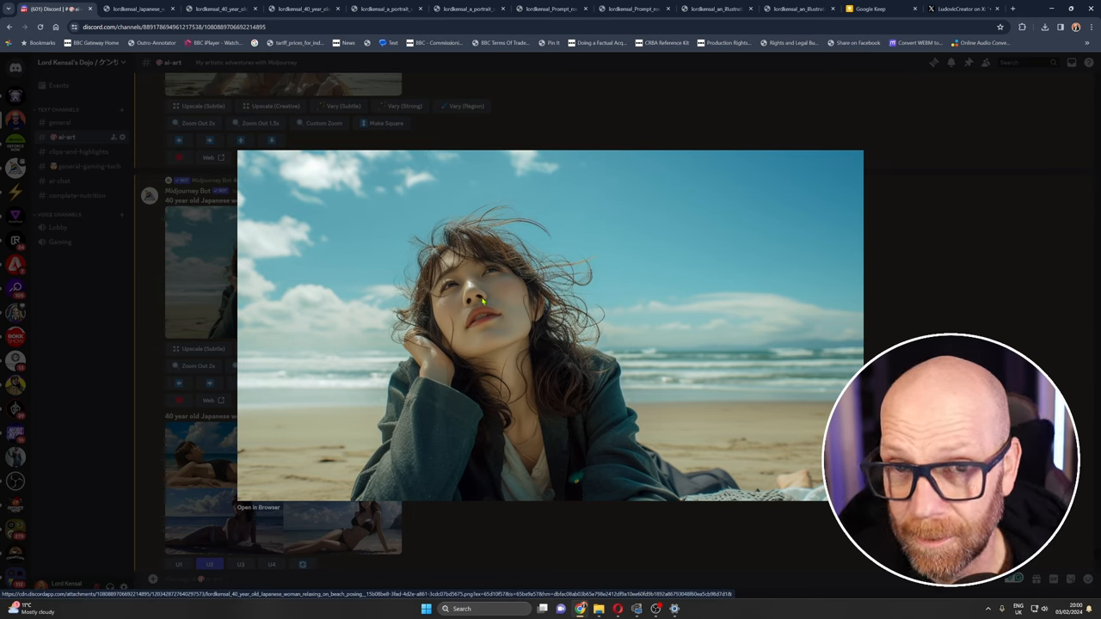
pyautogui.moveTo(751, 298)
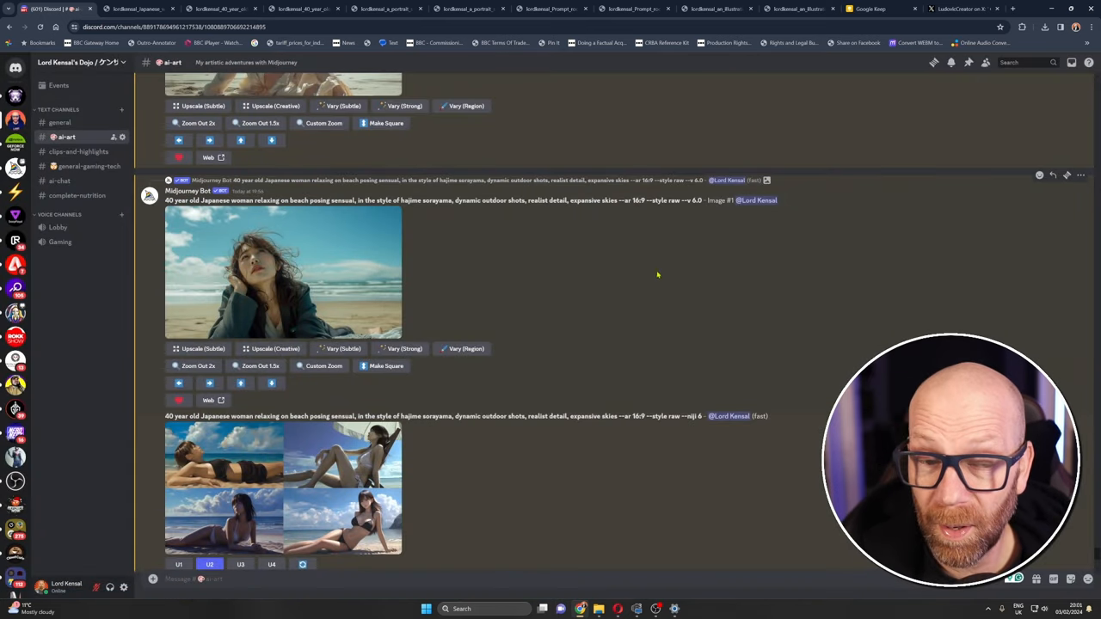
pyautogui.scroll(-3)
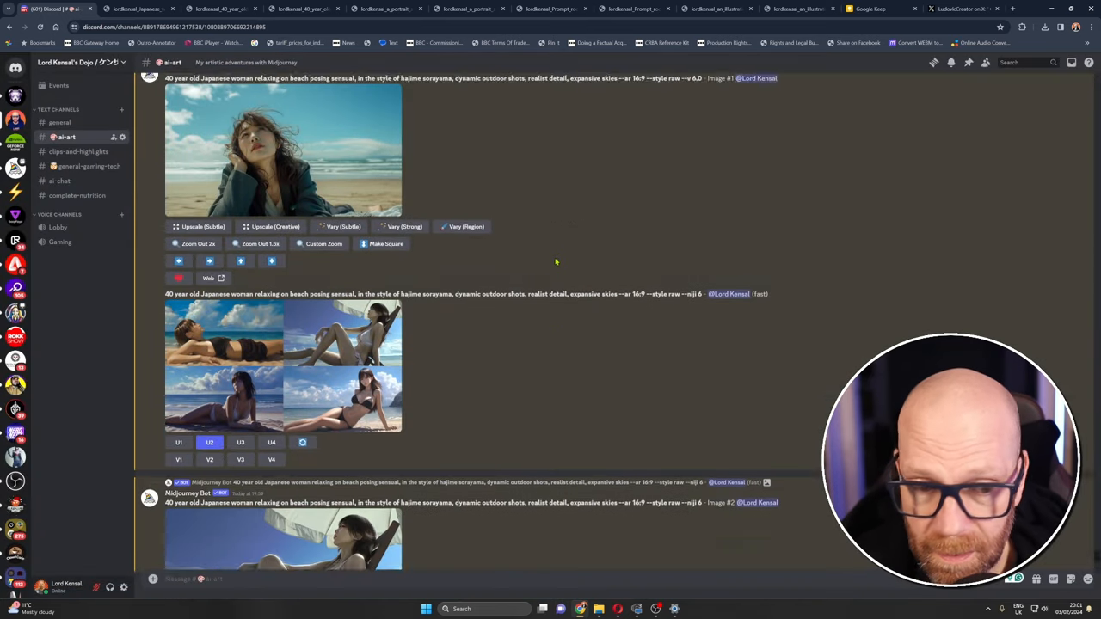
pyautogui.scroll(3)
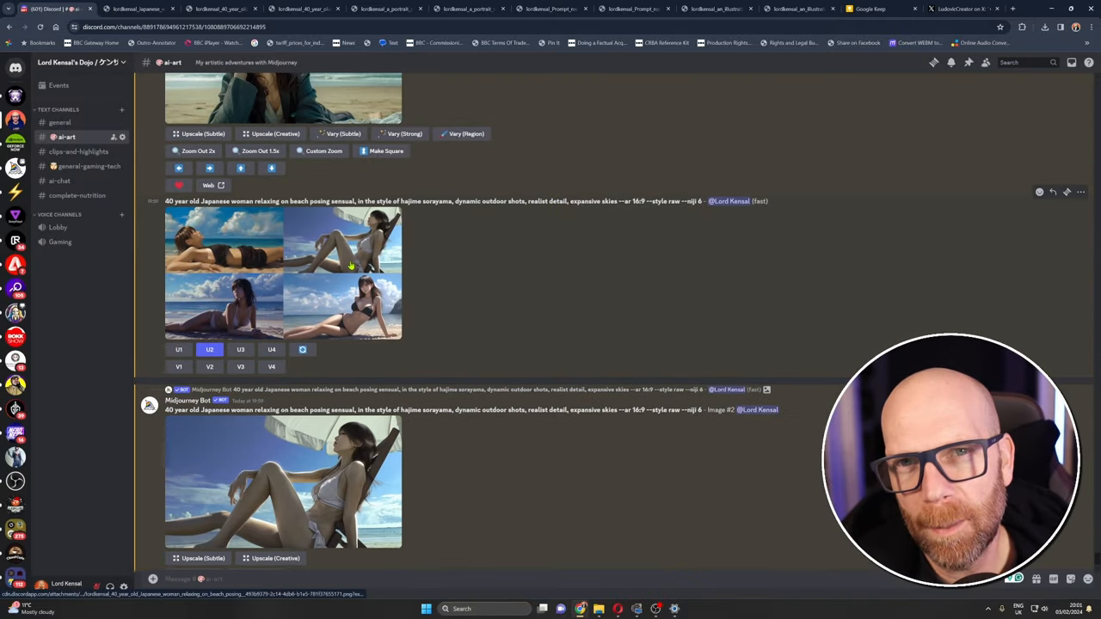
pyautogui.click(283, 272)
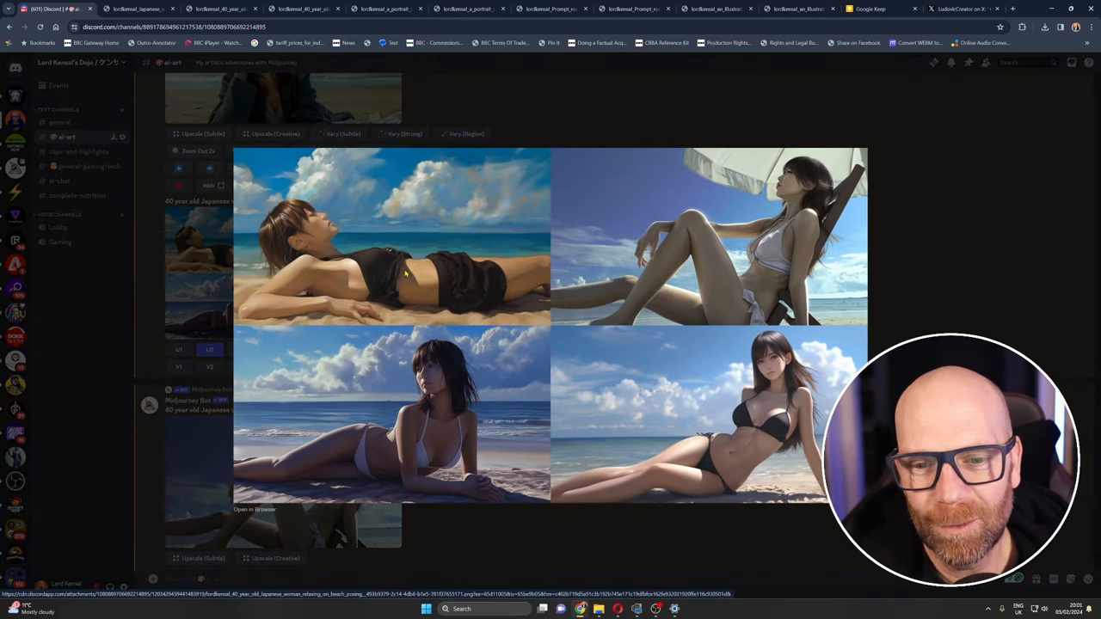
pyautogui.moveTo(468, 330)
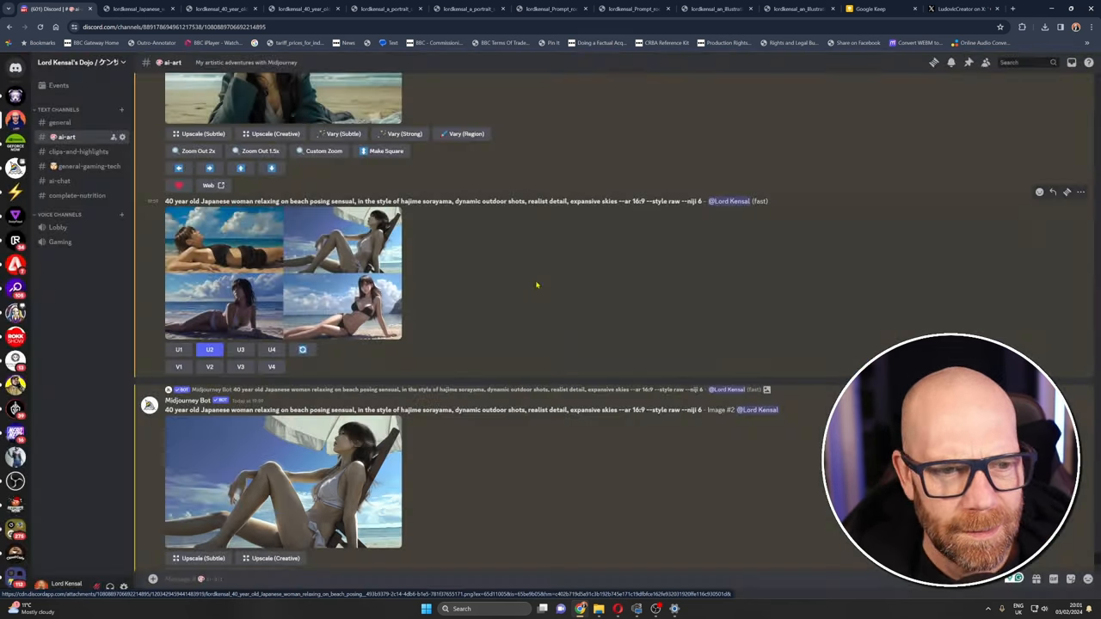
pyautogui.click(283, 482)
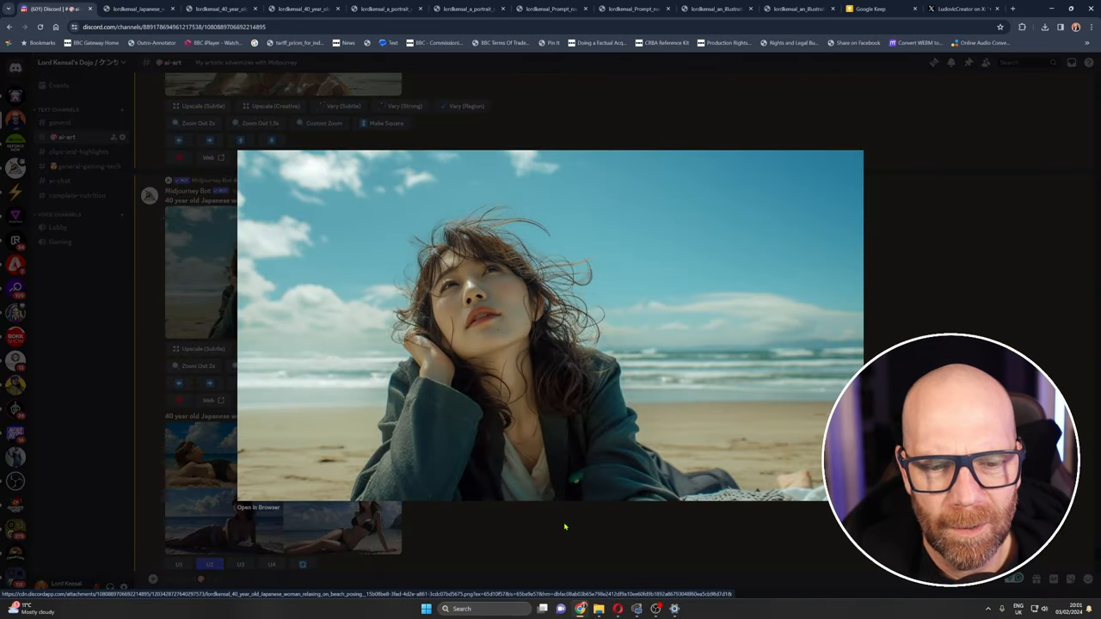
pyautogui.click(565, 527)
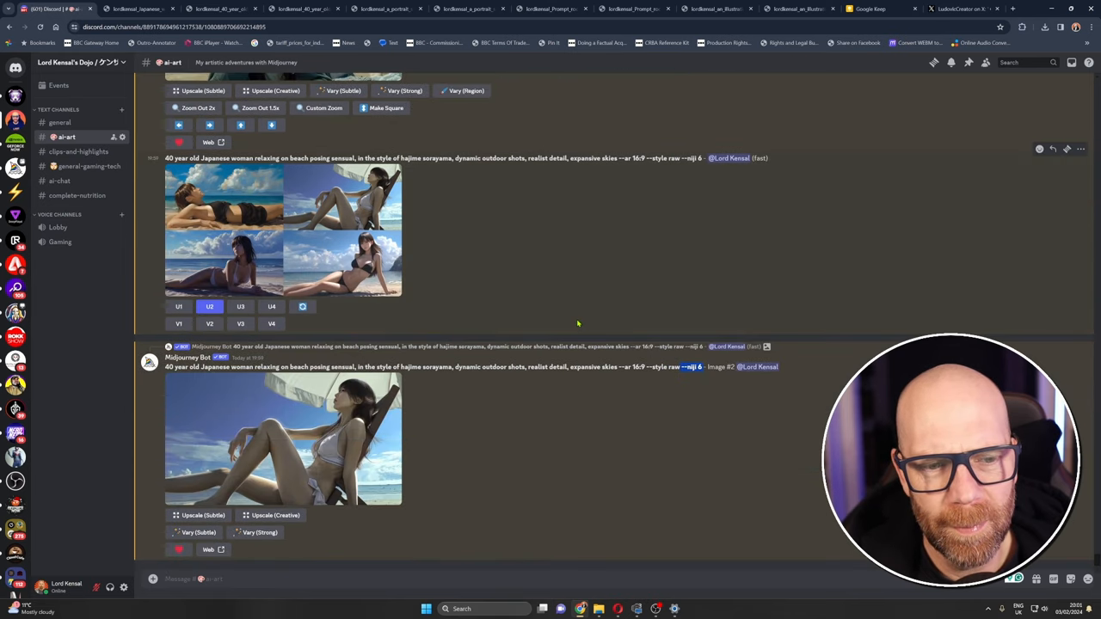
pyautogui.click(283, 439)
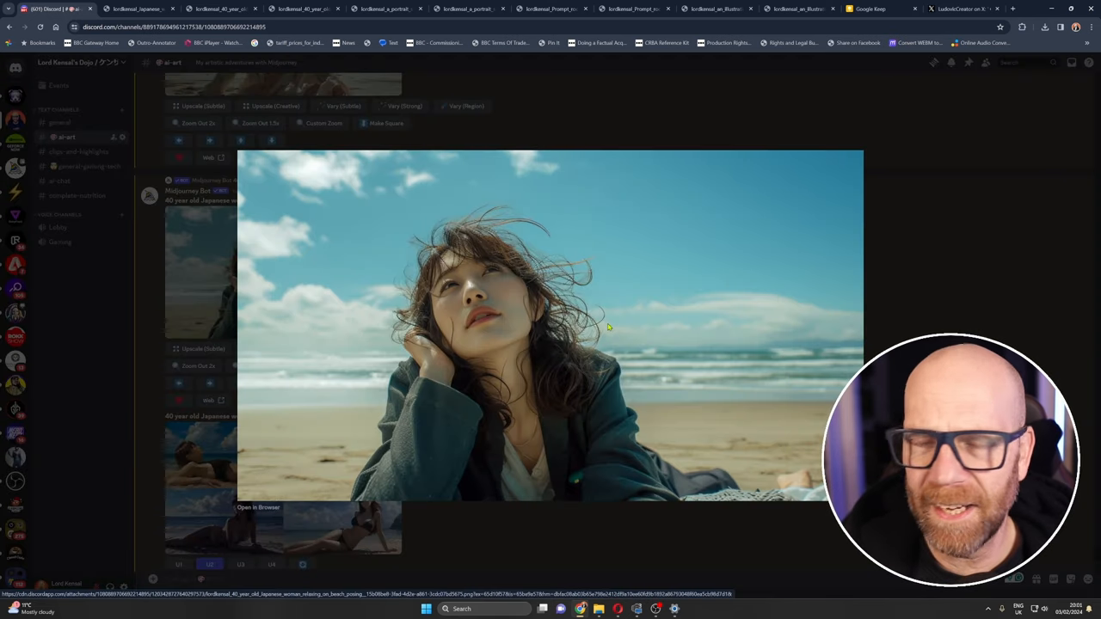